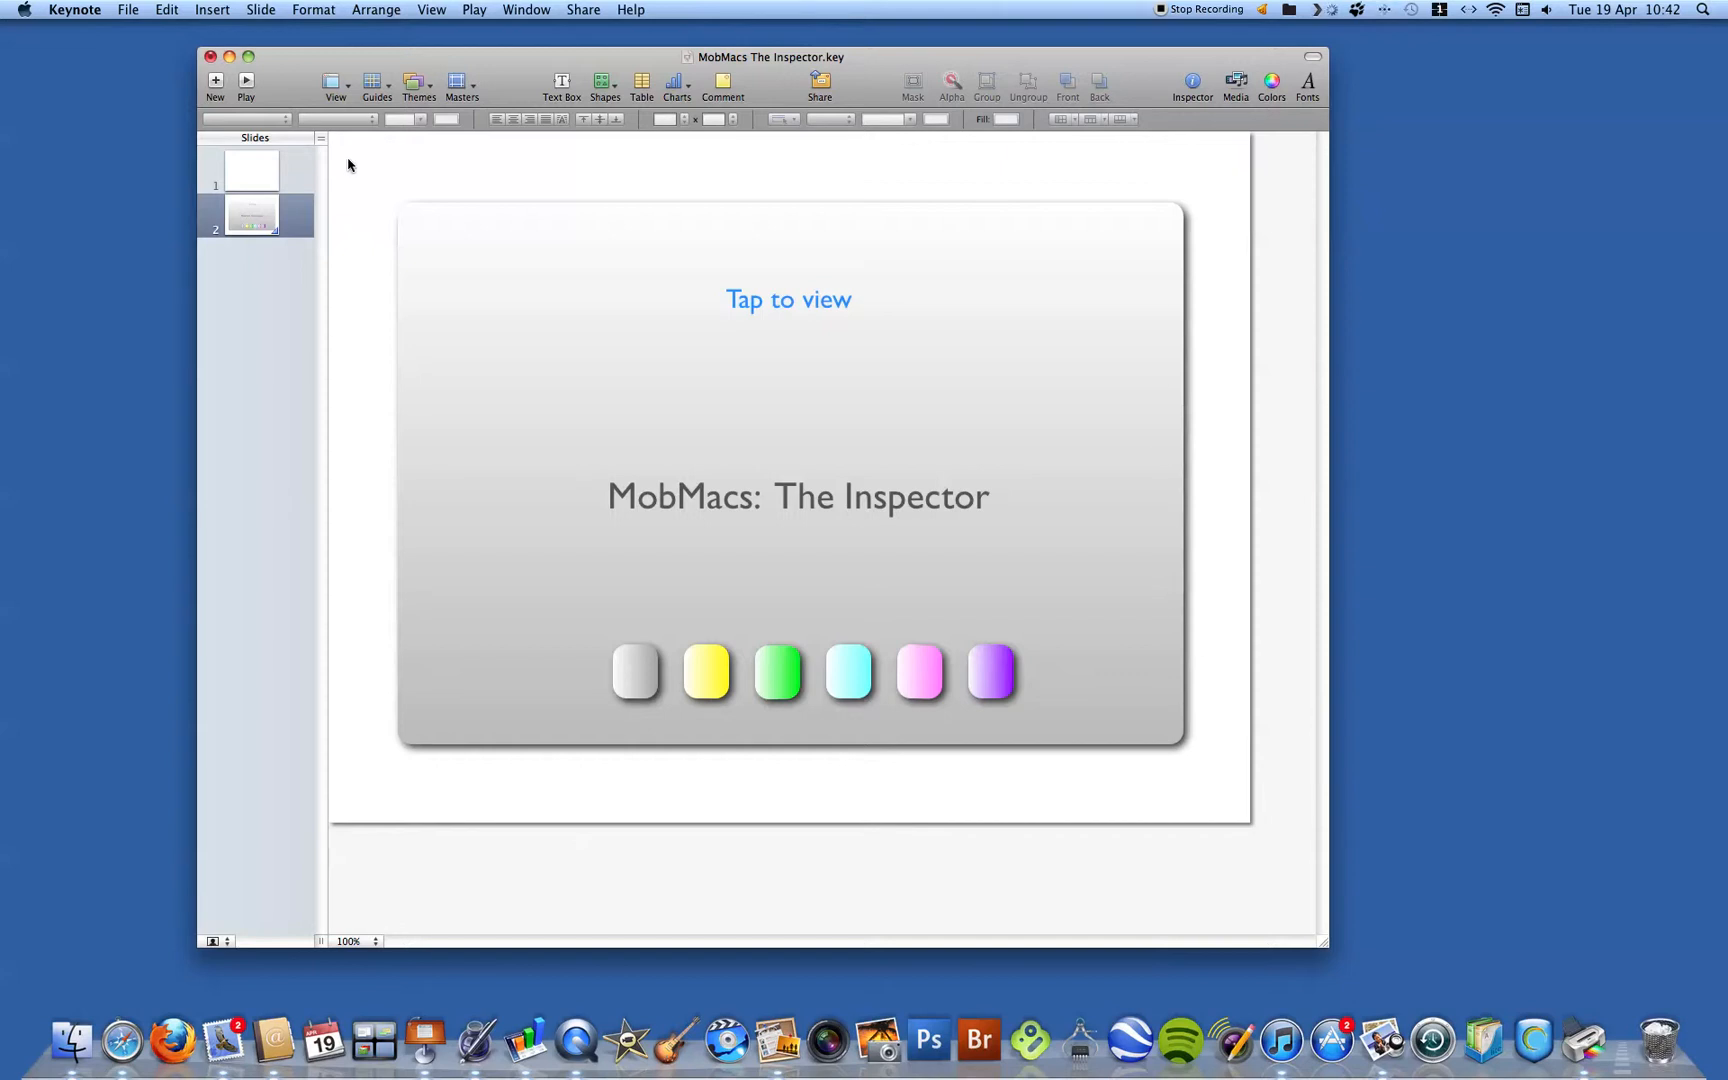
{"action": "mouse_move", "coordinate": [496, 162]}
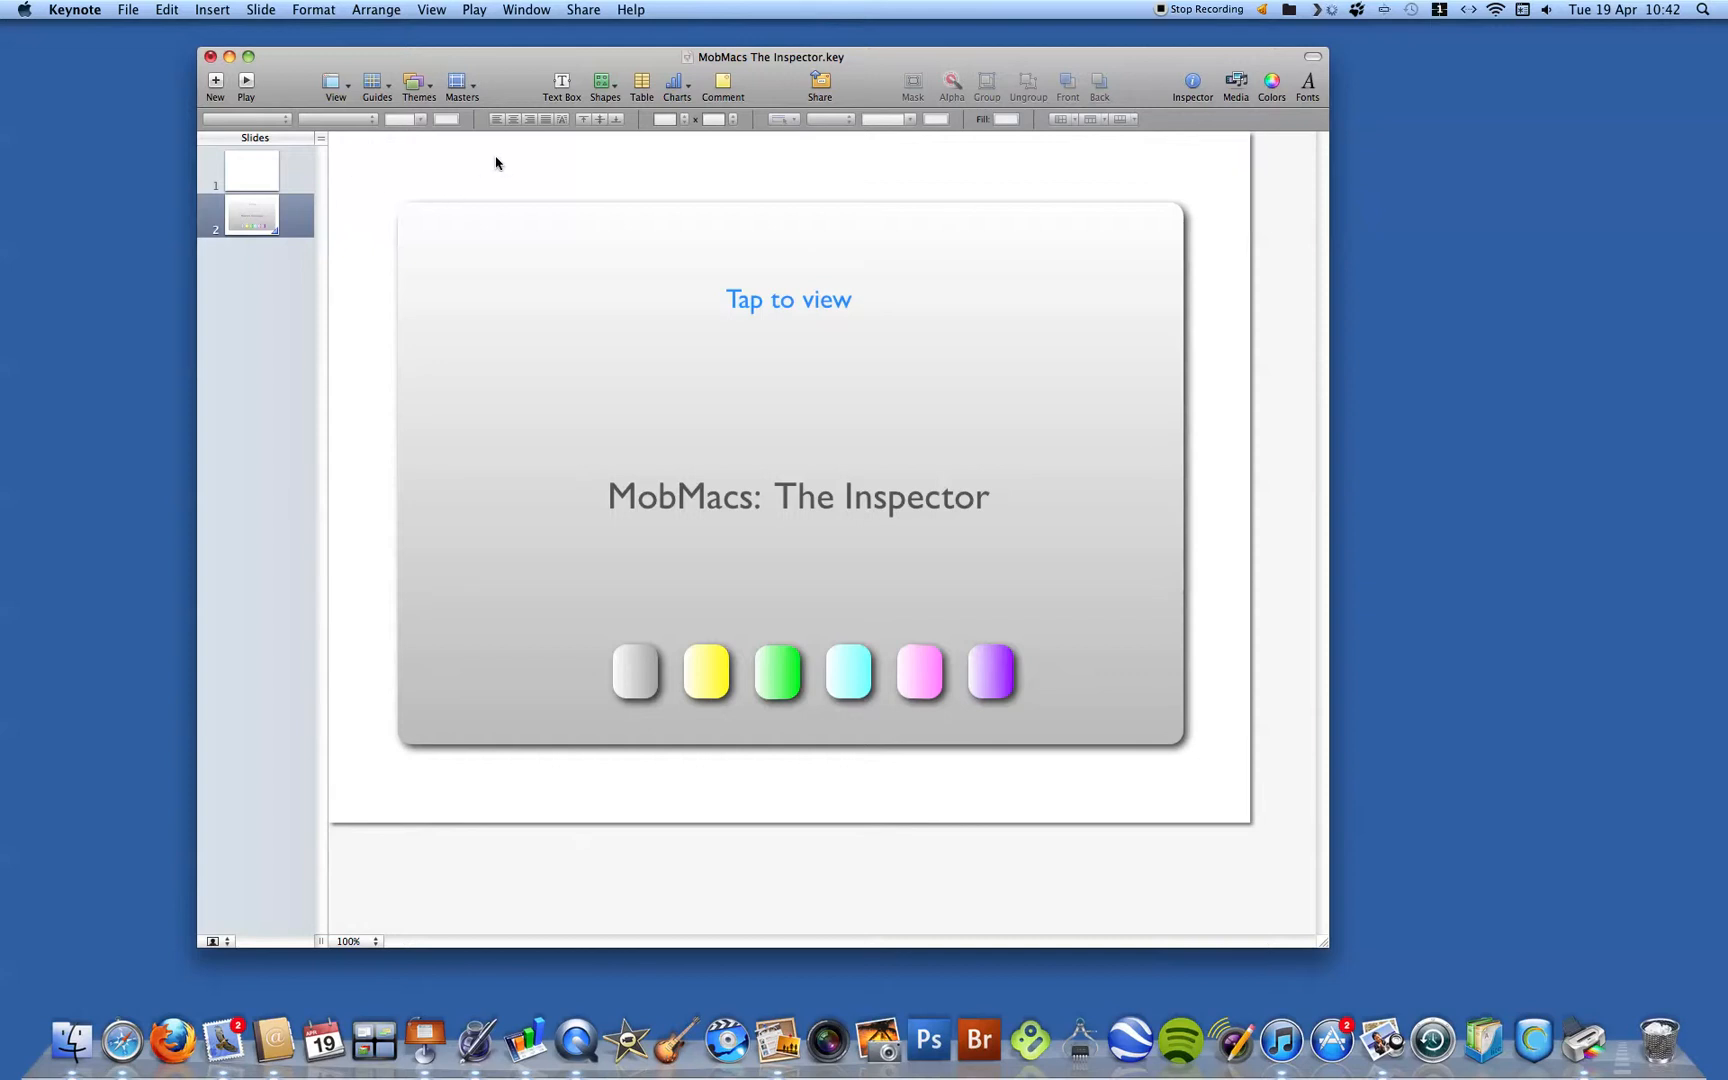
{"action": "mouse_move", "coordinate": [570, 82]}
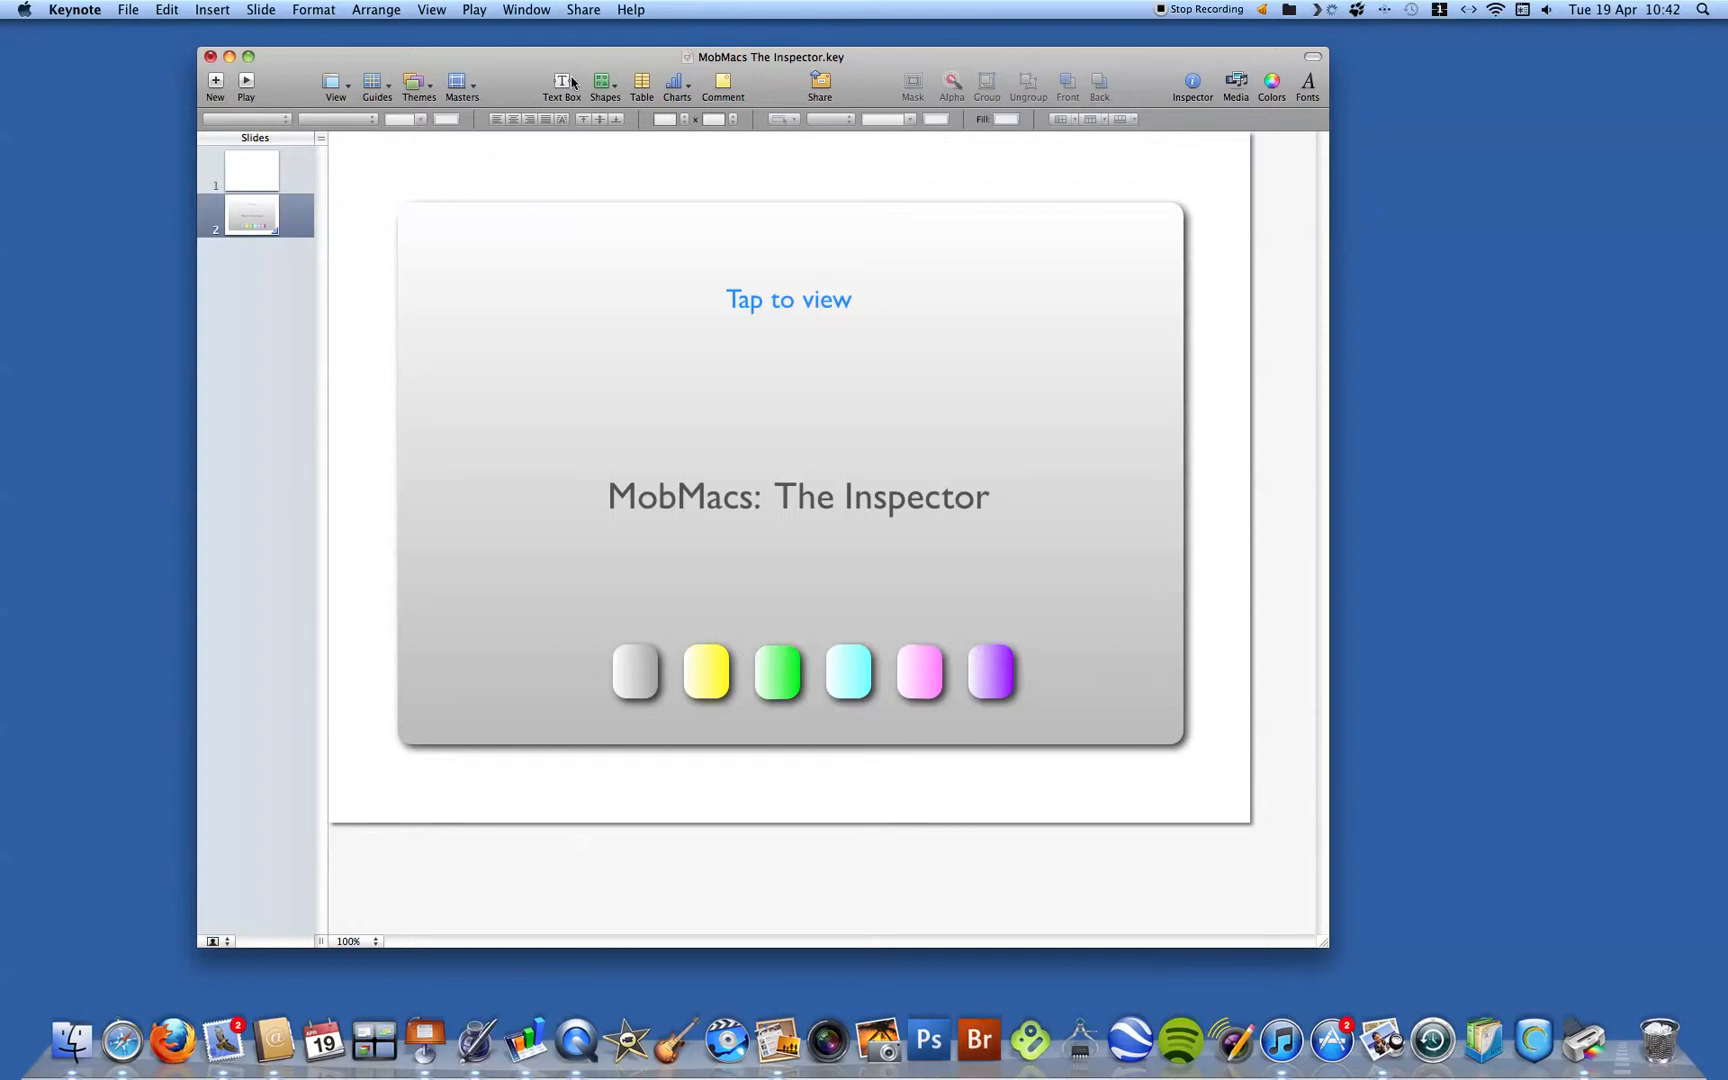
{"action": "mouse_move", "coordinate": [562, 82]}
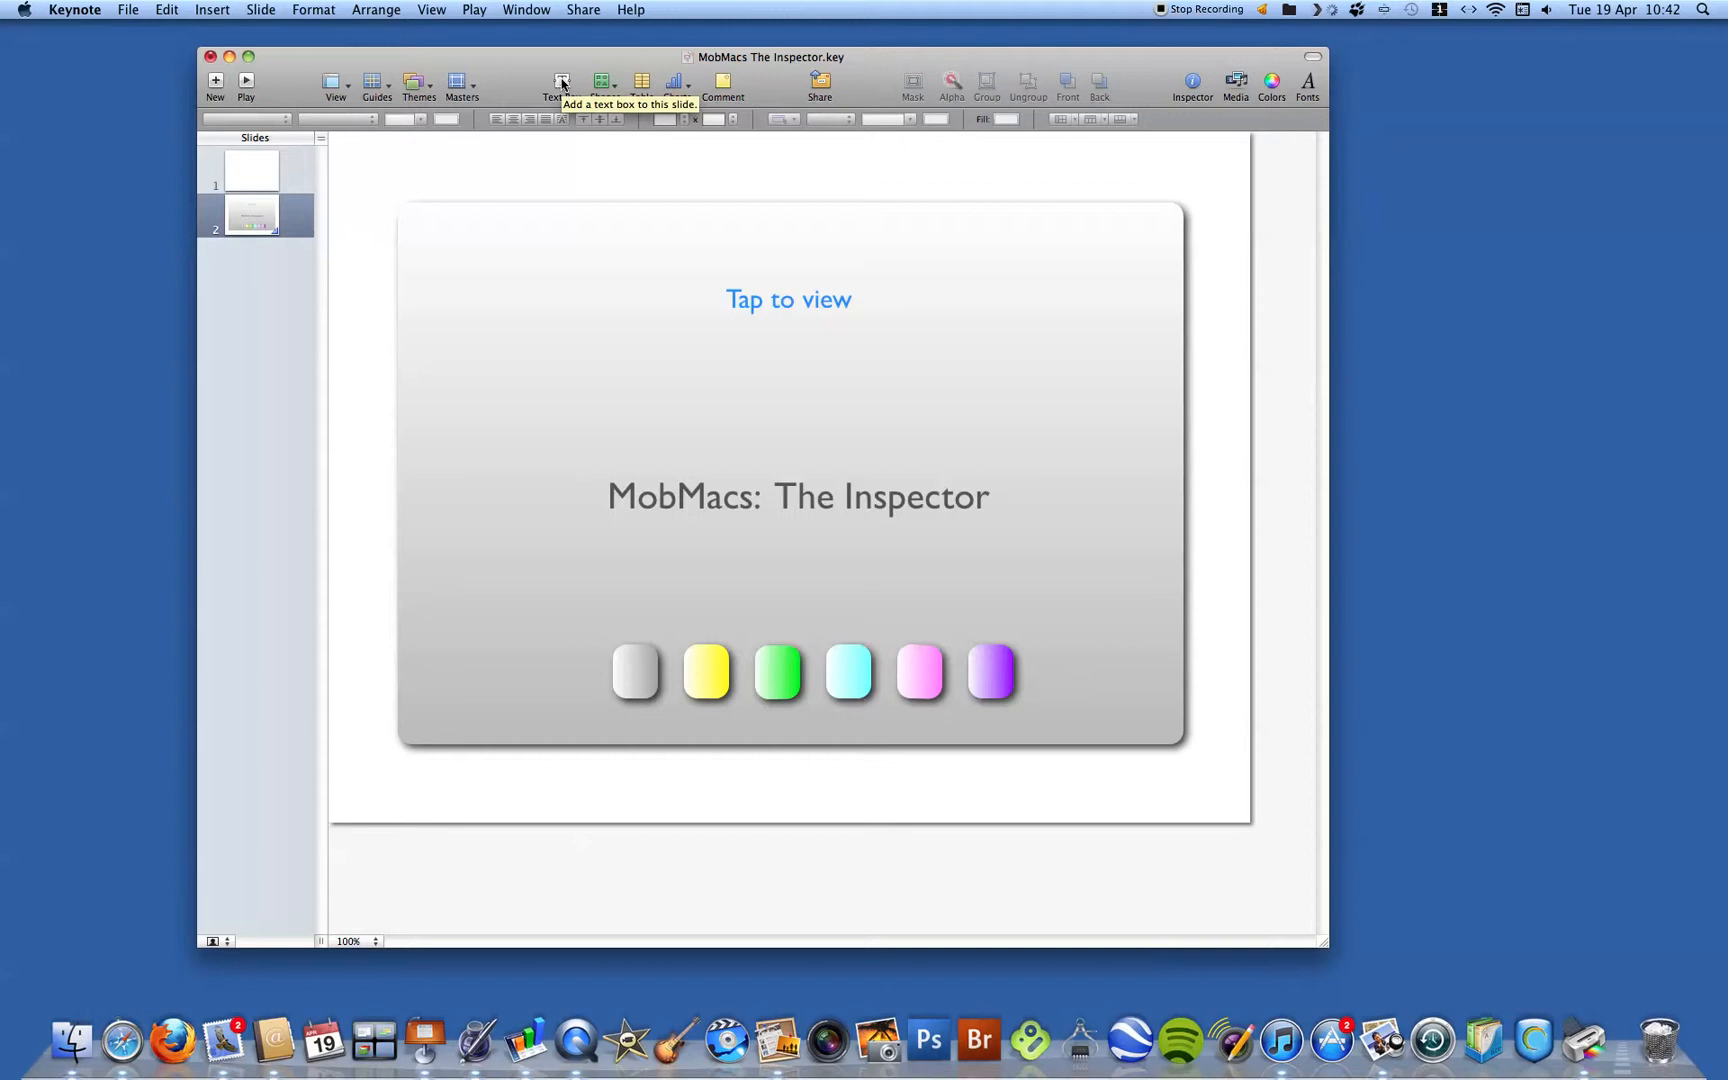
{"action": "mouse_move", "coordinate": [602, 84]}
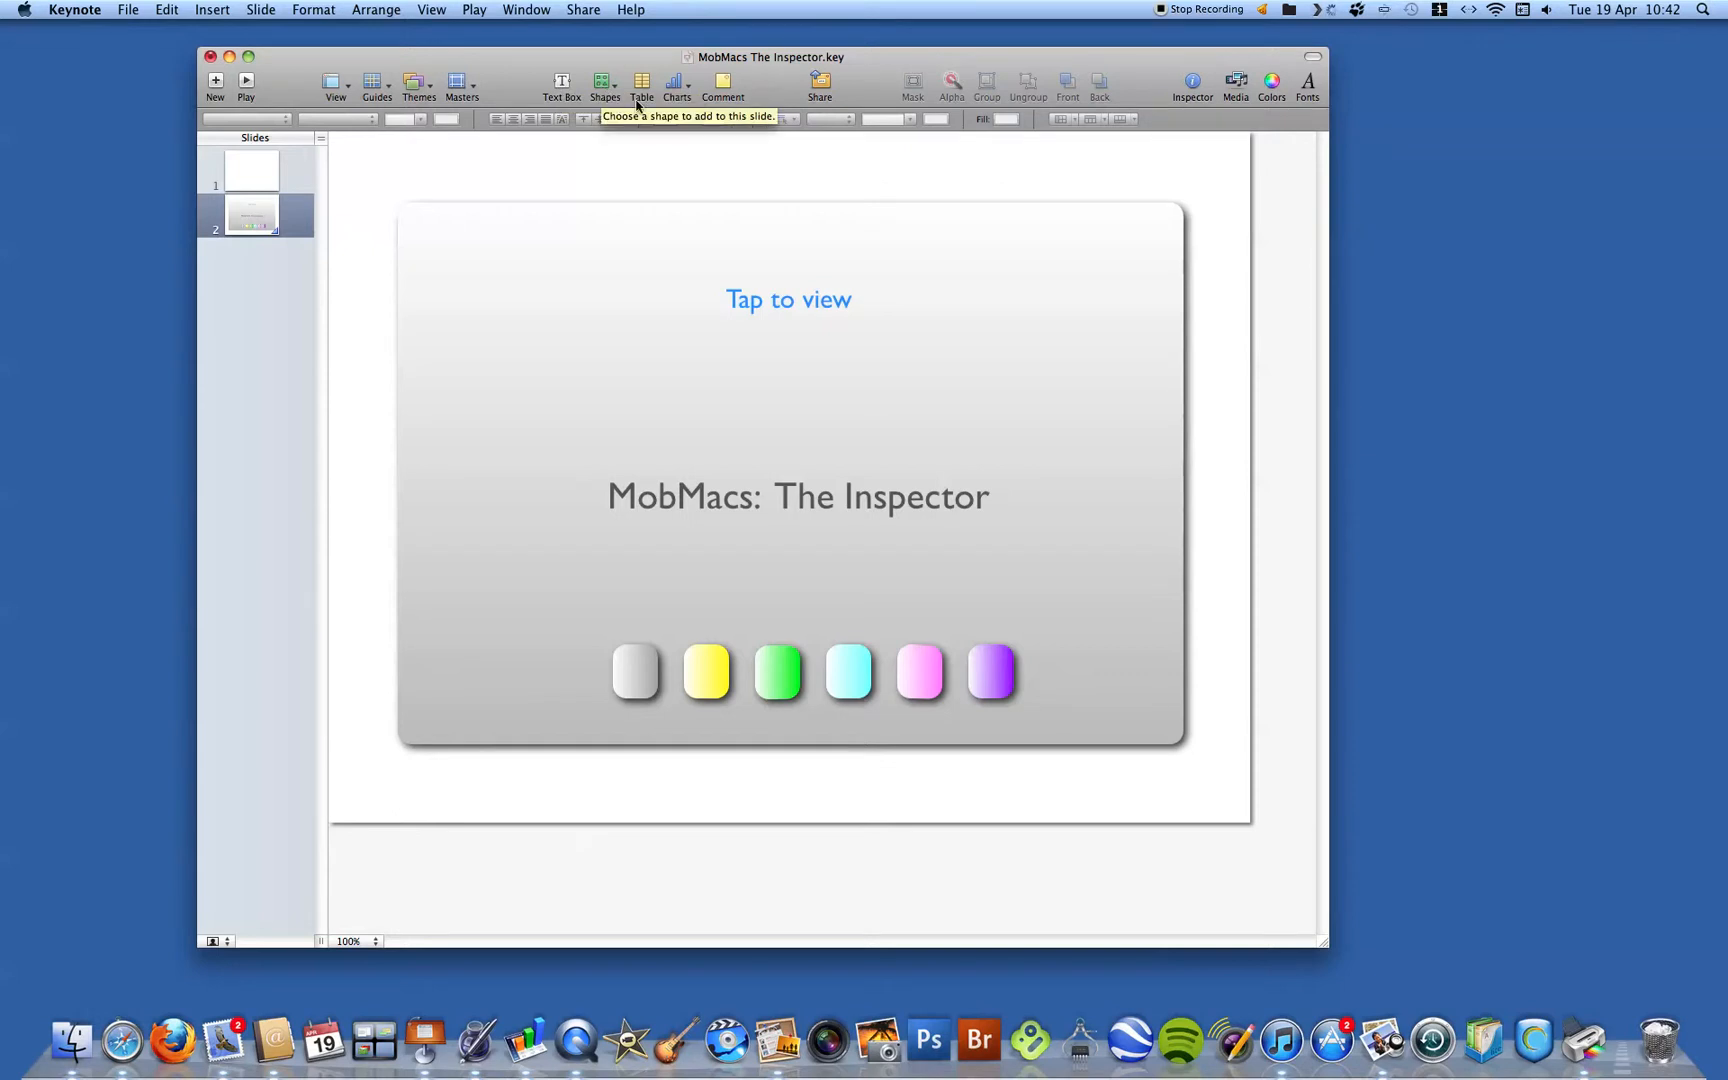
{"action": "mouse_move", "coordinate": [642, 86]}
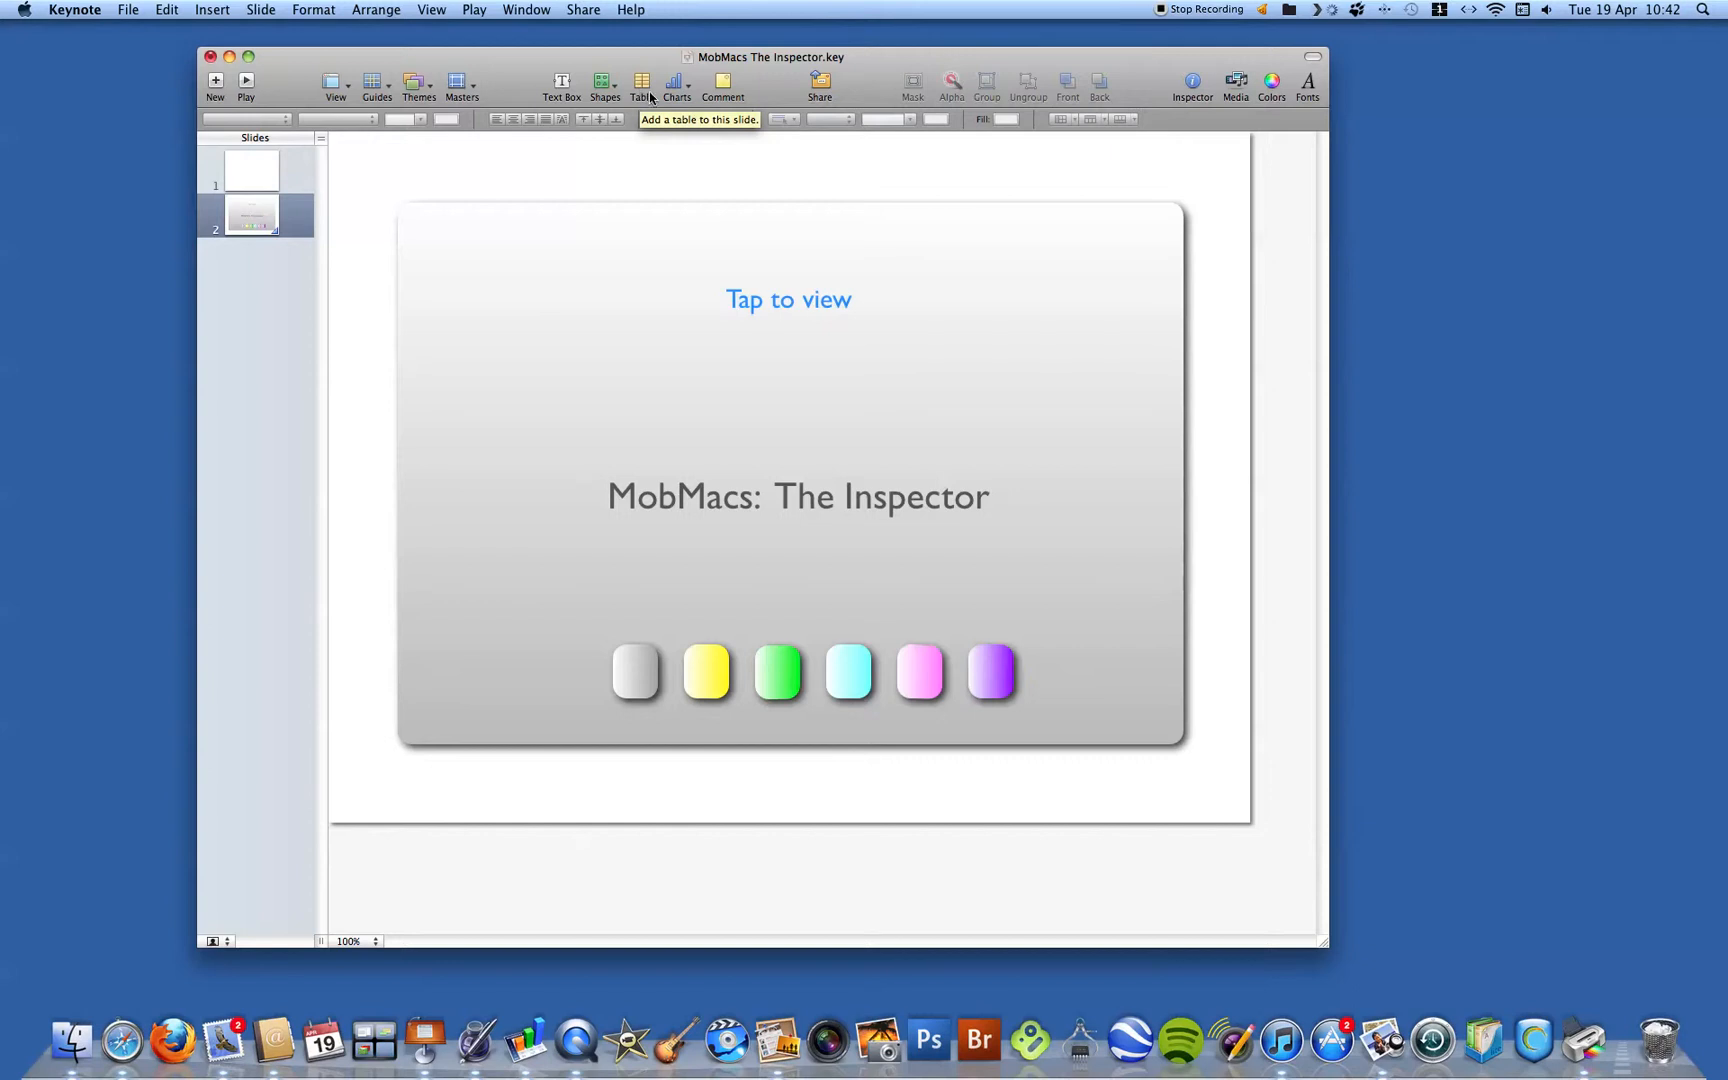
{"action": "mouse_move", "coordinate": [676, 86]}
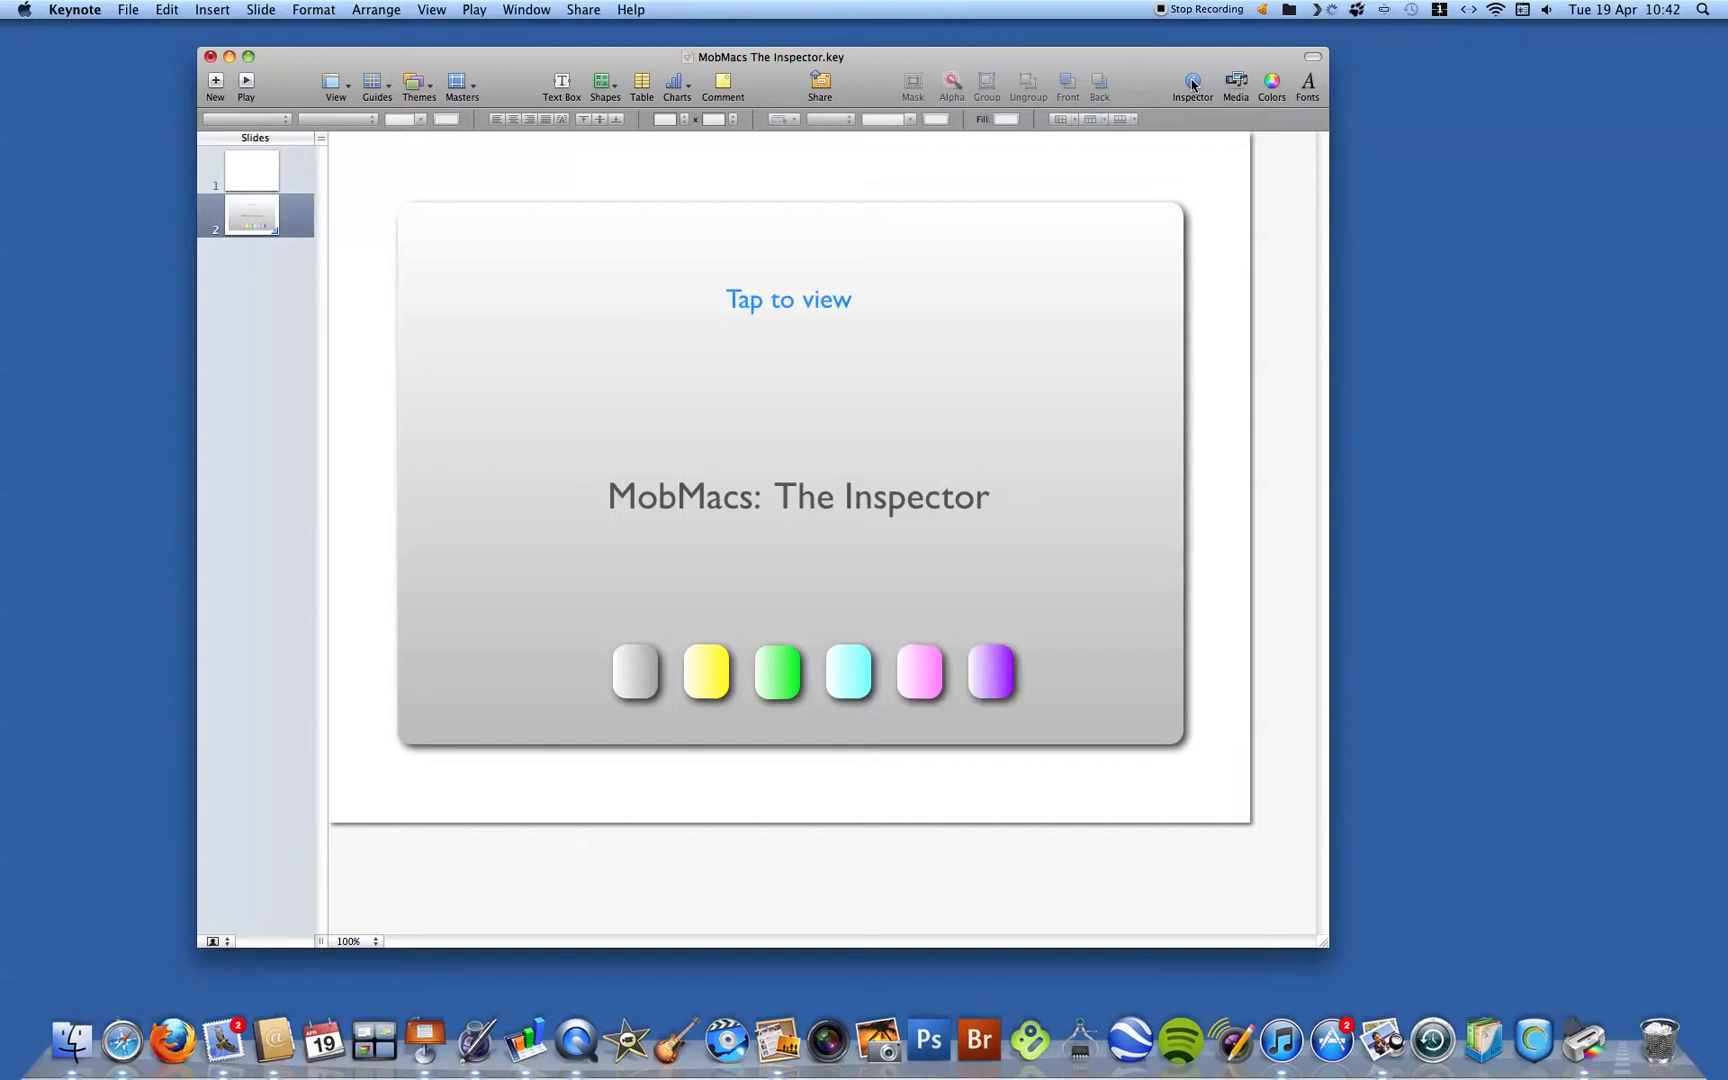
{"action": "mouse_move", "coordinate": [1192, 82]}
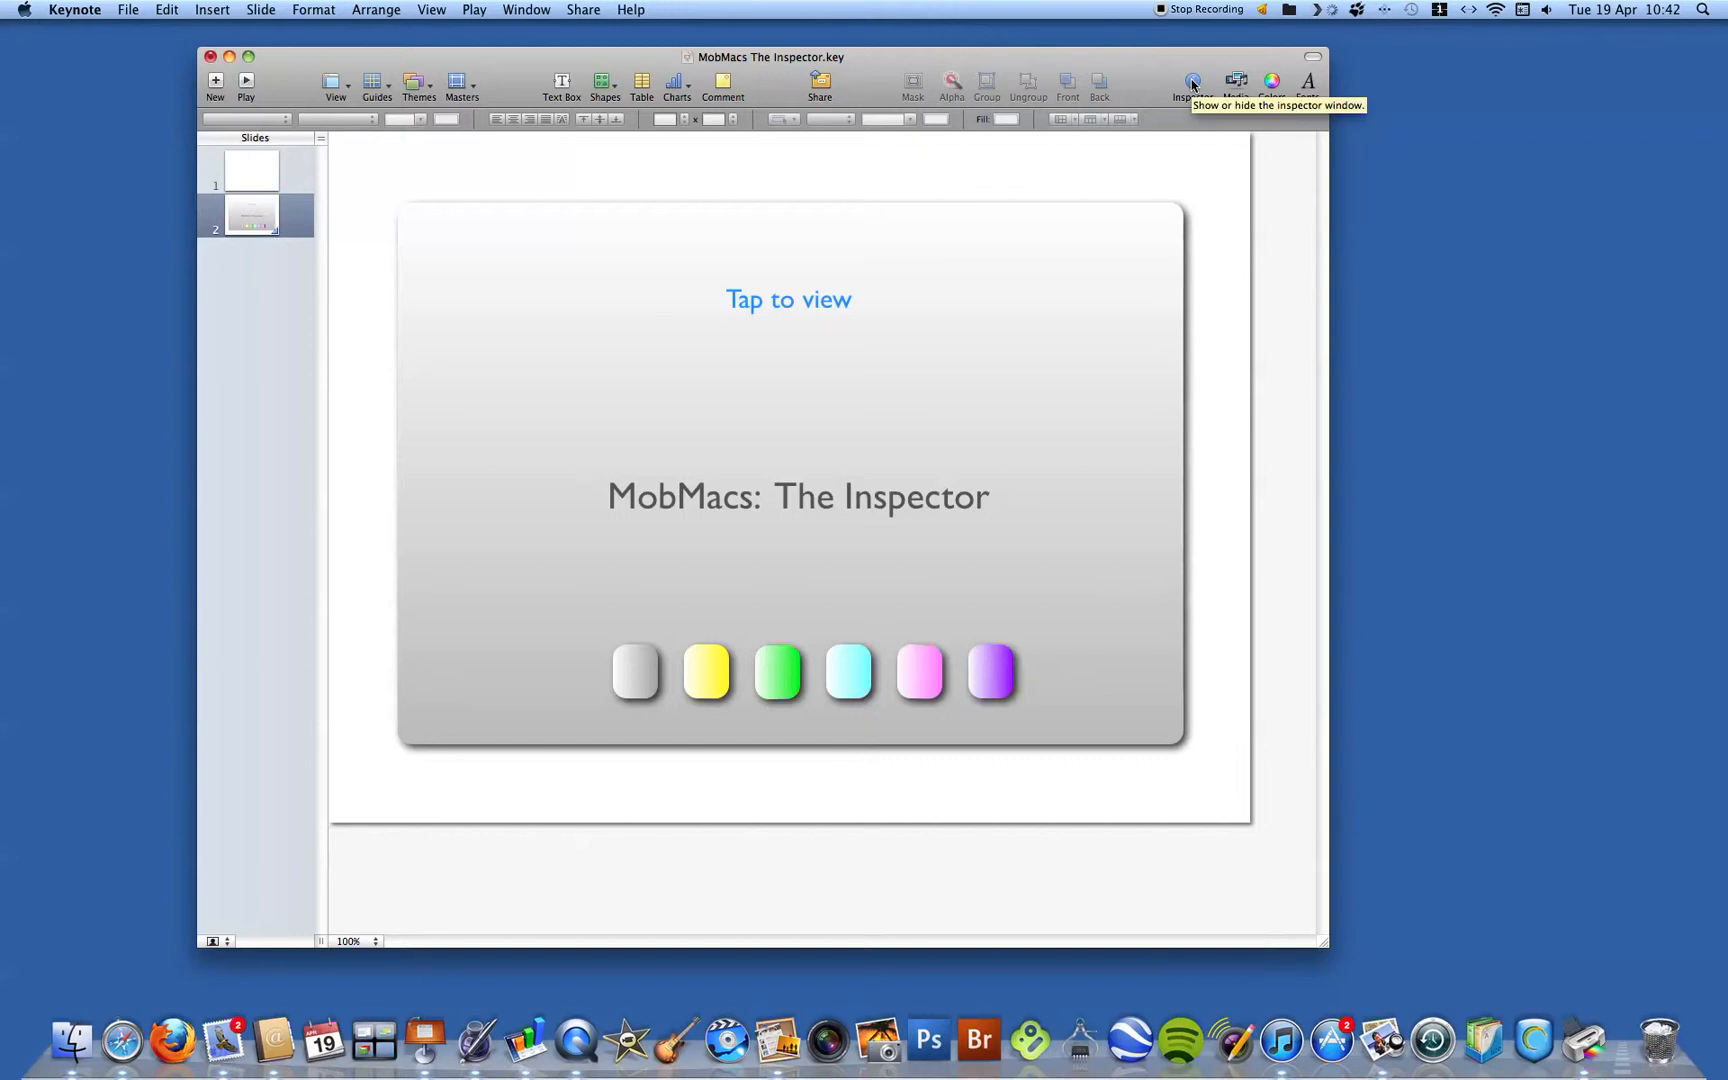
- Show the Inspector's Document pane and review its Document and Audio settings
{"action": "left_click", "coordinate": [1190, 82]}
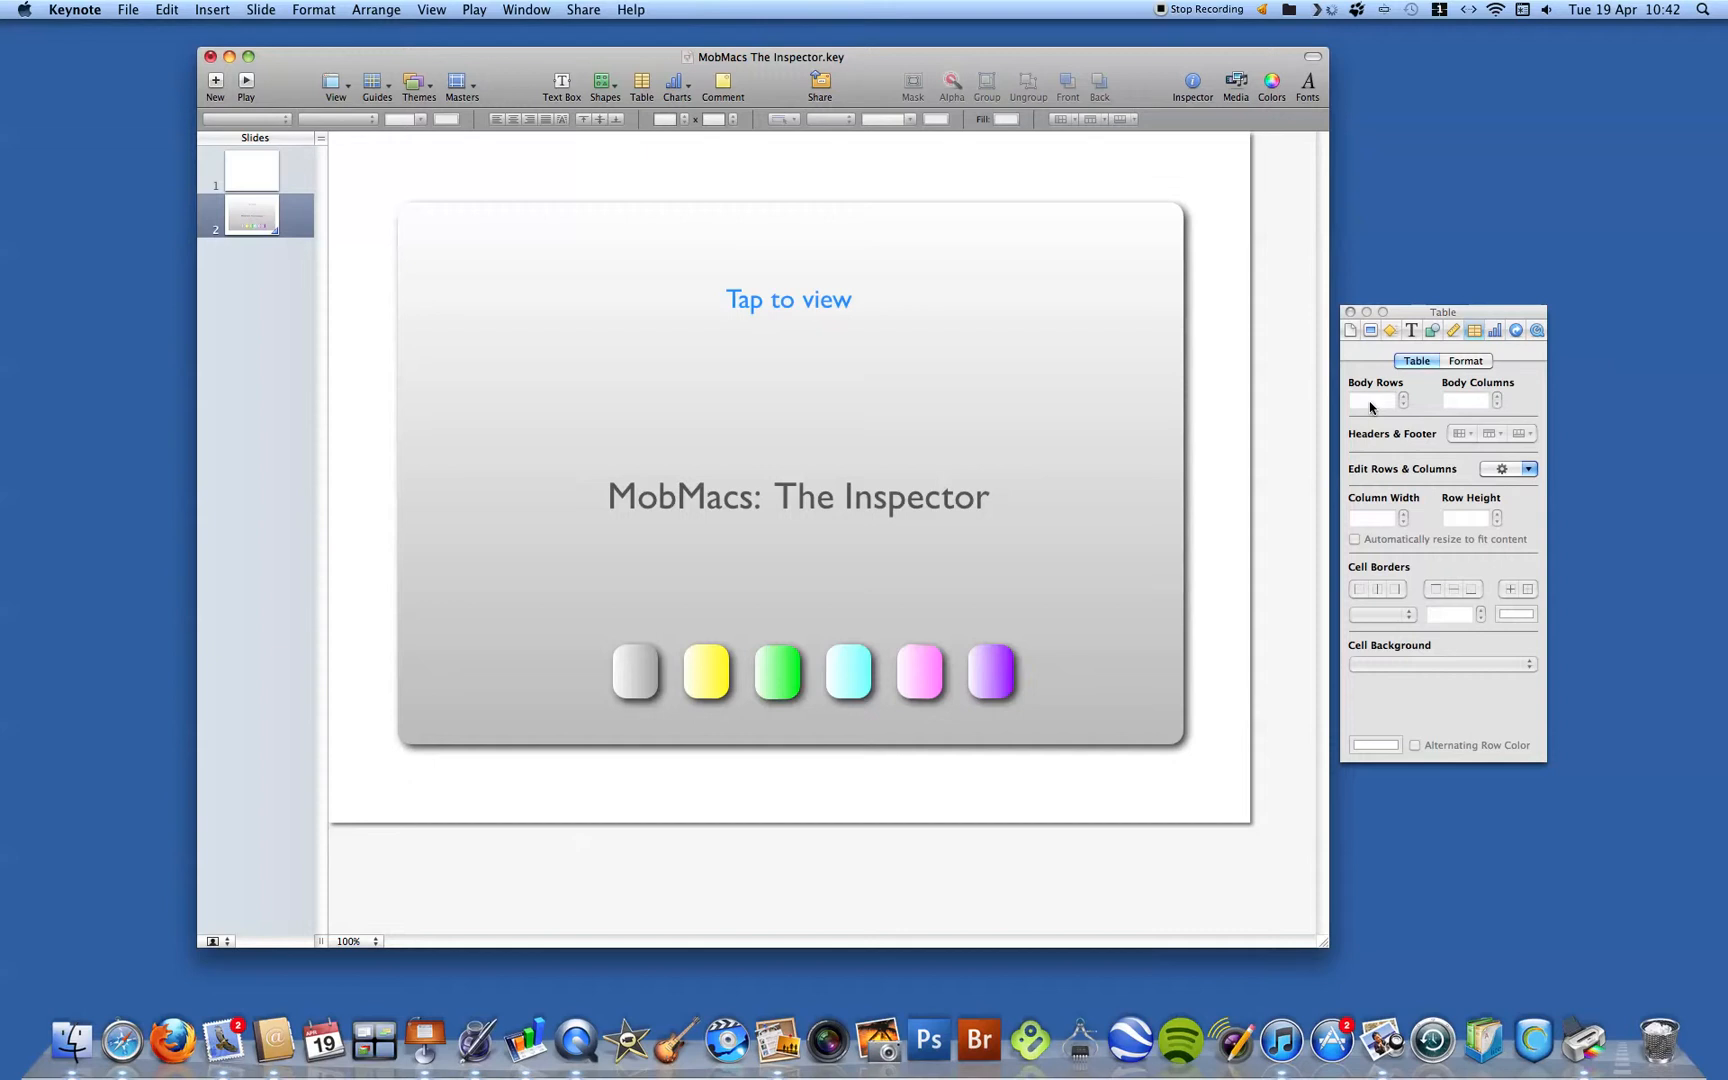
{"action": "mouse_move", "coordinate": [1376, 400]}
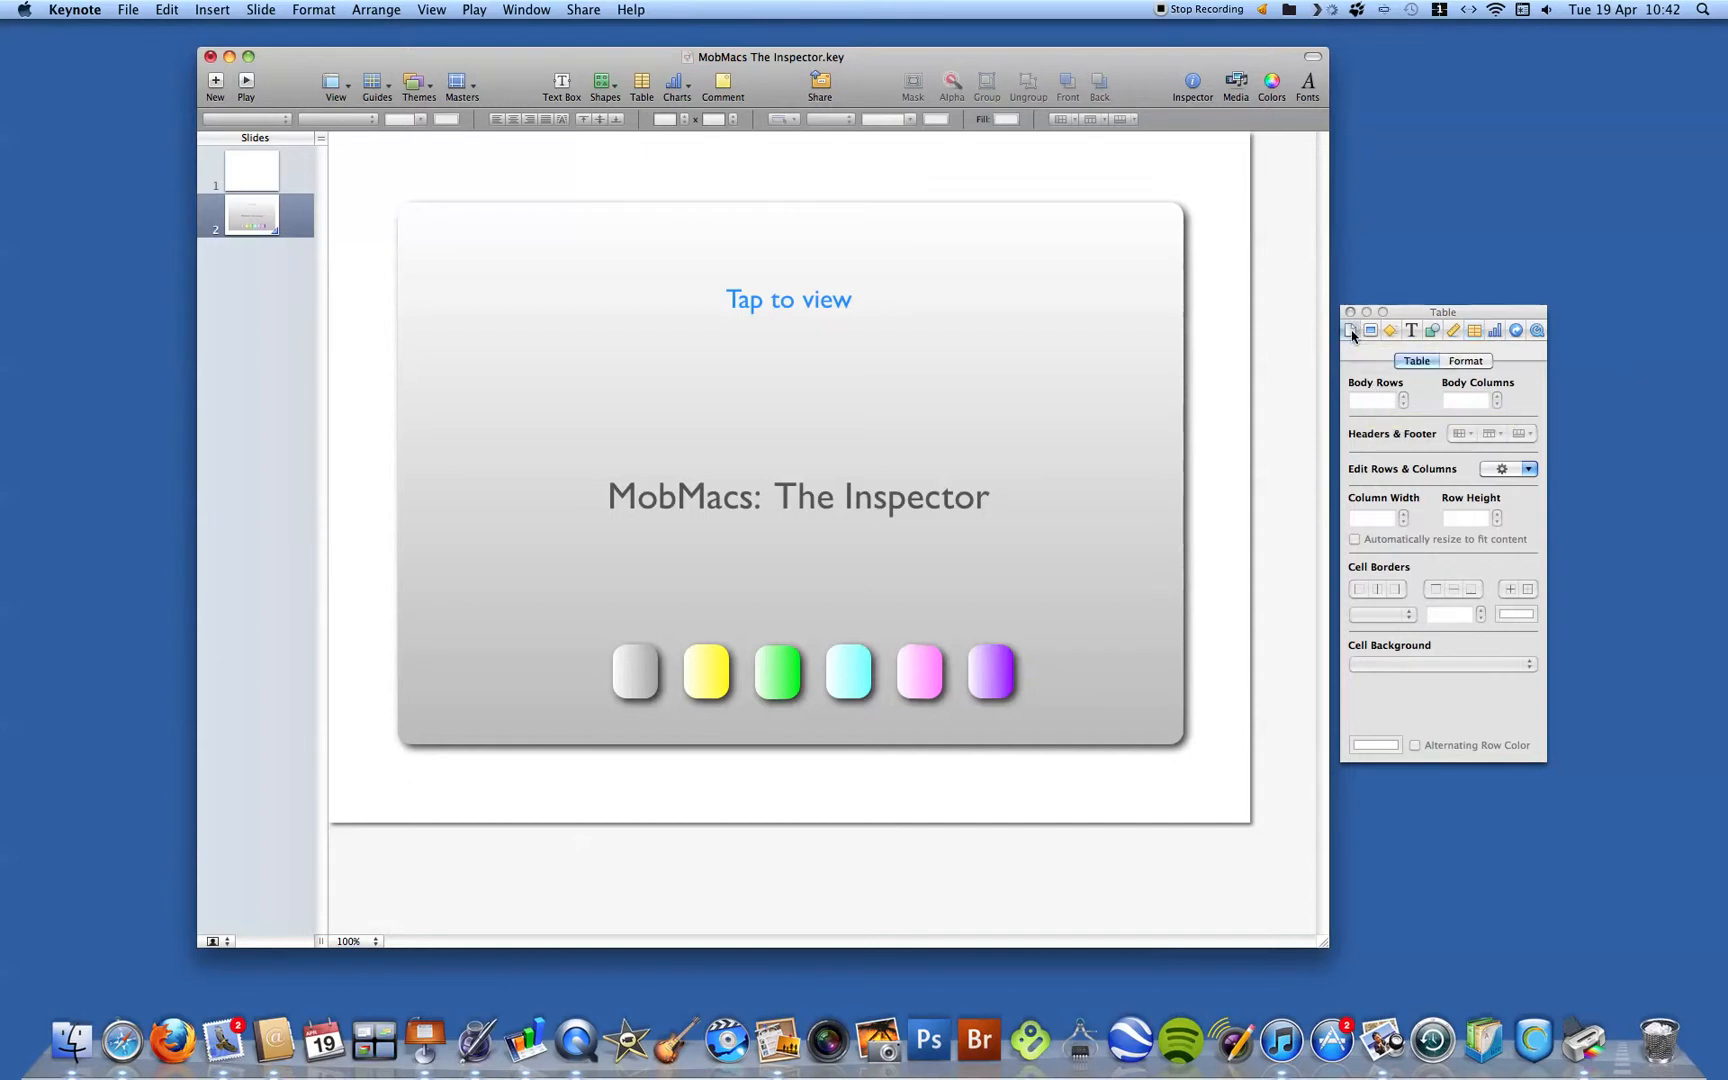
{"action": "left_click", "coordinate": [1348, 330]}
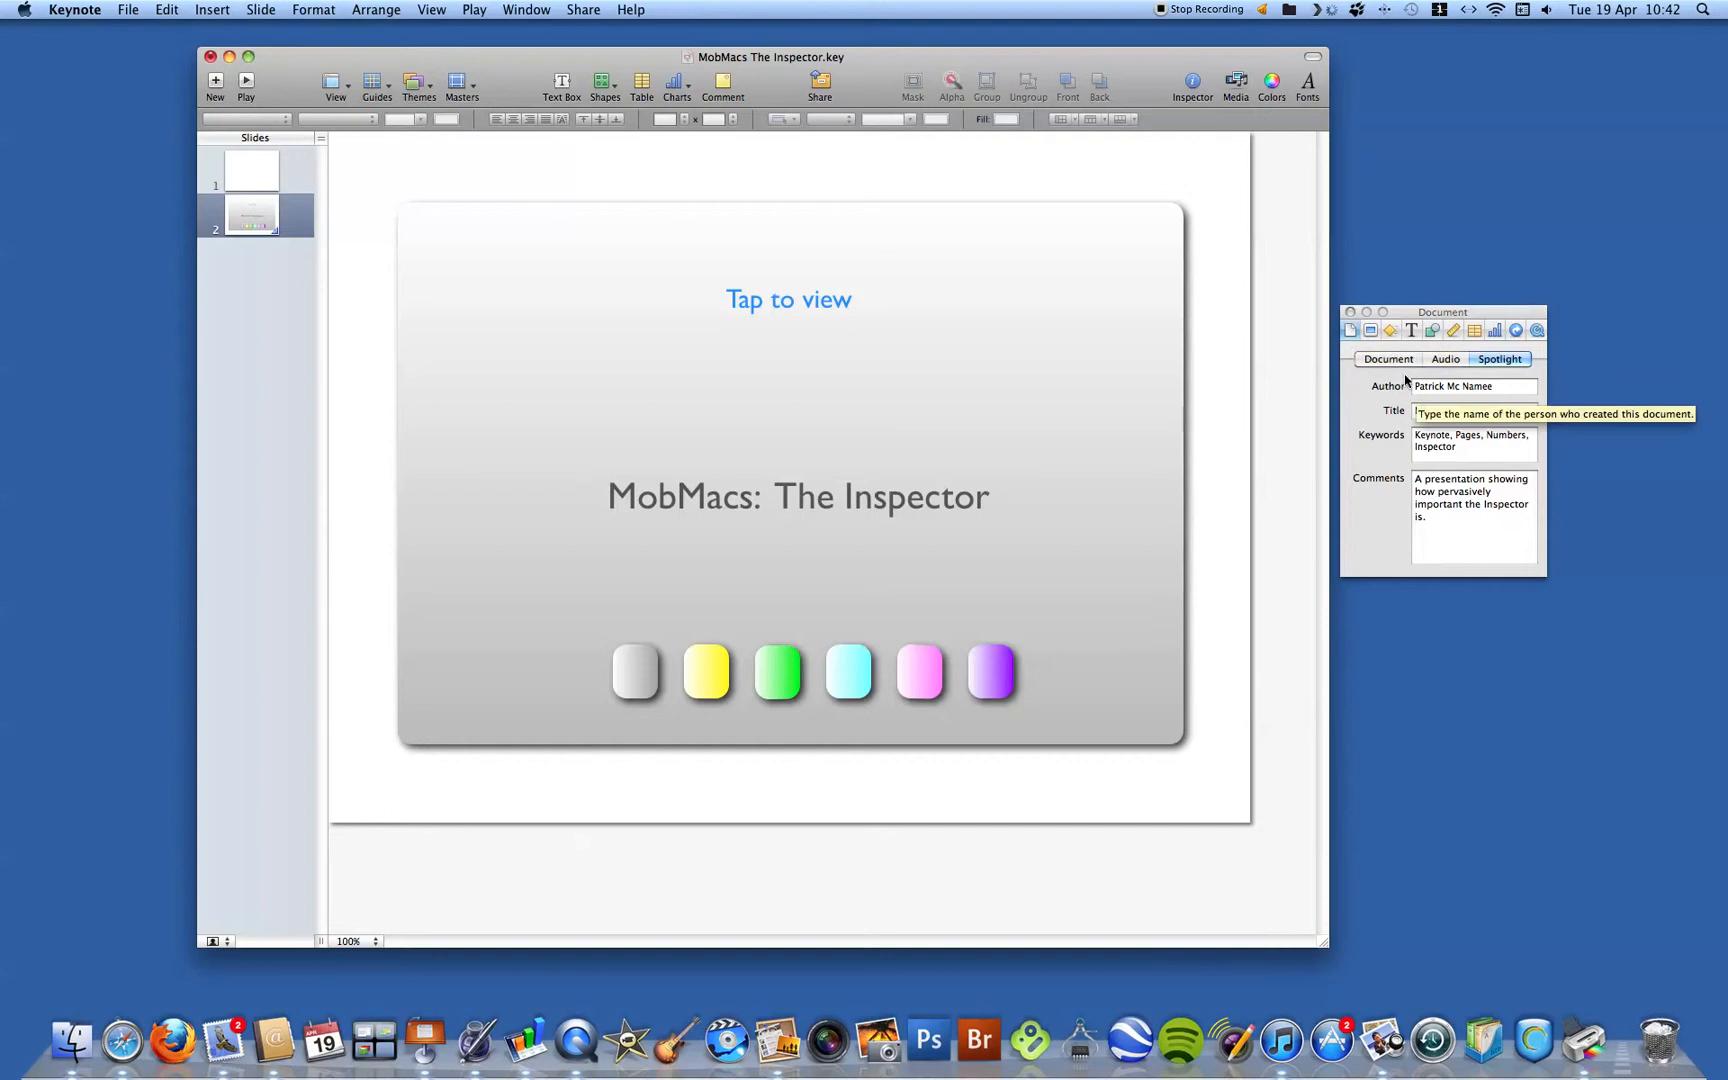
{"action": "left_click", "coordinate": [1388, 358]}
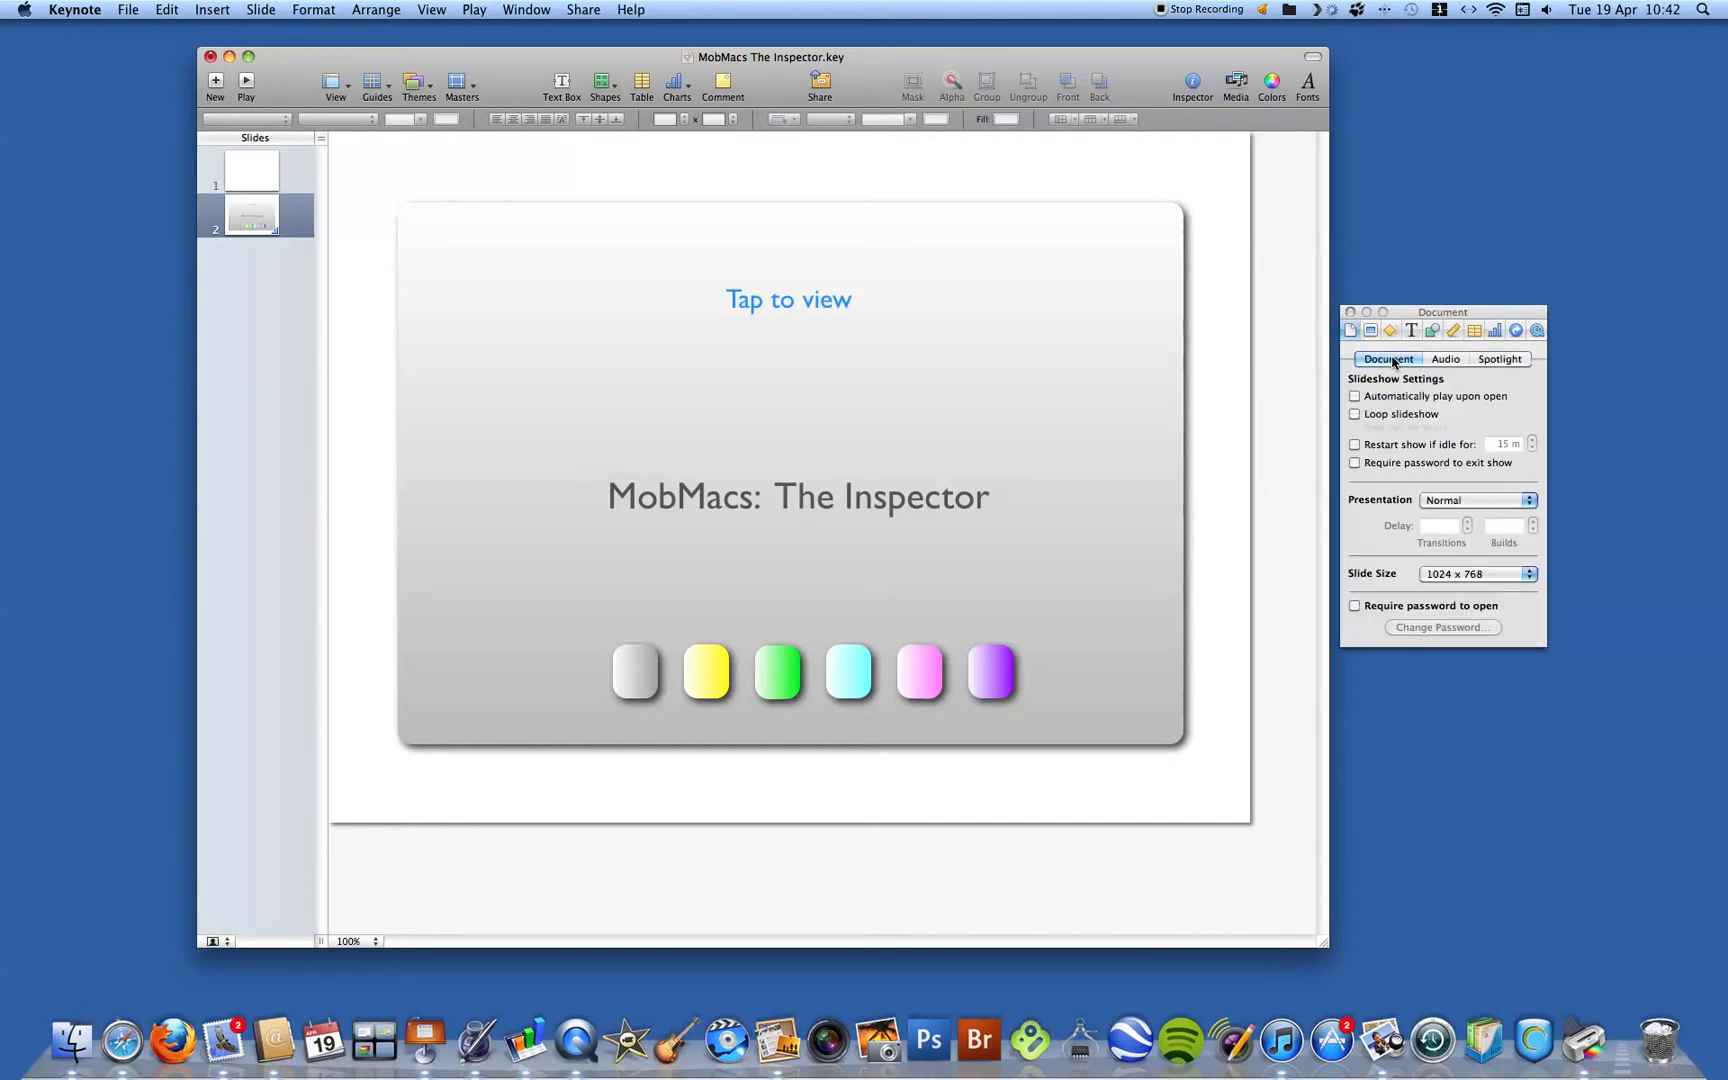
{"action": "left_click", "coordinate": [1444, 358]}
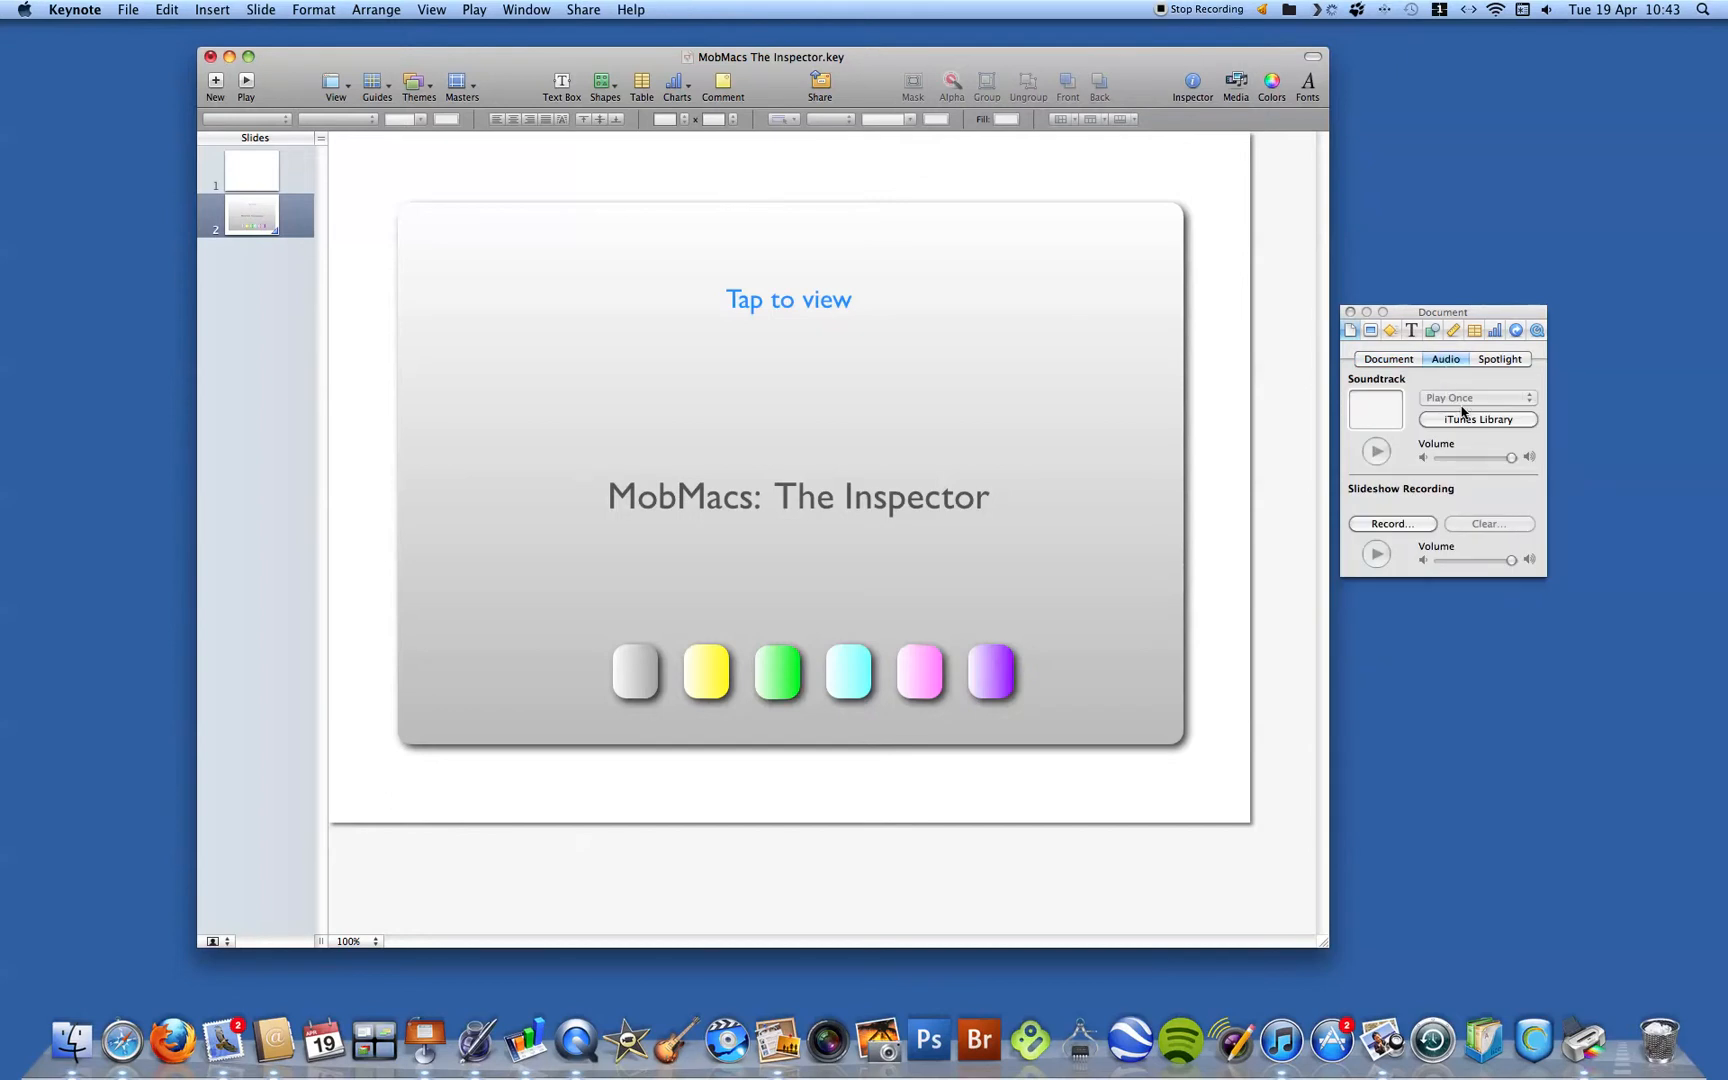
- Browse the iTunes Library for a soundtrack, close it, and show the Spotlight author, title and keywords
{"action": "left_click", "coordinate": [1234, 82]}
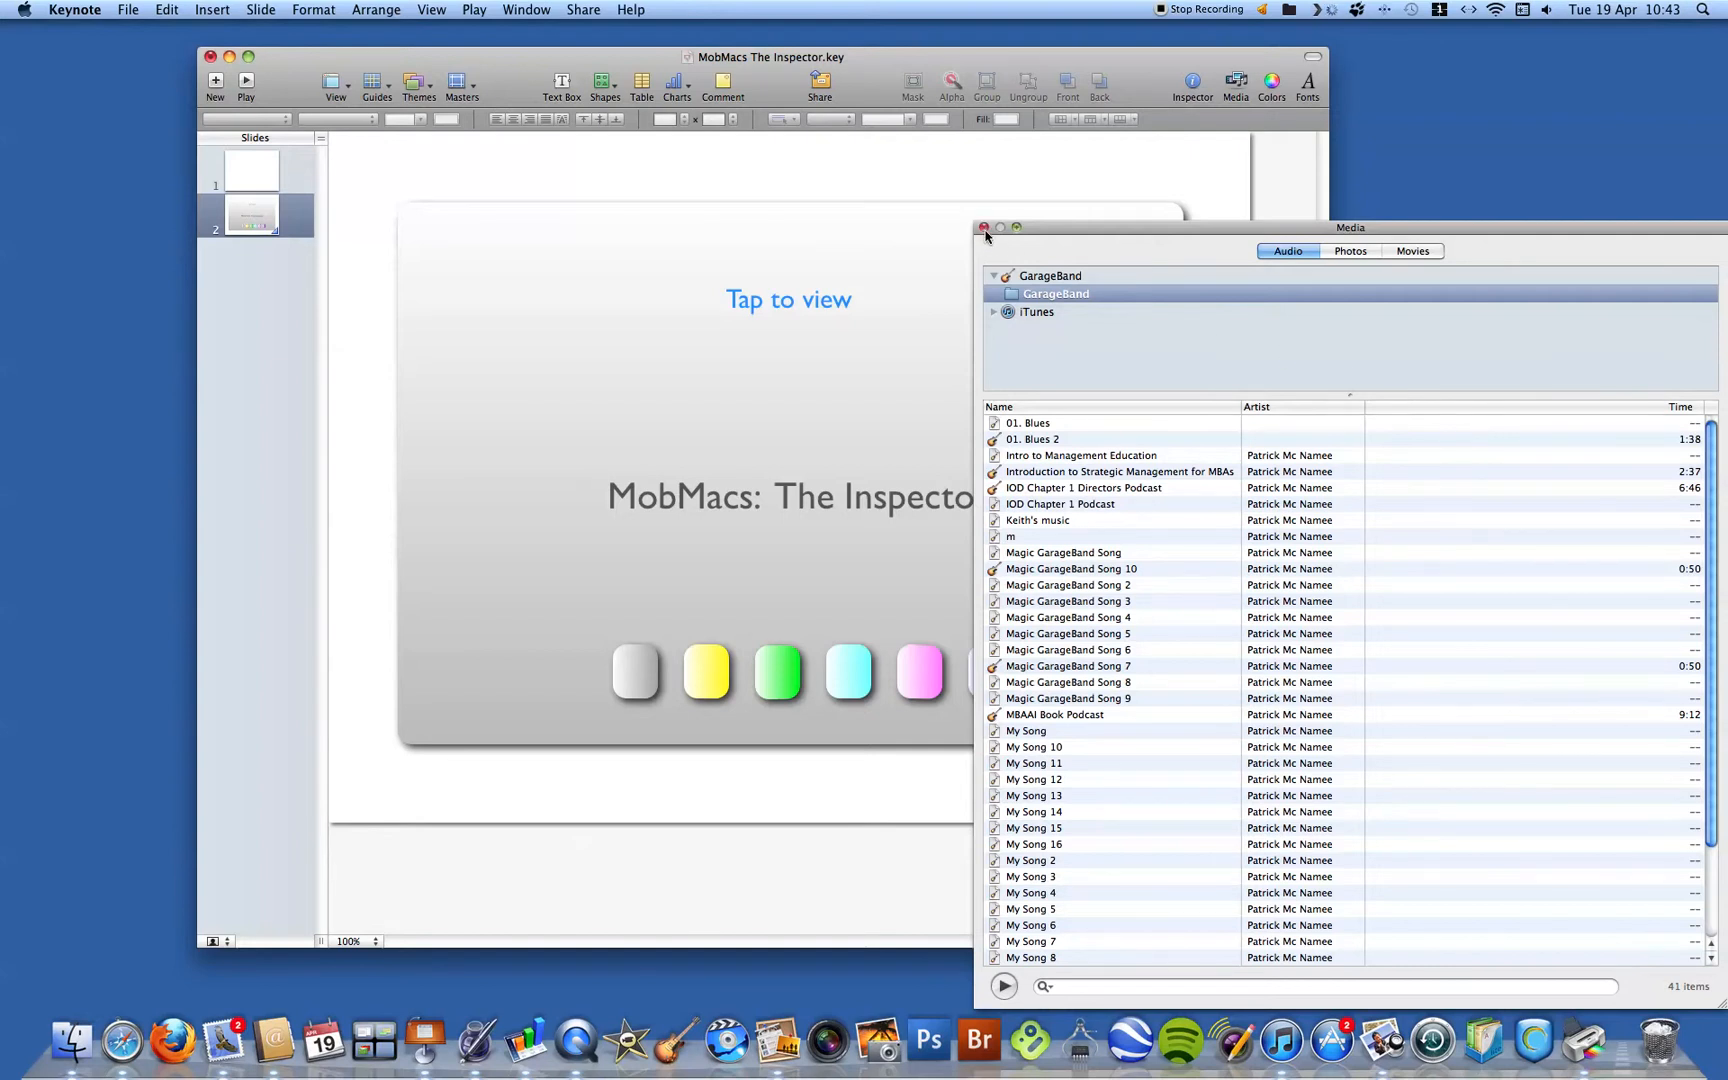
{"action": "left_click", "coordinate": [986, 228]}
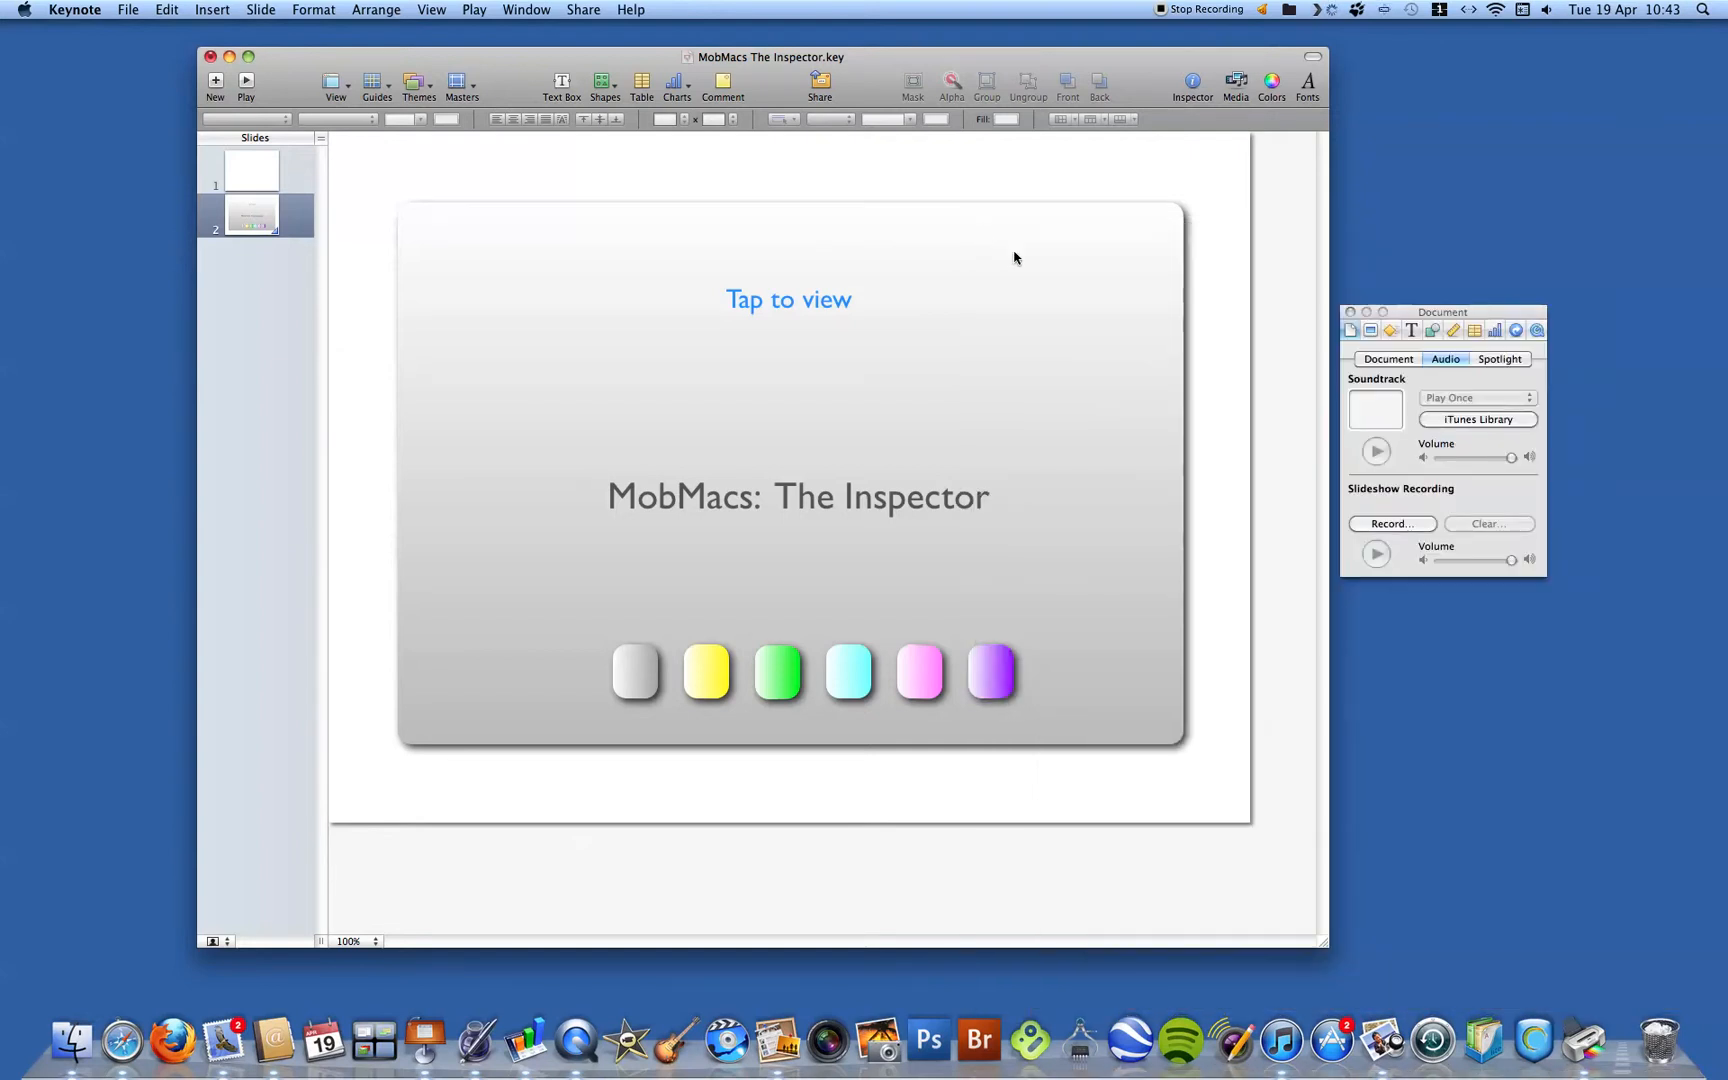
{"action": "left_click", "coordinate": [1498, 360]}
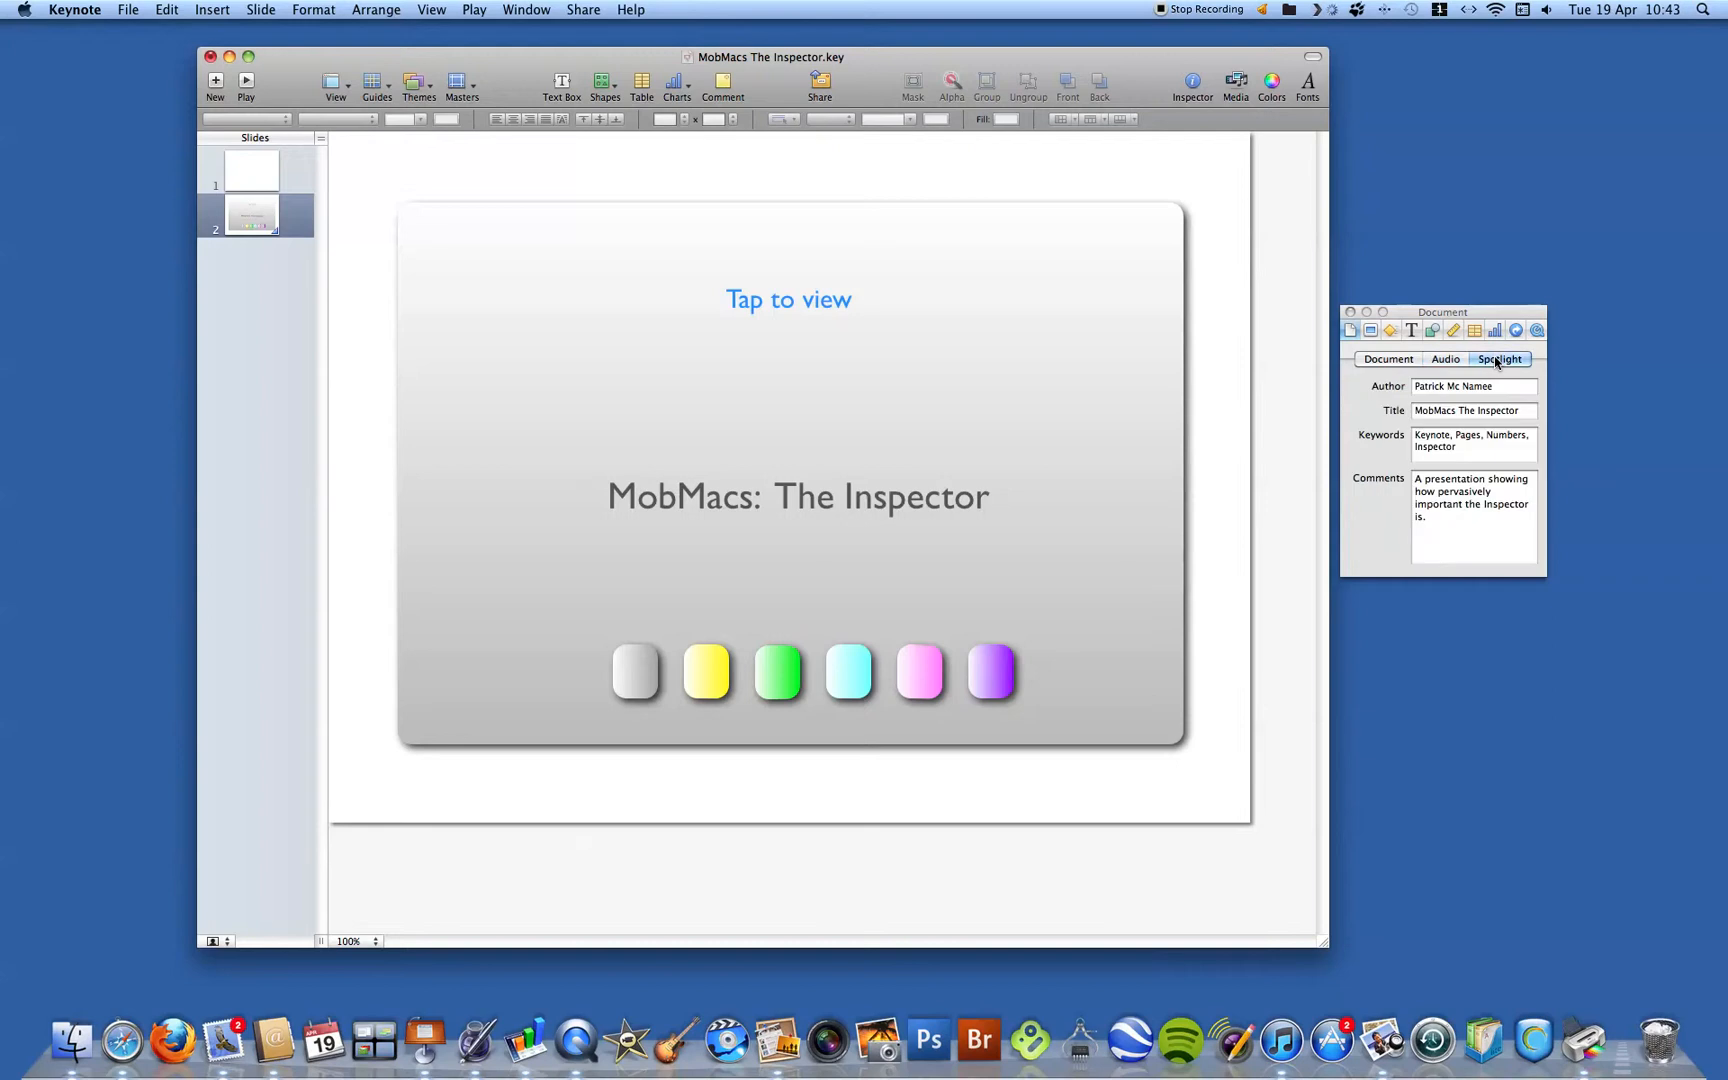
{"action": "mouse_move", "coordinate": [1456, 364]}
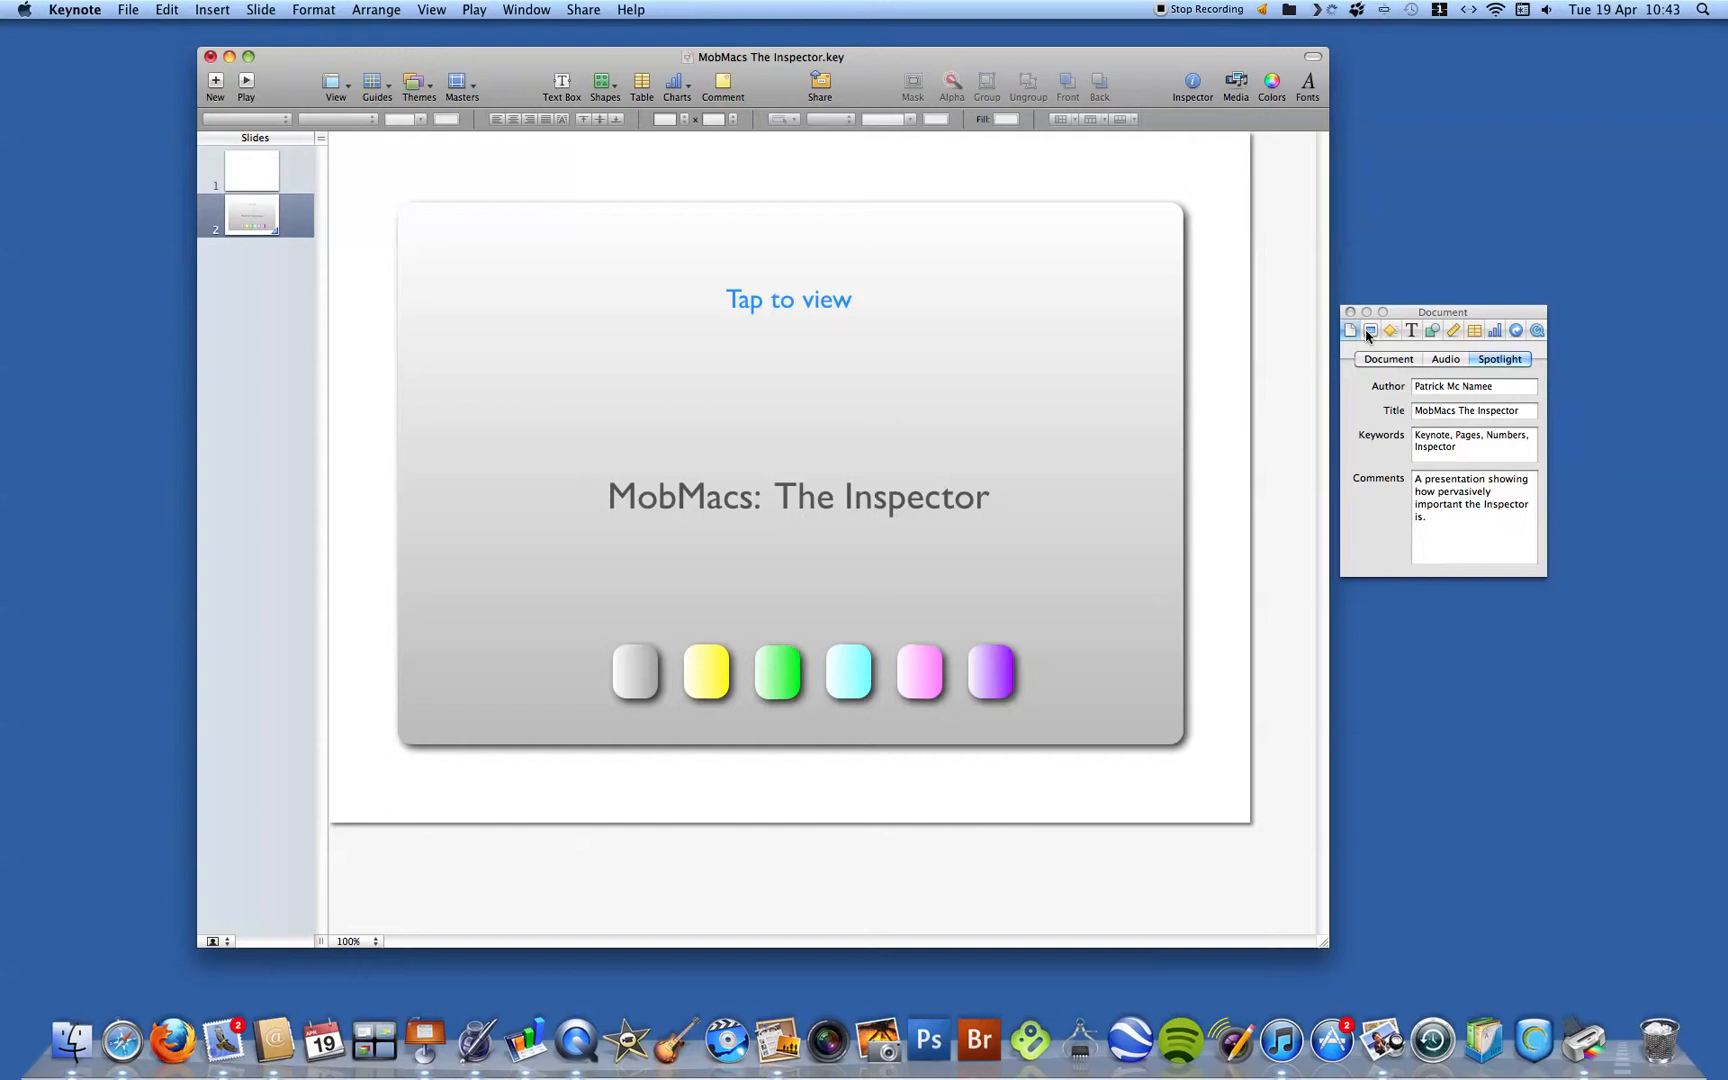
- Review the Slide pane's Twist transition, keep it, and show the Appearance layout and background
{"action": "left_click", "coordinate": [1390, 330]}
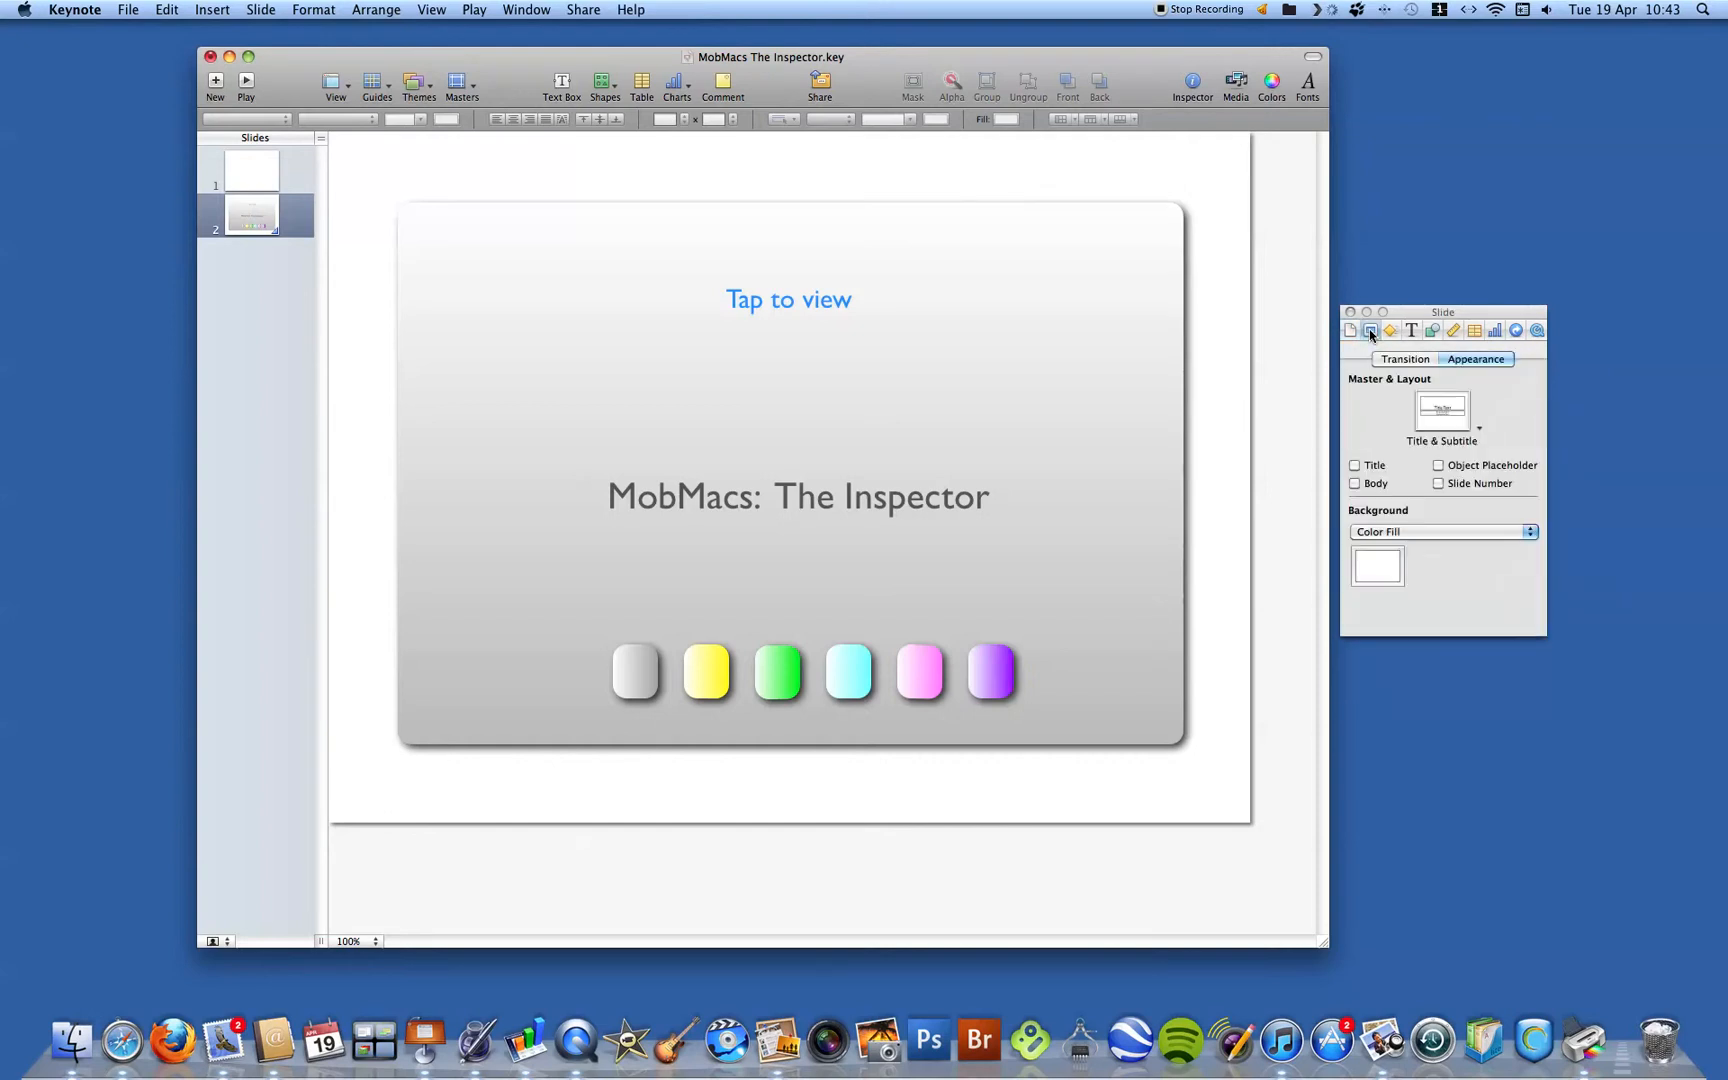
{"action": "left_click", "coordinate": [1406, 358]}
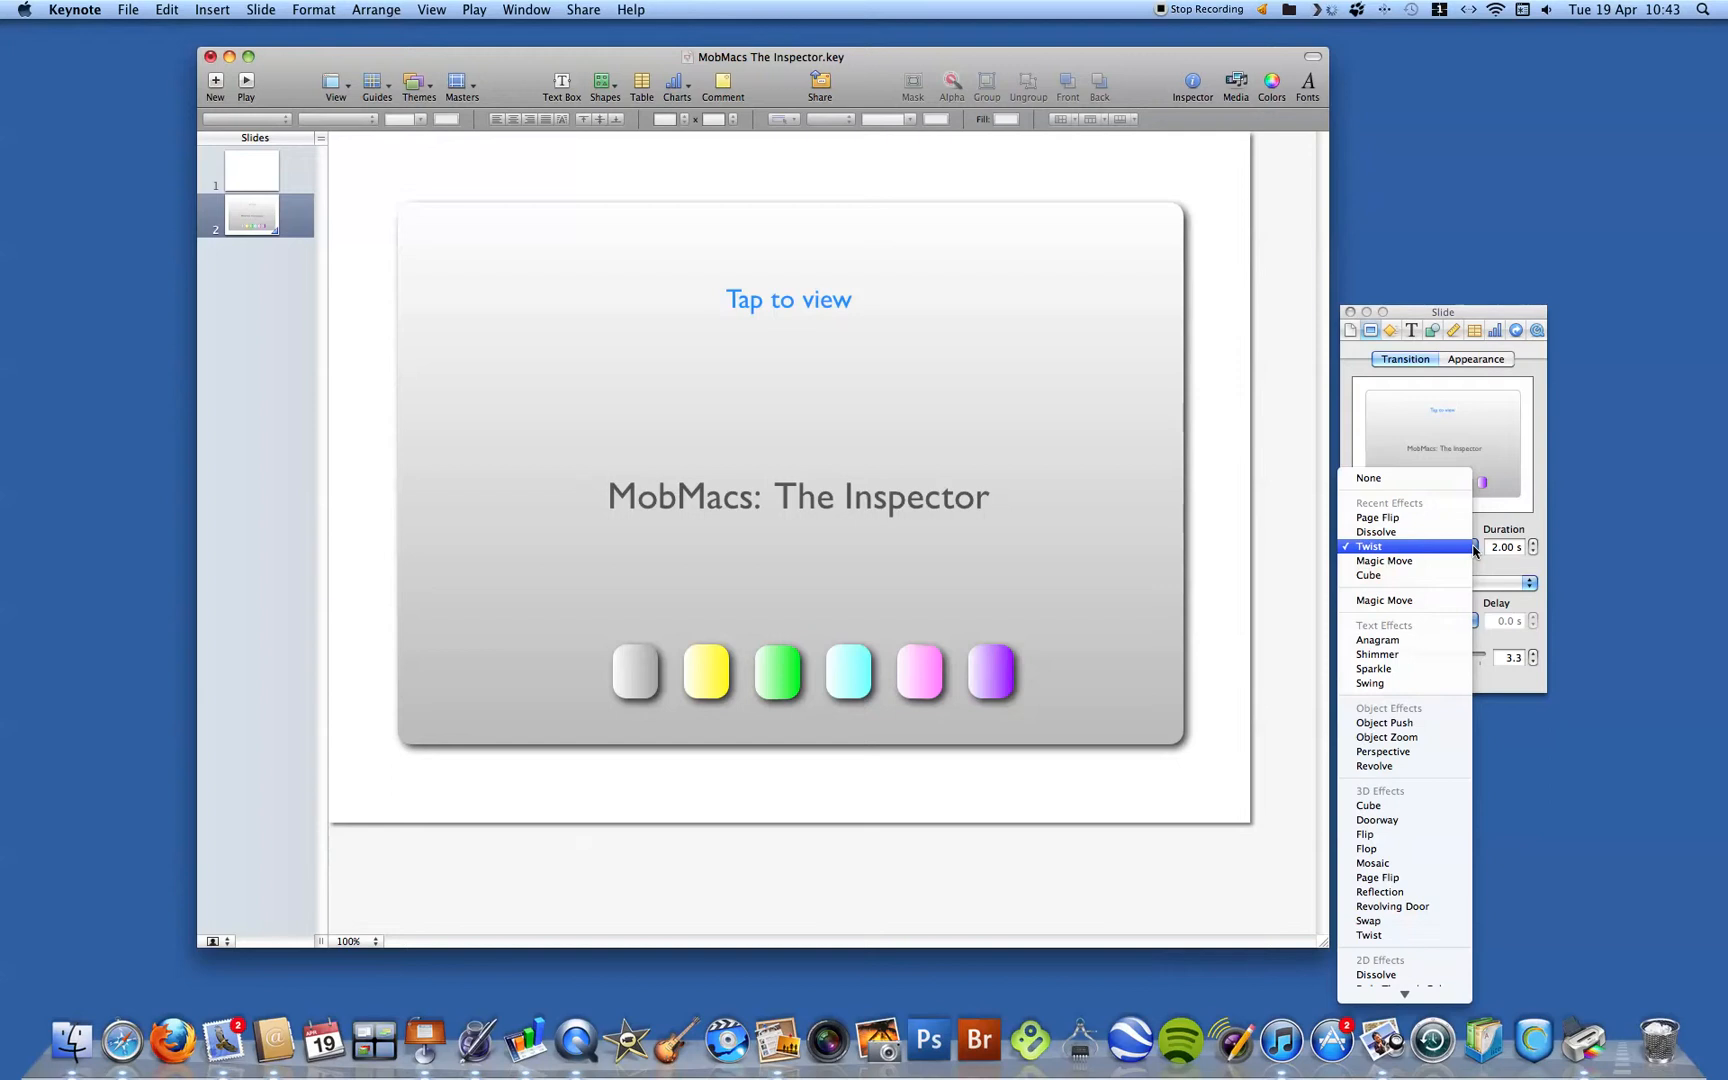
{"action": "left_click", "coordinate": [1368, 546]}
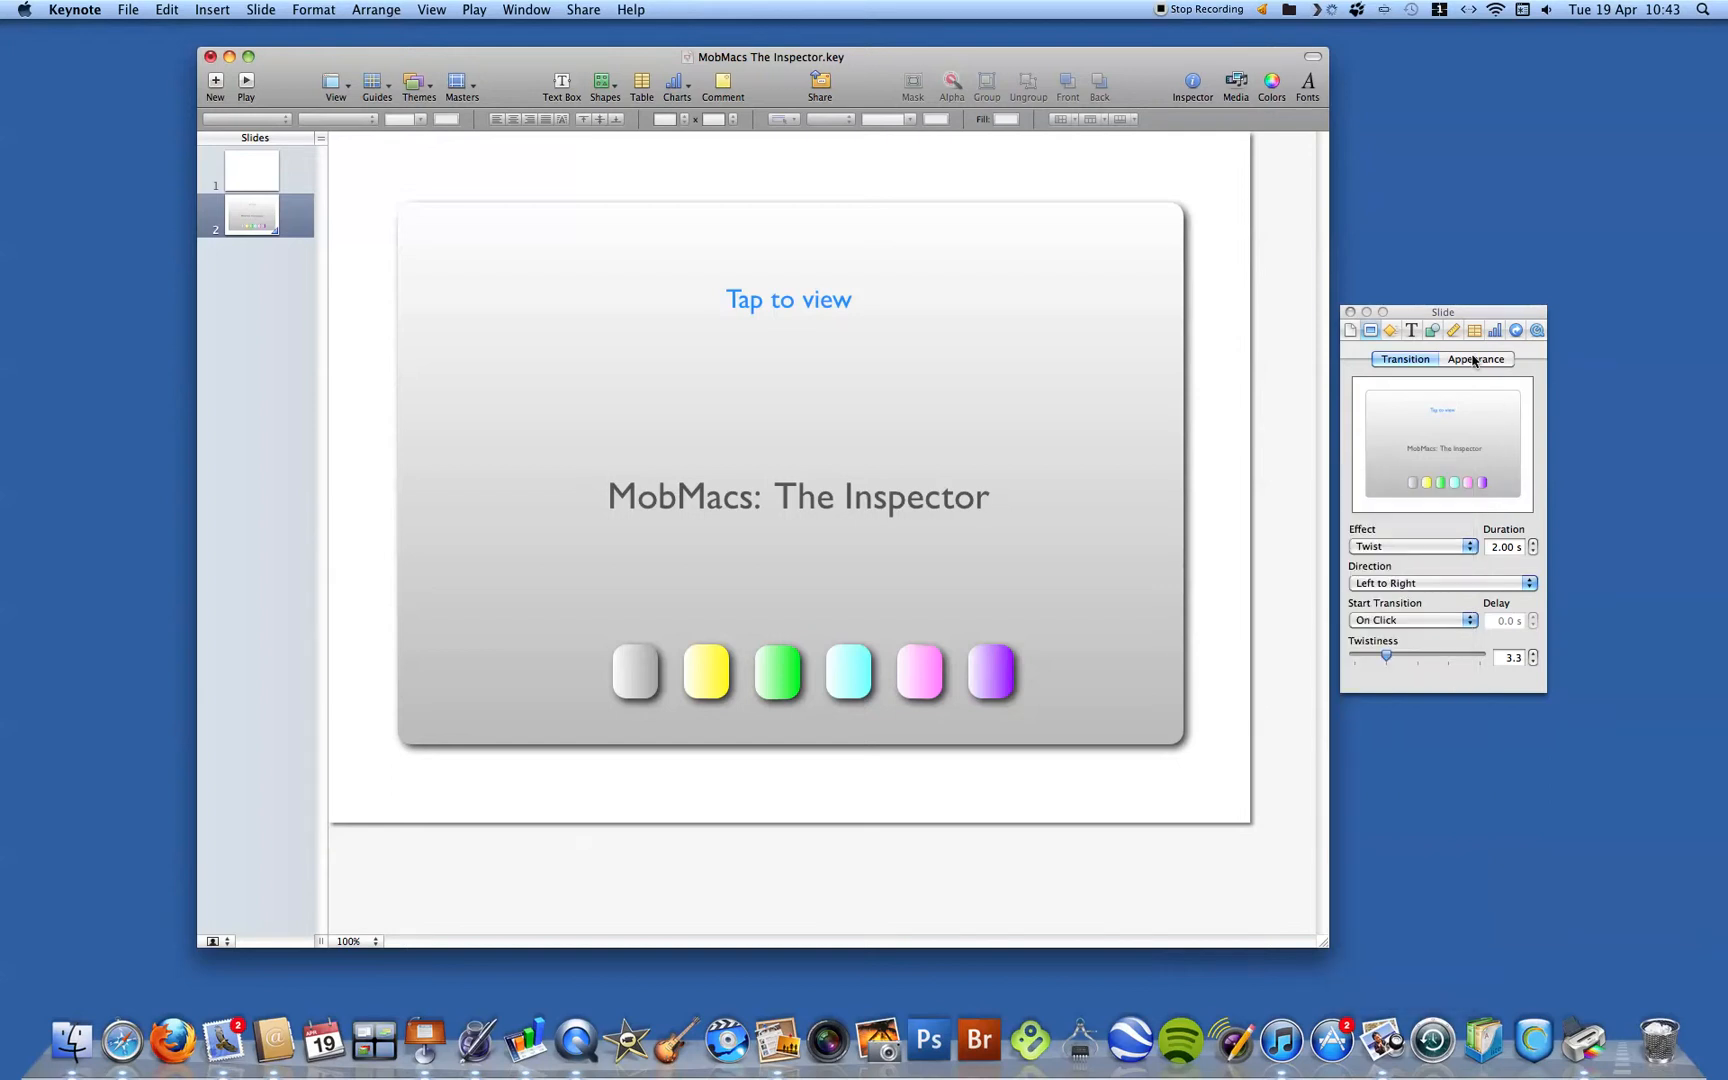
{"action": "left_click", "coordinate": [1476, 360]}
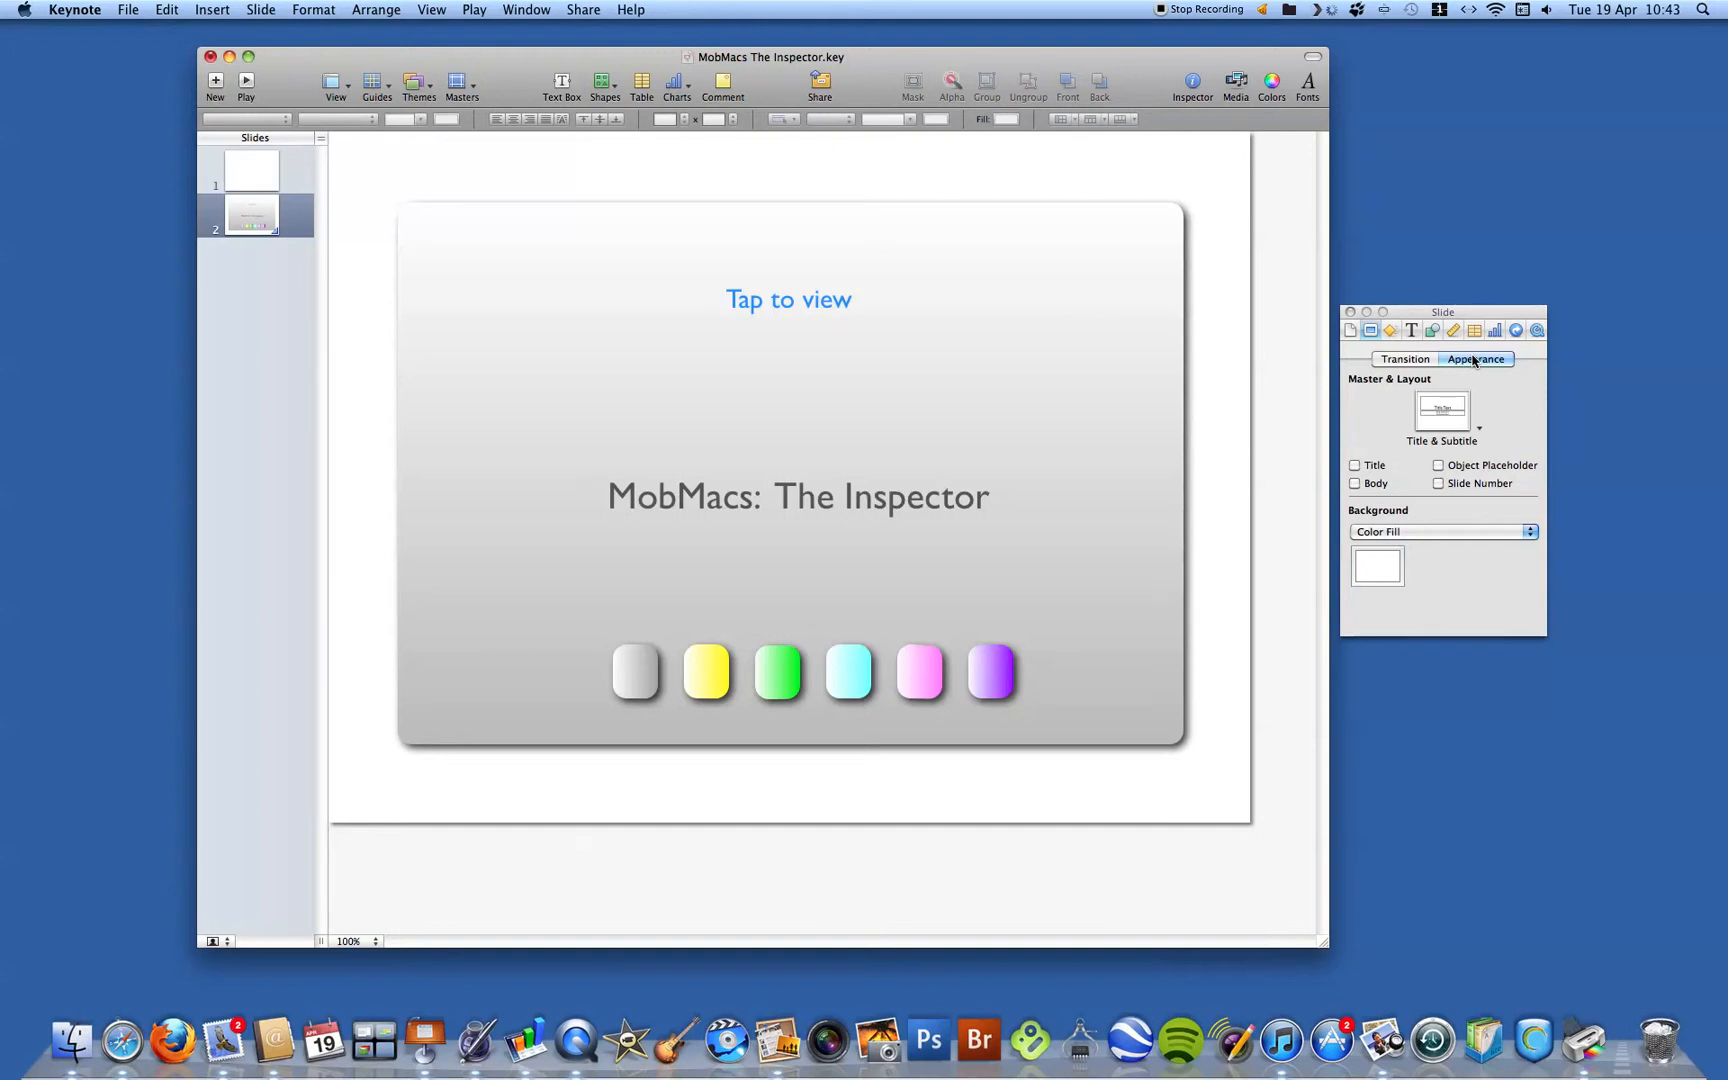
{"action": "mouse_move", "coordinate": [1402, 300]}
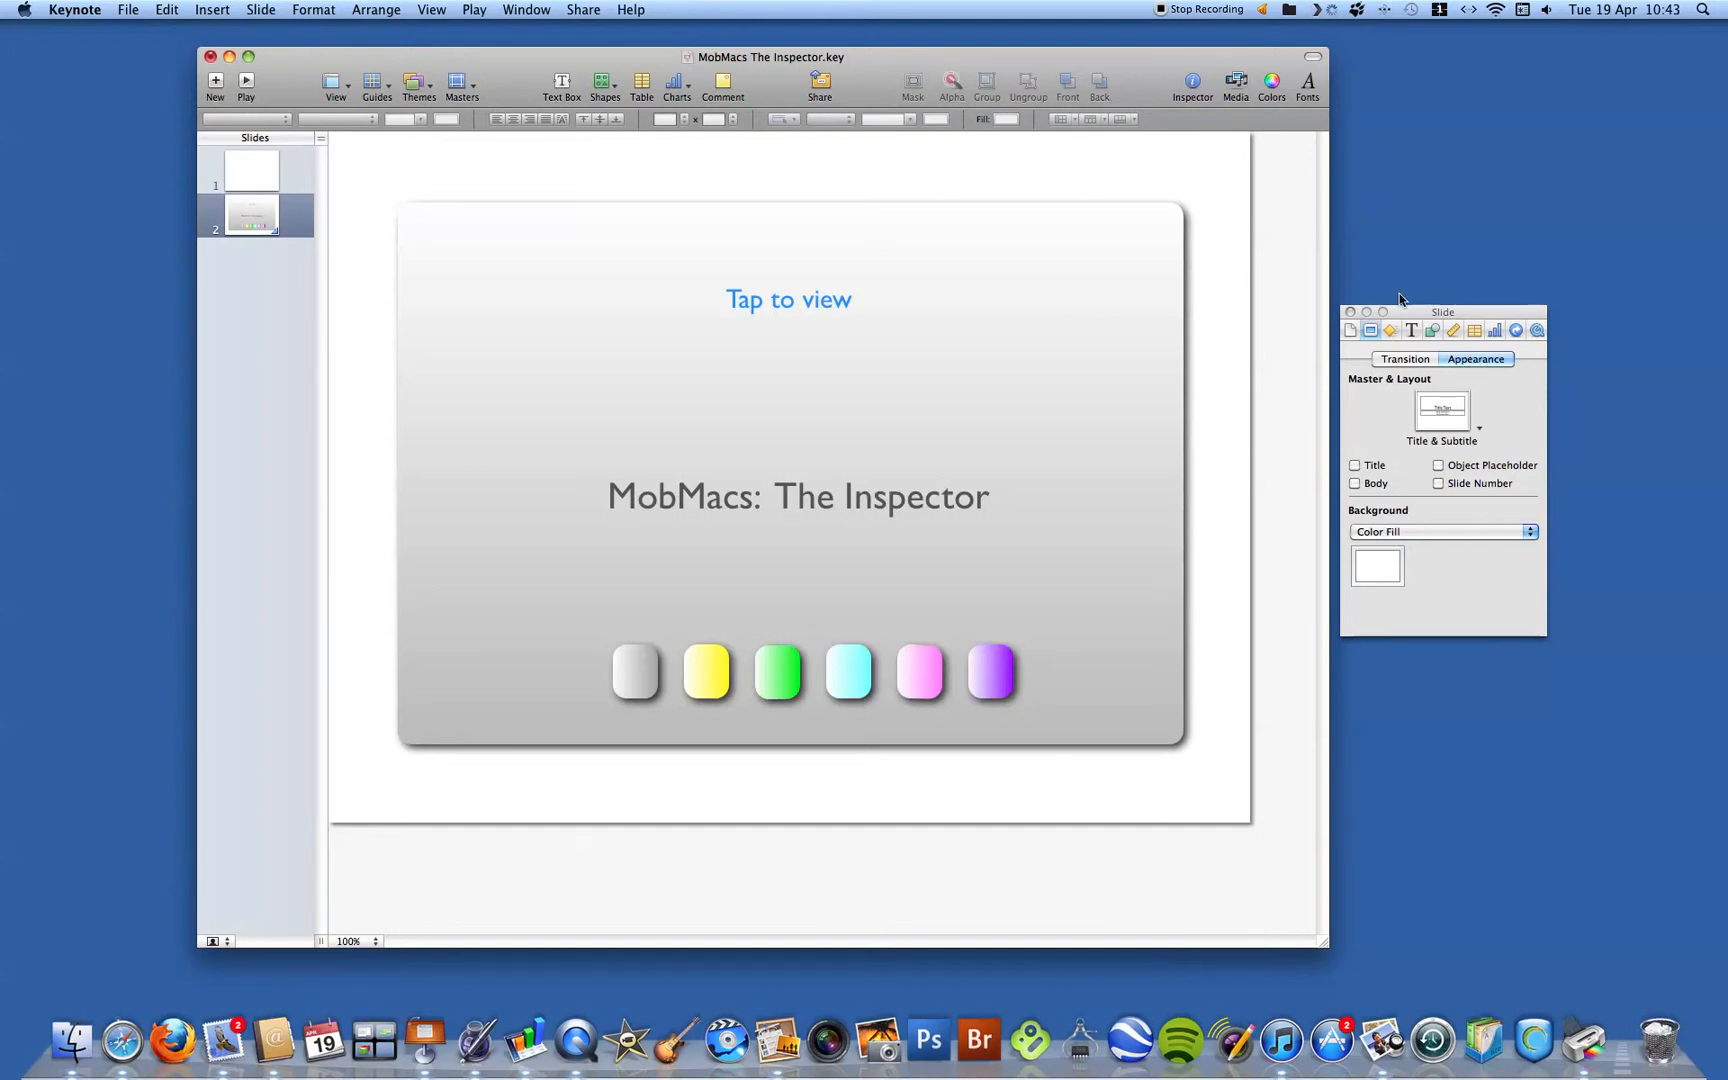
- Review the Build pane's build-in and build-out effect lists without choosing one
{"action": "left_click", "coordinate": [1390, 330]}
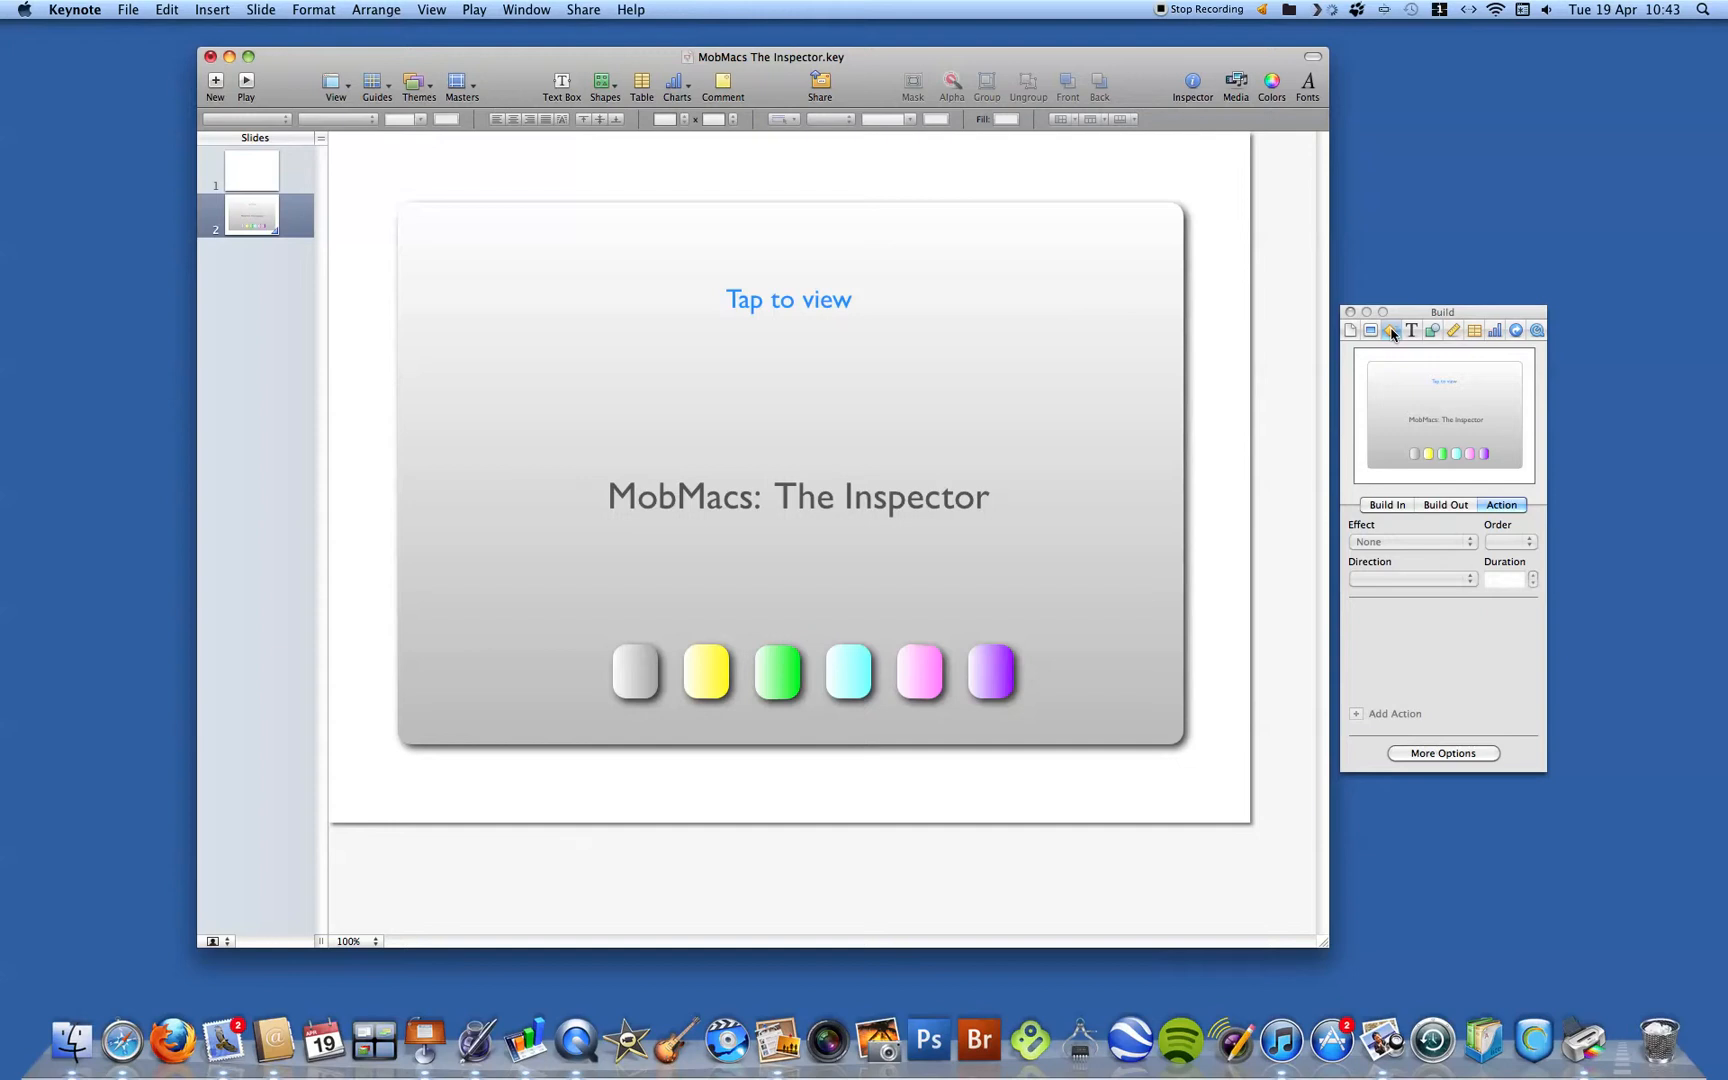
{"action": "mouse_move", "coordinate": [1390, 330]}
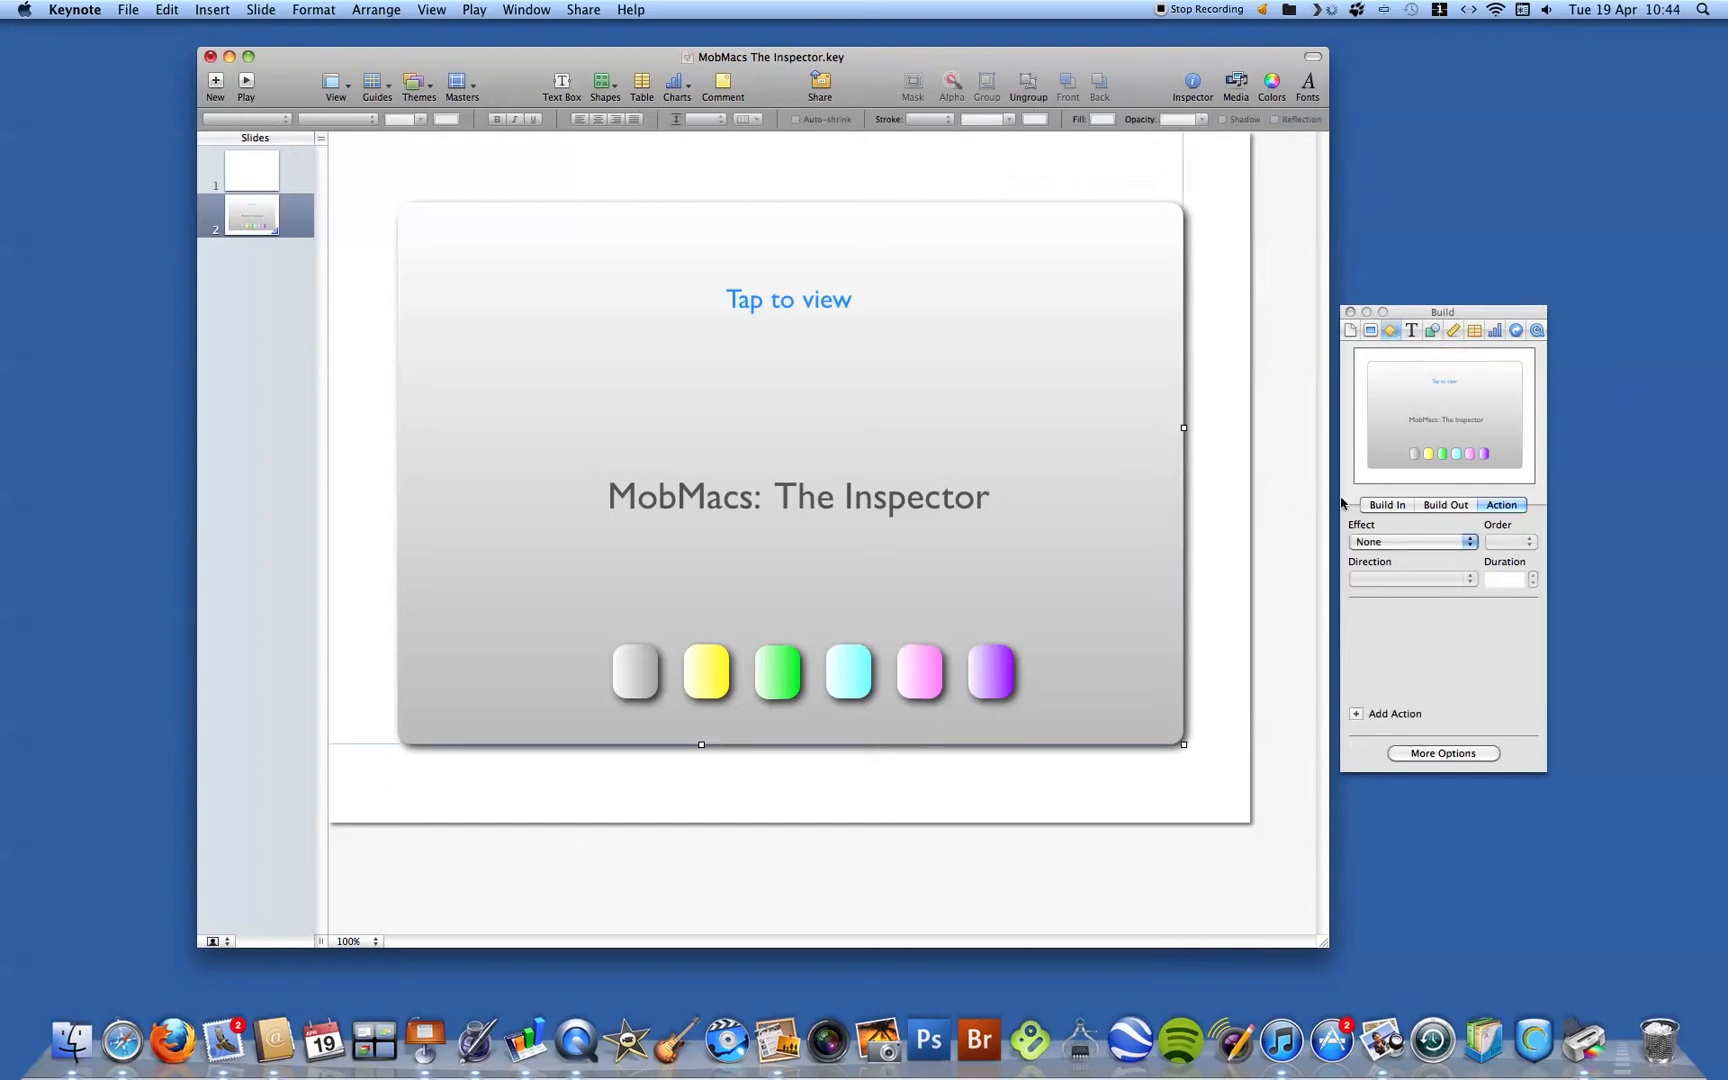
{"action": "left_click", "coordinate": [1386, 504]}
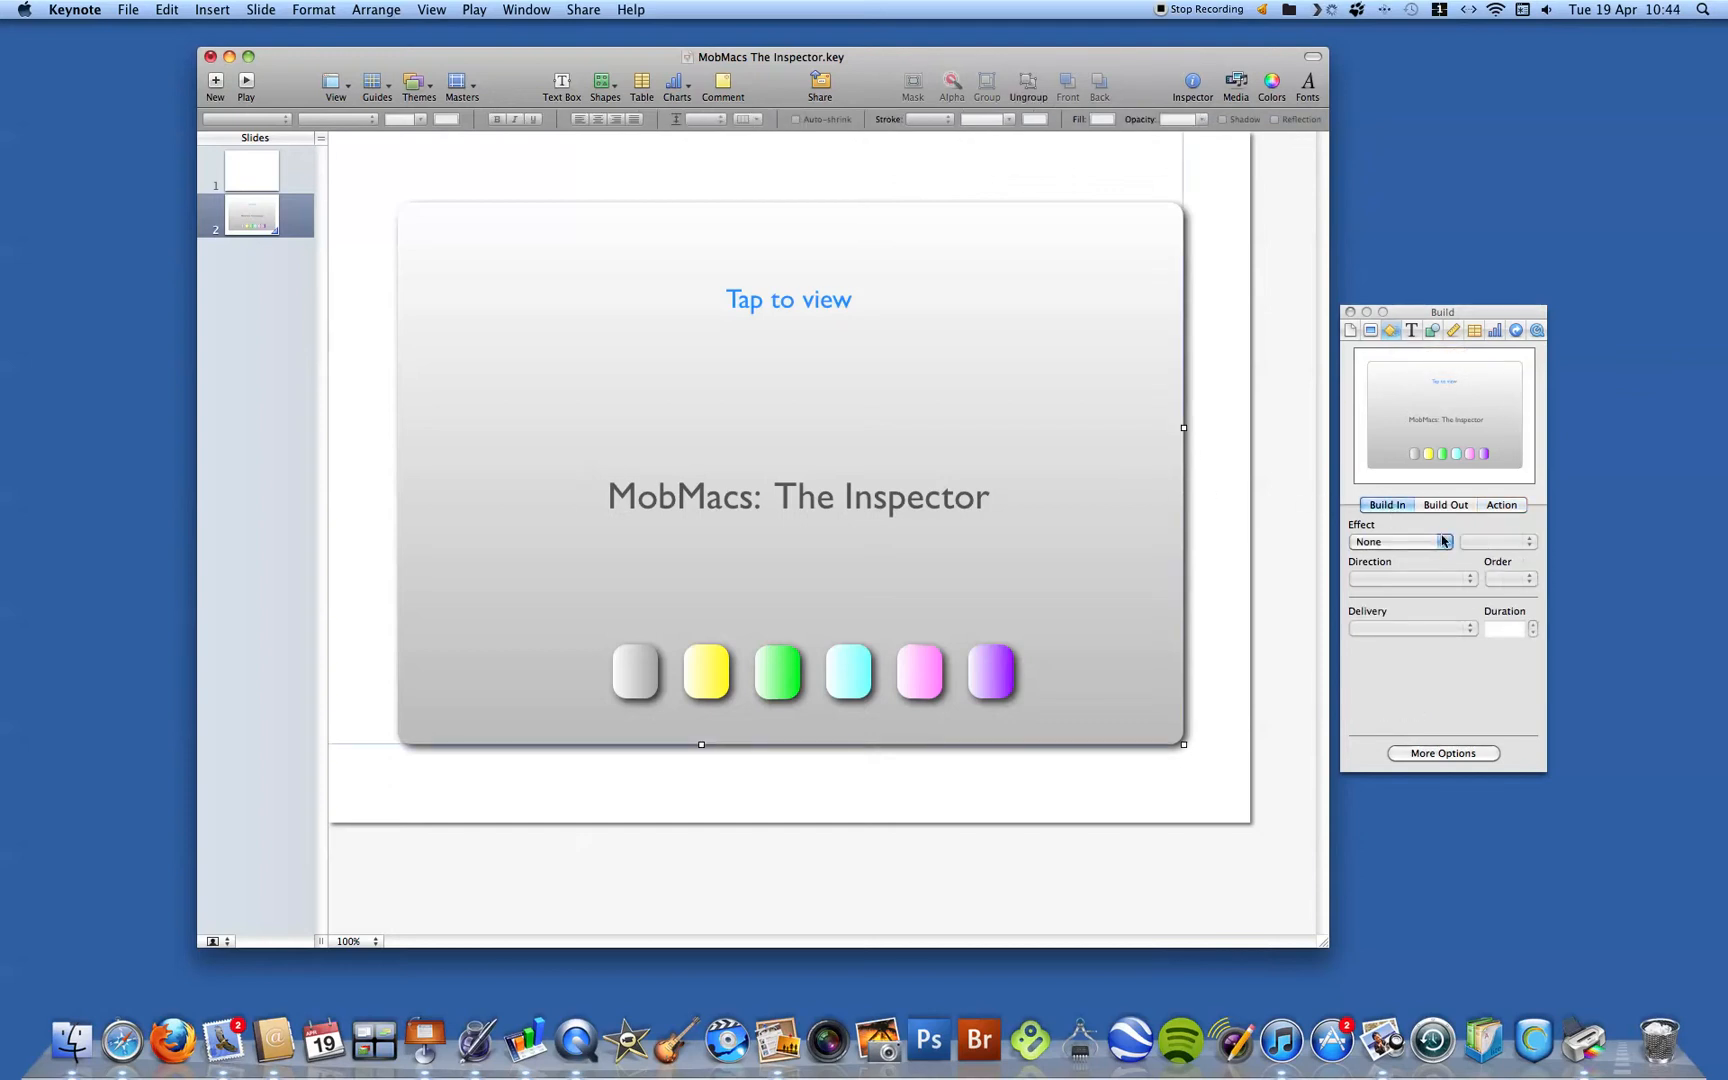
{"action": "left_click", "coordinate": [1444, 542]}
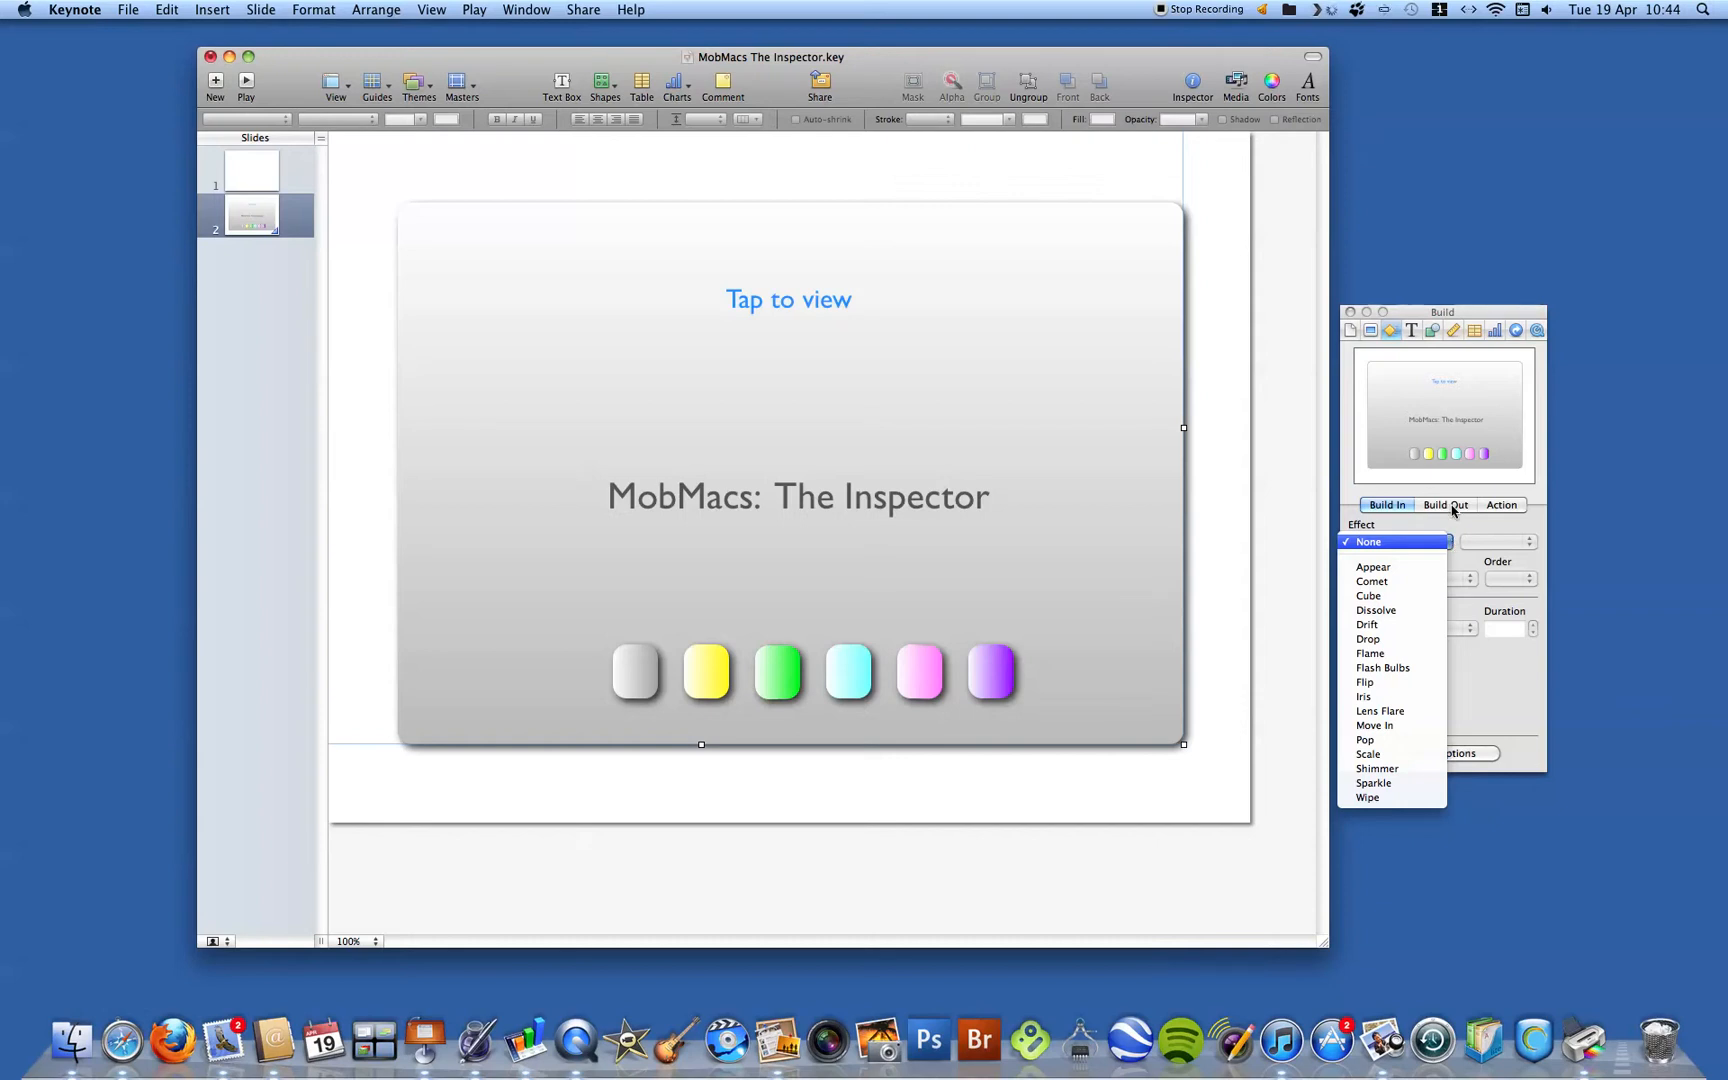
{"action": "left_click", "coordinate": [1368, 542]}
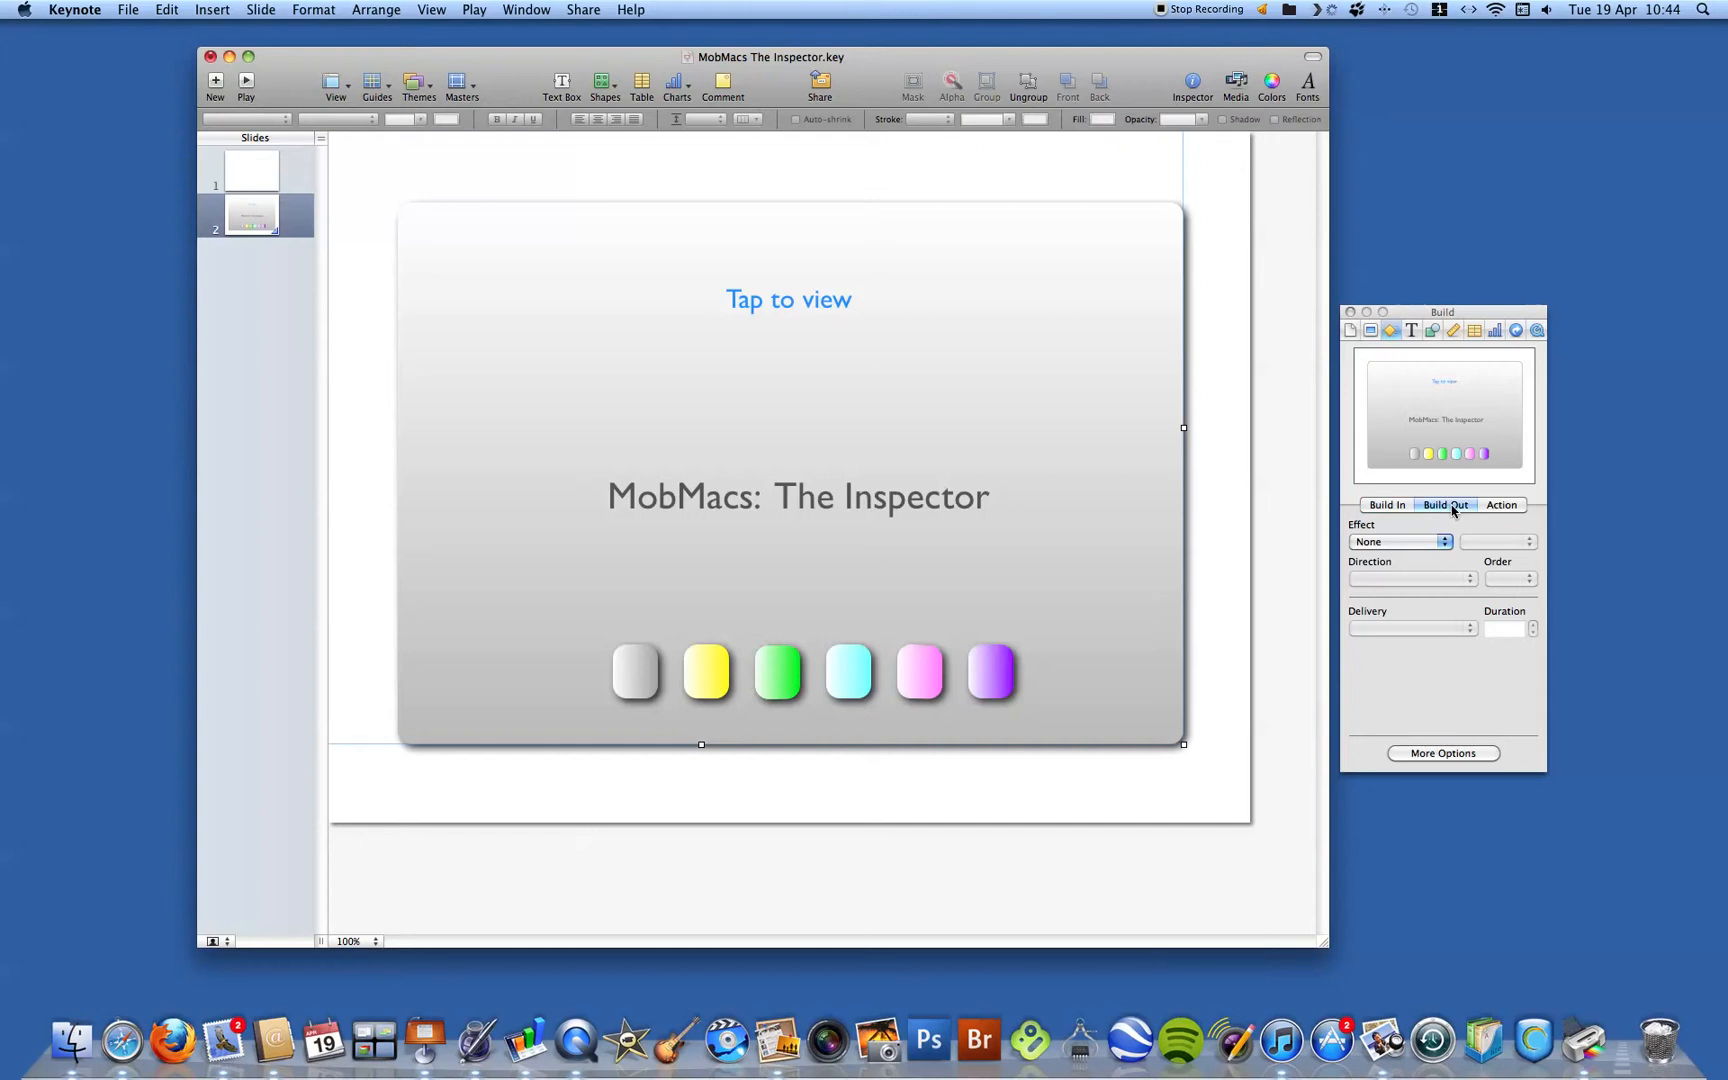
{"action": "left_click", "coordinate": [1444, 542]}
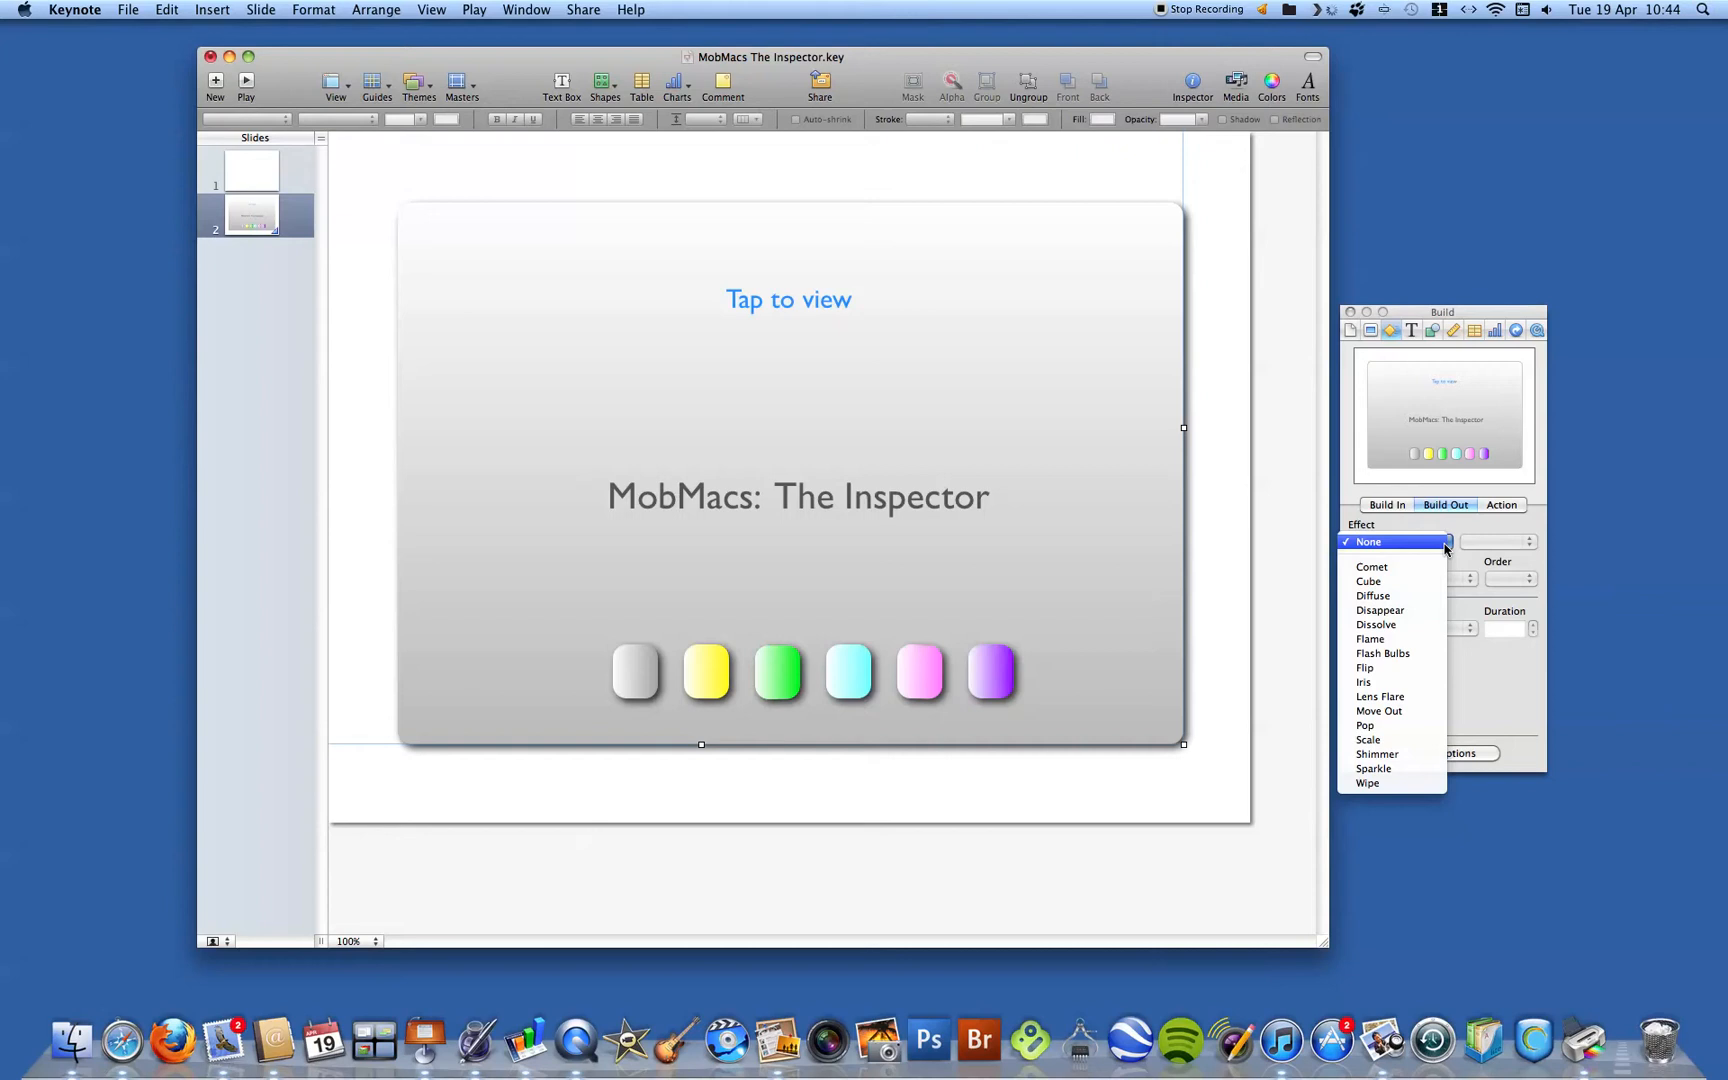
{"action": "mouse_move", "coordinate": [1492, 514]}
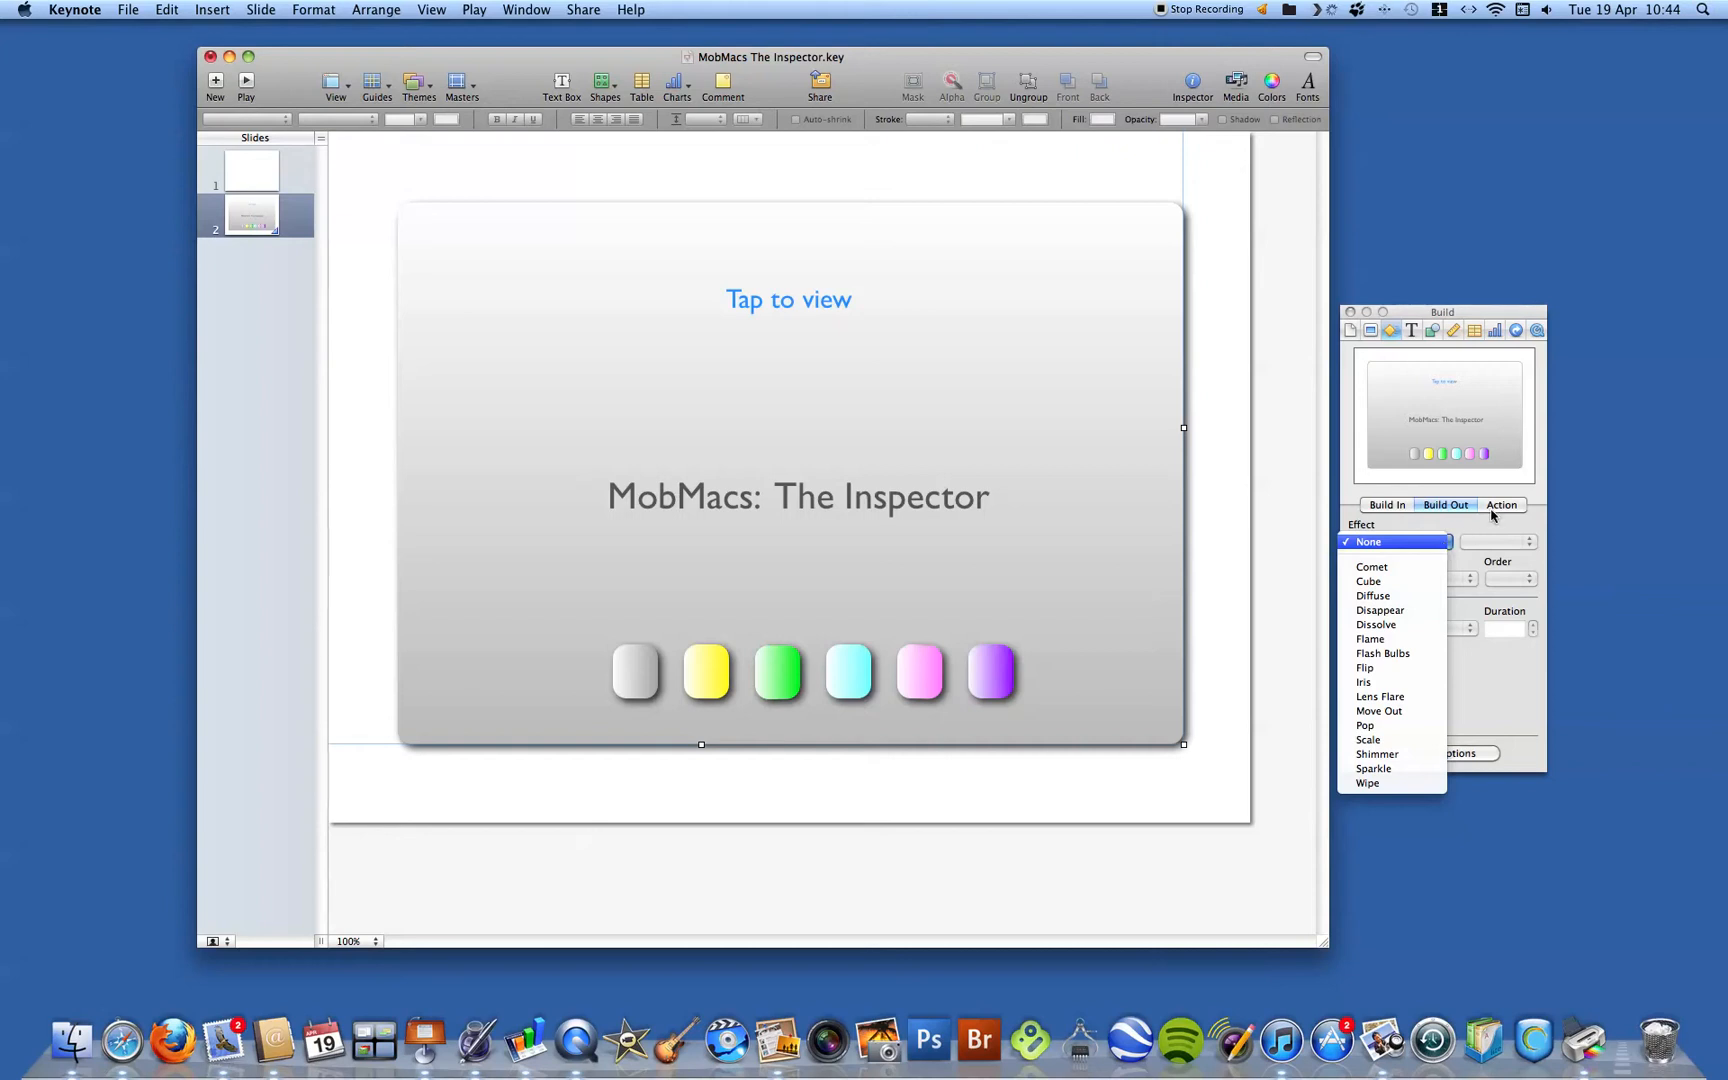
- Review the Action effect list without choosing, then move to the Text pane
{"action": "left_click", "coordinate": [1500, 504]}
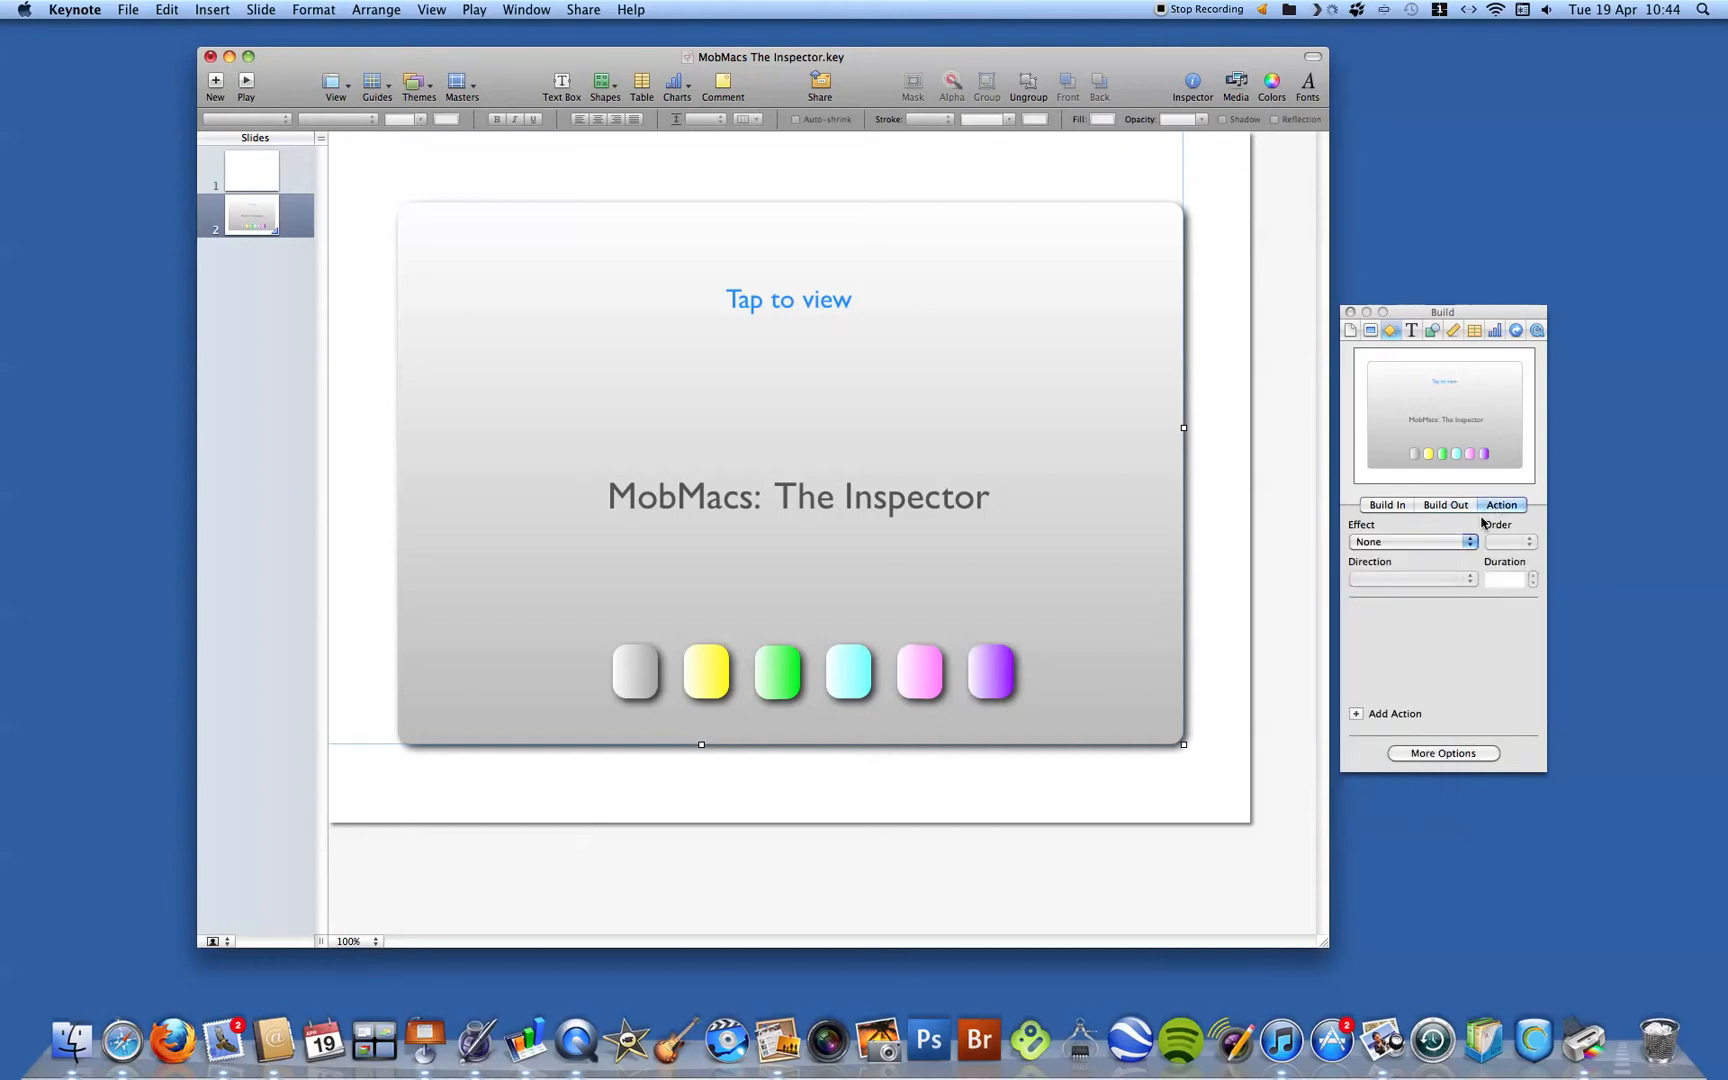
{"action": "left_click", "coordinate": [1414, 542]}
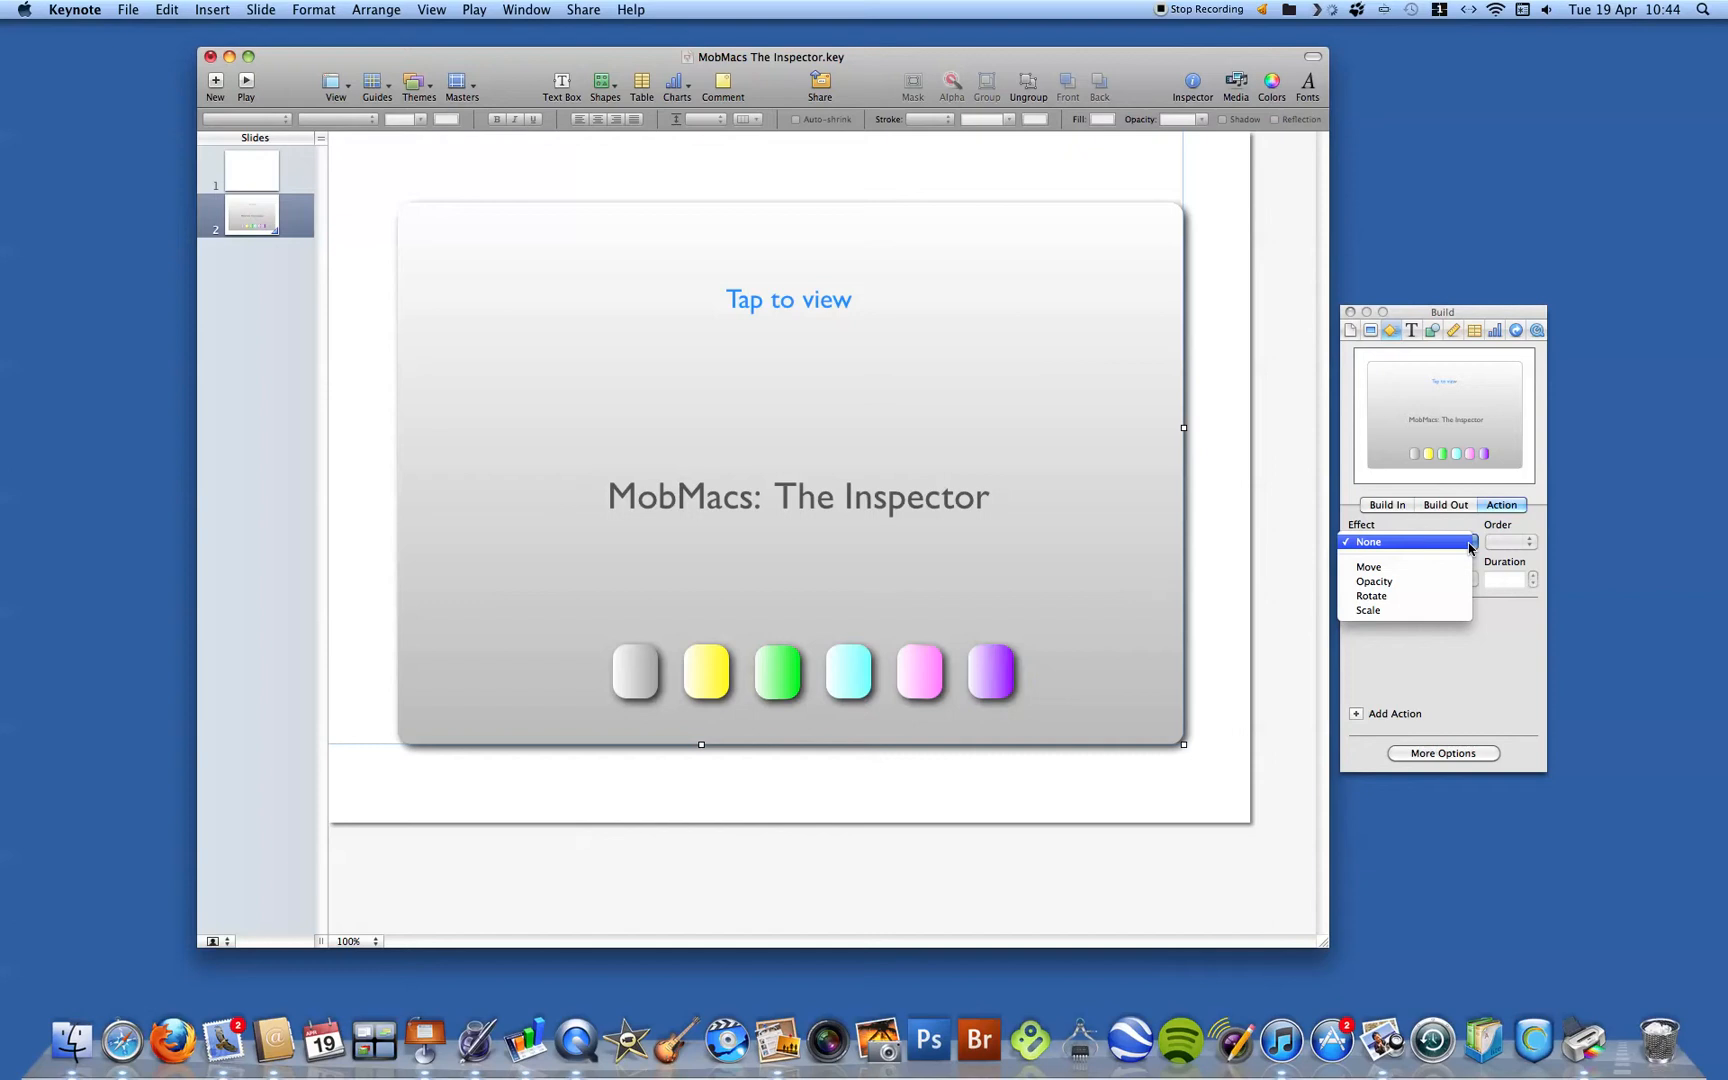
{"action": "mouse_move", "coordinate": [1476, 424]}
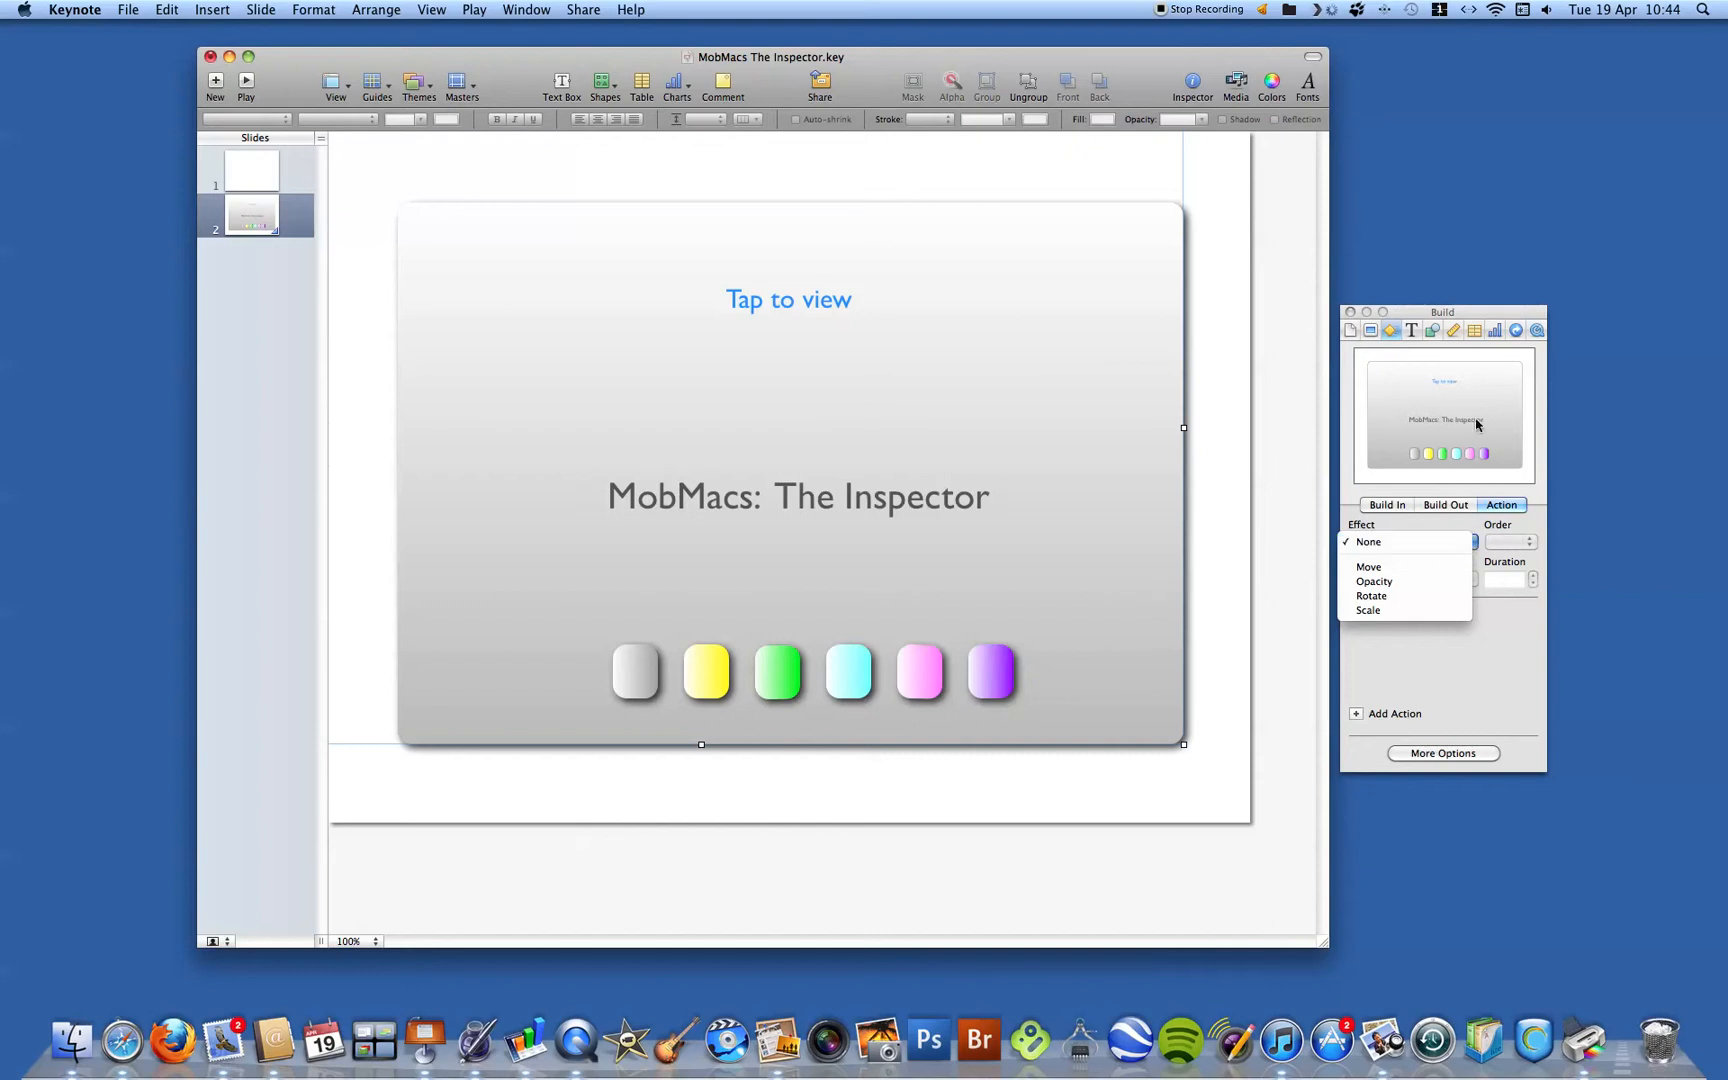
{"action": "left_click", "coordinate": [1368, 542]}
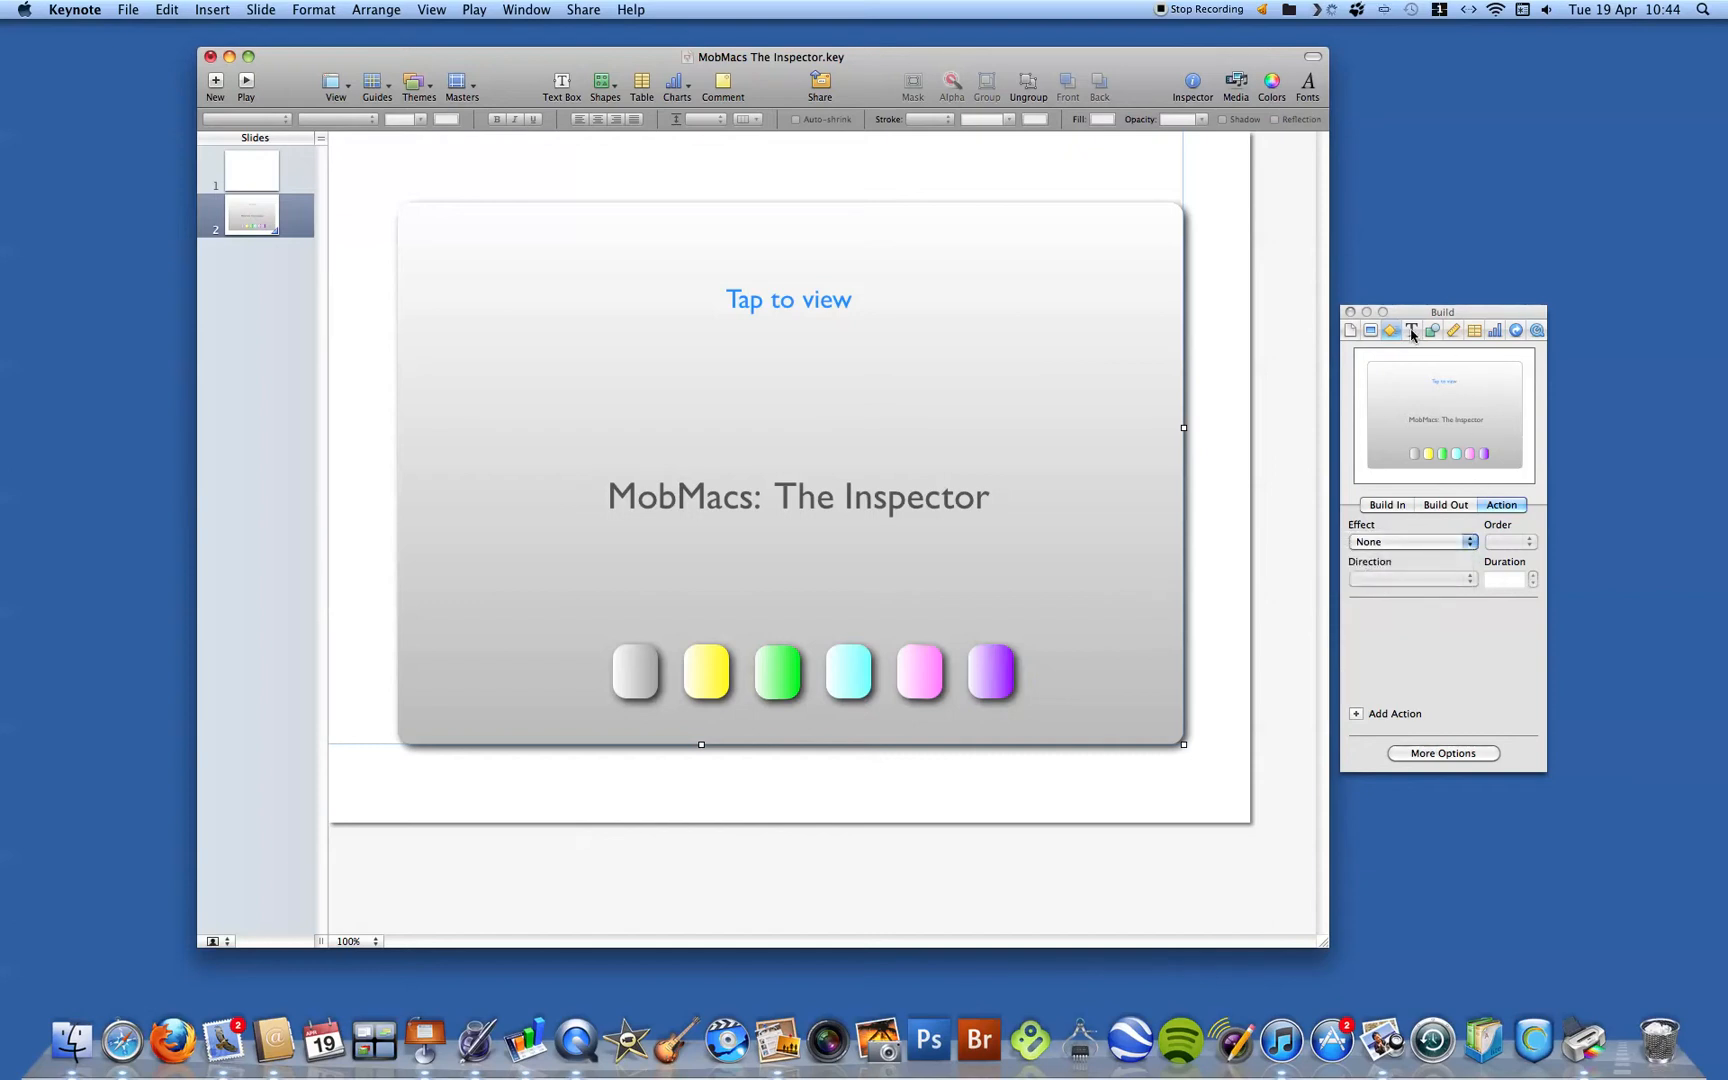
{"action": "left_click", "coordinate": [1412, 330]}
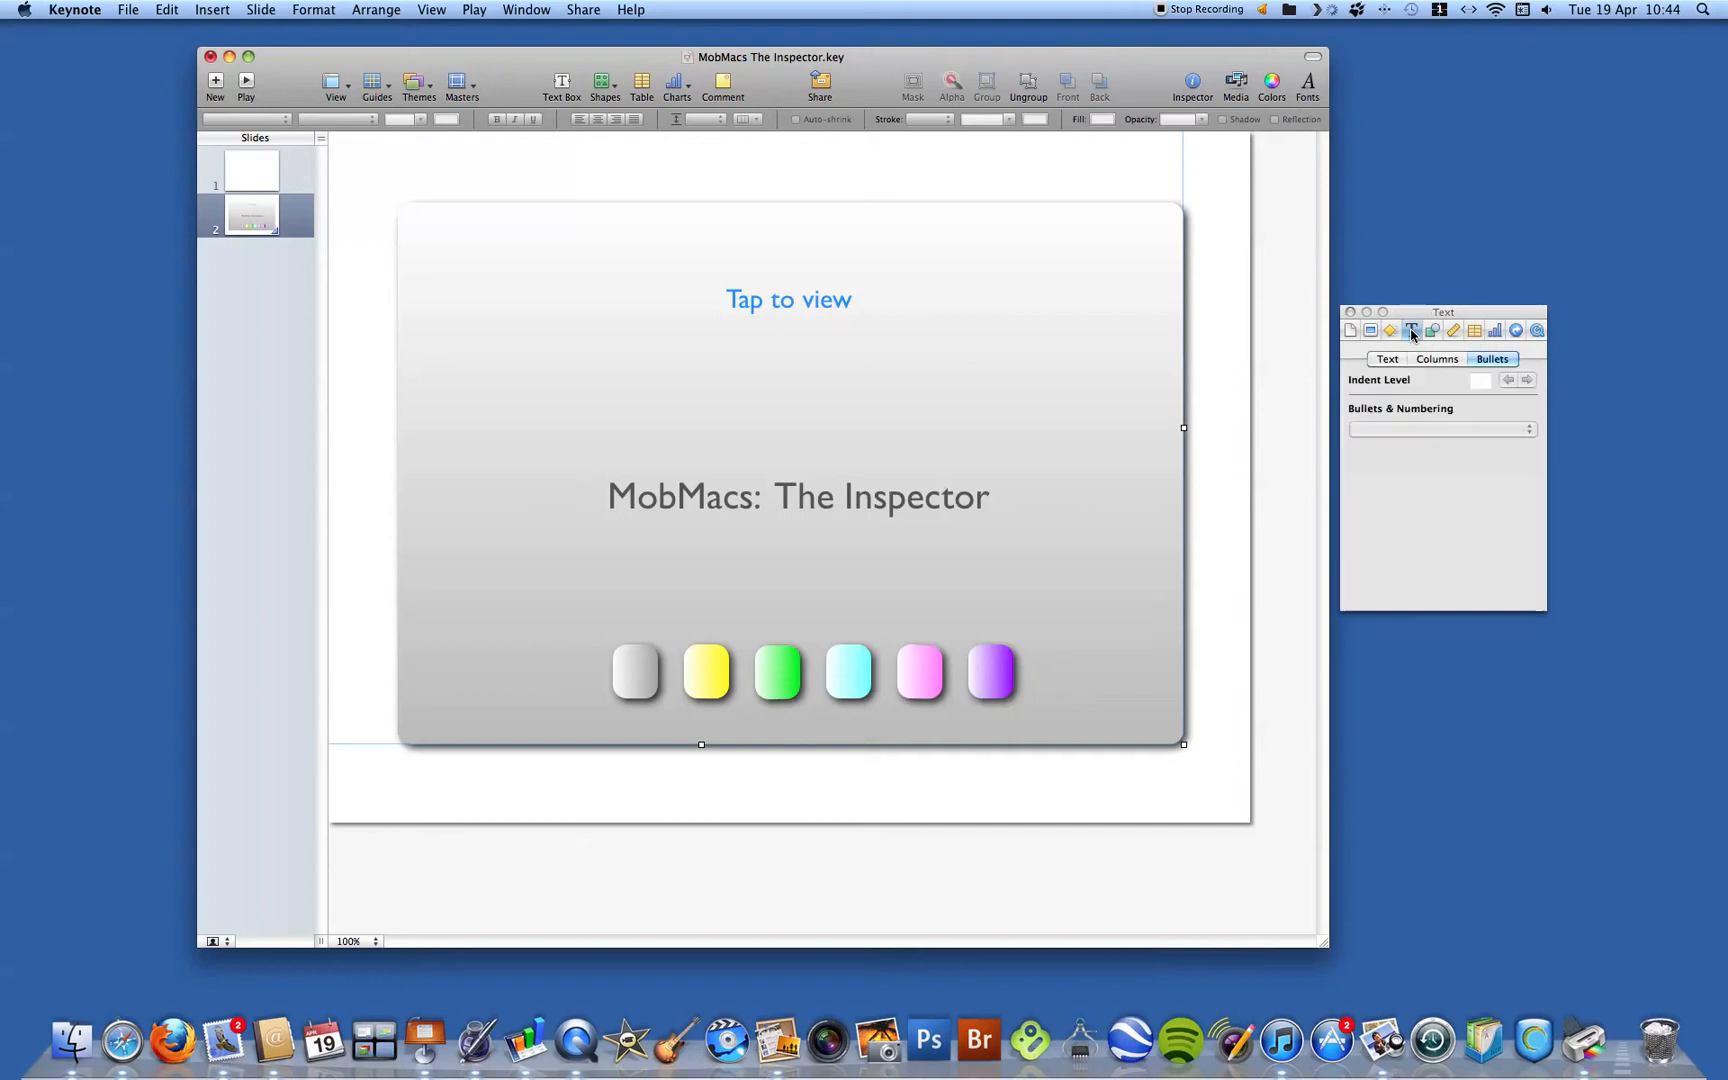
{"action": "left_click", "coordinate": [1388, 358]}
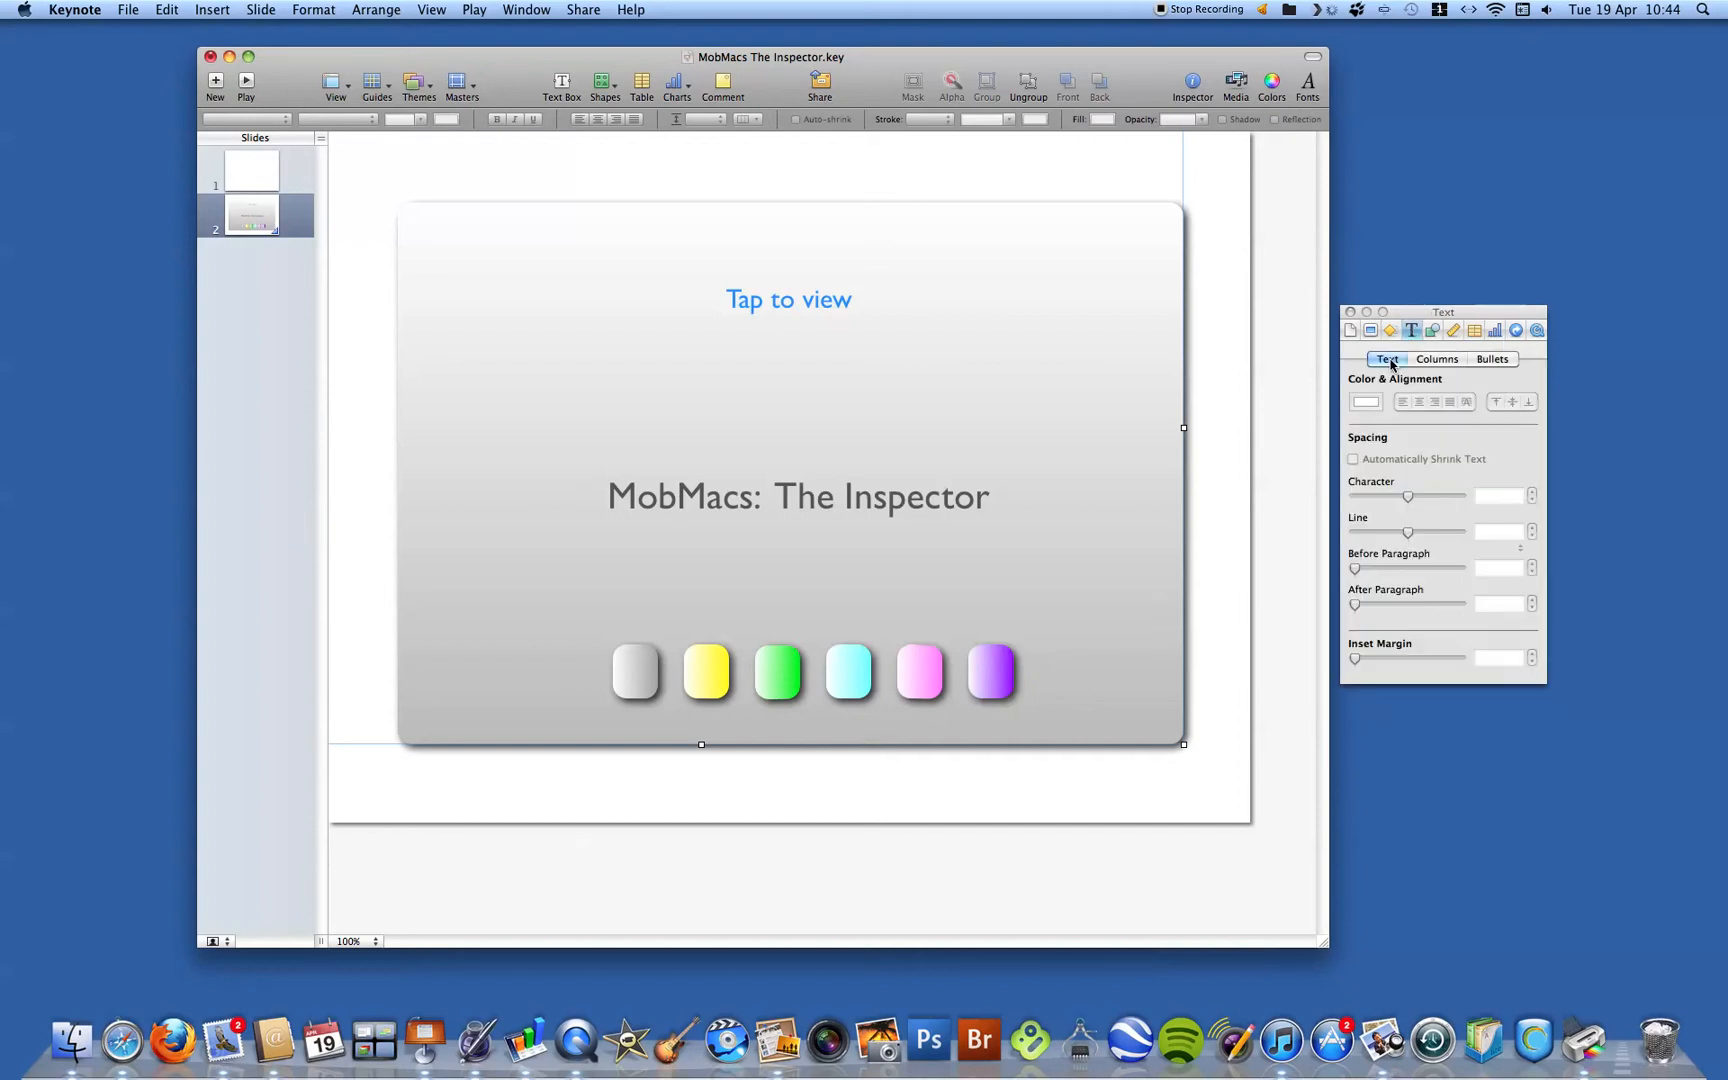
{"action": "mouse_move", "coordinate": [1406, 430]}
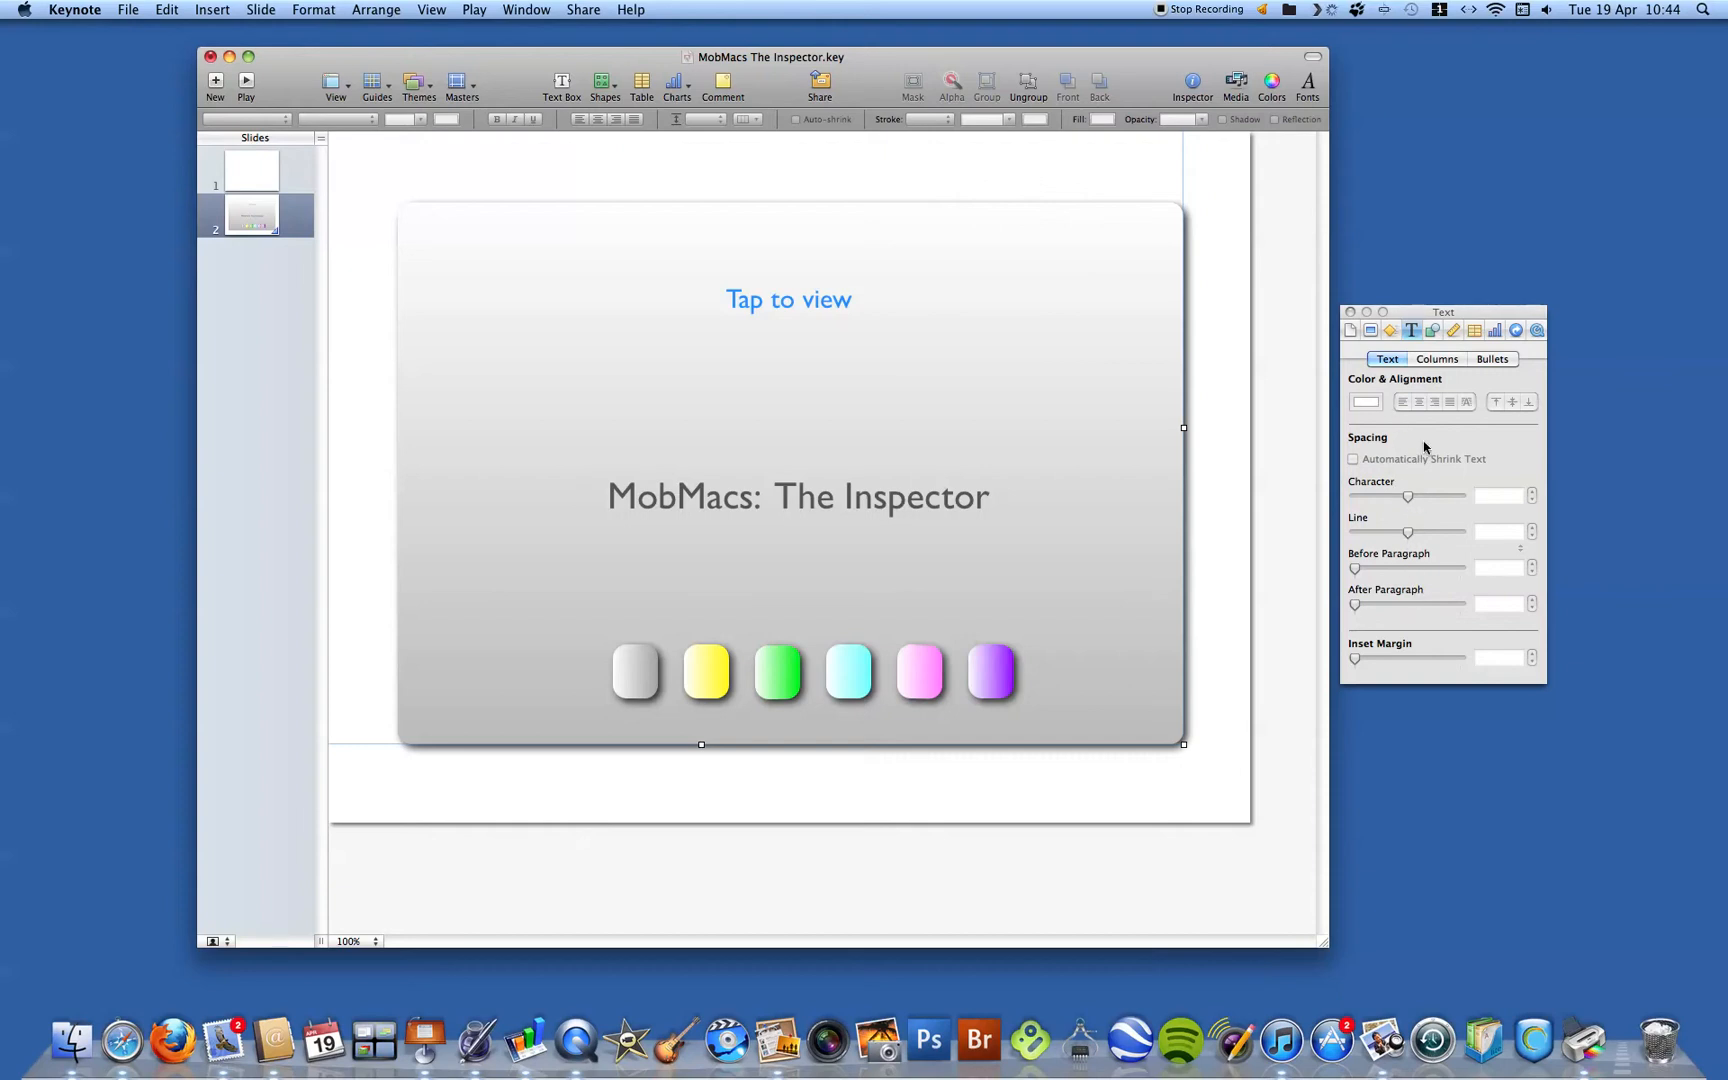
{"action": "mouse_move", "coordinate": [1270, 426]}
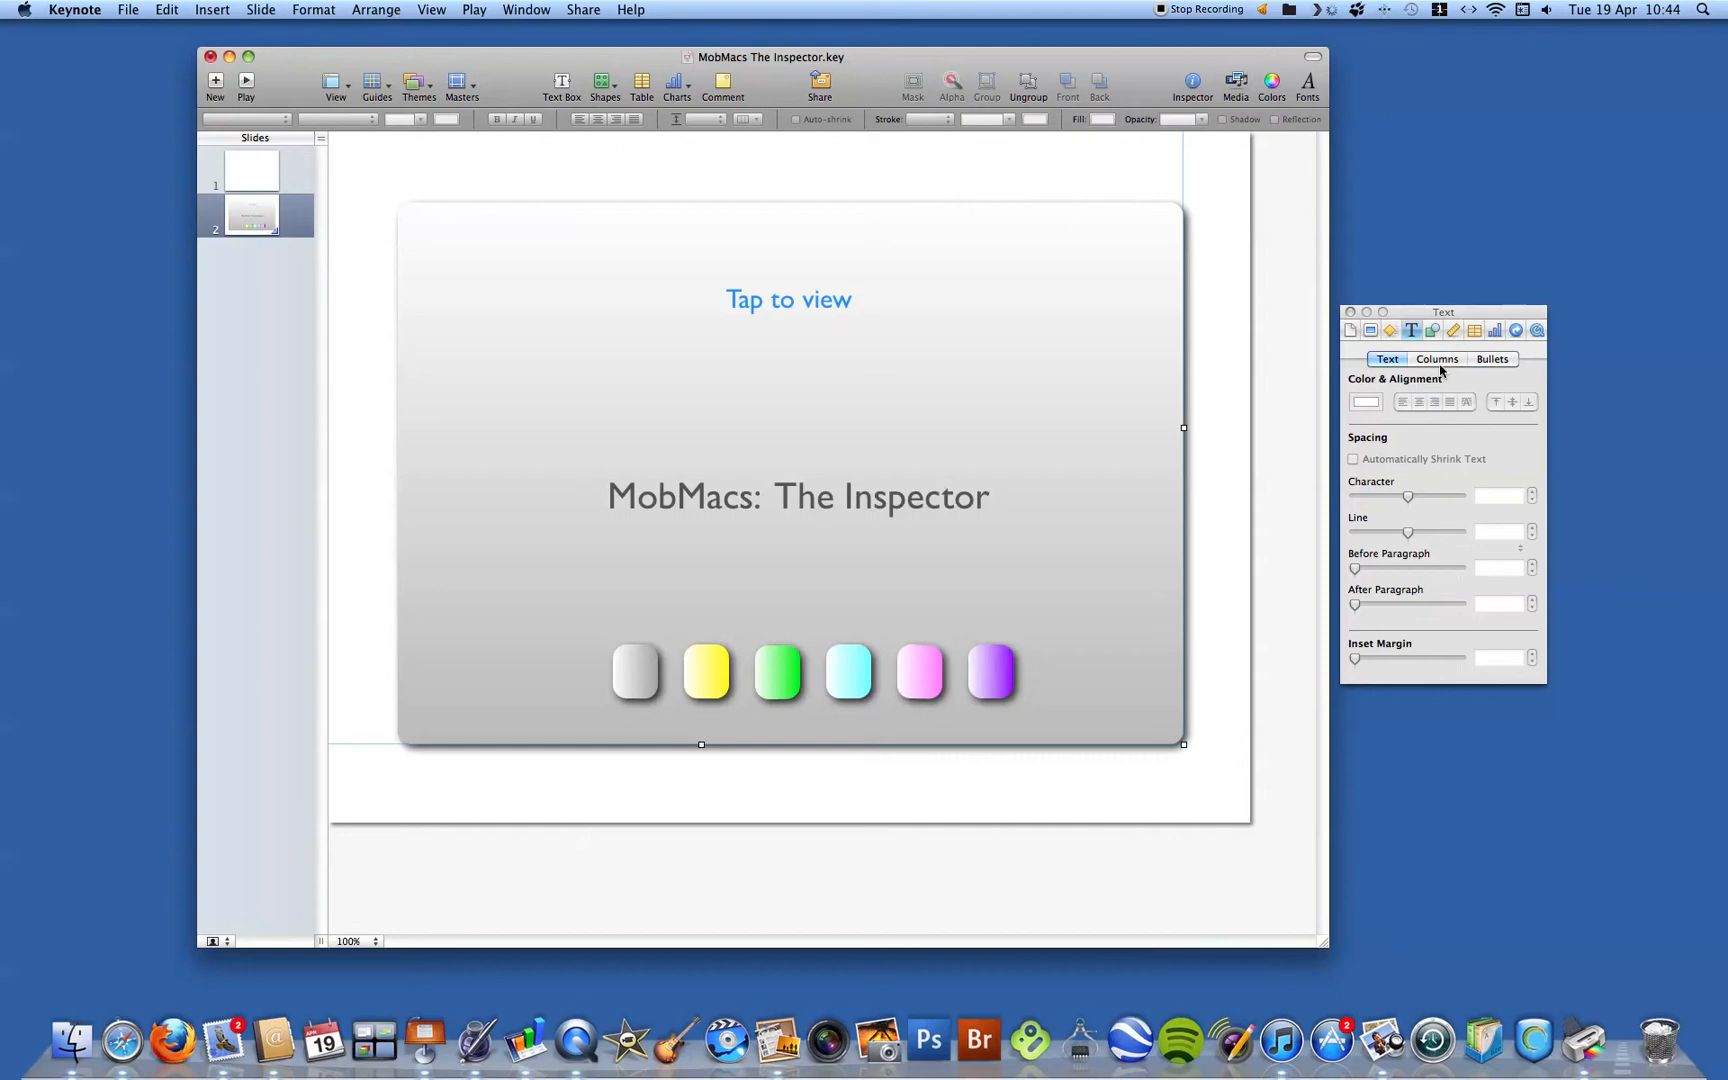
{"action": "left_click", "coordinate": [1438, 358]}
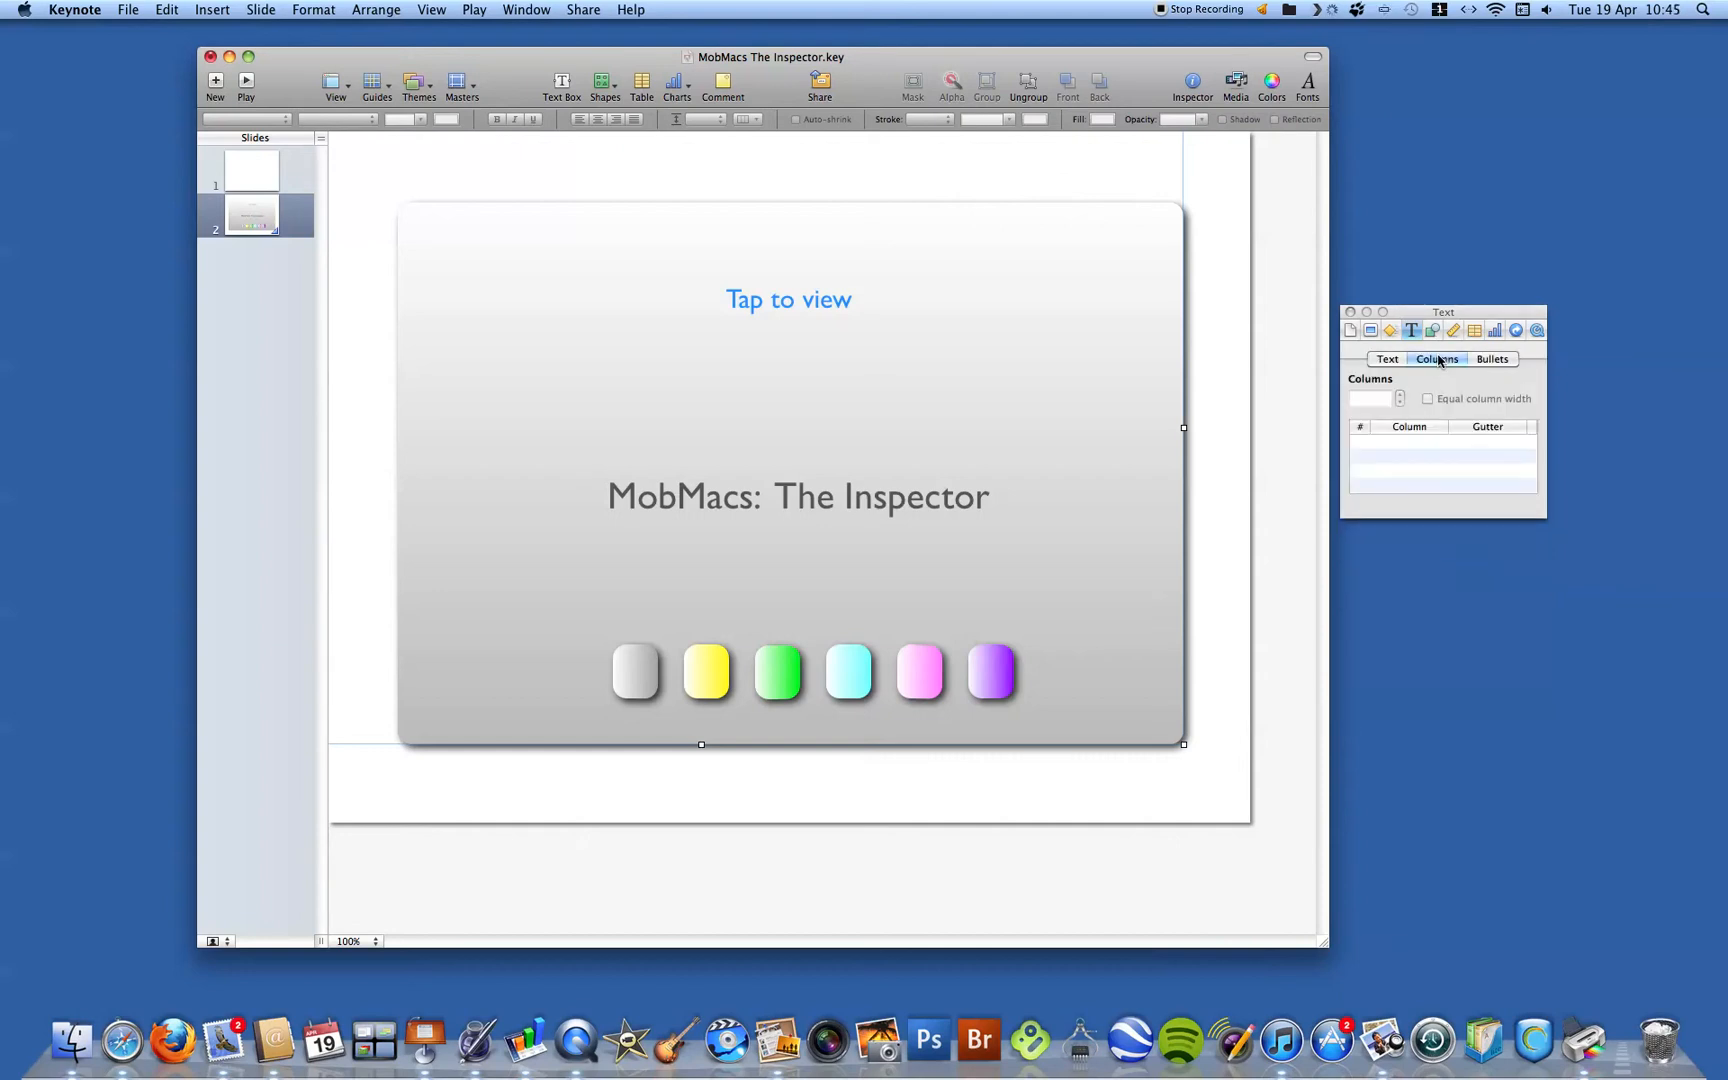
{"action": "left_click", "coordinate": [1492, 358]}
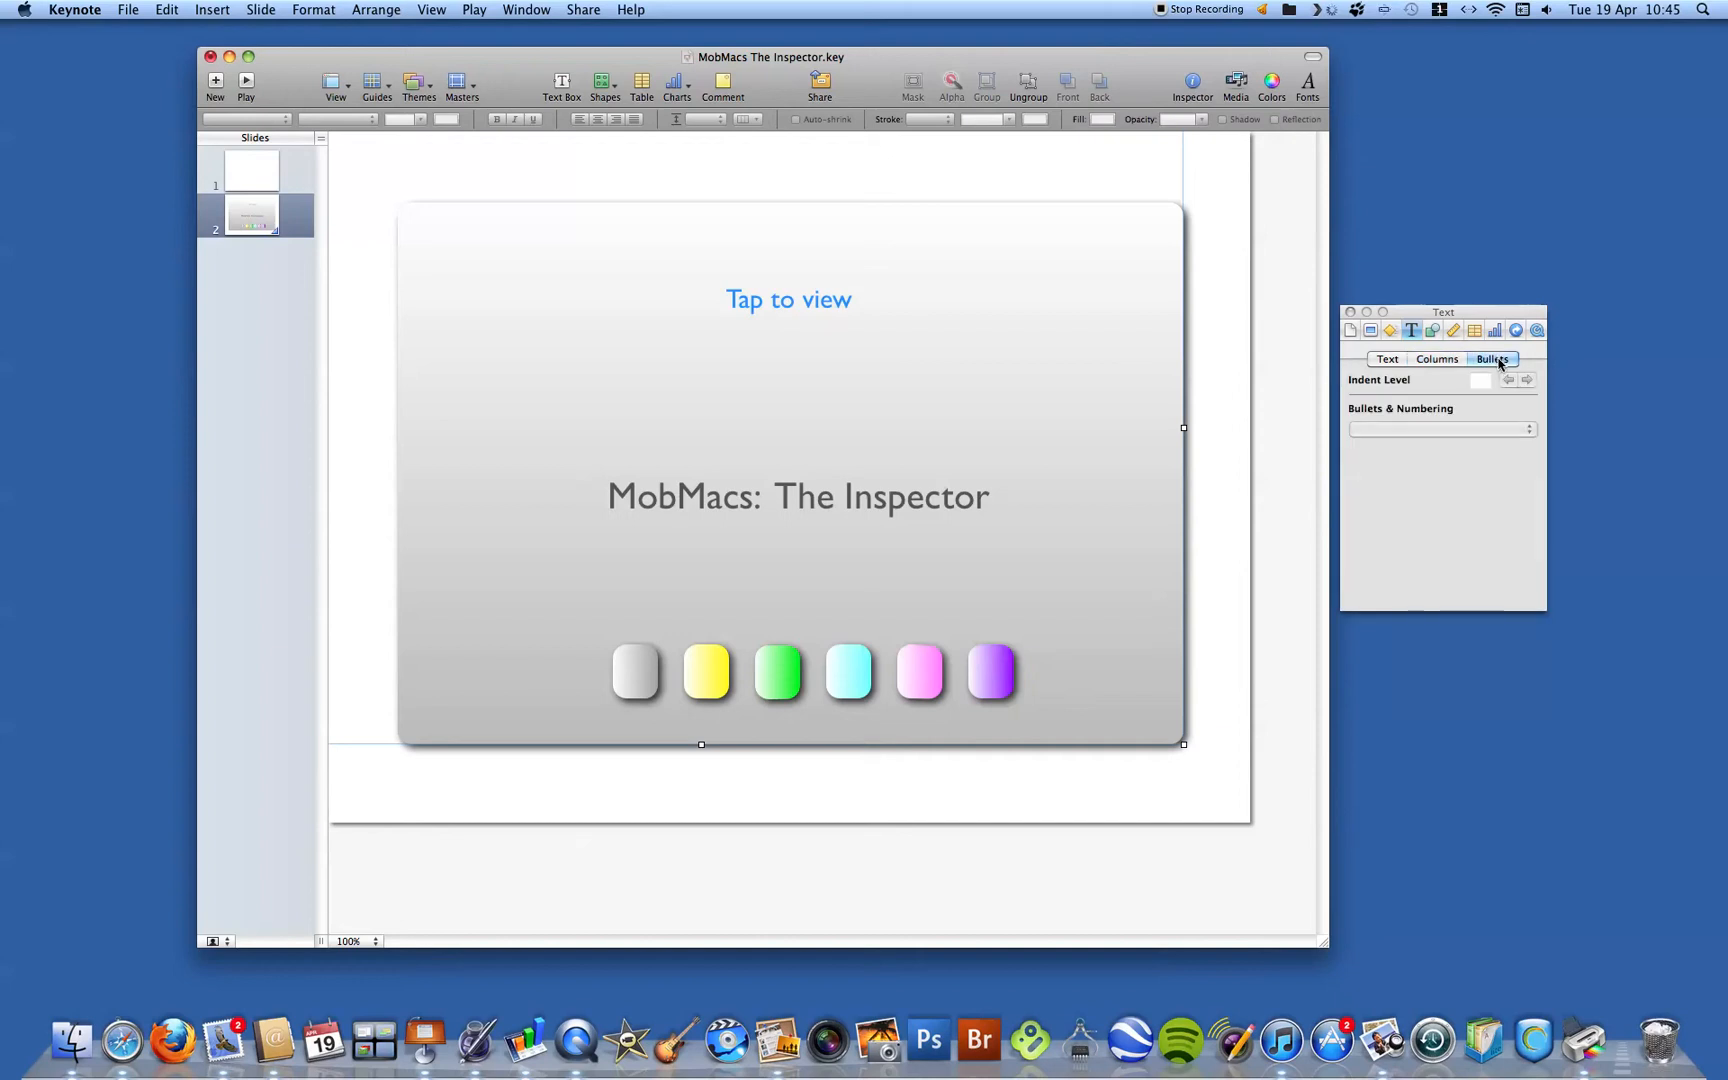
{"action": "mouse_move", "coordinate": [1420, 396]}
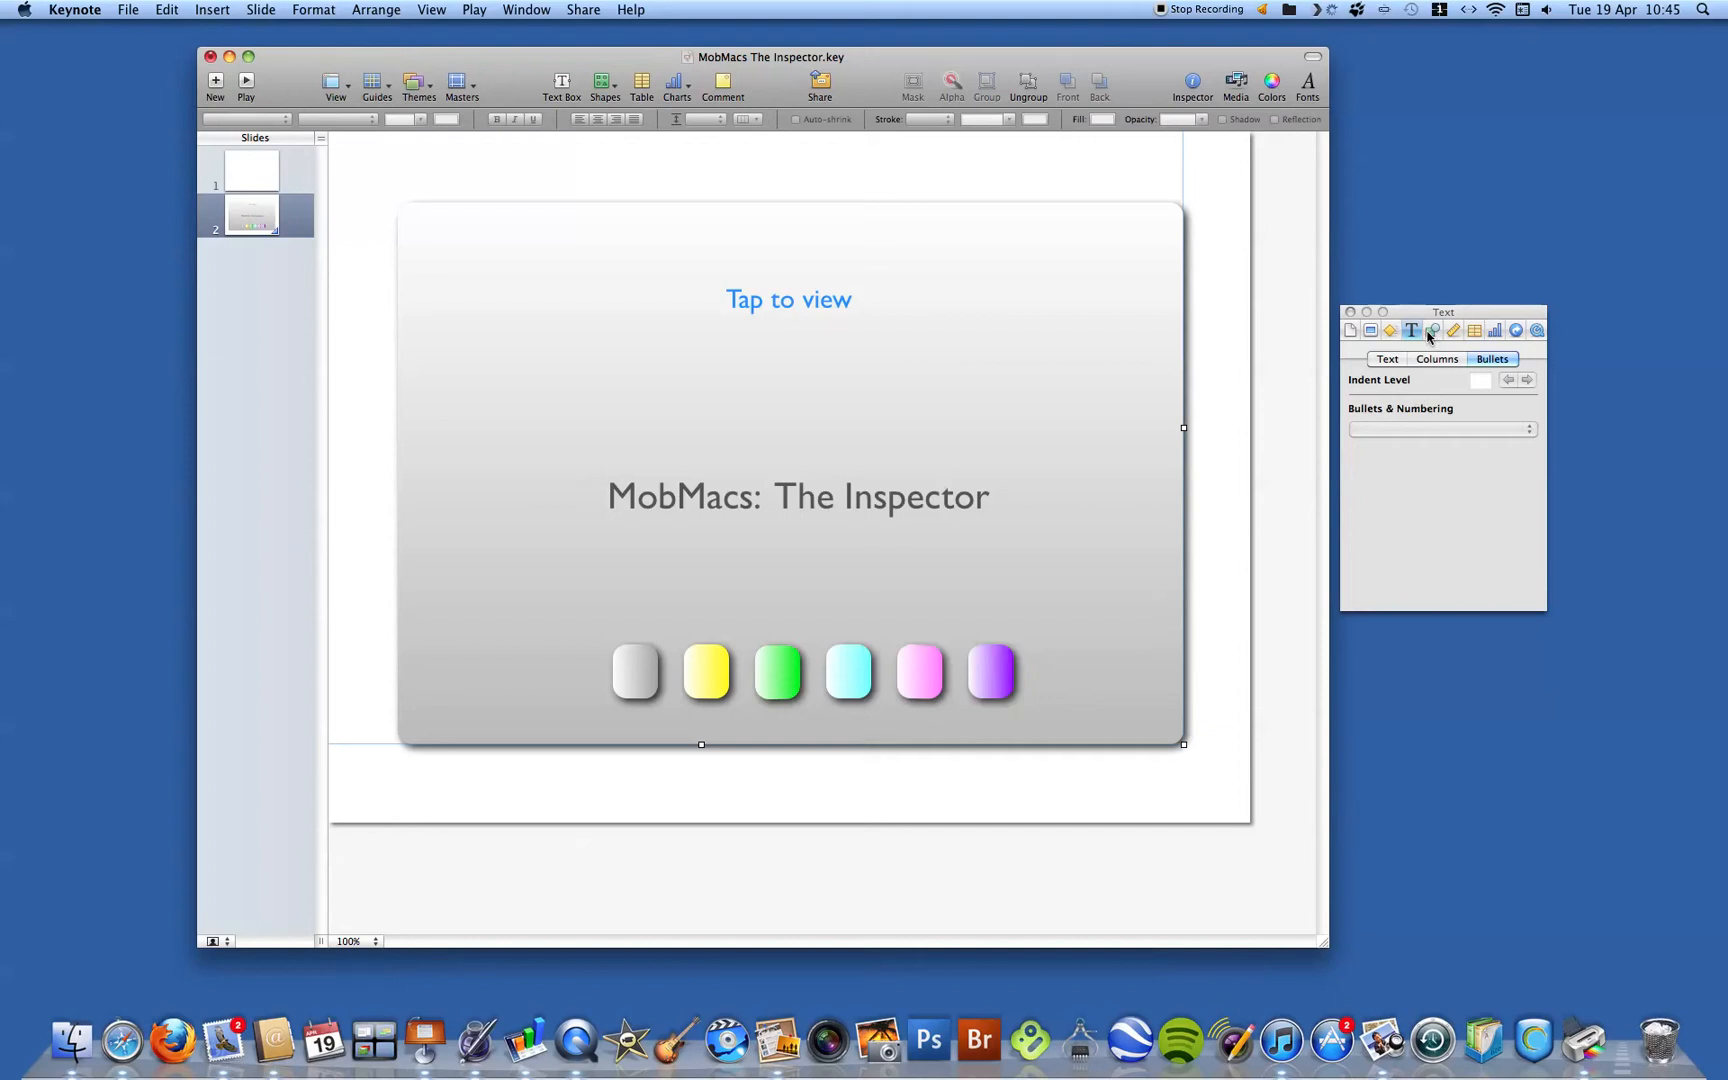
- View the Graphic fill, stroke and shadow settings, then the Metrics size, position and rotation
{"action": "left_click", "coordinate": [1432, 330]}
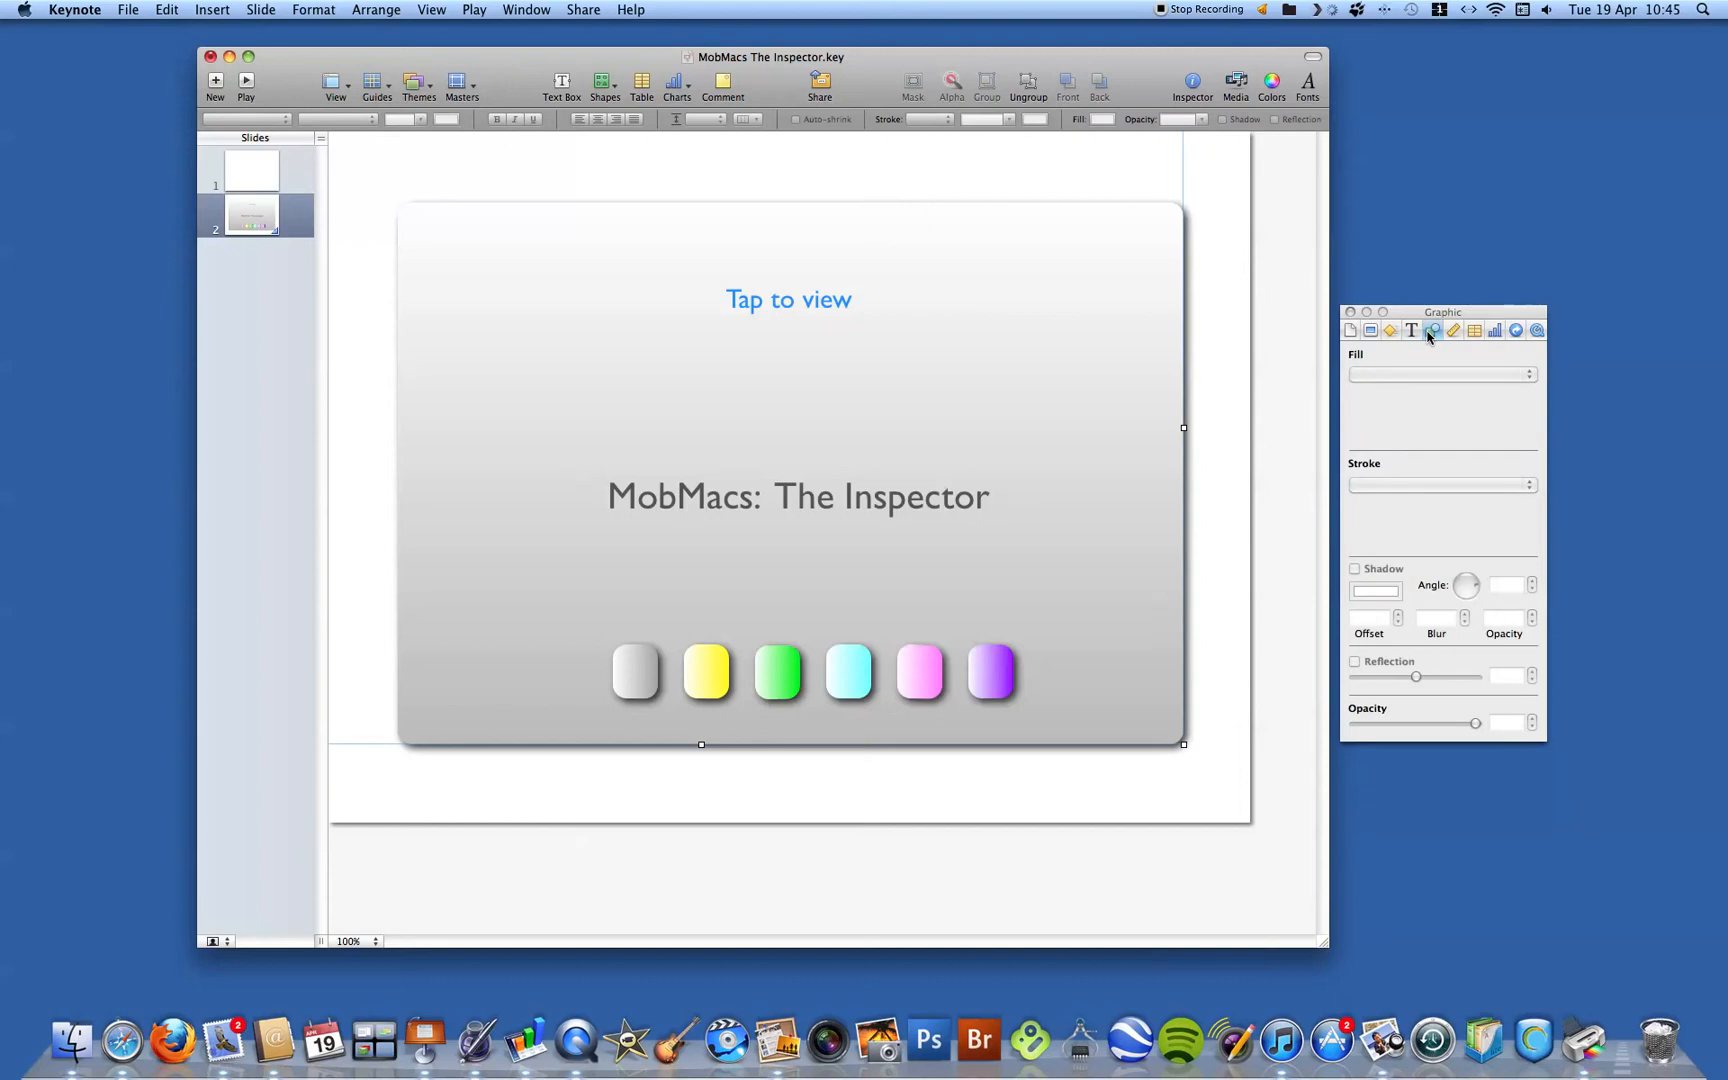
{"action": "mouse_move", "coordinate": [1432, 330]}
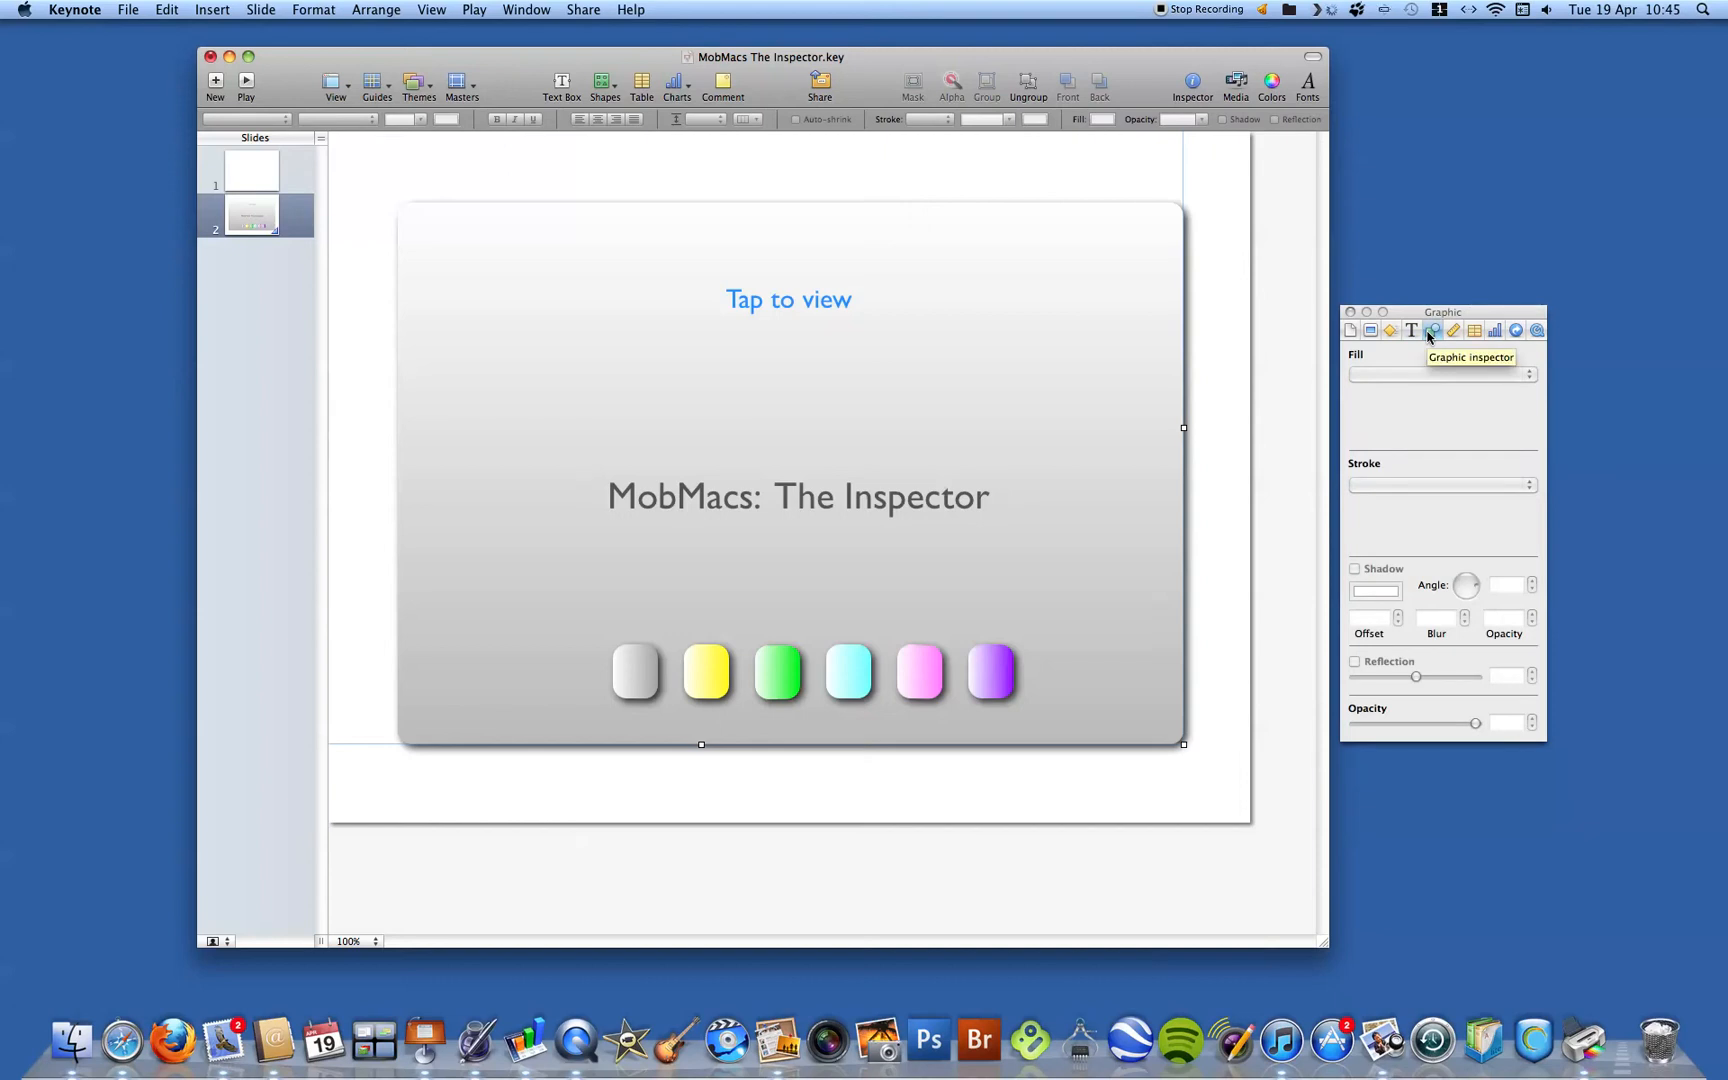
{"action": "mouse_move", "coordinate": [1098, 418]}
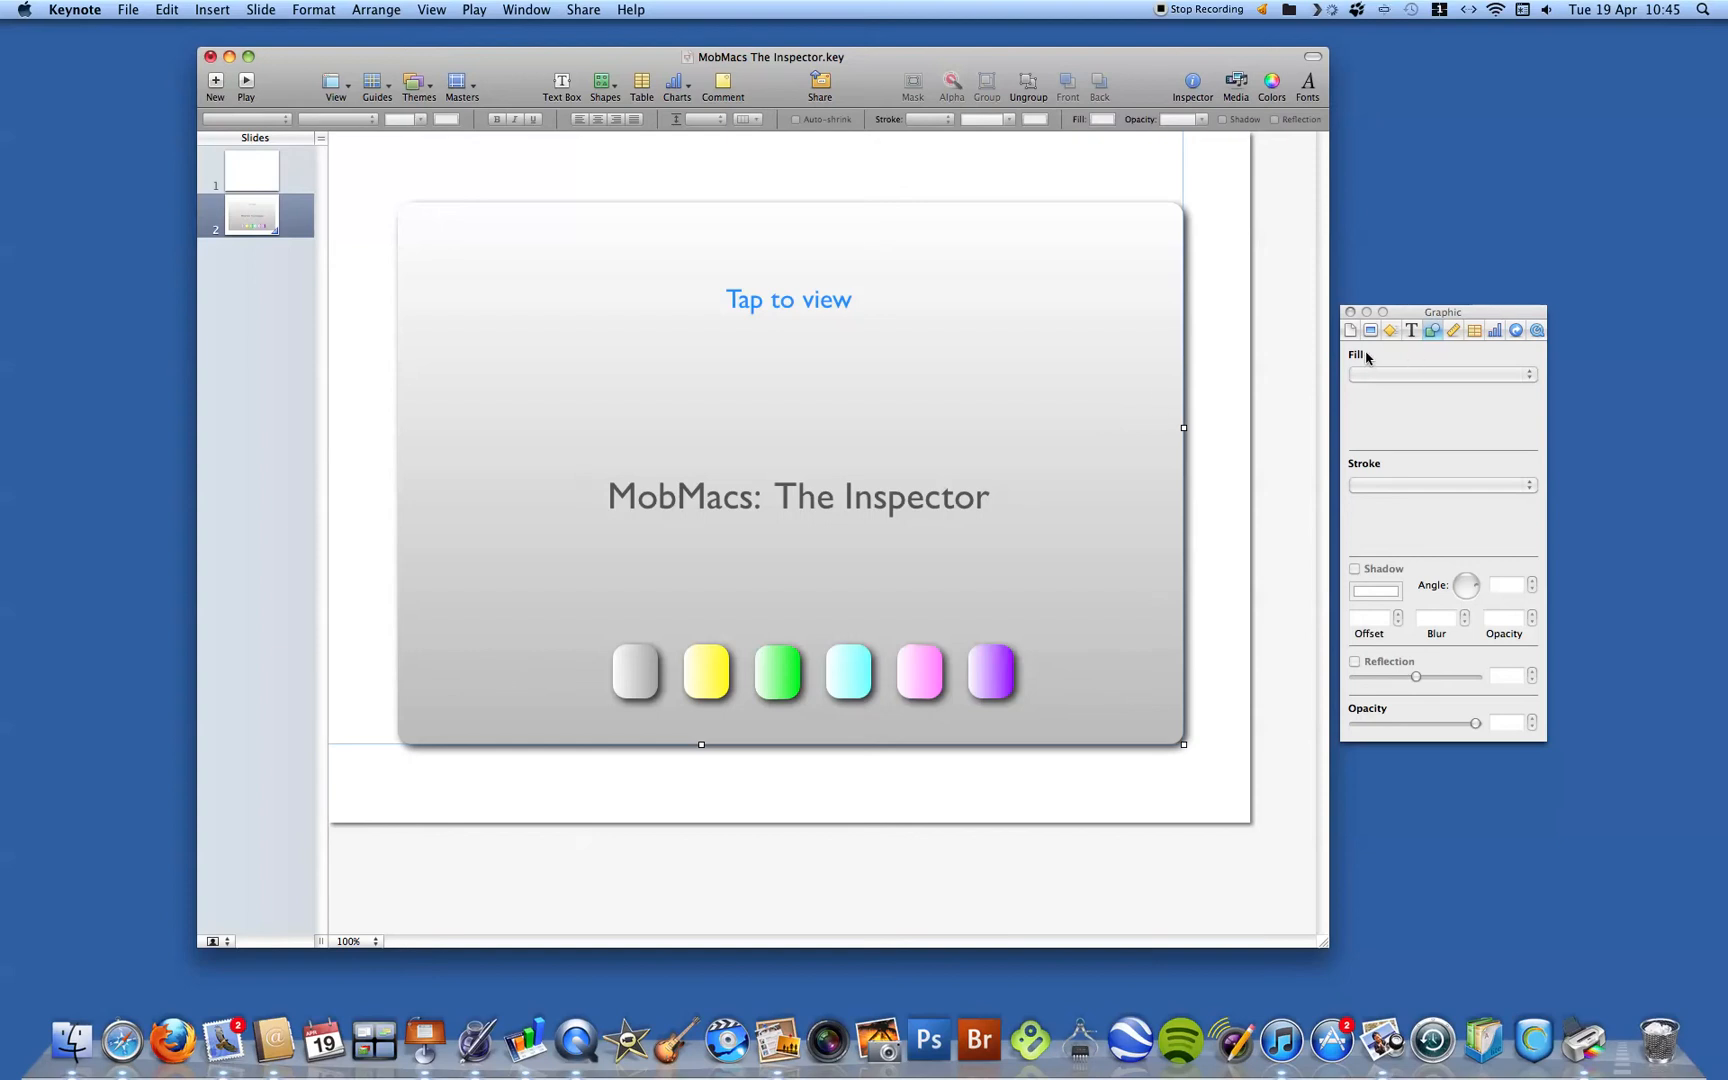
{"action": "mouse_move", "coordinate": [1526, 382]}
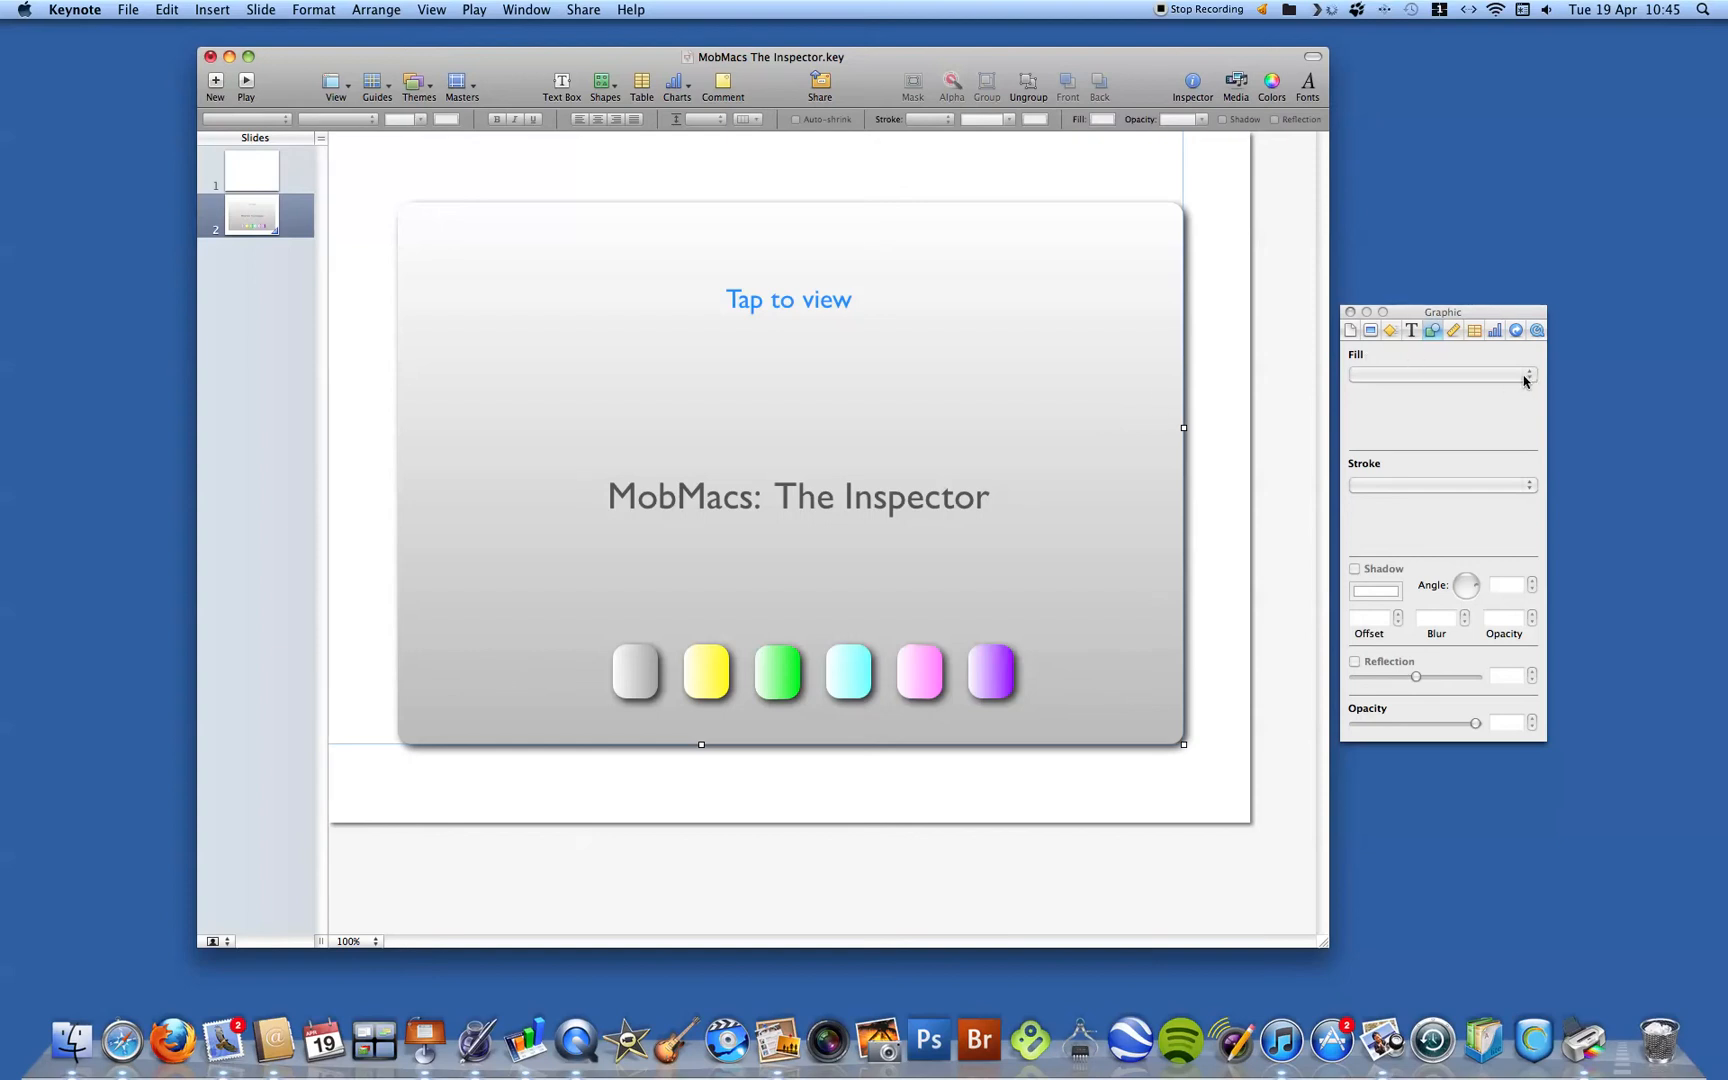
{"action": "mouse_move", "coordinate": [1356, 502]}
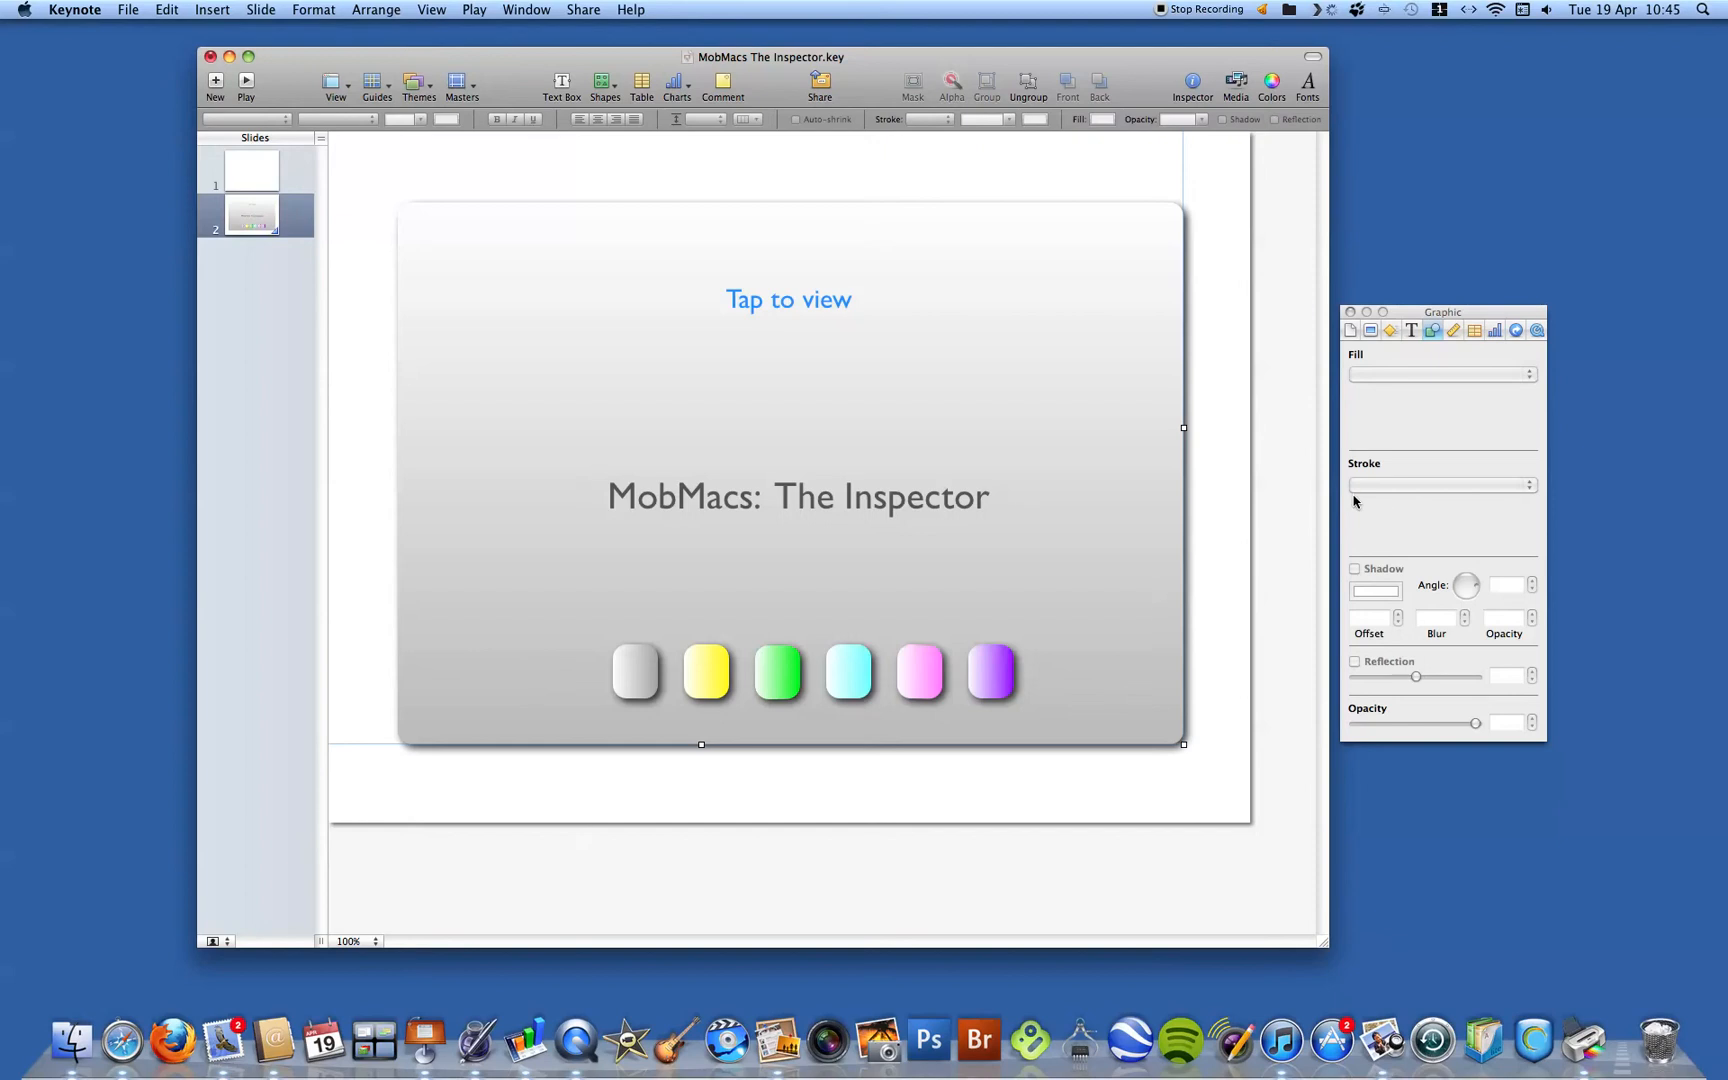
{"action": "mouse_move", "coordinate": [1164, 526]}
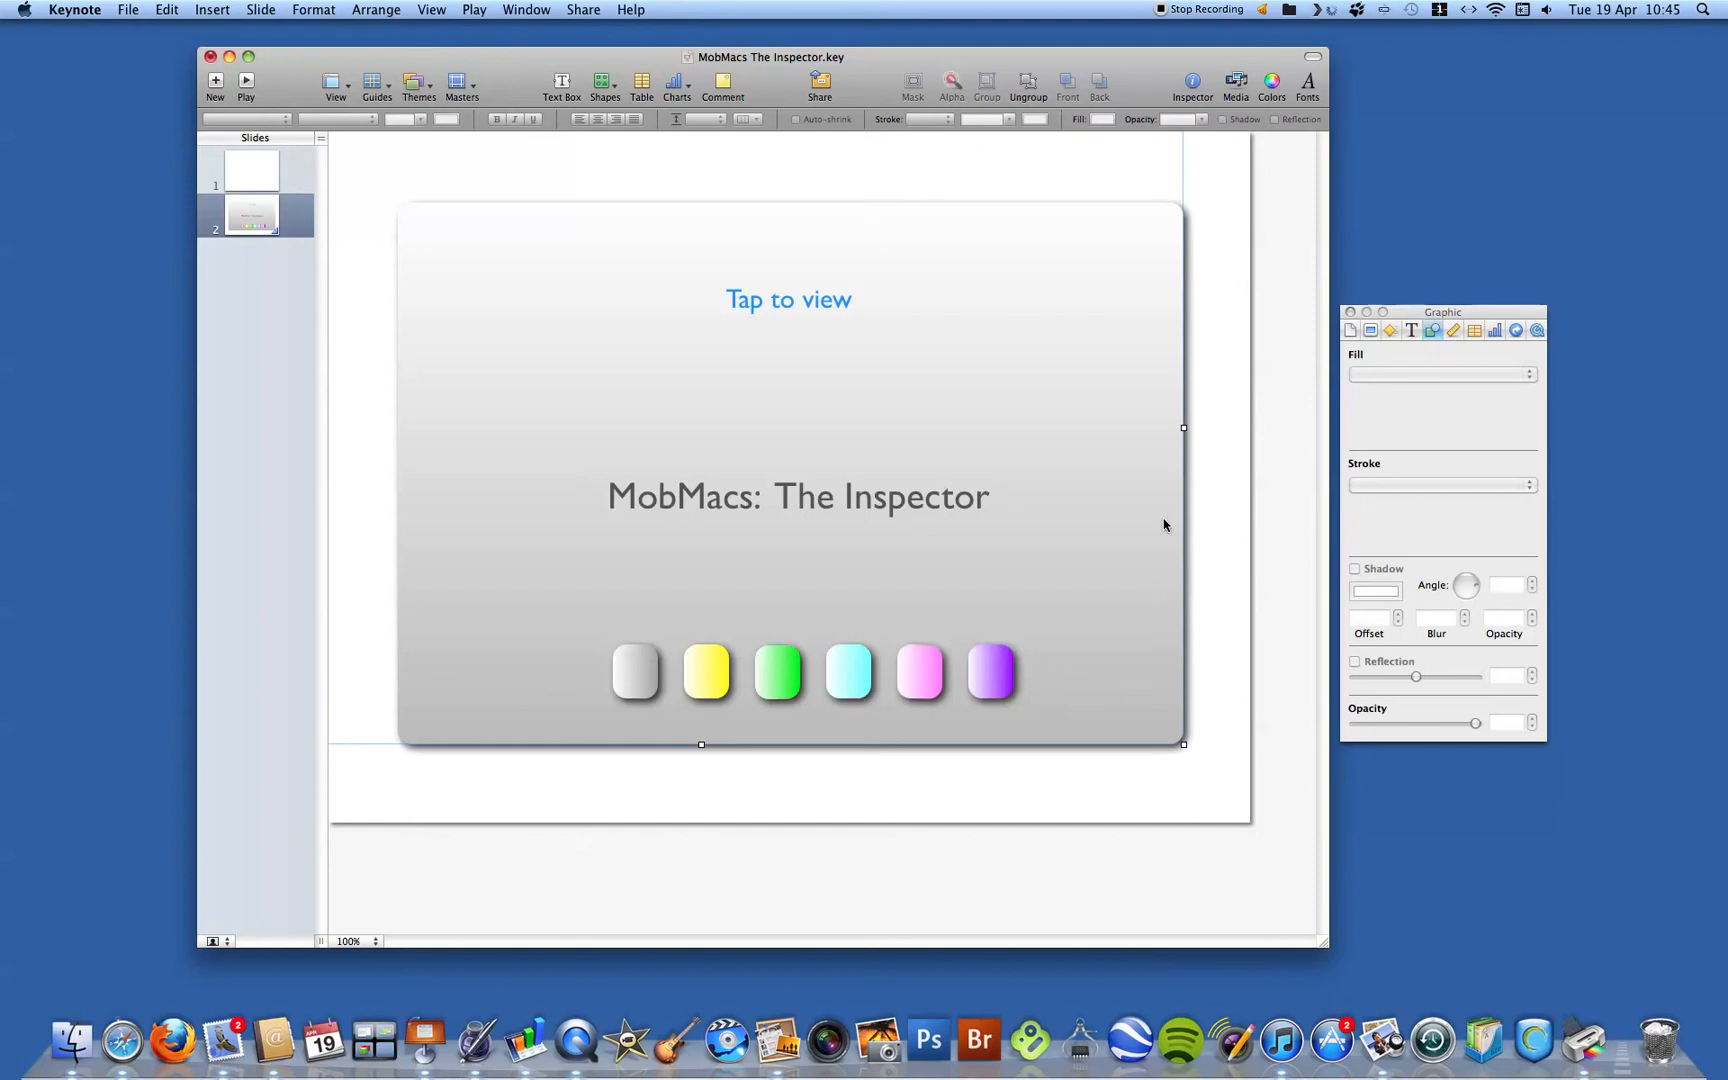
{"action": "mouse_move", "coordinate": [1460, 744]}
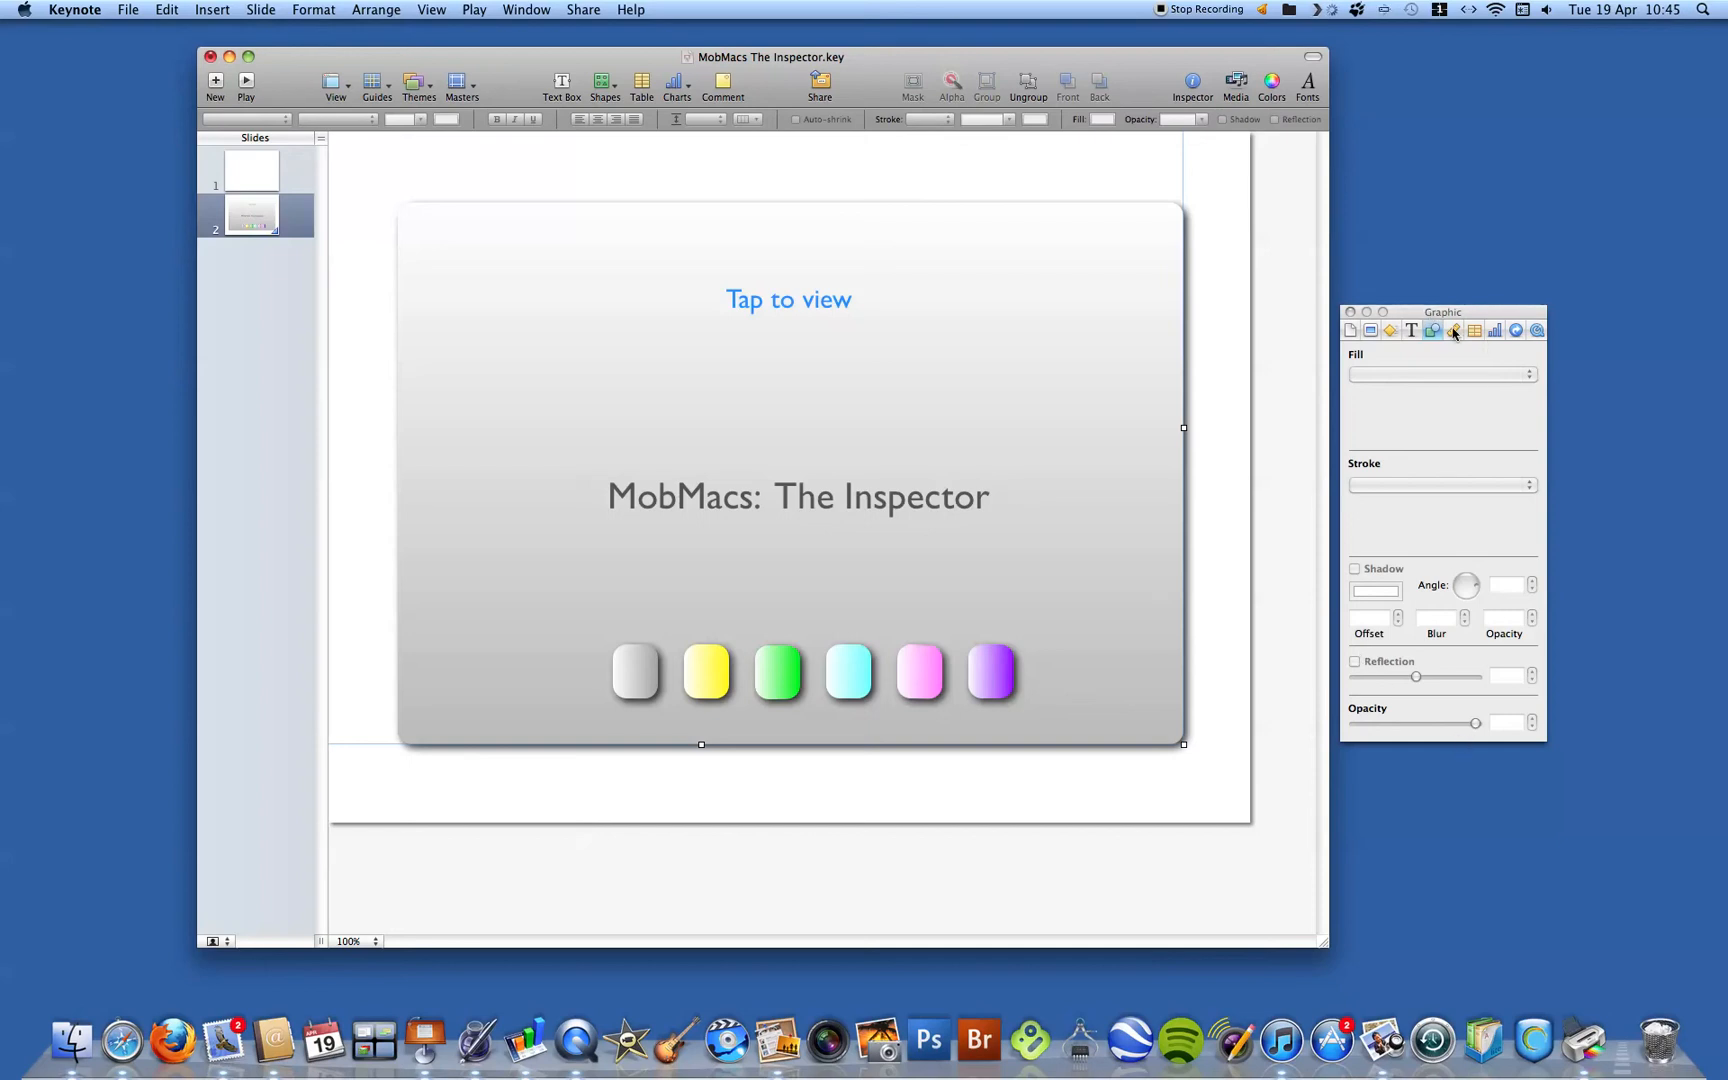
{"action": "left_click", "coordinate": [1454, 330]}
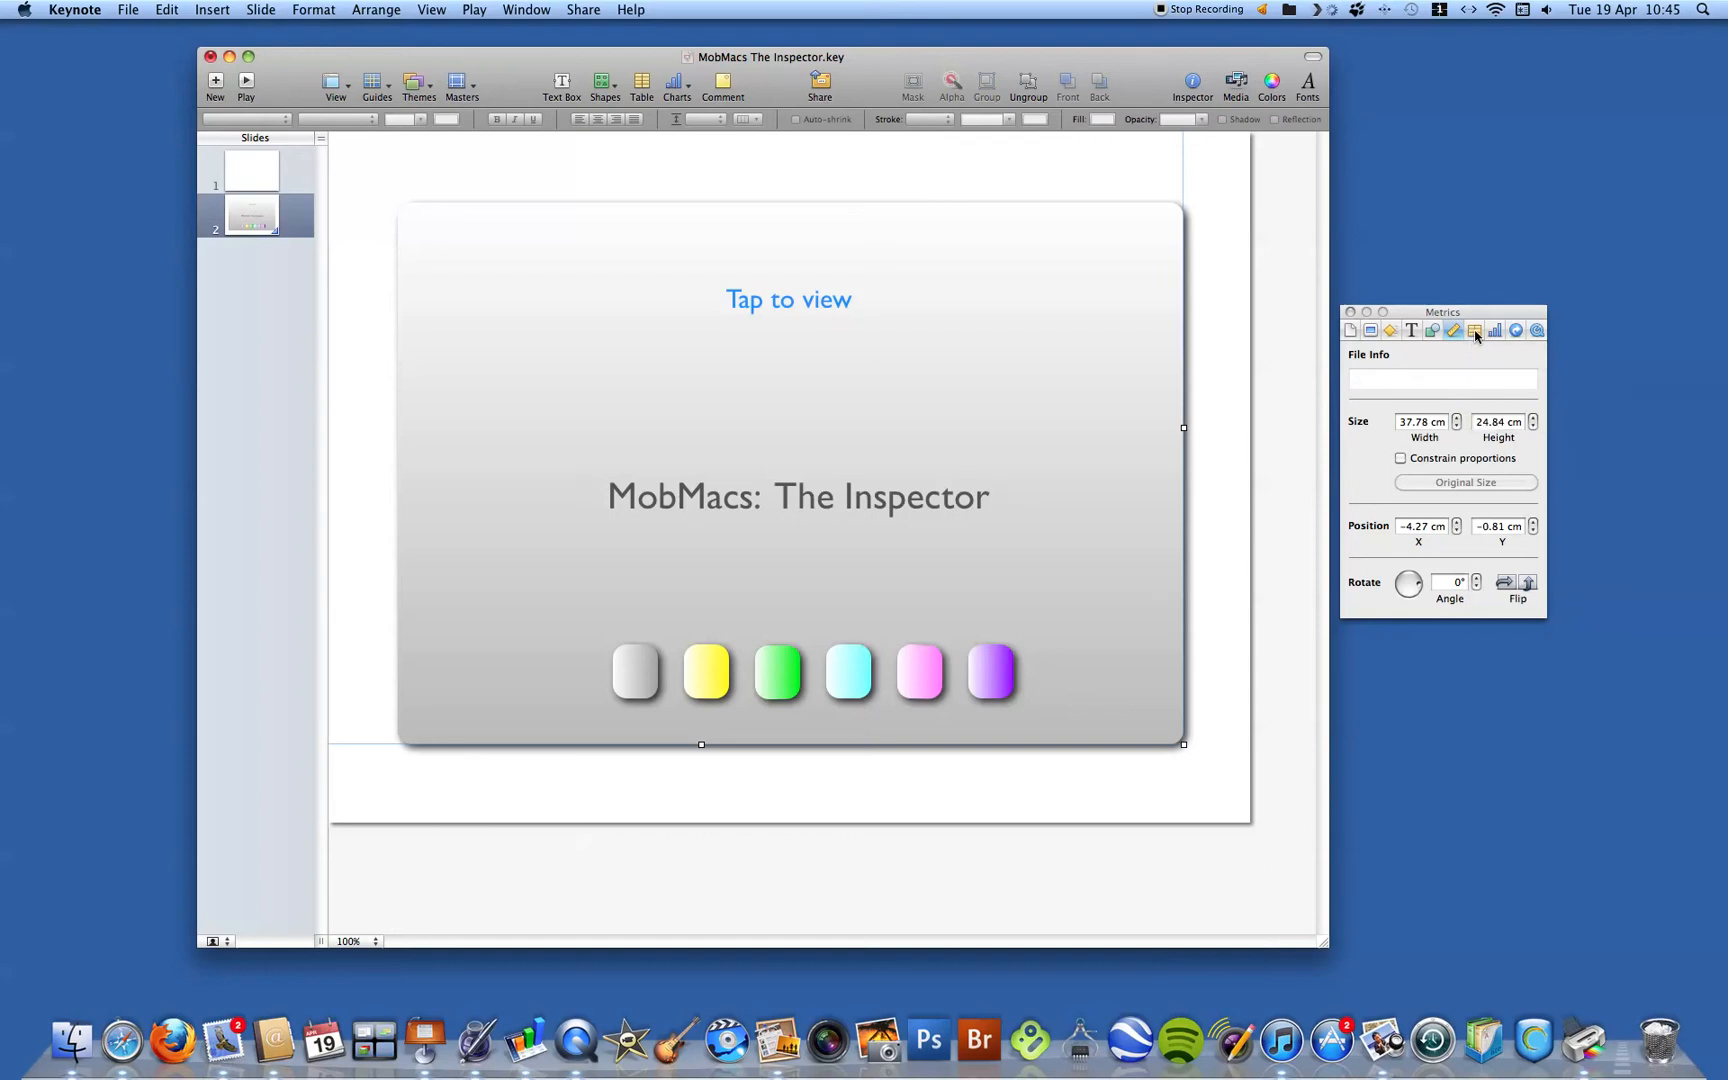
- View the Table pane's cell format and conditional format options, then move to the Chart pane
{"action": "left_click", "coordinate": [1476, 330]}
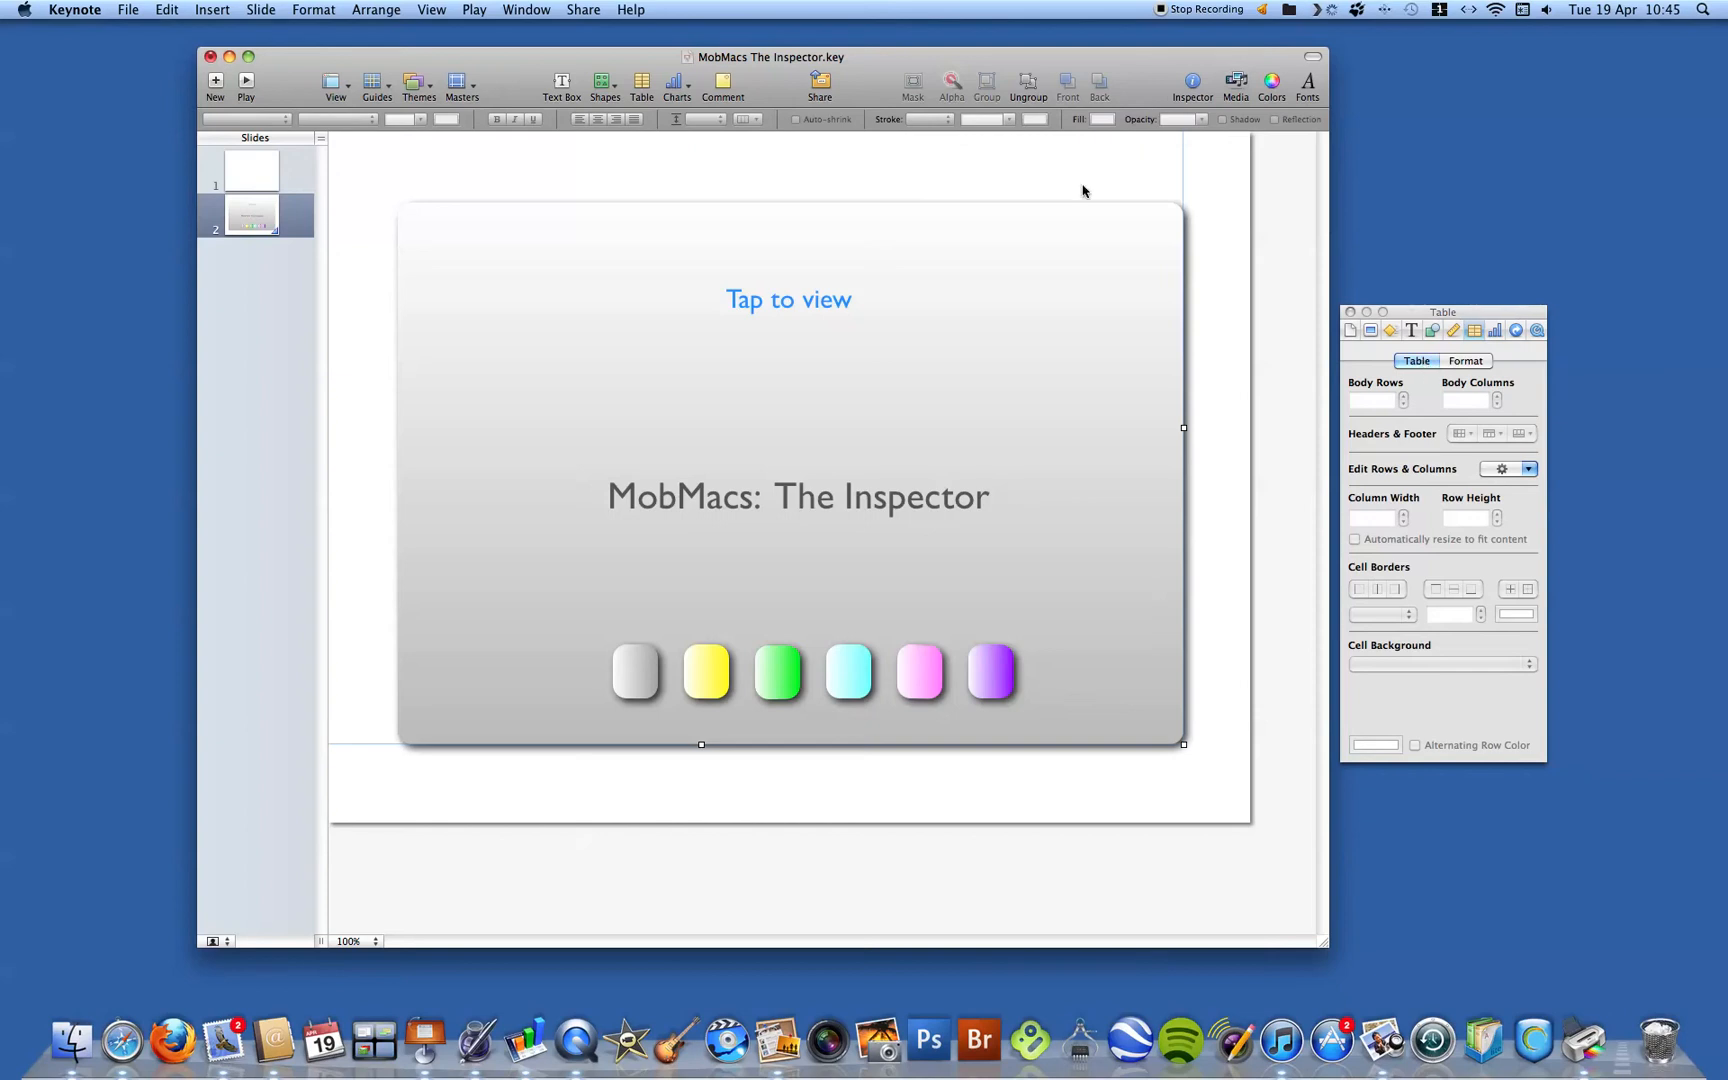
{"action": "mouse_move", "coordinate": [736, 416]}
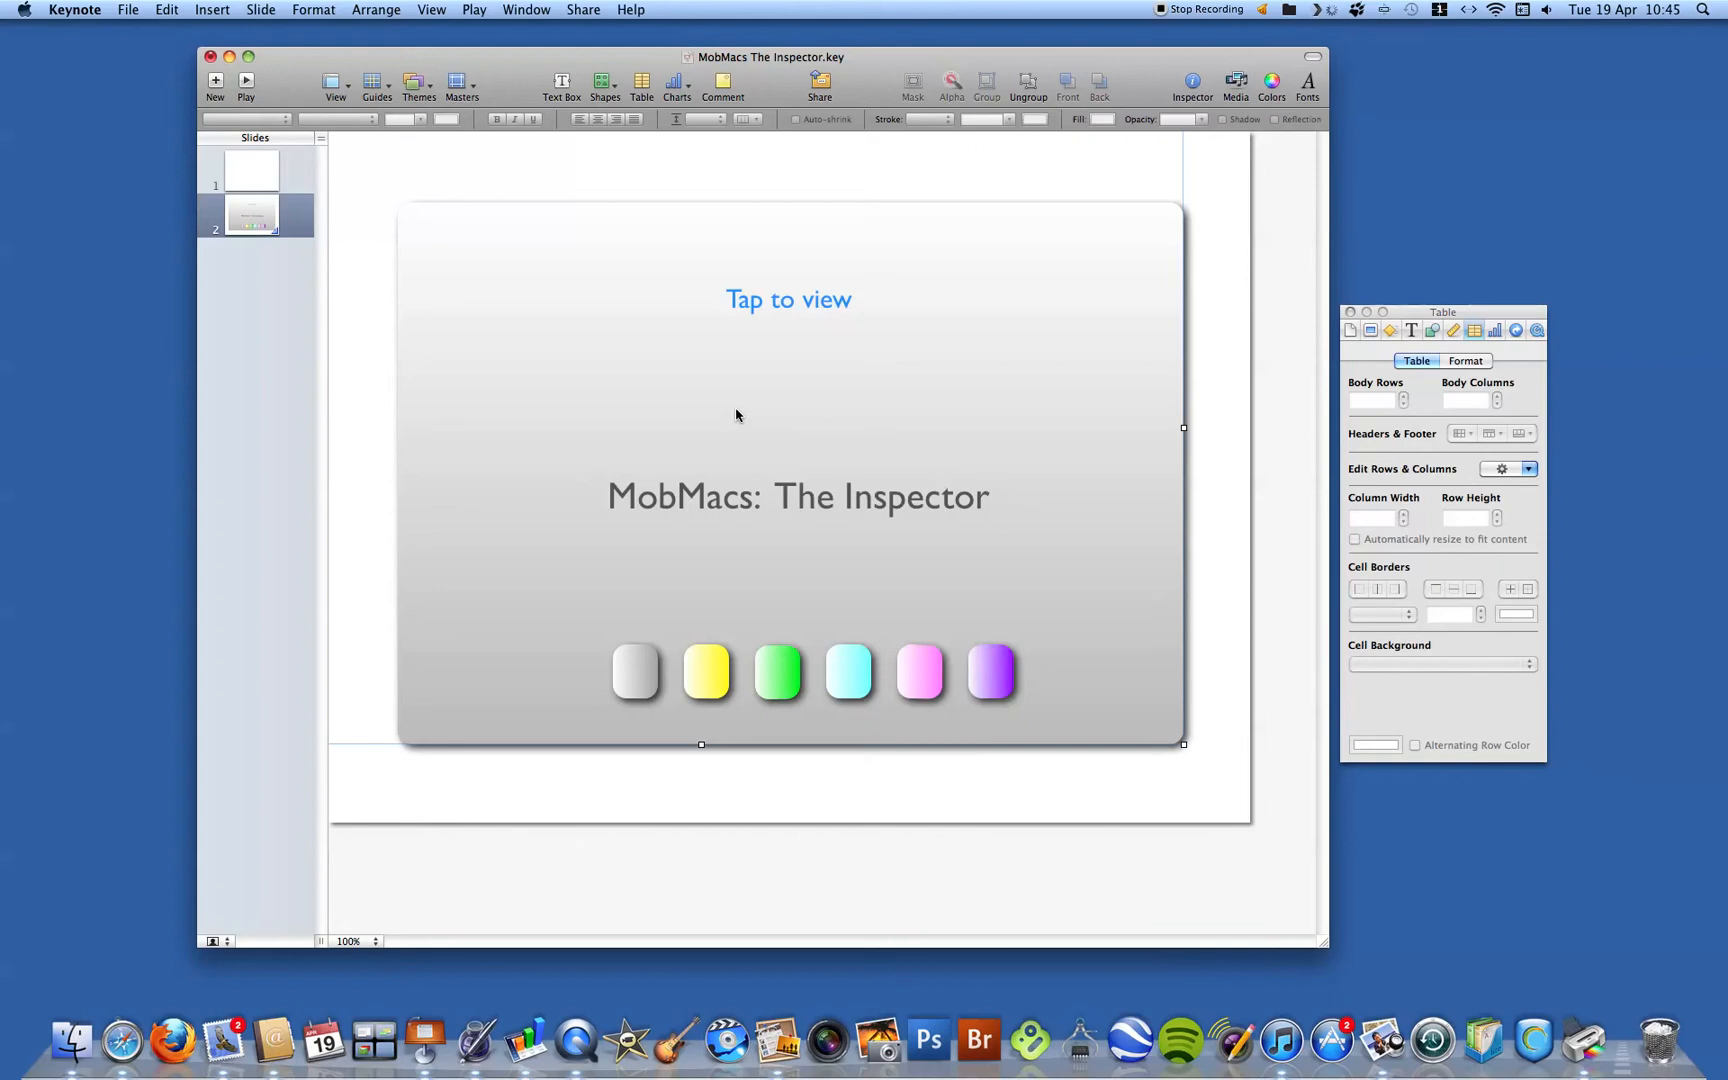
{"action": "mouse_move", "coordinate": [1342, 380]}
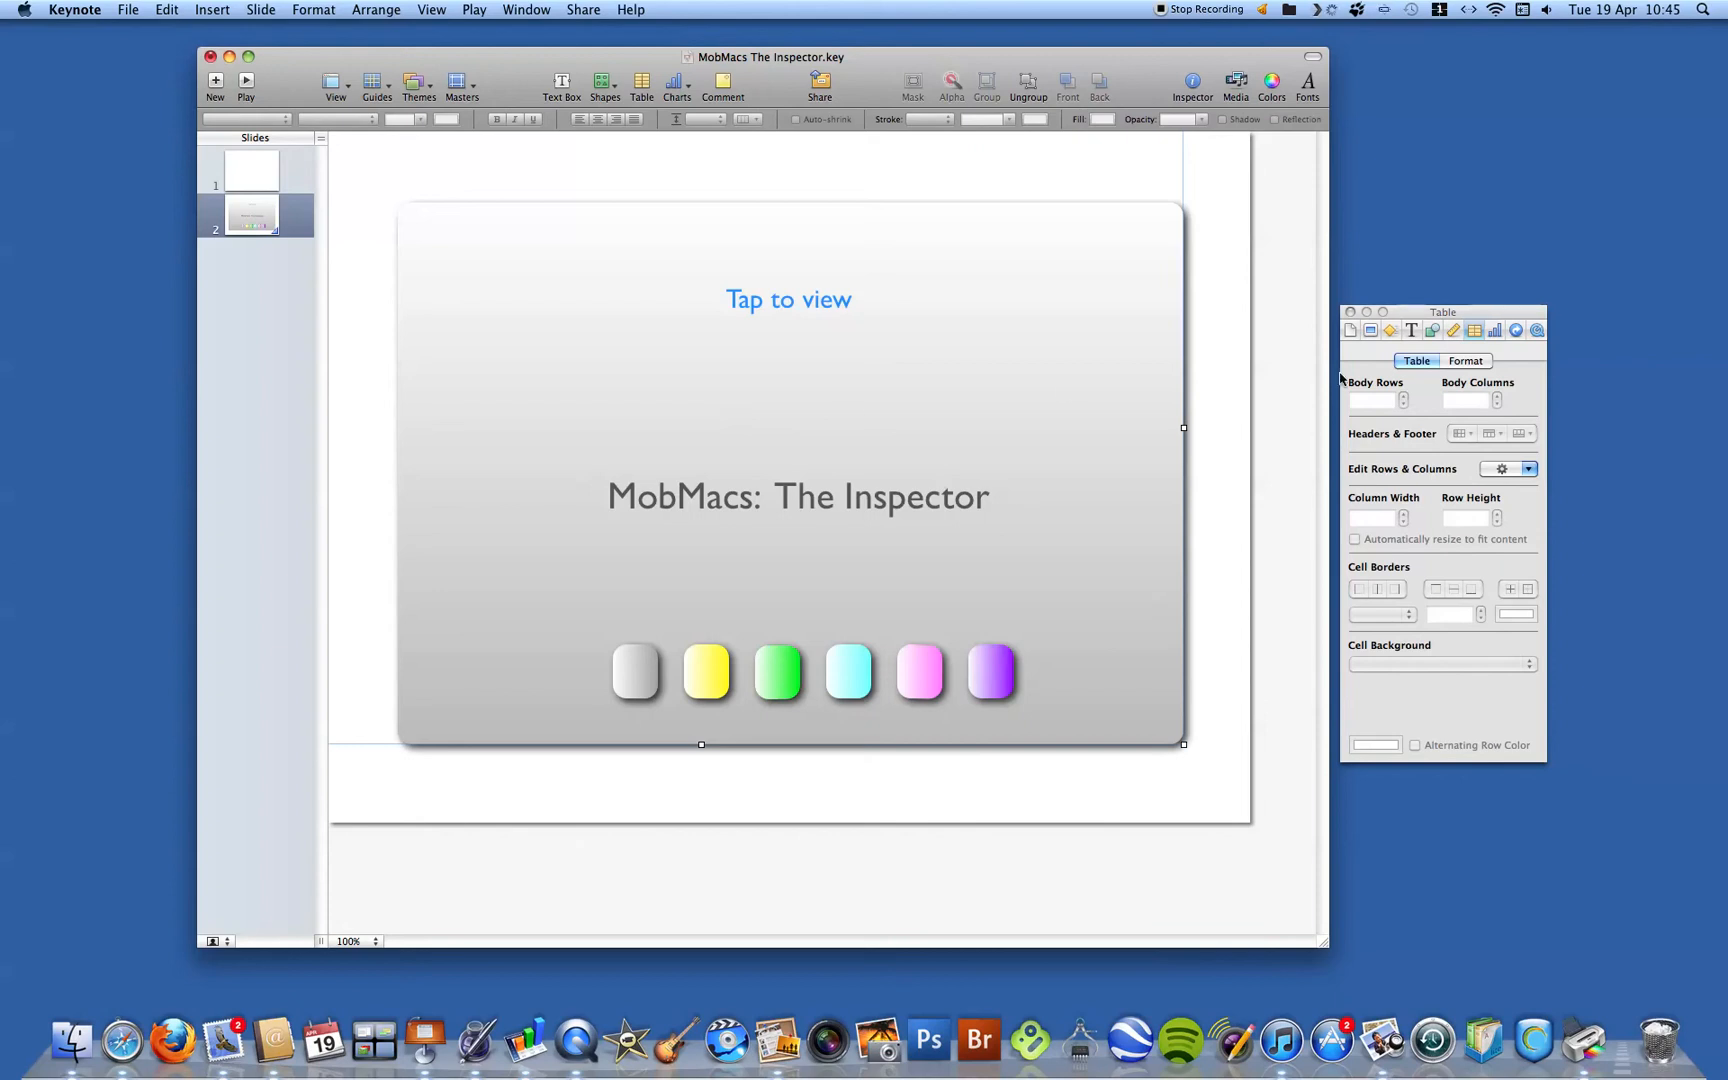
{"action": "mouse_move", "coordinate": [1520, 414]}
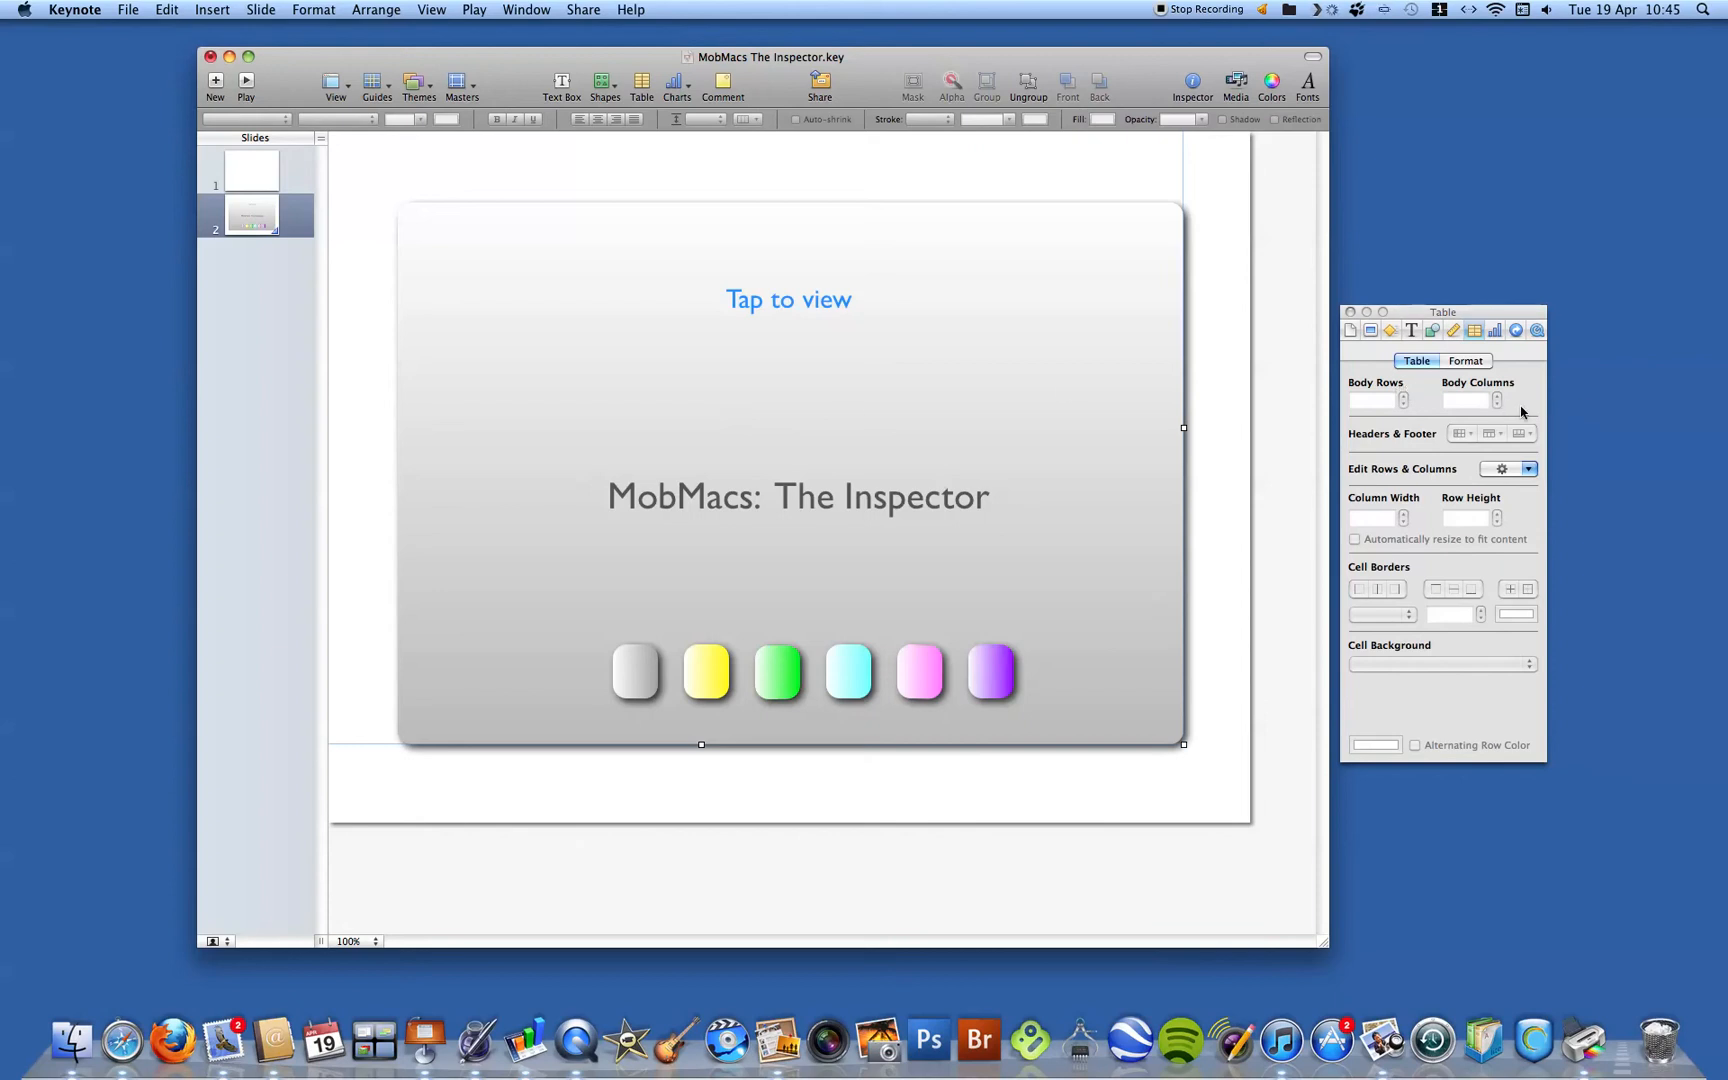
{"action": "mouse_move", "coordinate": [1400, 574]}
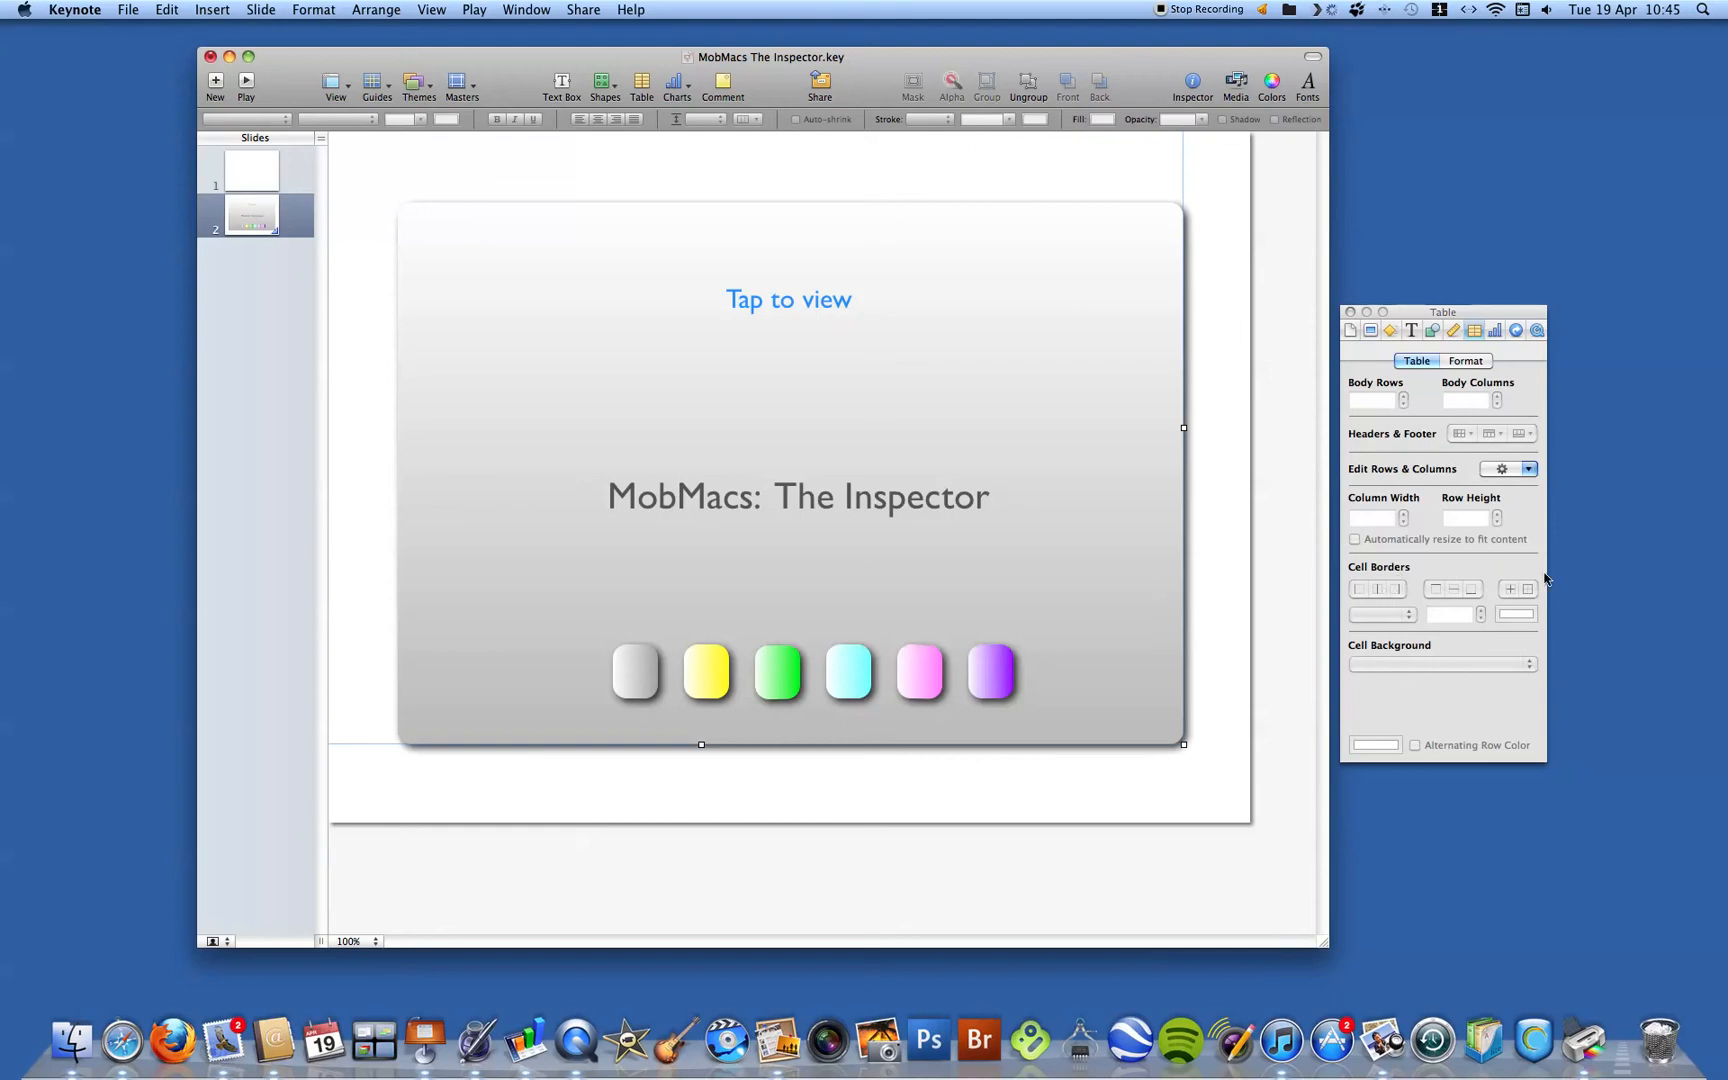
{"action": "left_click", "coordinate": [1464, 360]}
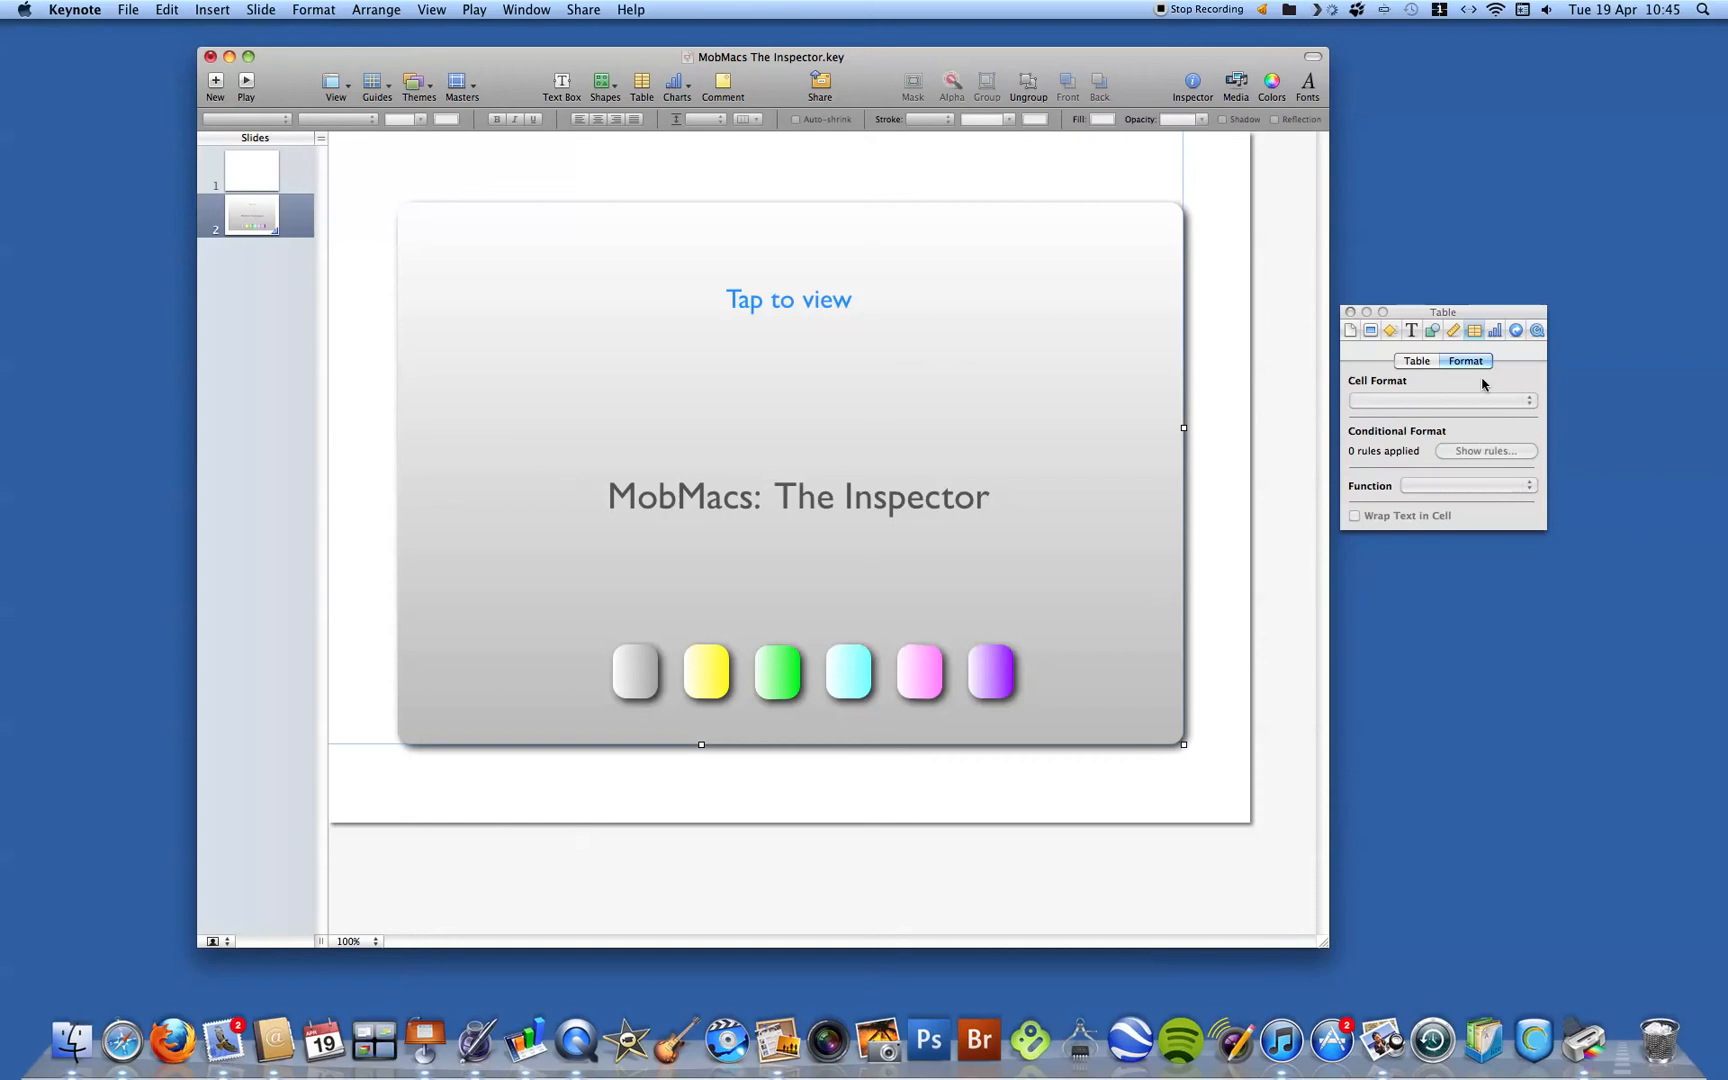
{"action": "mouse_move", "coordinate": [1460, 408]}
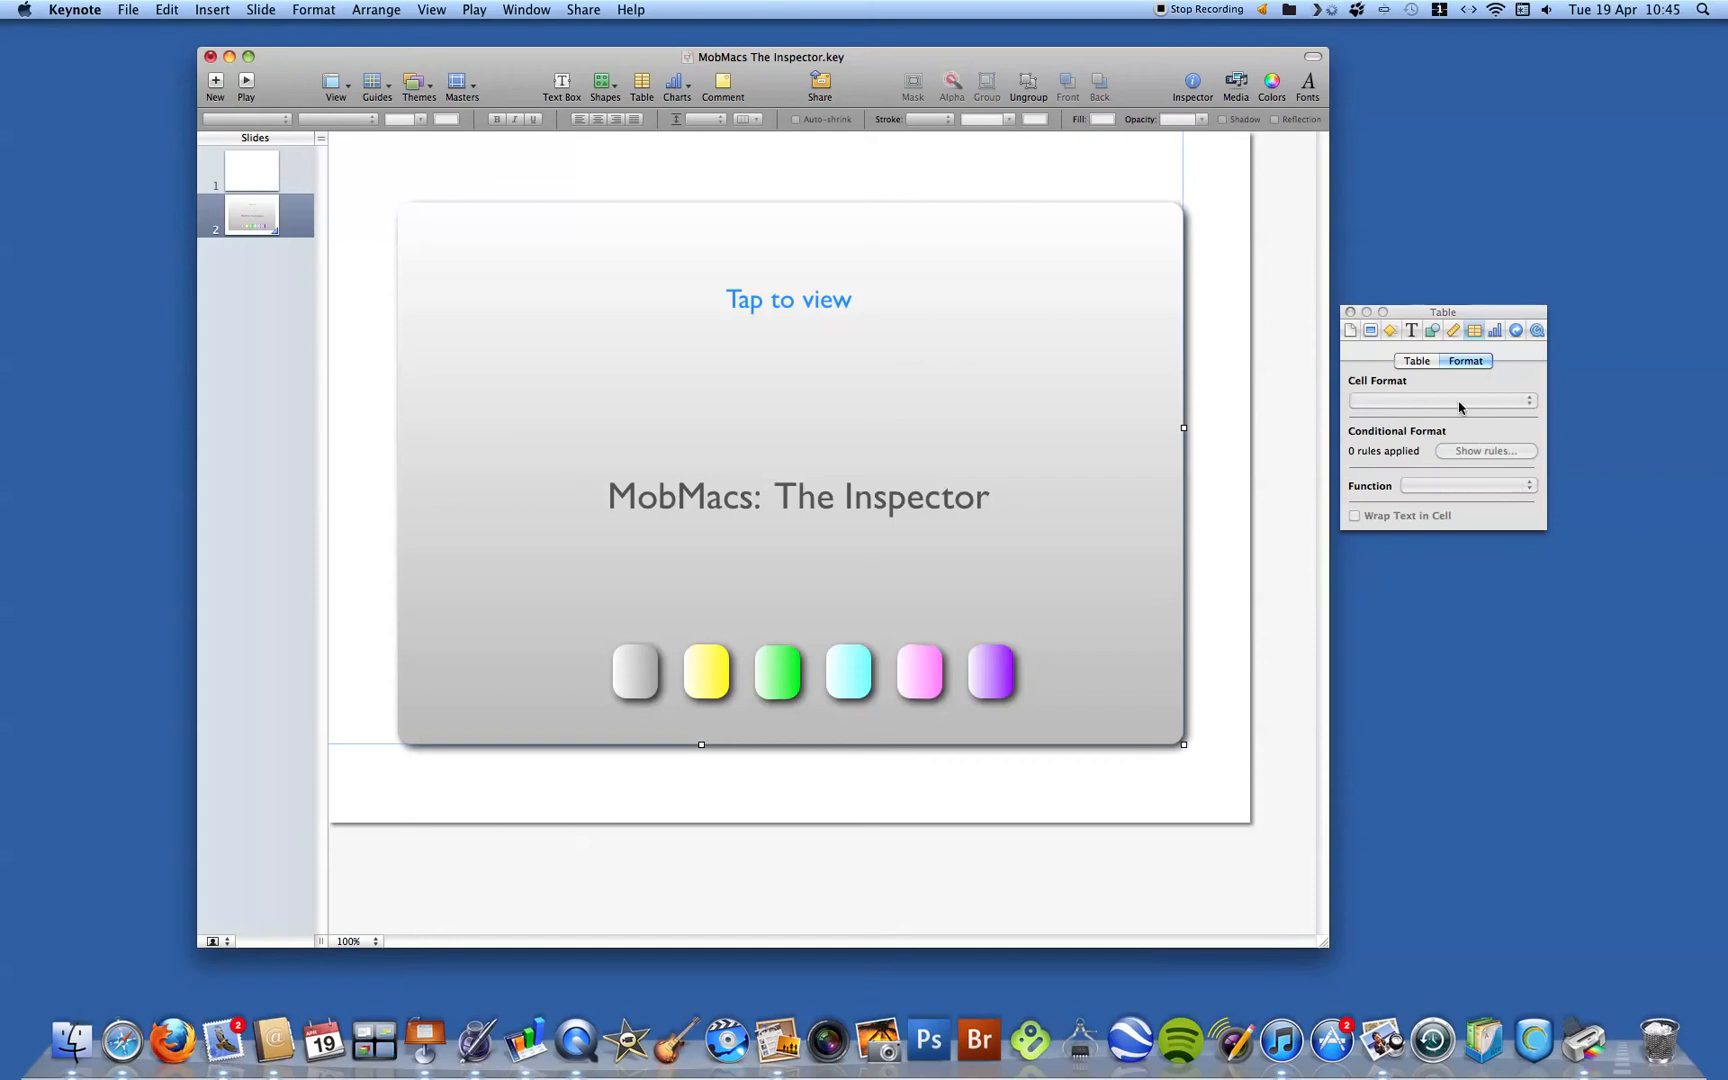
{"action": "mouse_move", "coordinate": [1460, 400]}
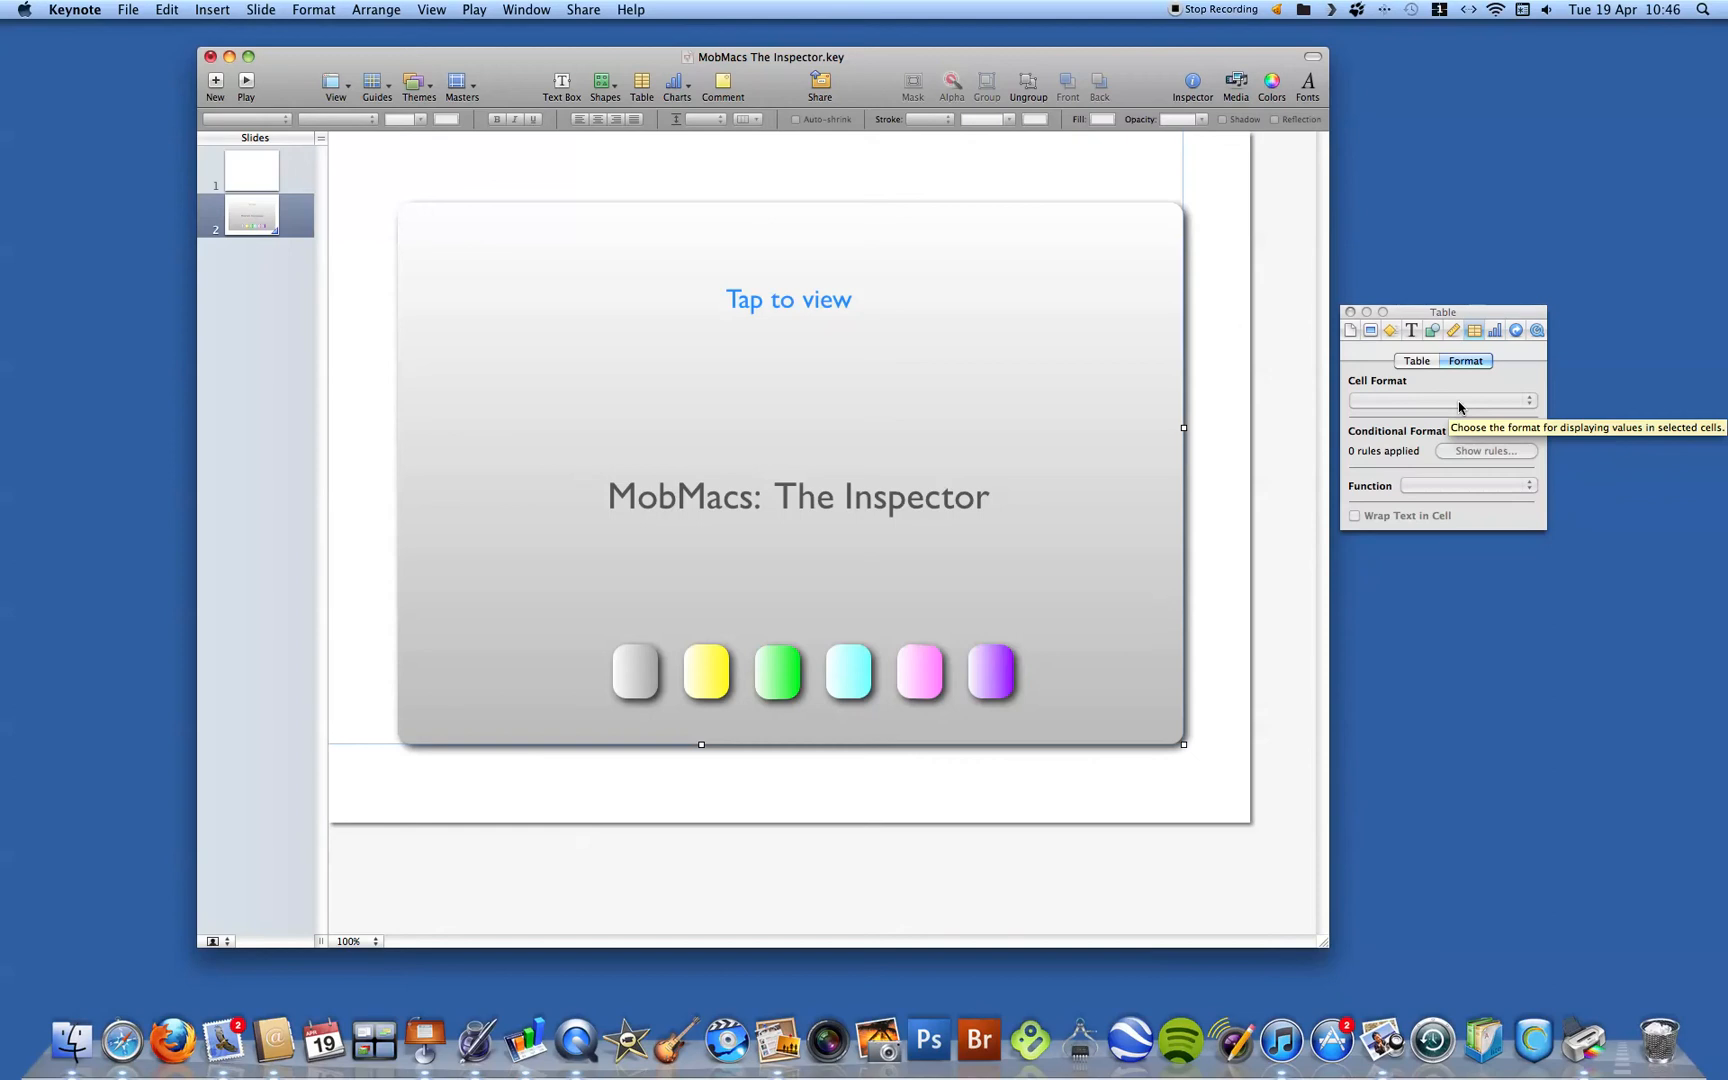
{"action": "left_click", "coordinate": [1496, 330]}
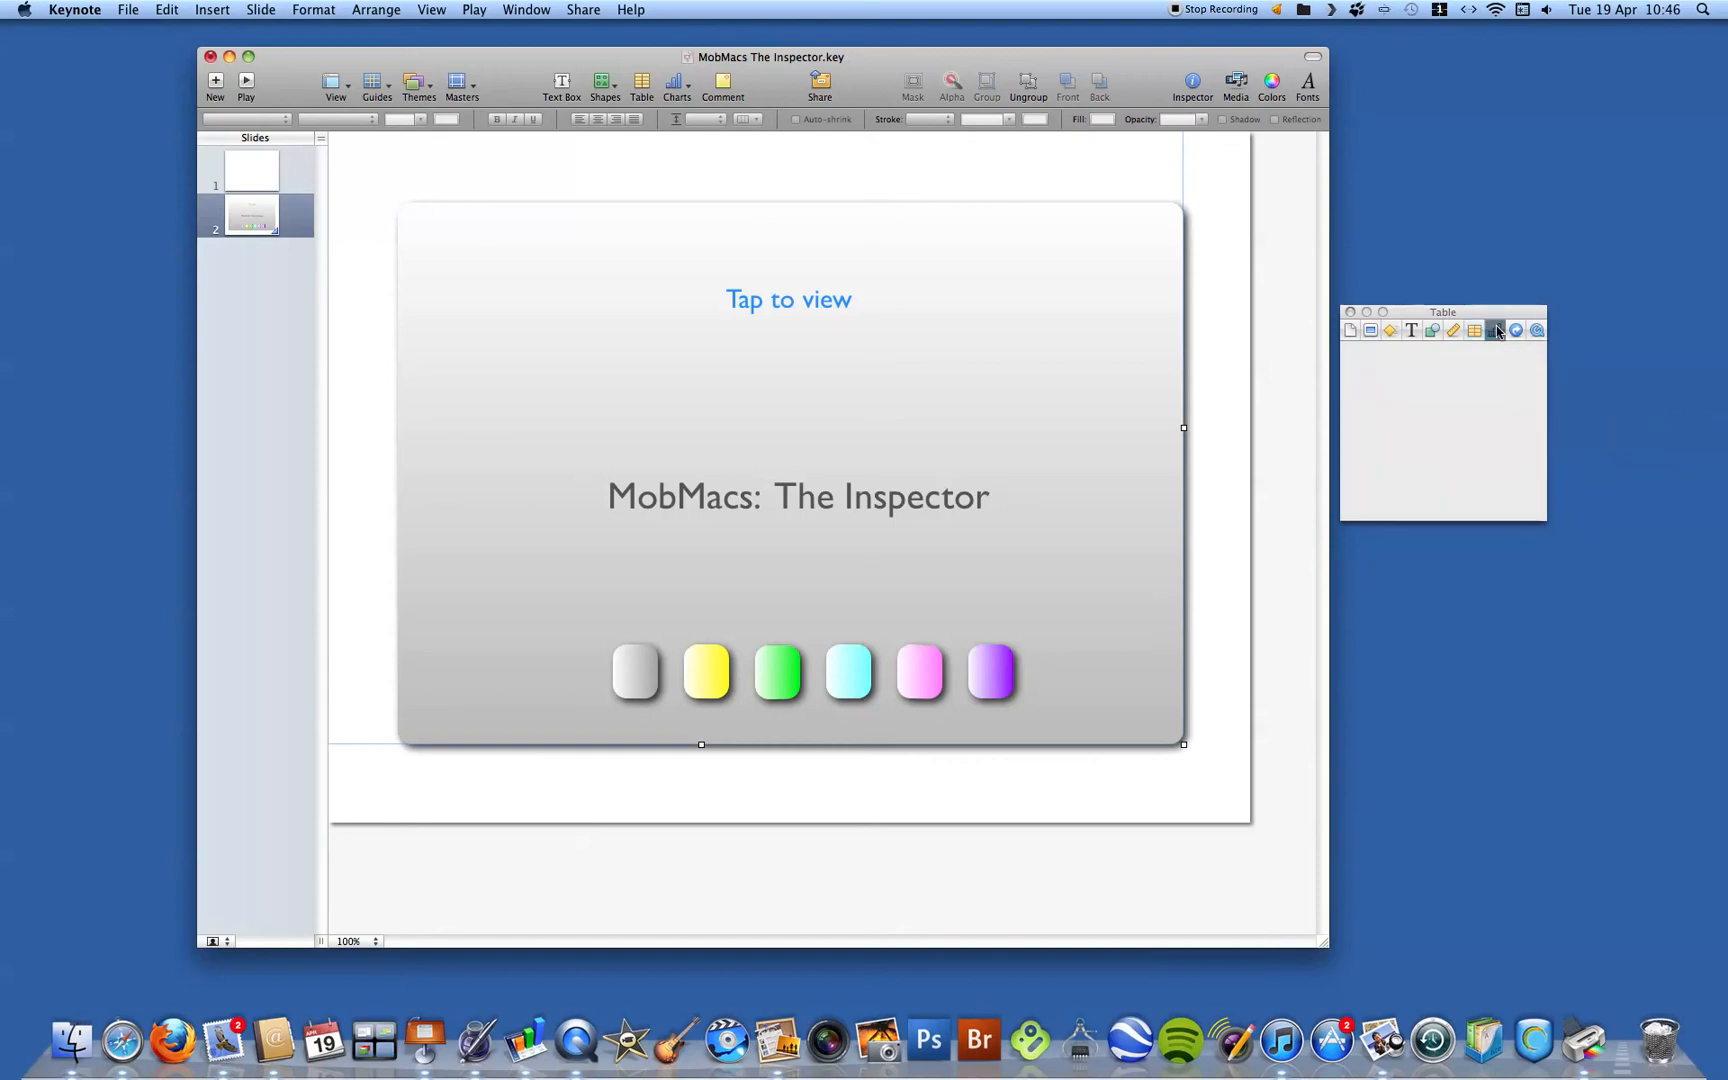
- Review the Chart data and colour options, then show the Hyperlink settings for linking slides
{"action": "left_click", "coordinate": [1496, 330]}
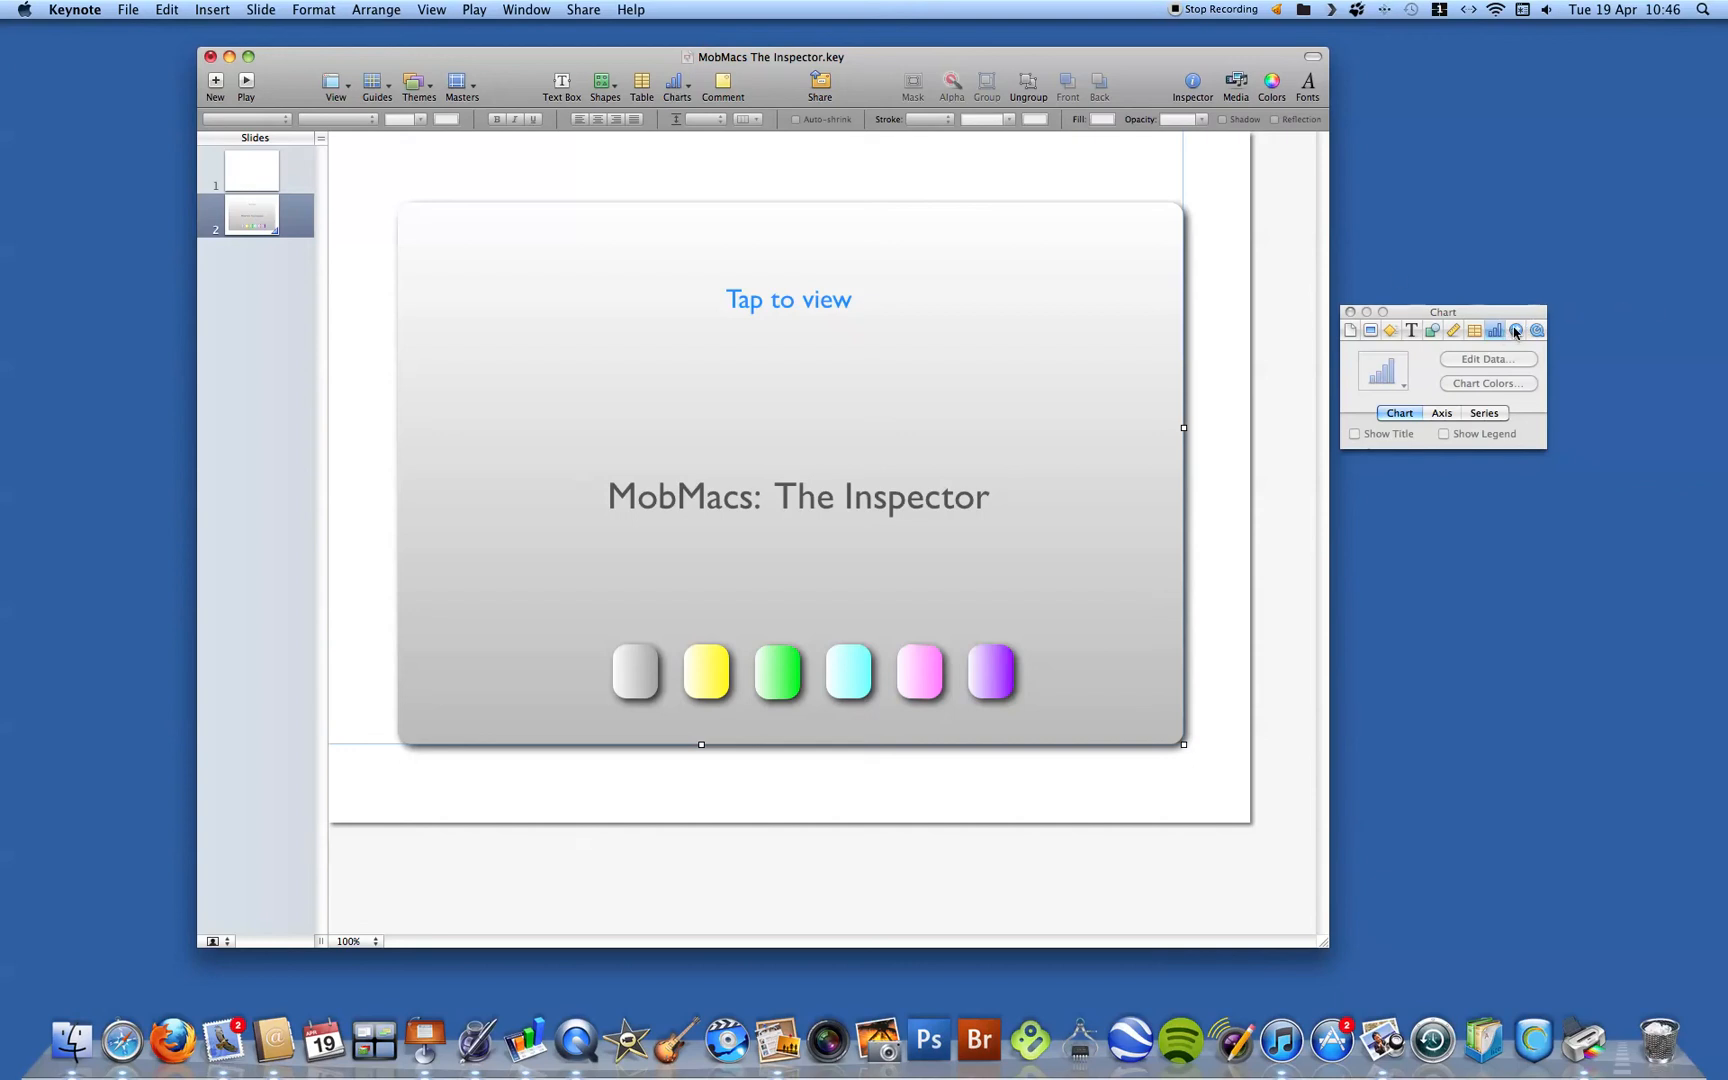
{"action": "left_click", "coordinate": [1536, 330]}
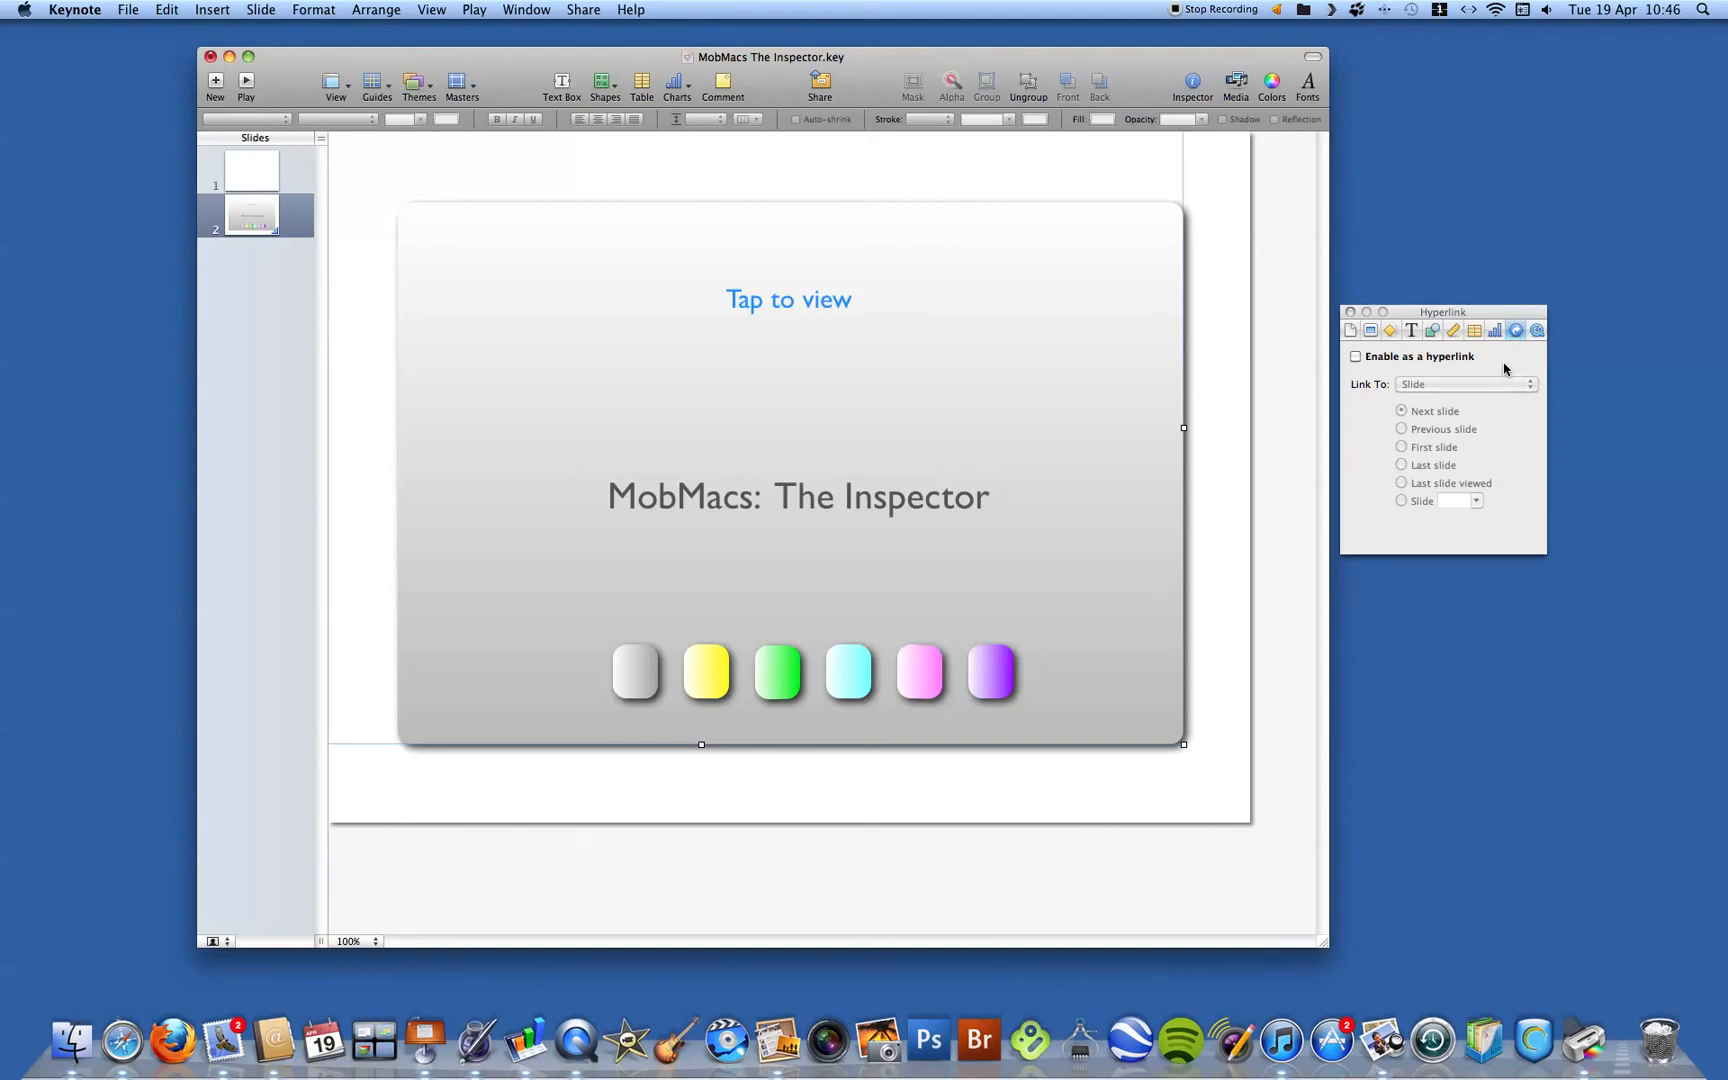
{"action": "mouse_move", "coordinate": [1460, 390]}
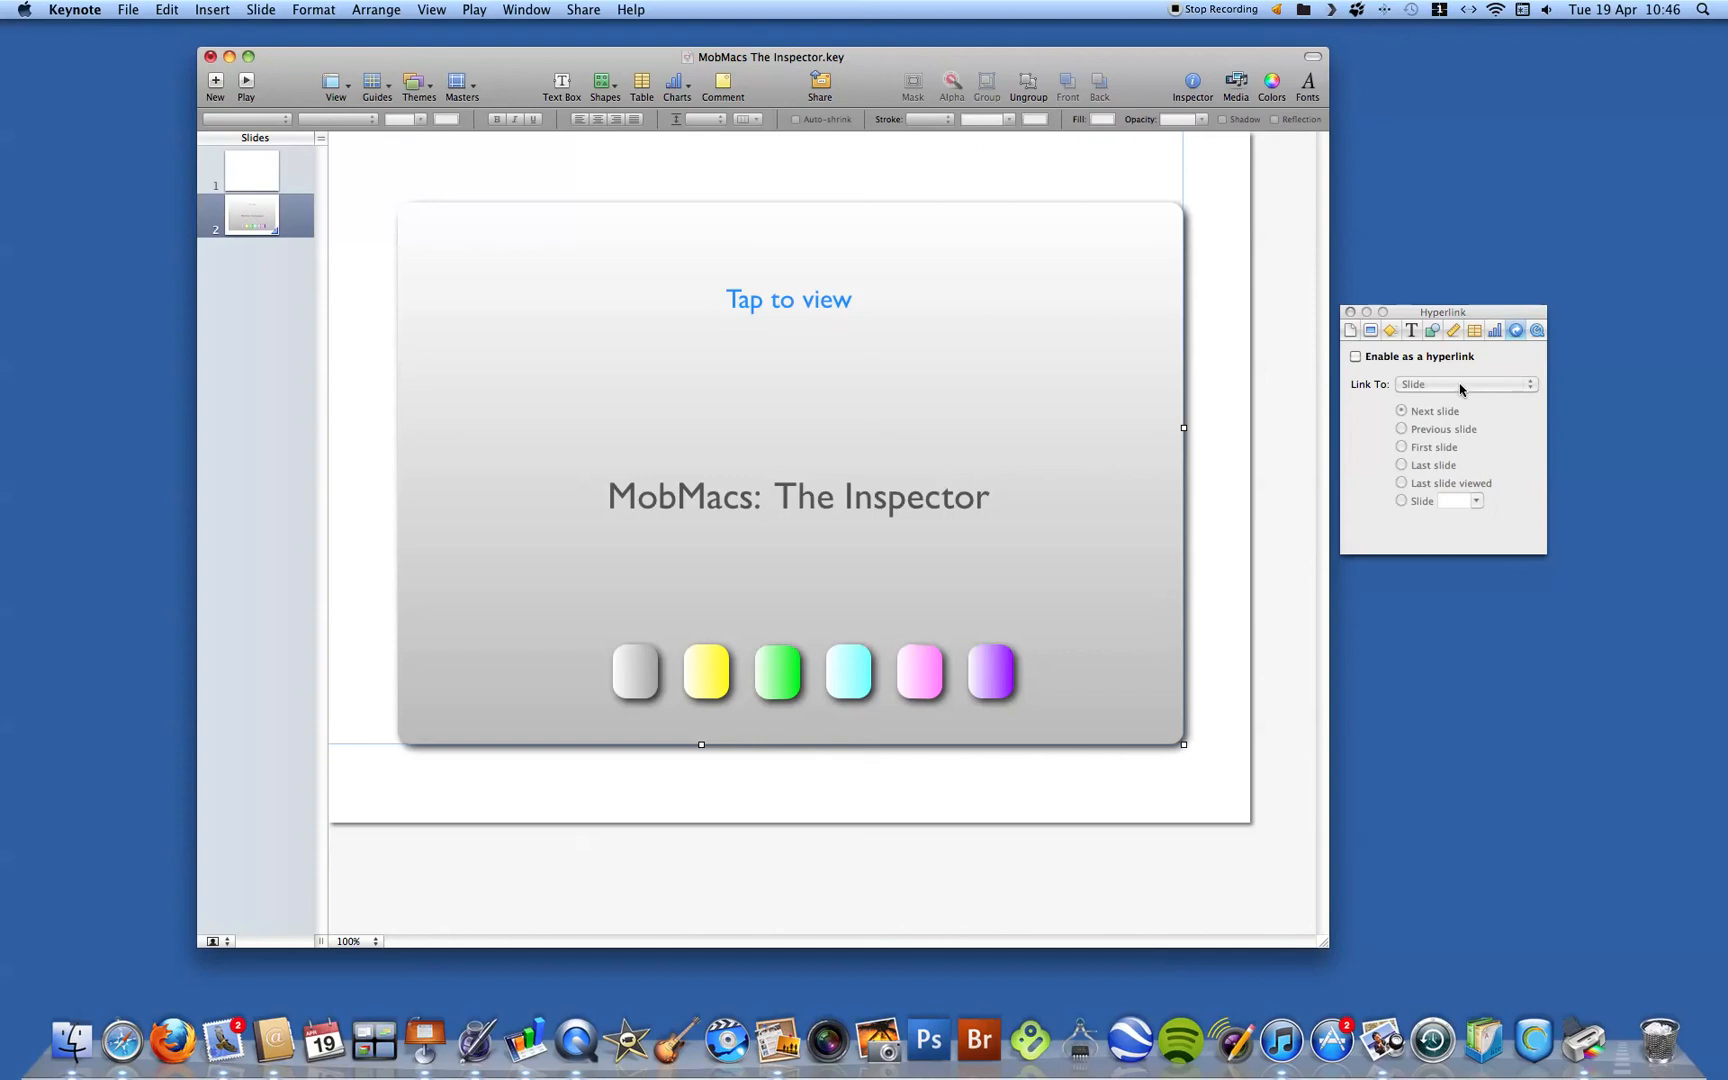
{"action": "mouse_move", "coordinate": [1566, 326]}
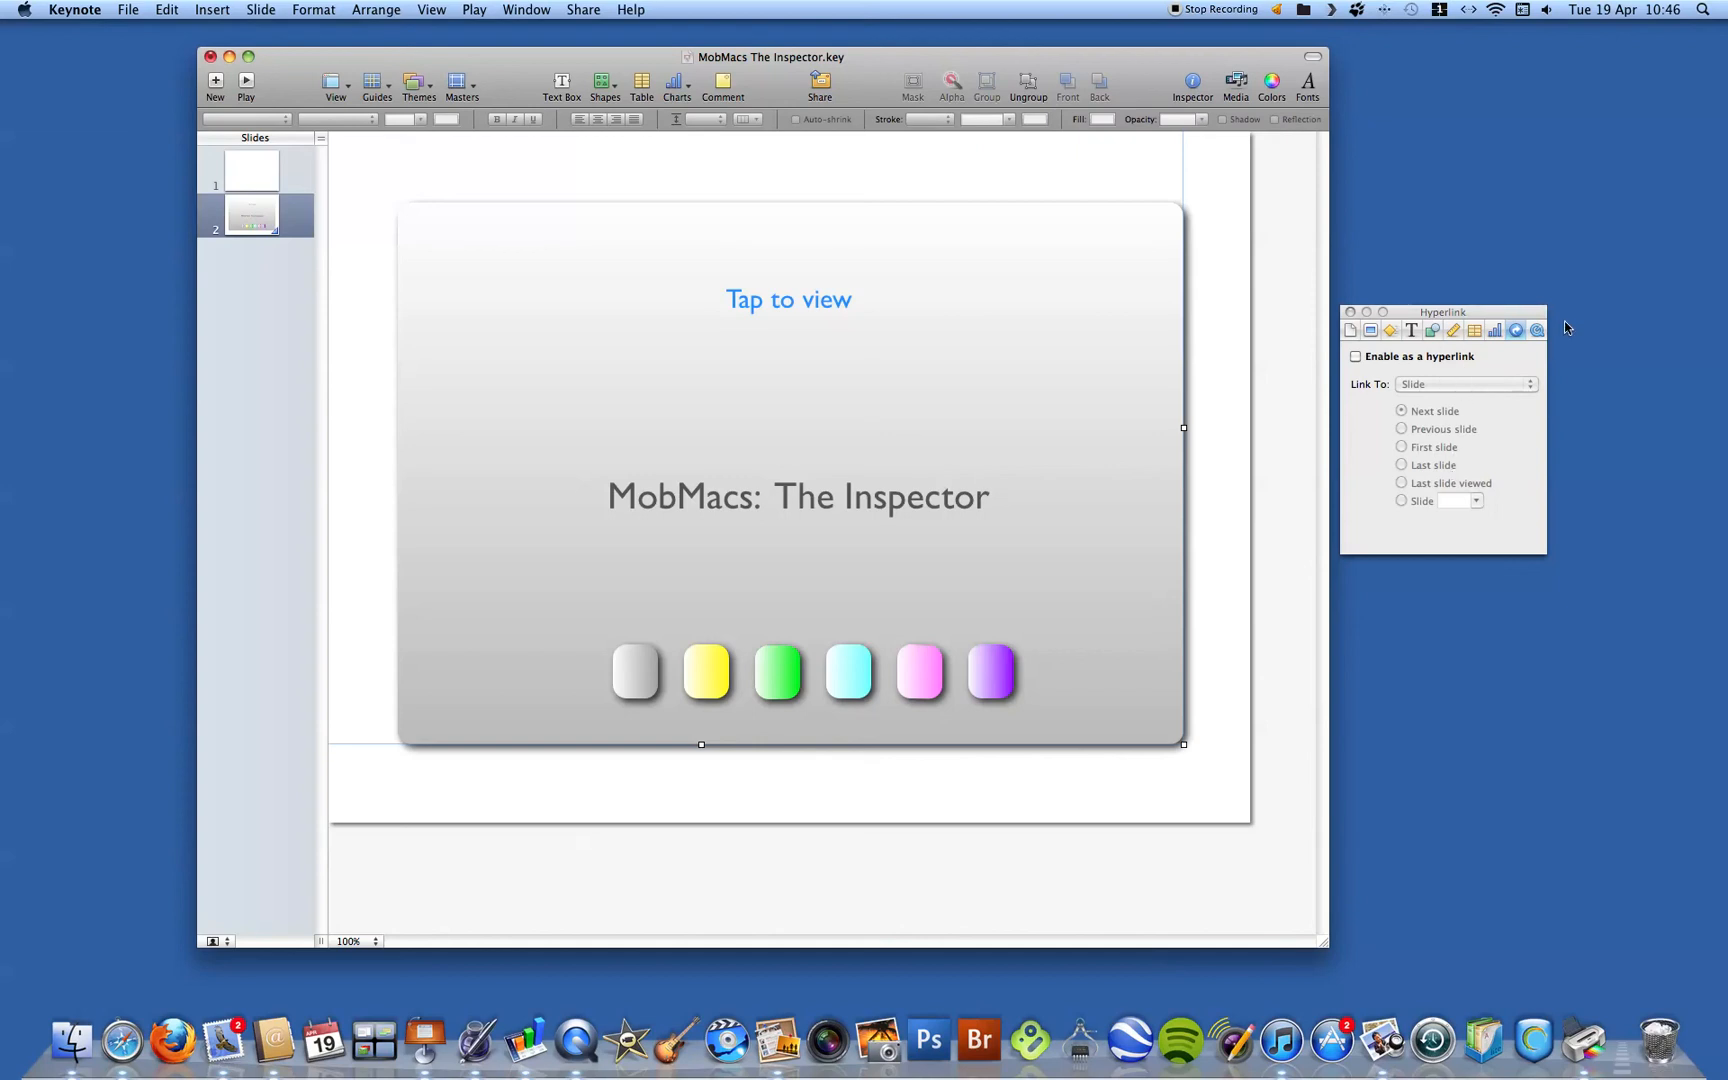
- Show the QuickTime pane with start/stop, poster frame, repeat and volume settings
{"action": "left_click", "coordinate": [1536, 330]}
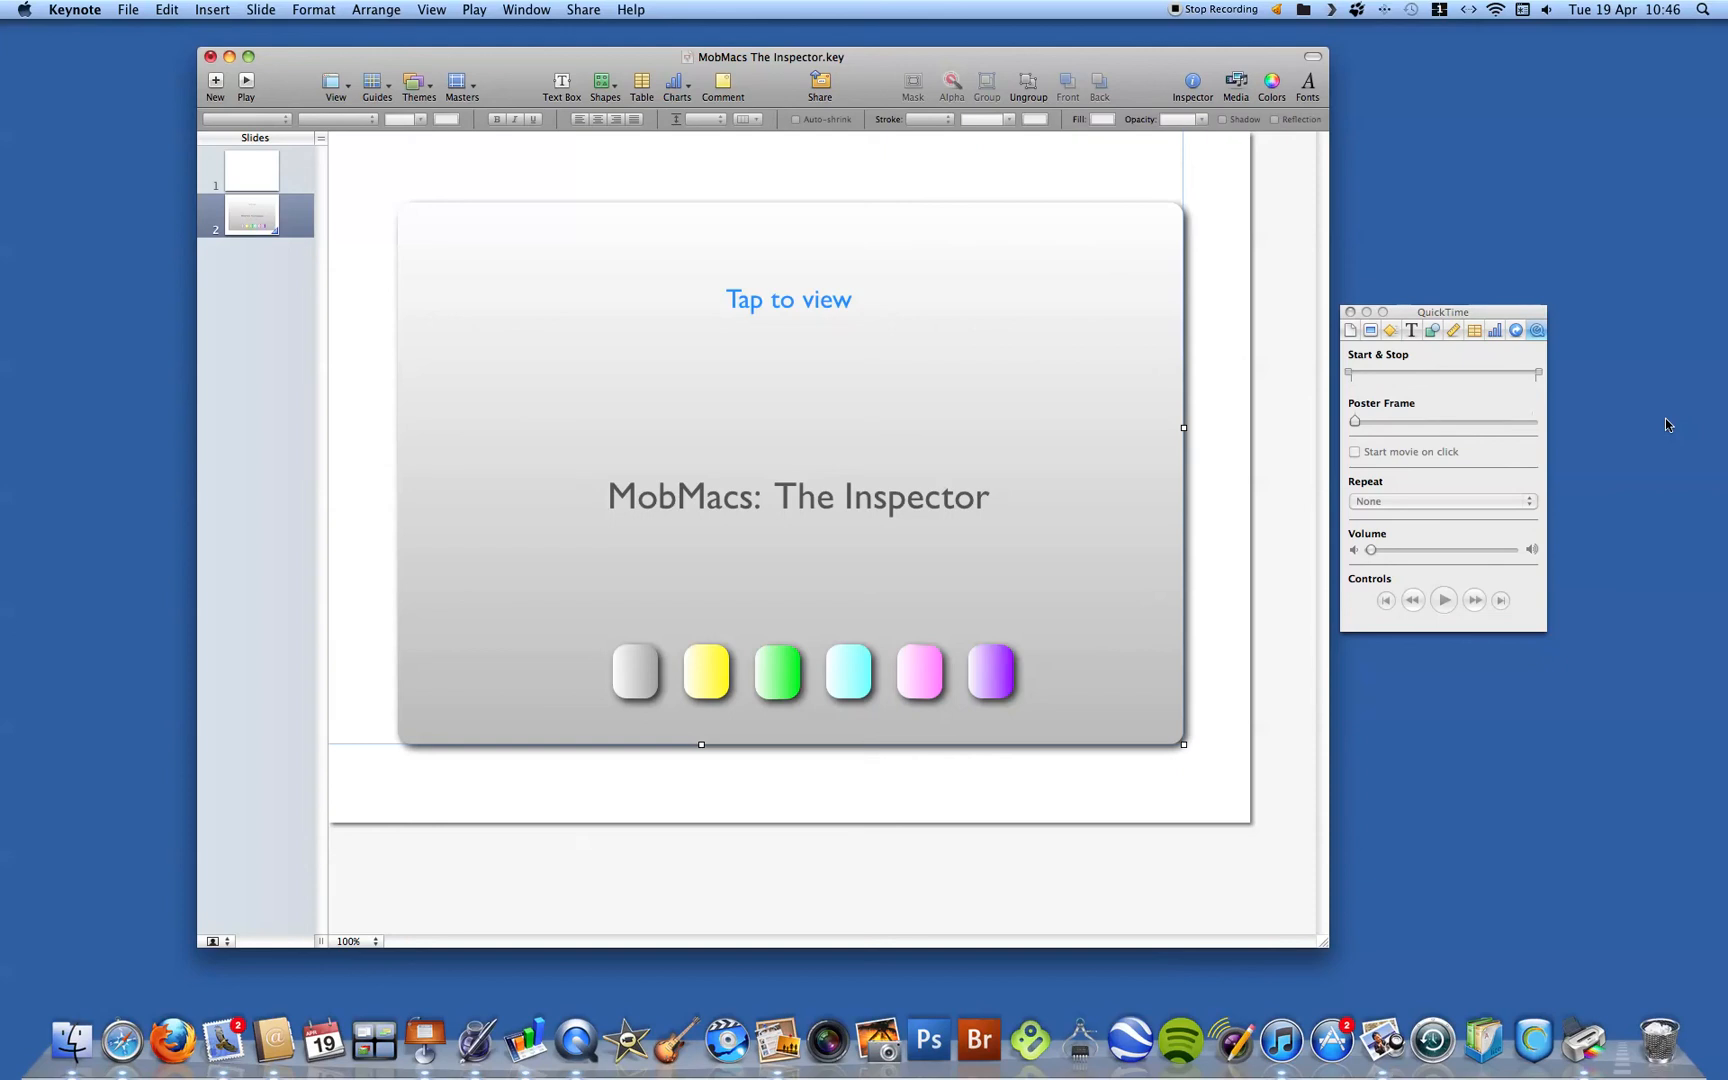
{"action": "mouse_move", "coordinate": [1654, 420]}
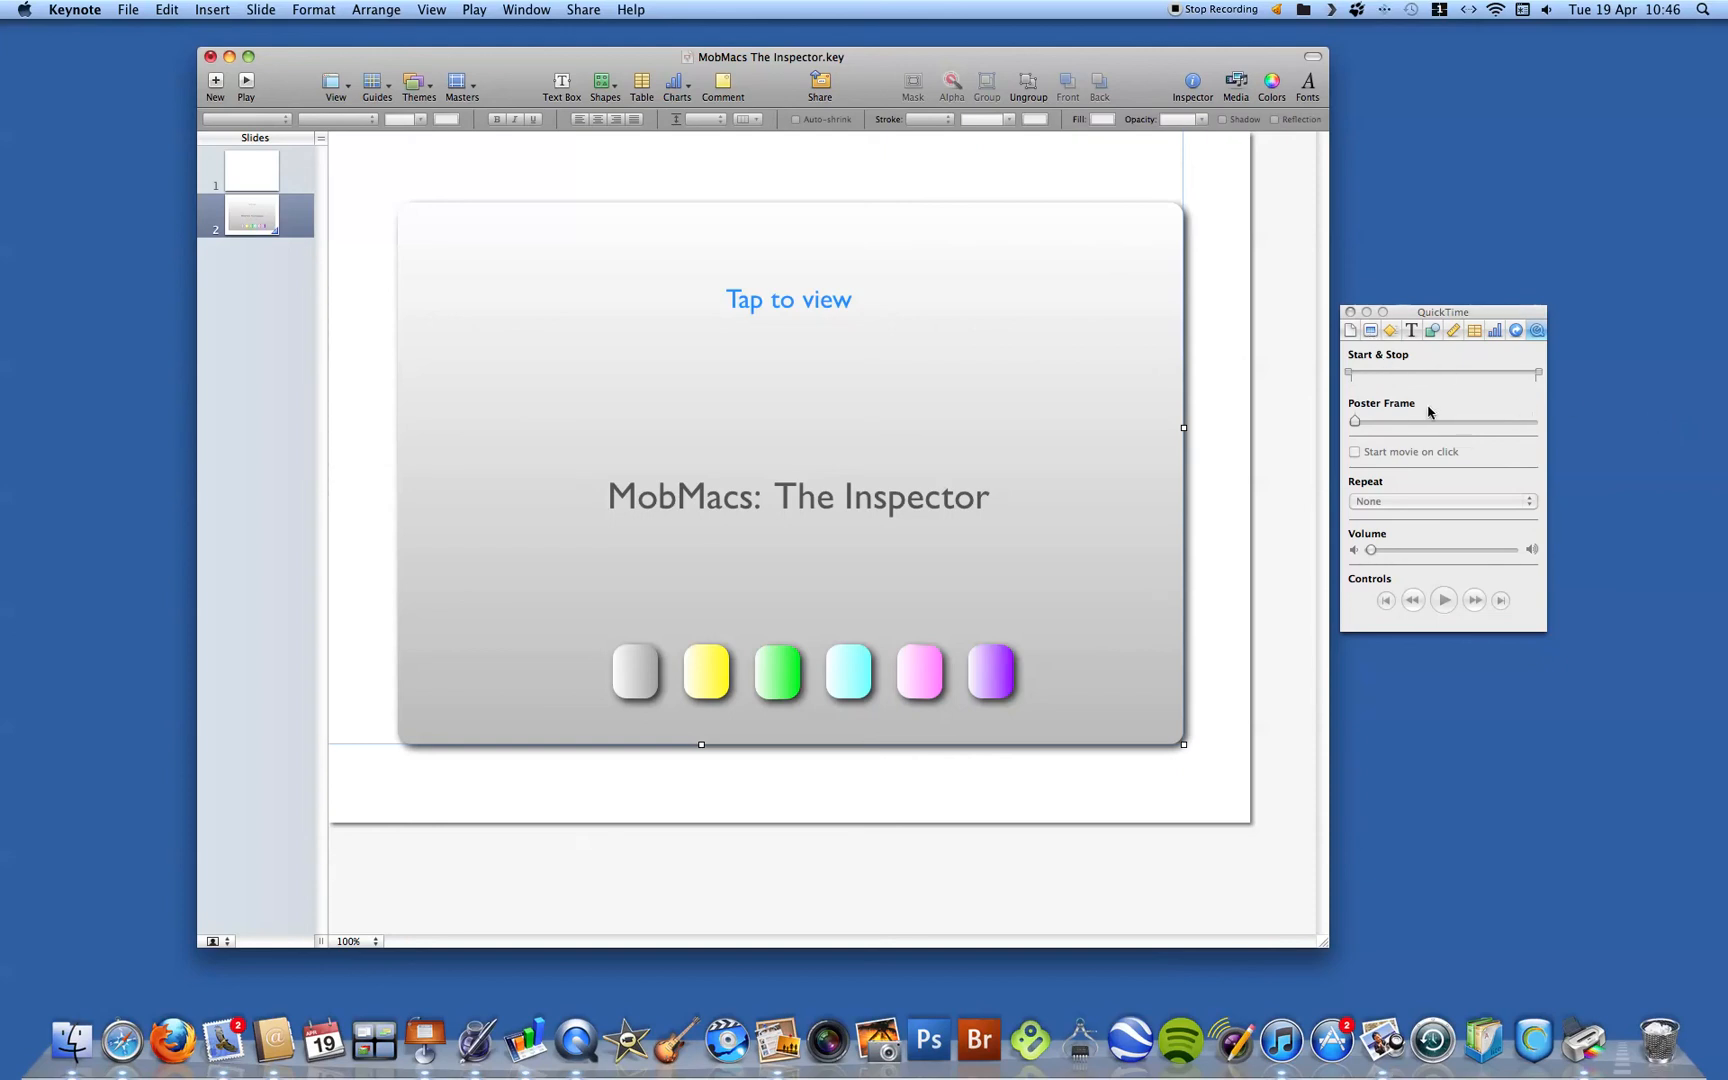
{"action": "mouse_move", "coordinate": [1430, 456]}
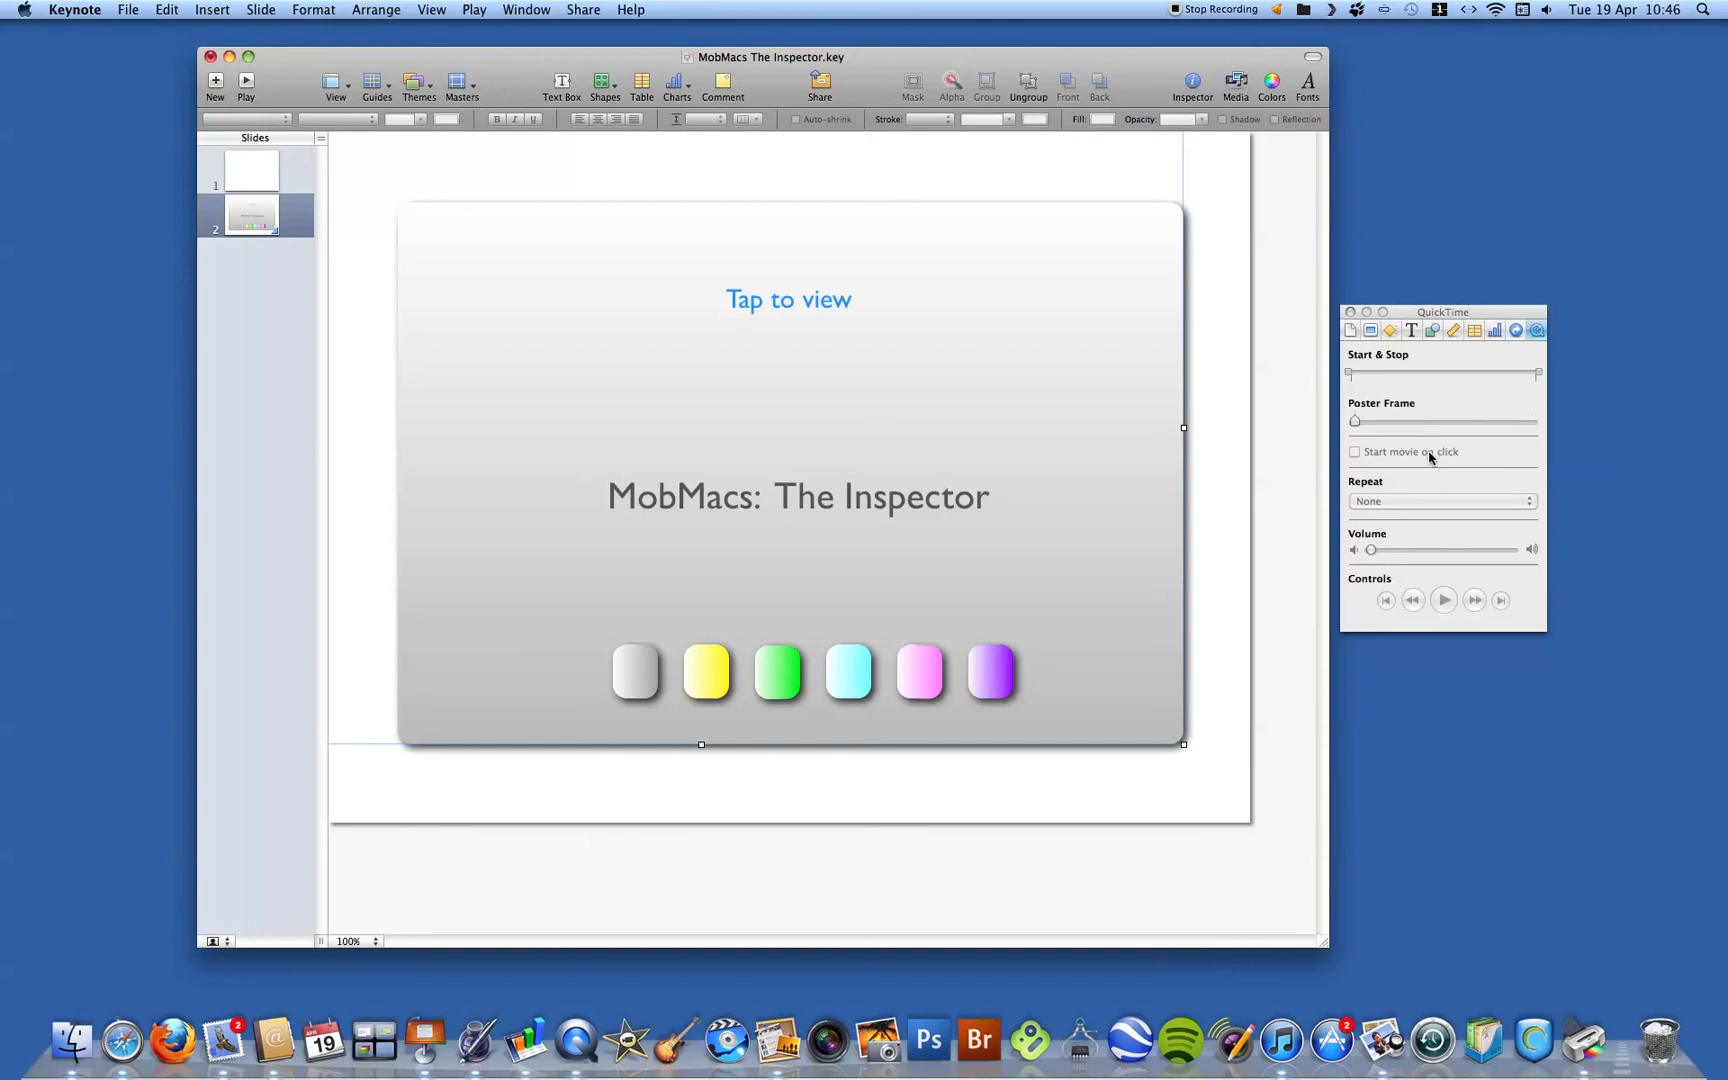
{"action": "mouse_move", "coordinate": [1470, 478]}
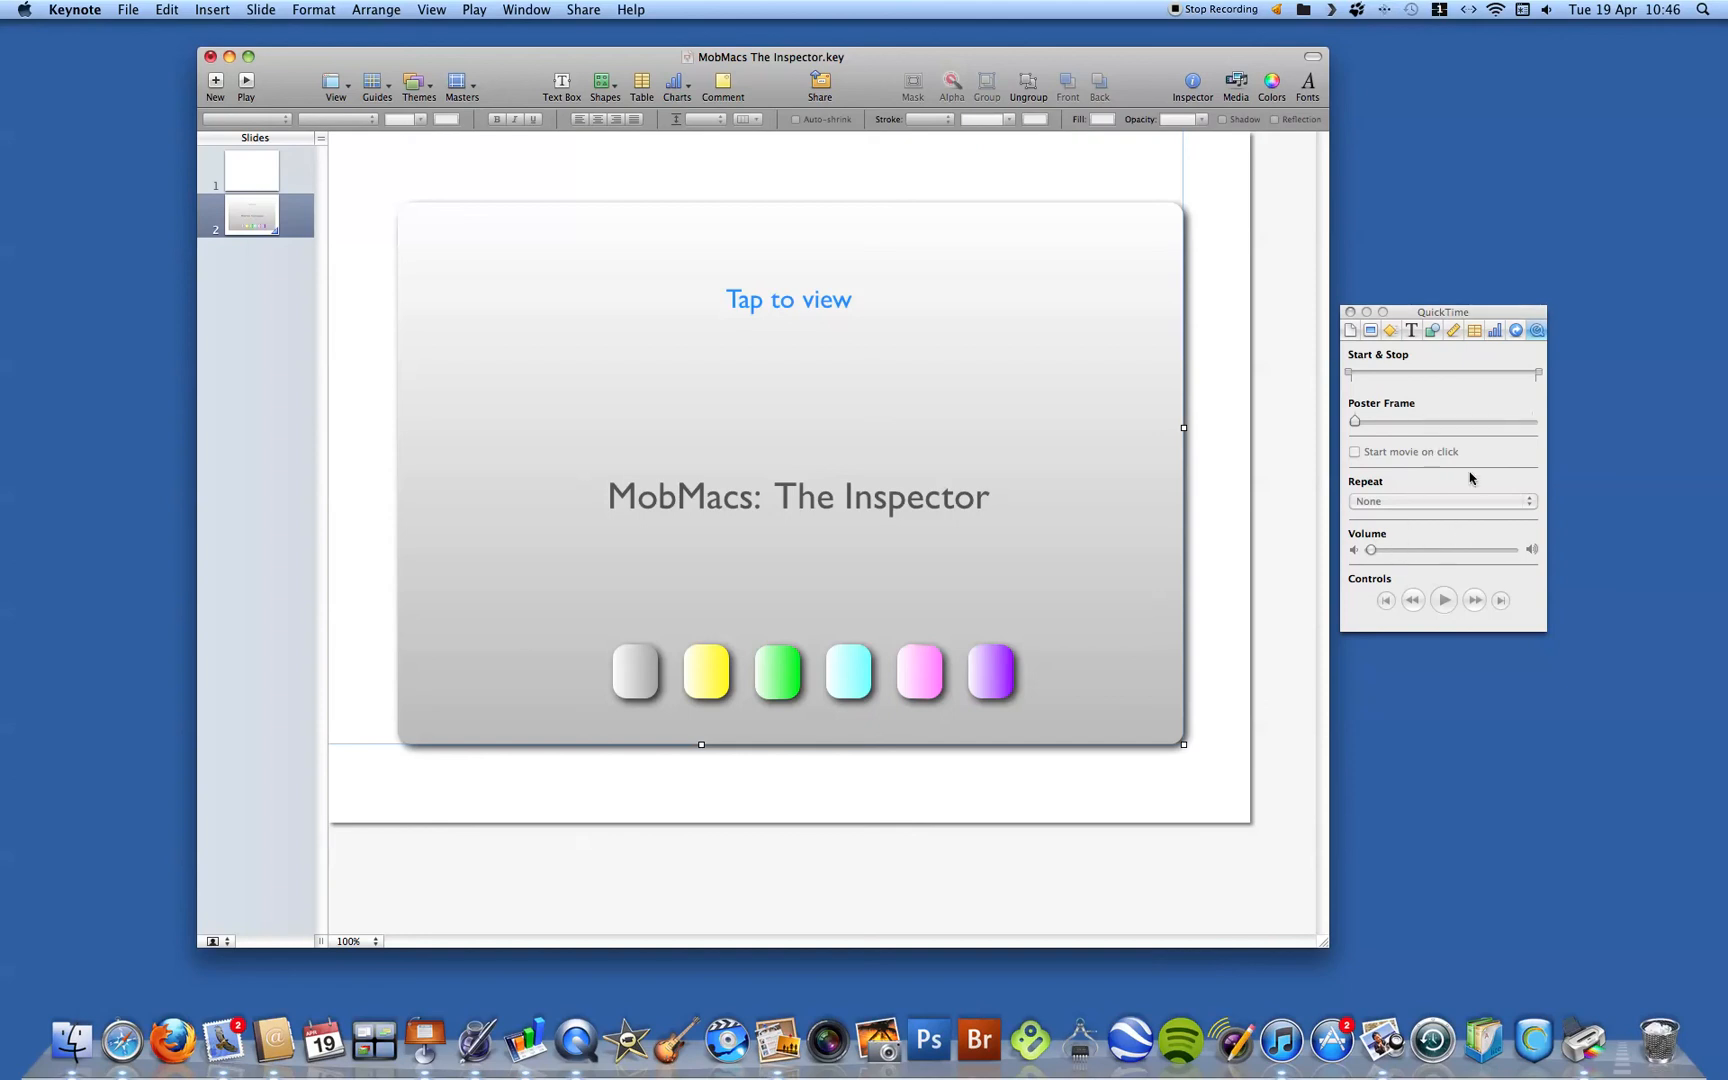
{"action": "mouse_move", "coordinate": [1476, 258]}
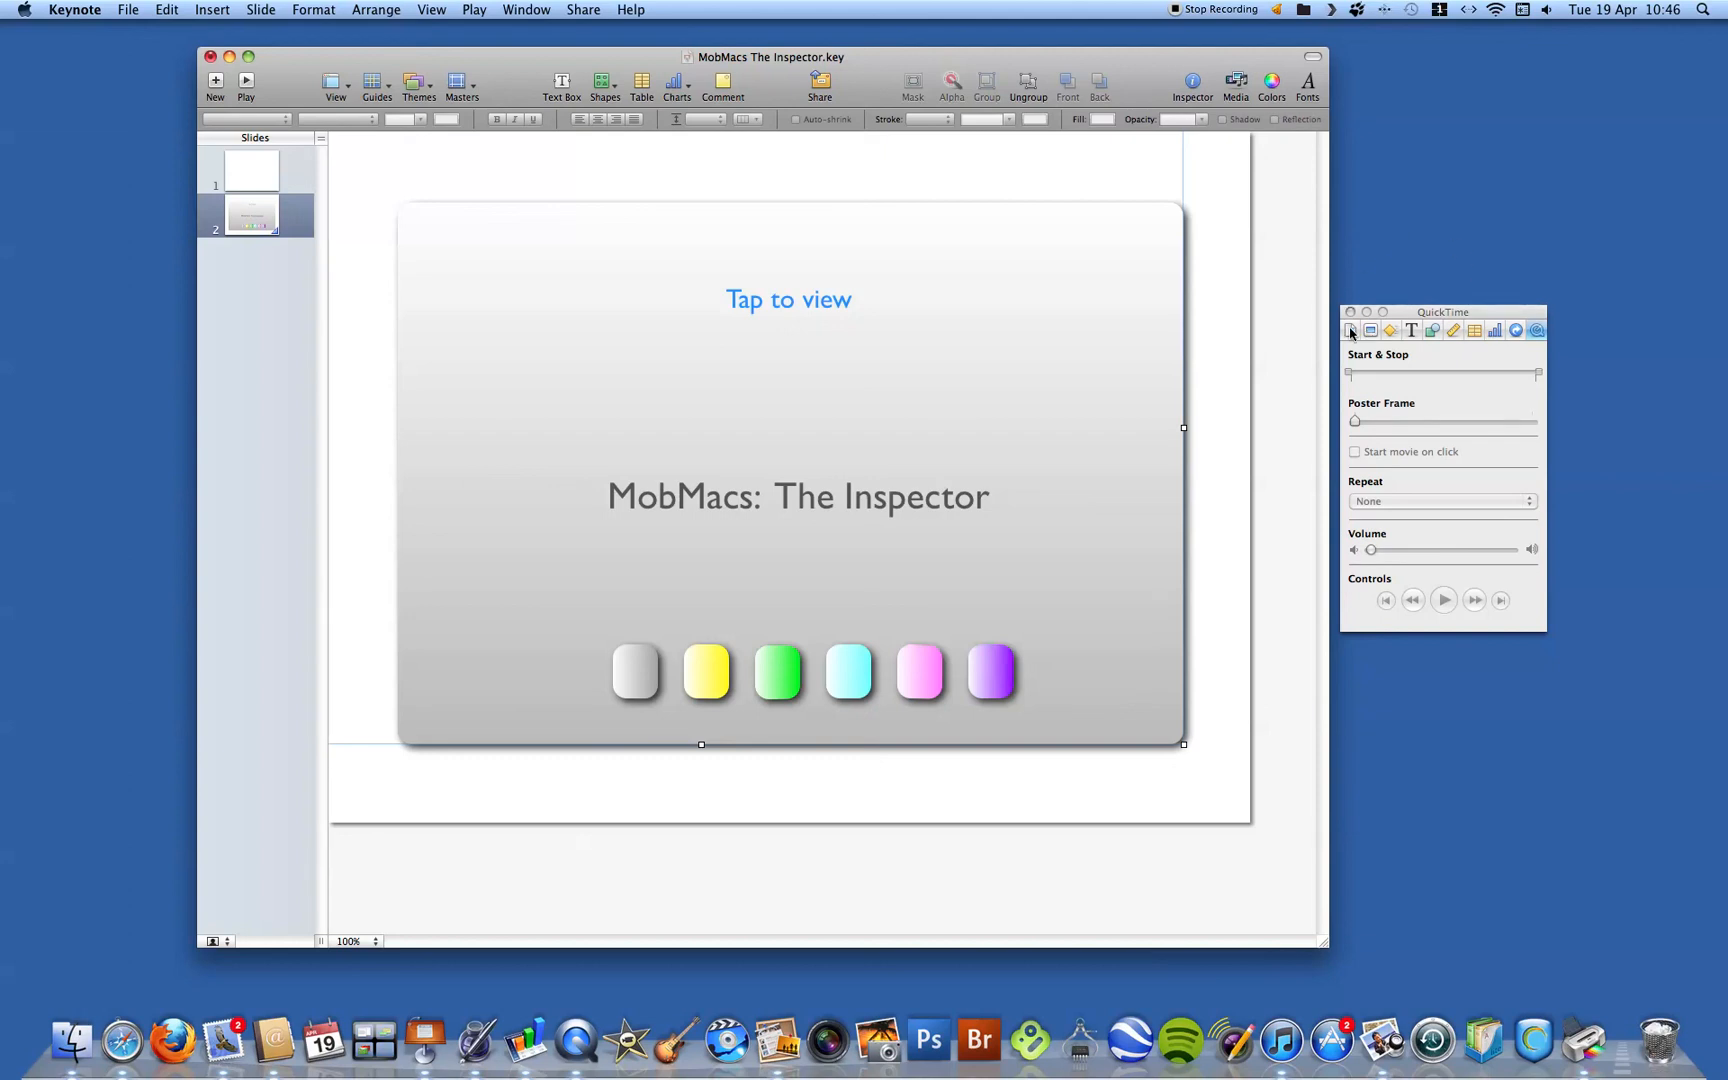
- Cycle through Document, Slide, Build, Text, Graphic, Metrics, Table, Chart, Hyperlink and QuickTime panes
{"action": "left_click", "coordinate": [1352, 330]}
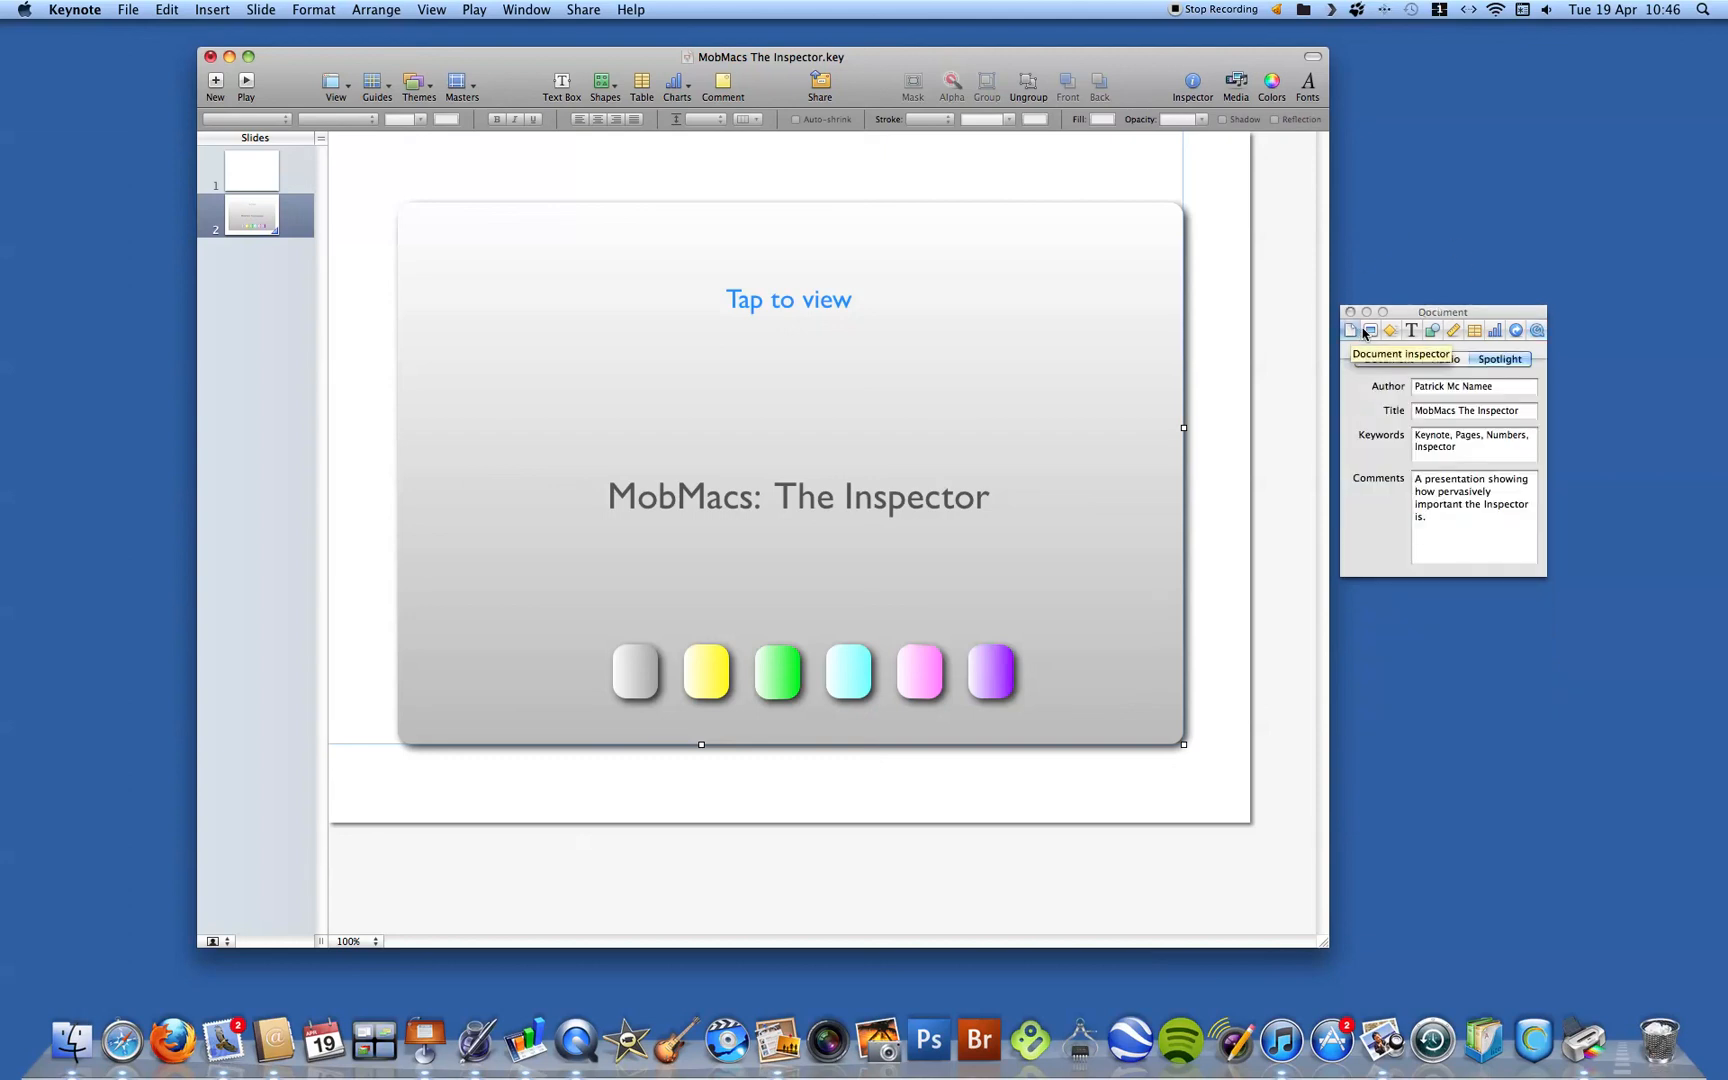
{"action": "left_click", "coordinate": [1370, 330]}
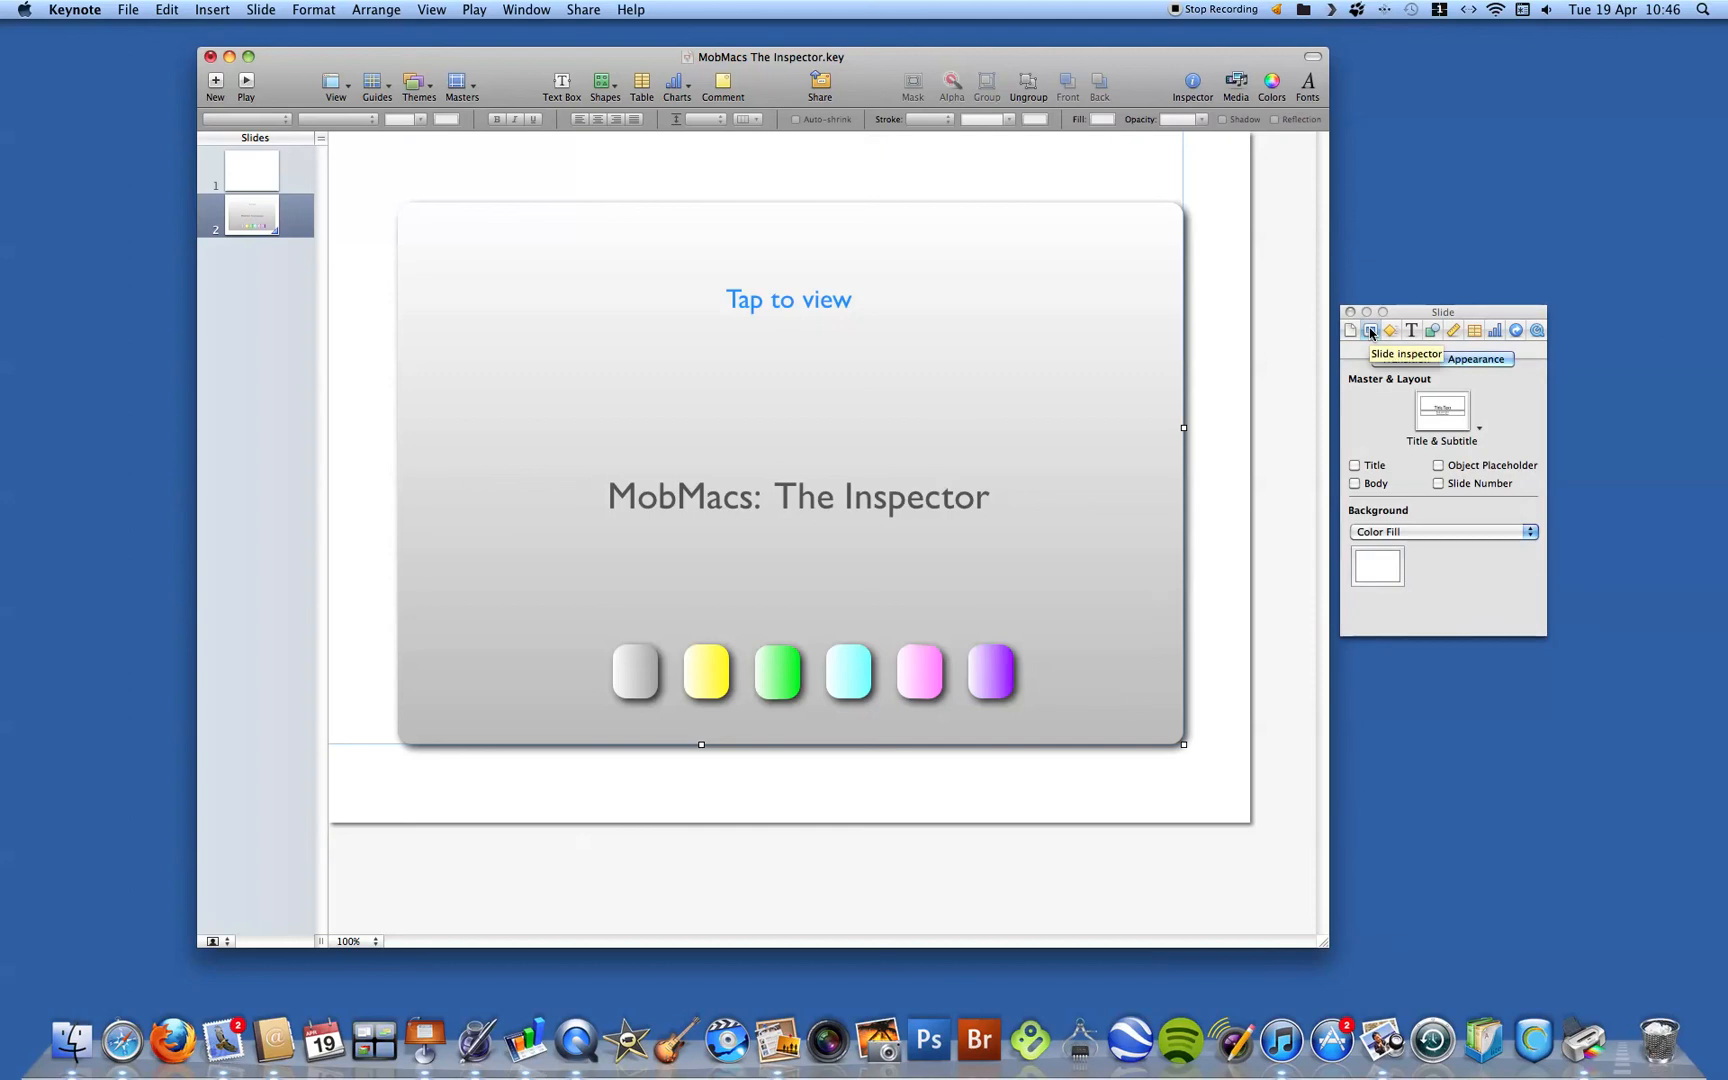
{"action": "left_click", "coordinate": [1390, 330]}
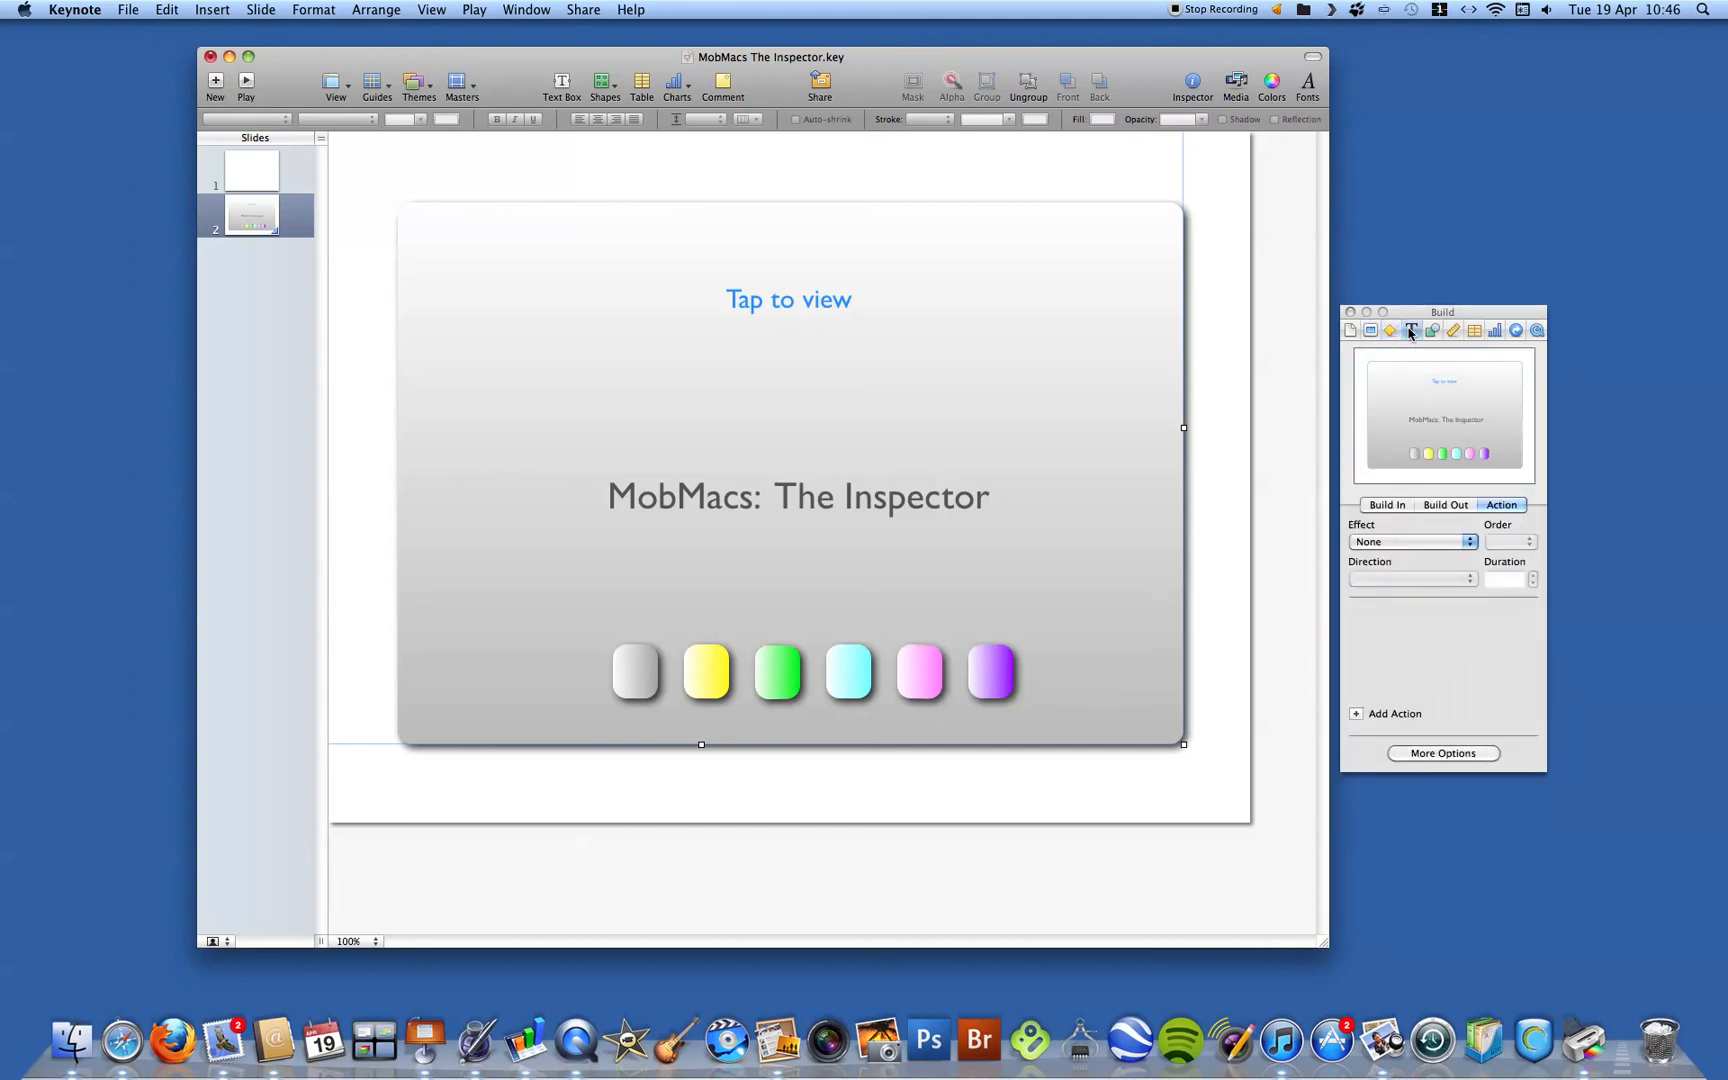
{"action": "left_click", "coordinate": [1412, 330]}
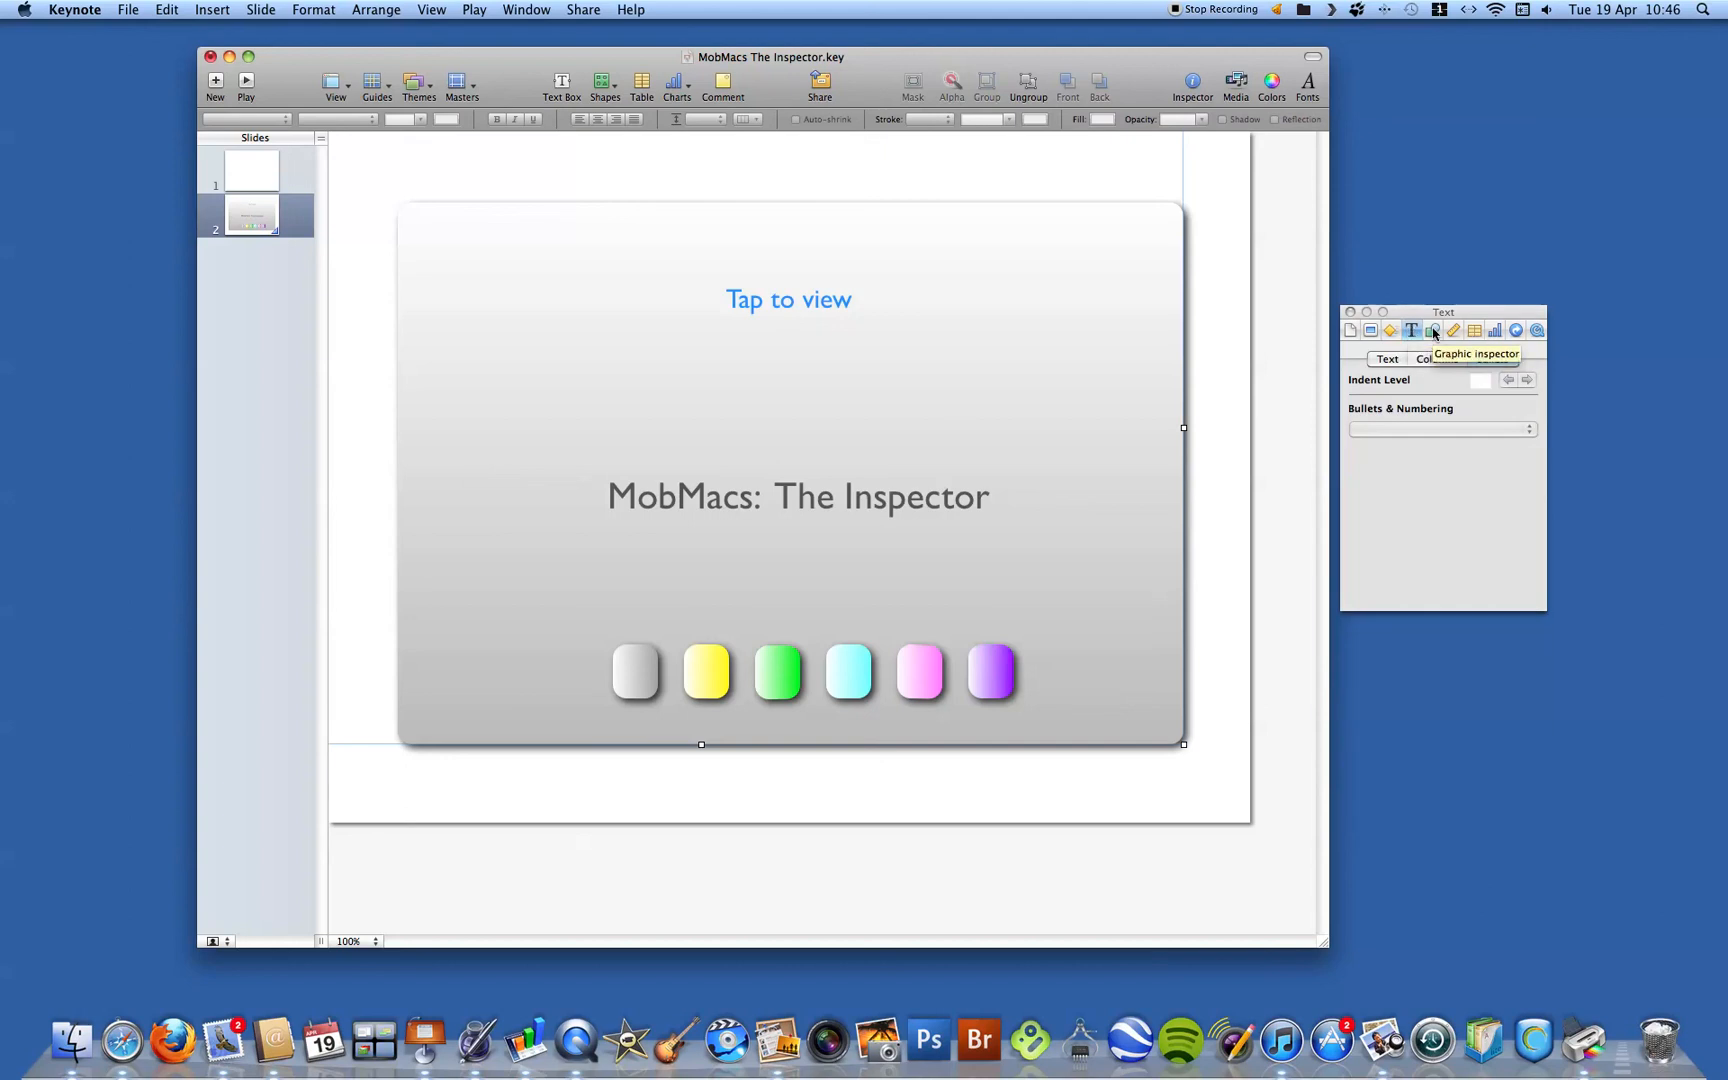
{"action": "left_click", "coordinate": [1432, 330]}
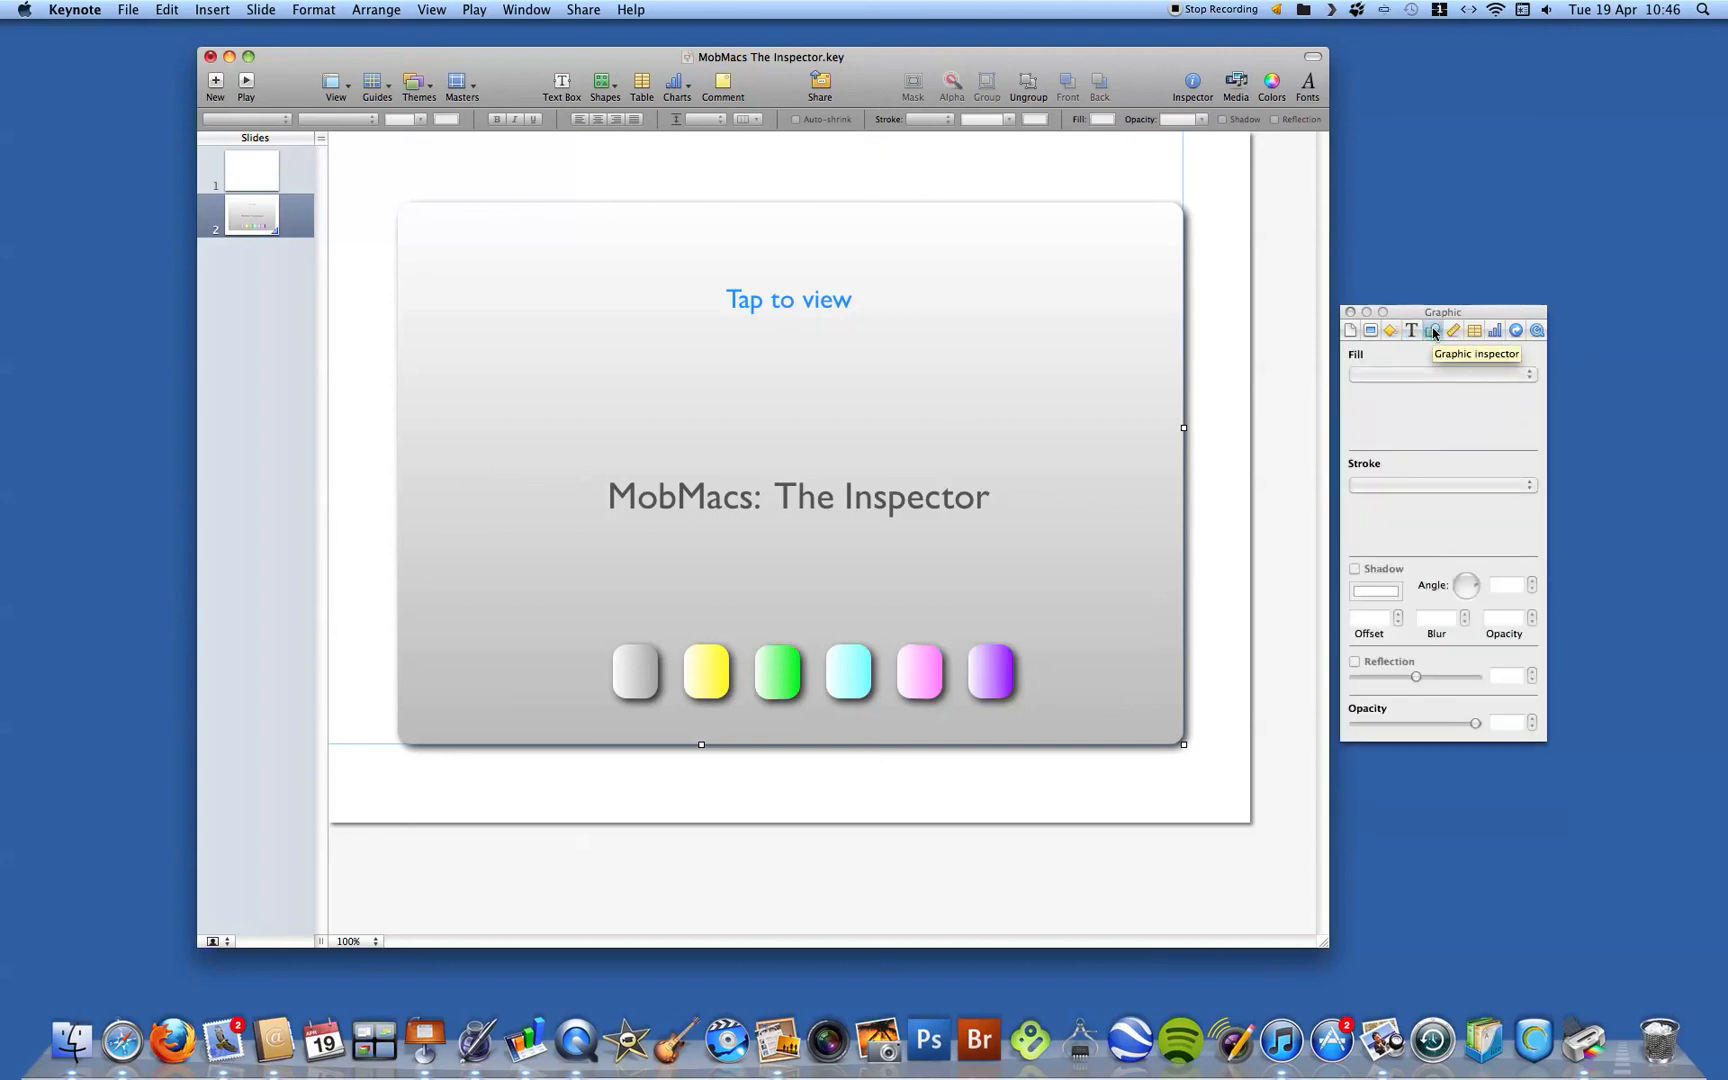
{"action": "left_click", "coordinate": [1452, 330]}
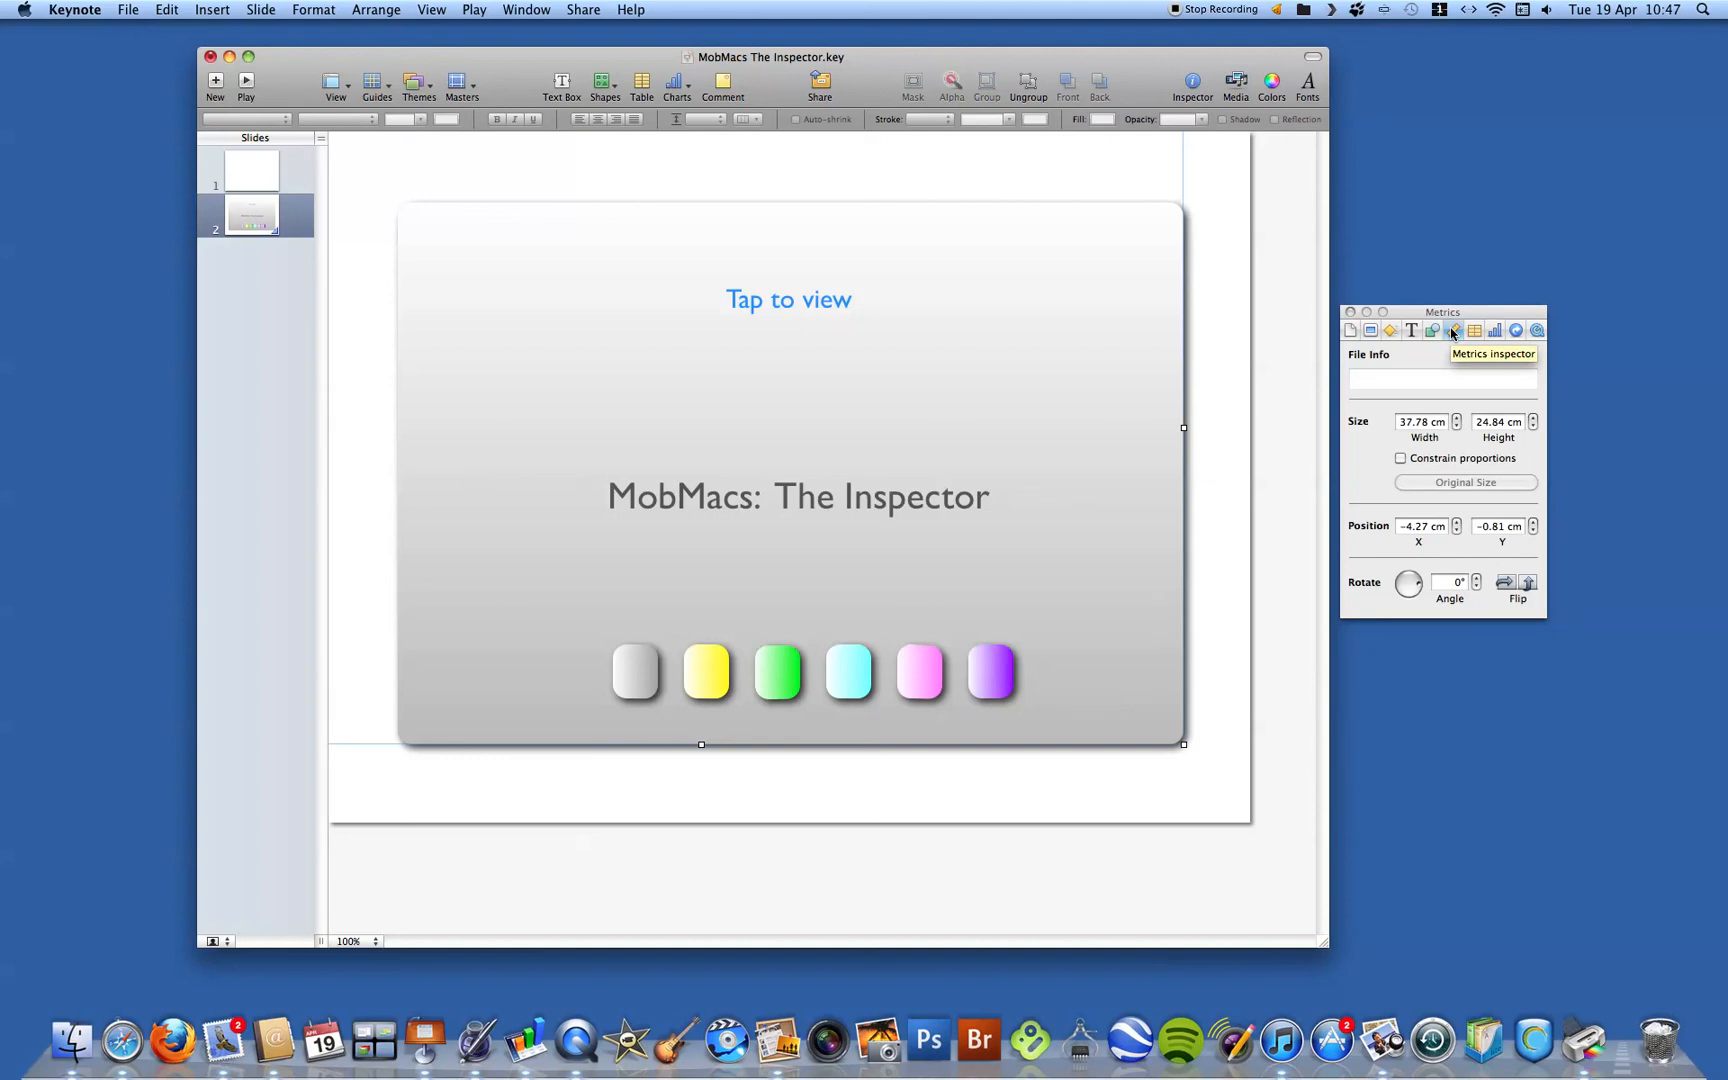
{"action": "left_click", "coordinate": [1474, 330]}
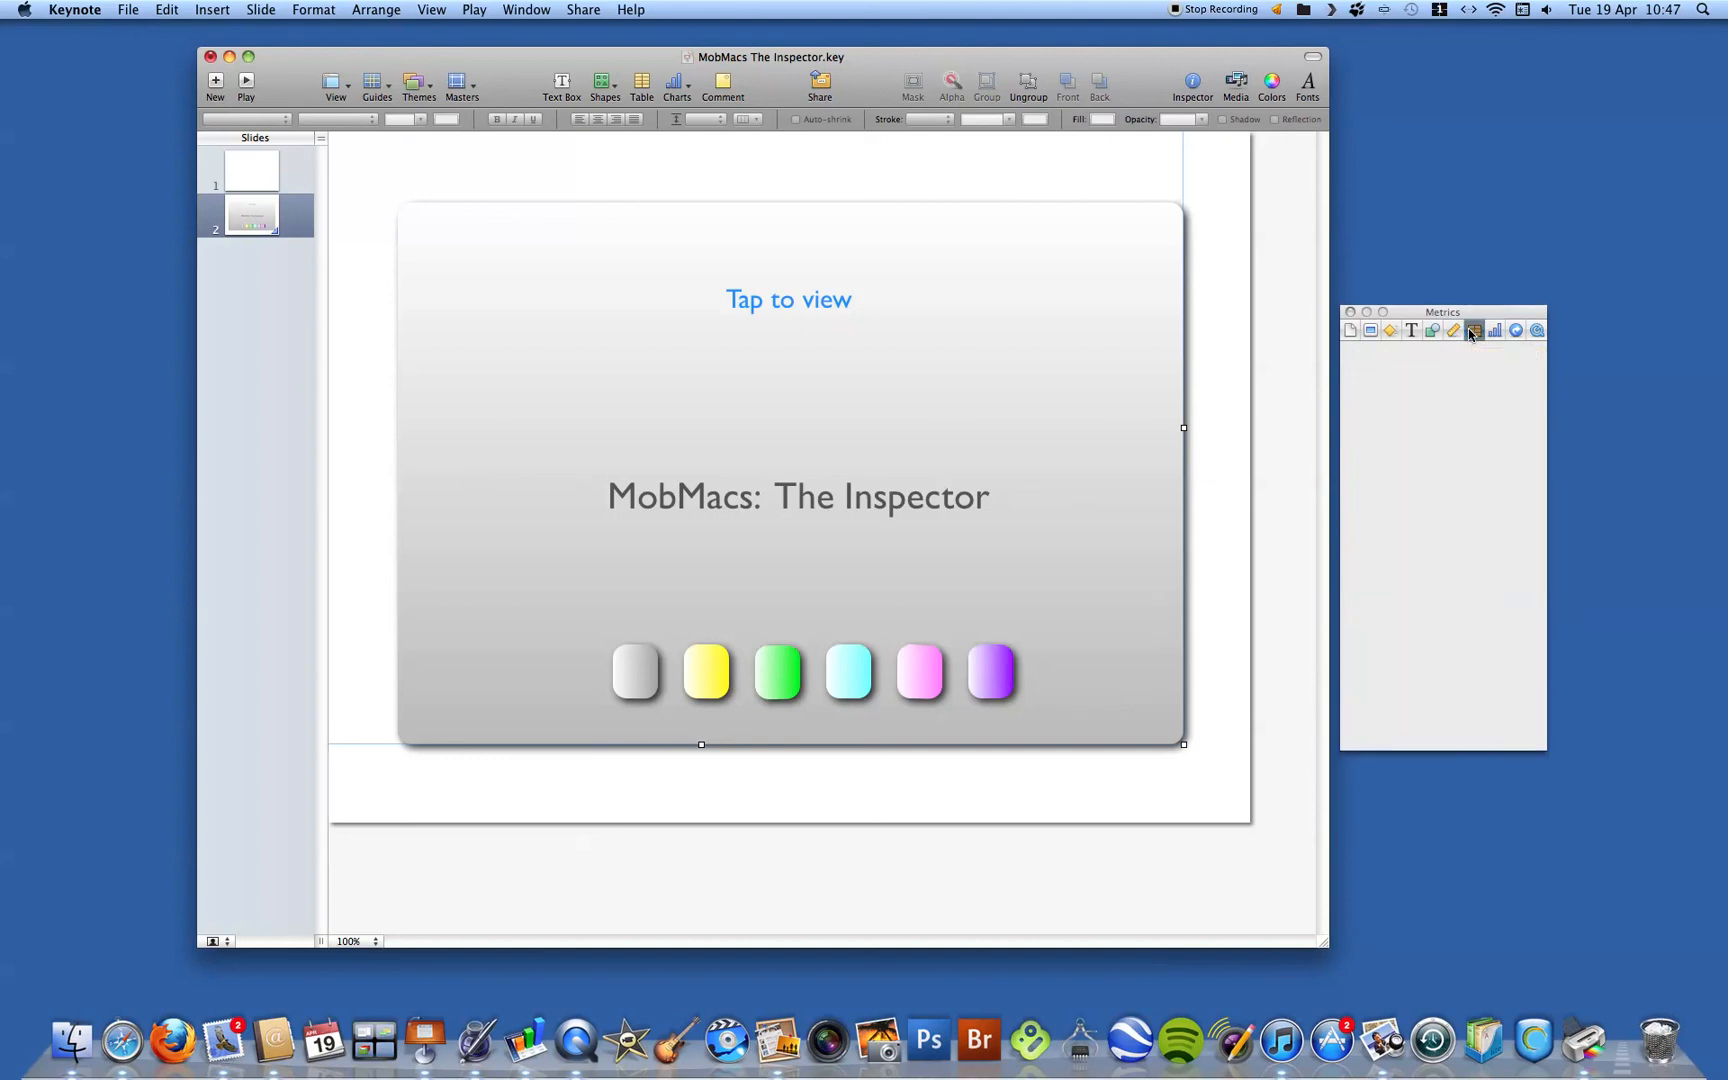
{"action": "left_click", "coordinate": [1474, 330]}
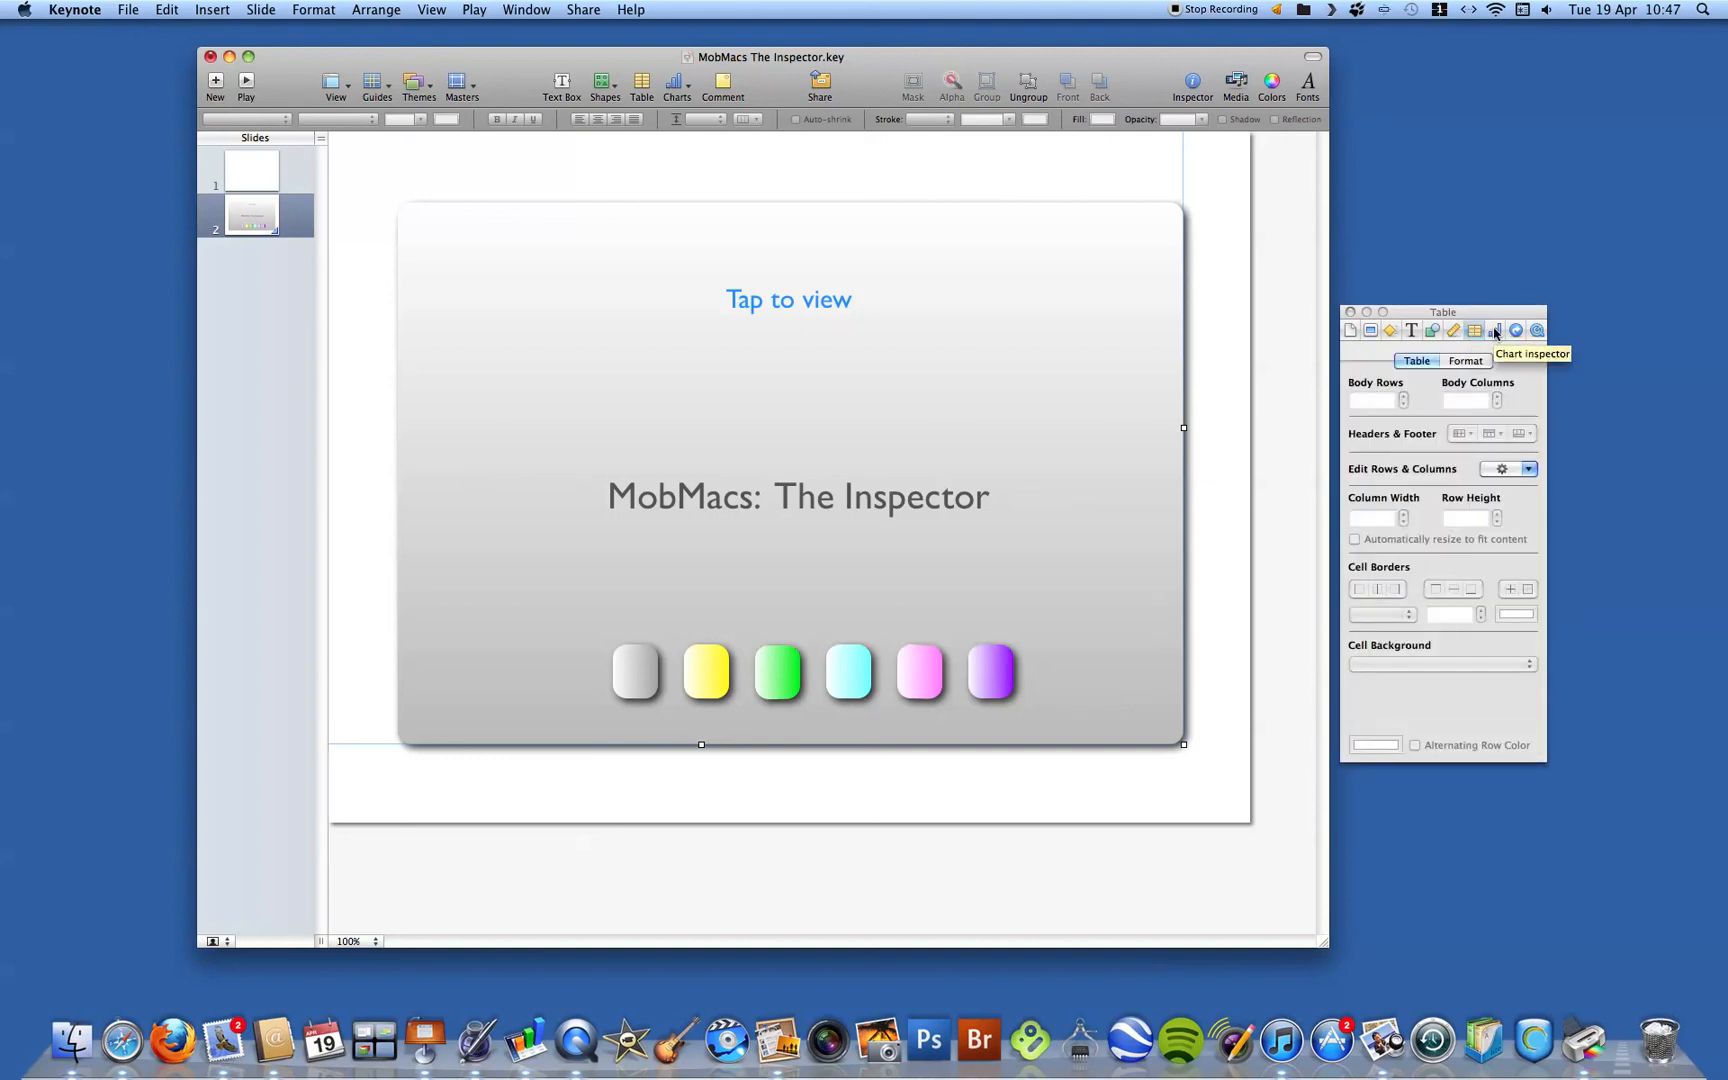
{"action": "left_click", "coordinate": [1494, 330]}
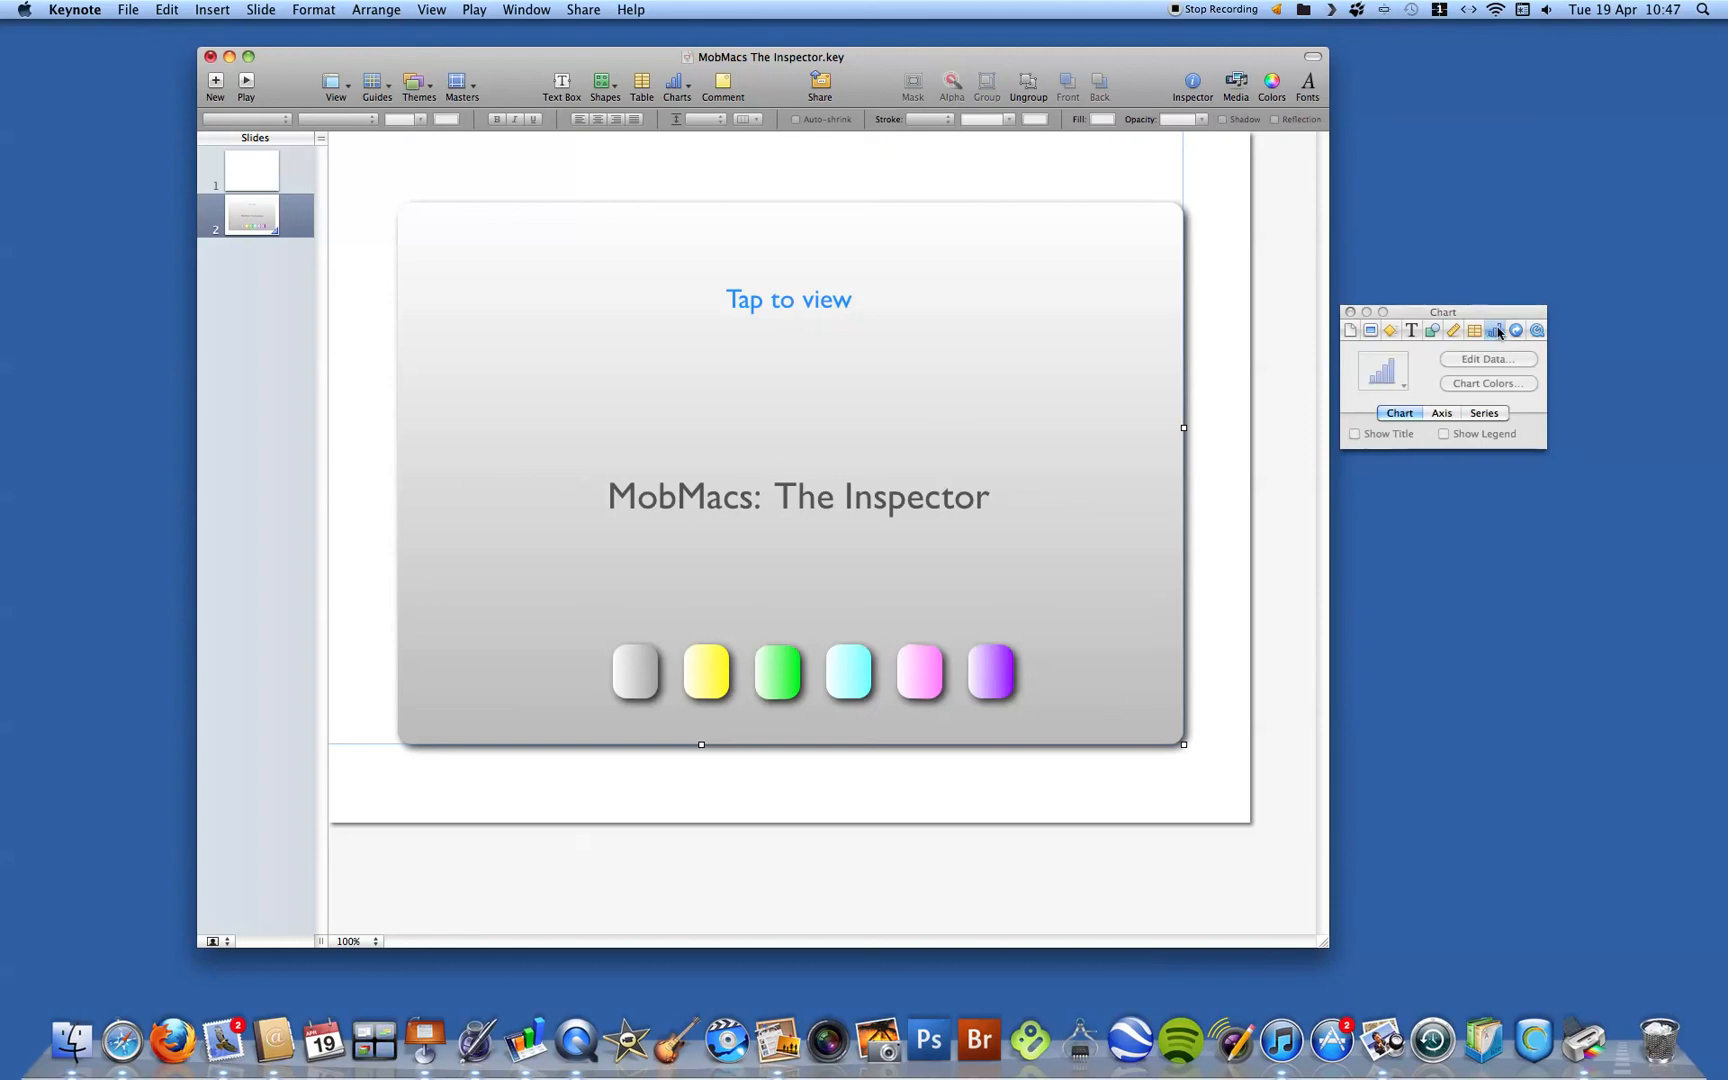
{"action": "left_click", "coordinate": [1516, 330]}
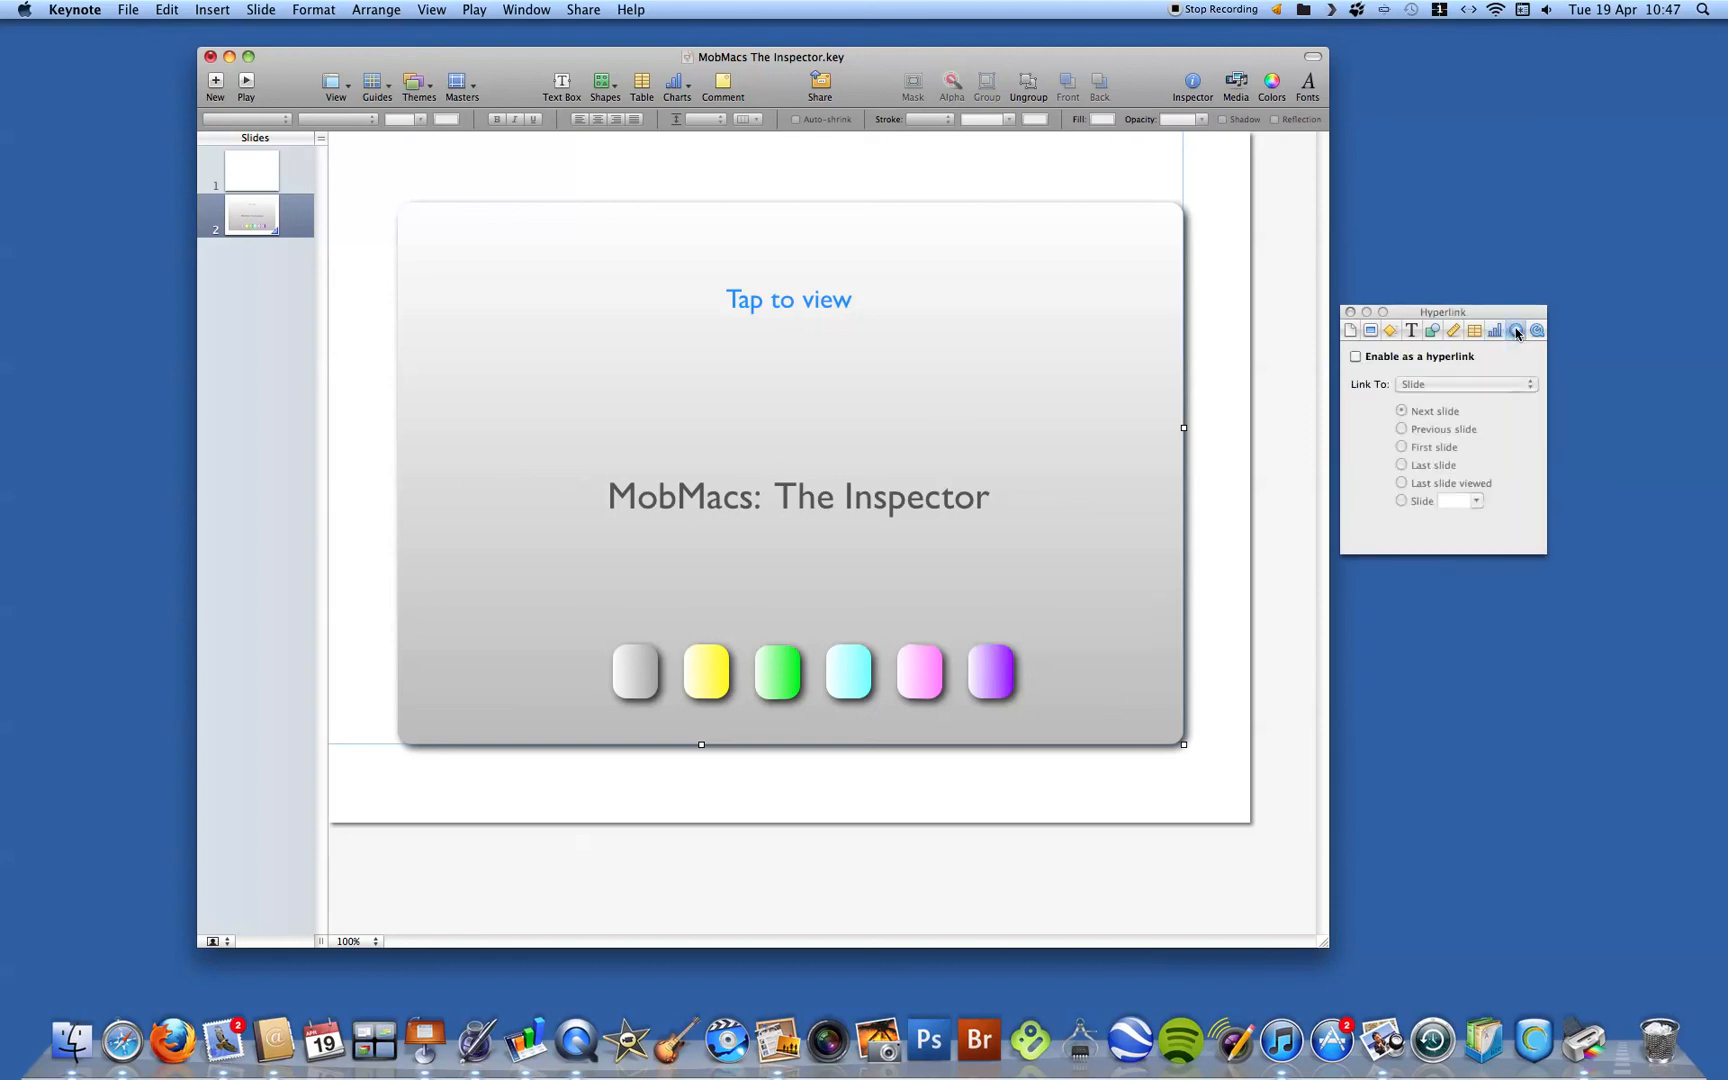
{"action": "left_click", "coordinate": [1534, 330]}
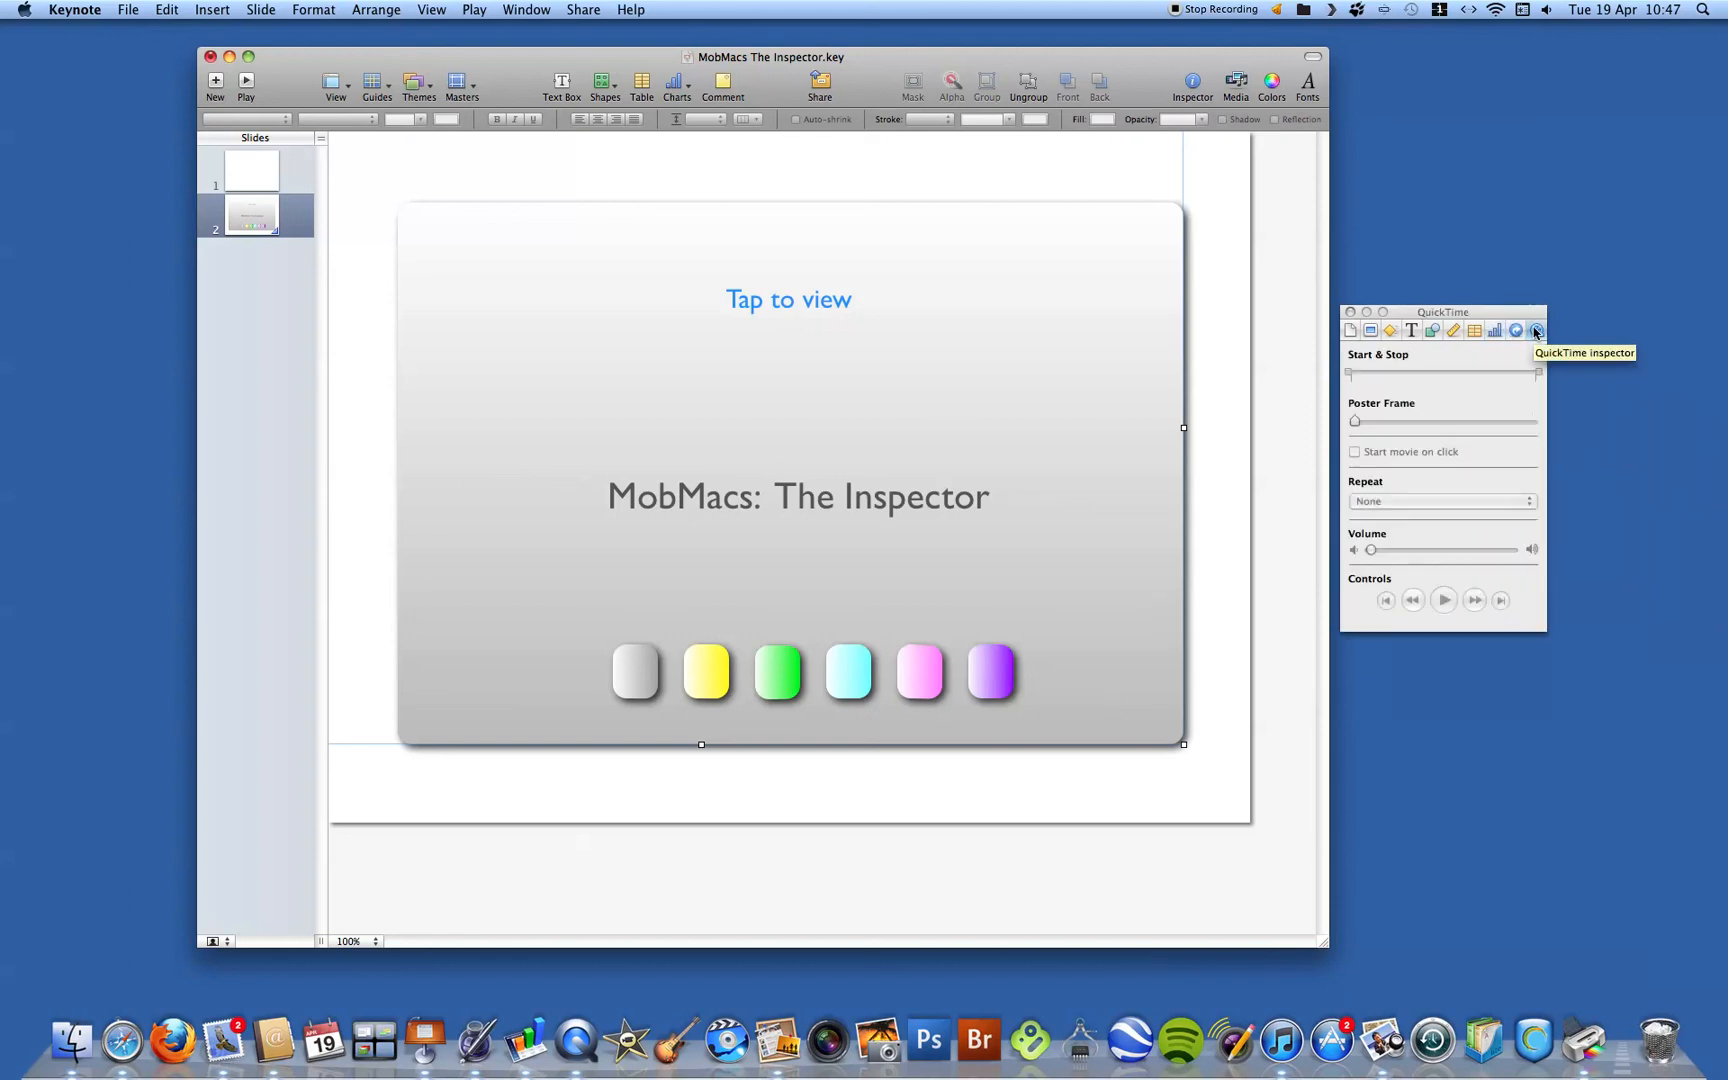